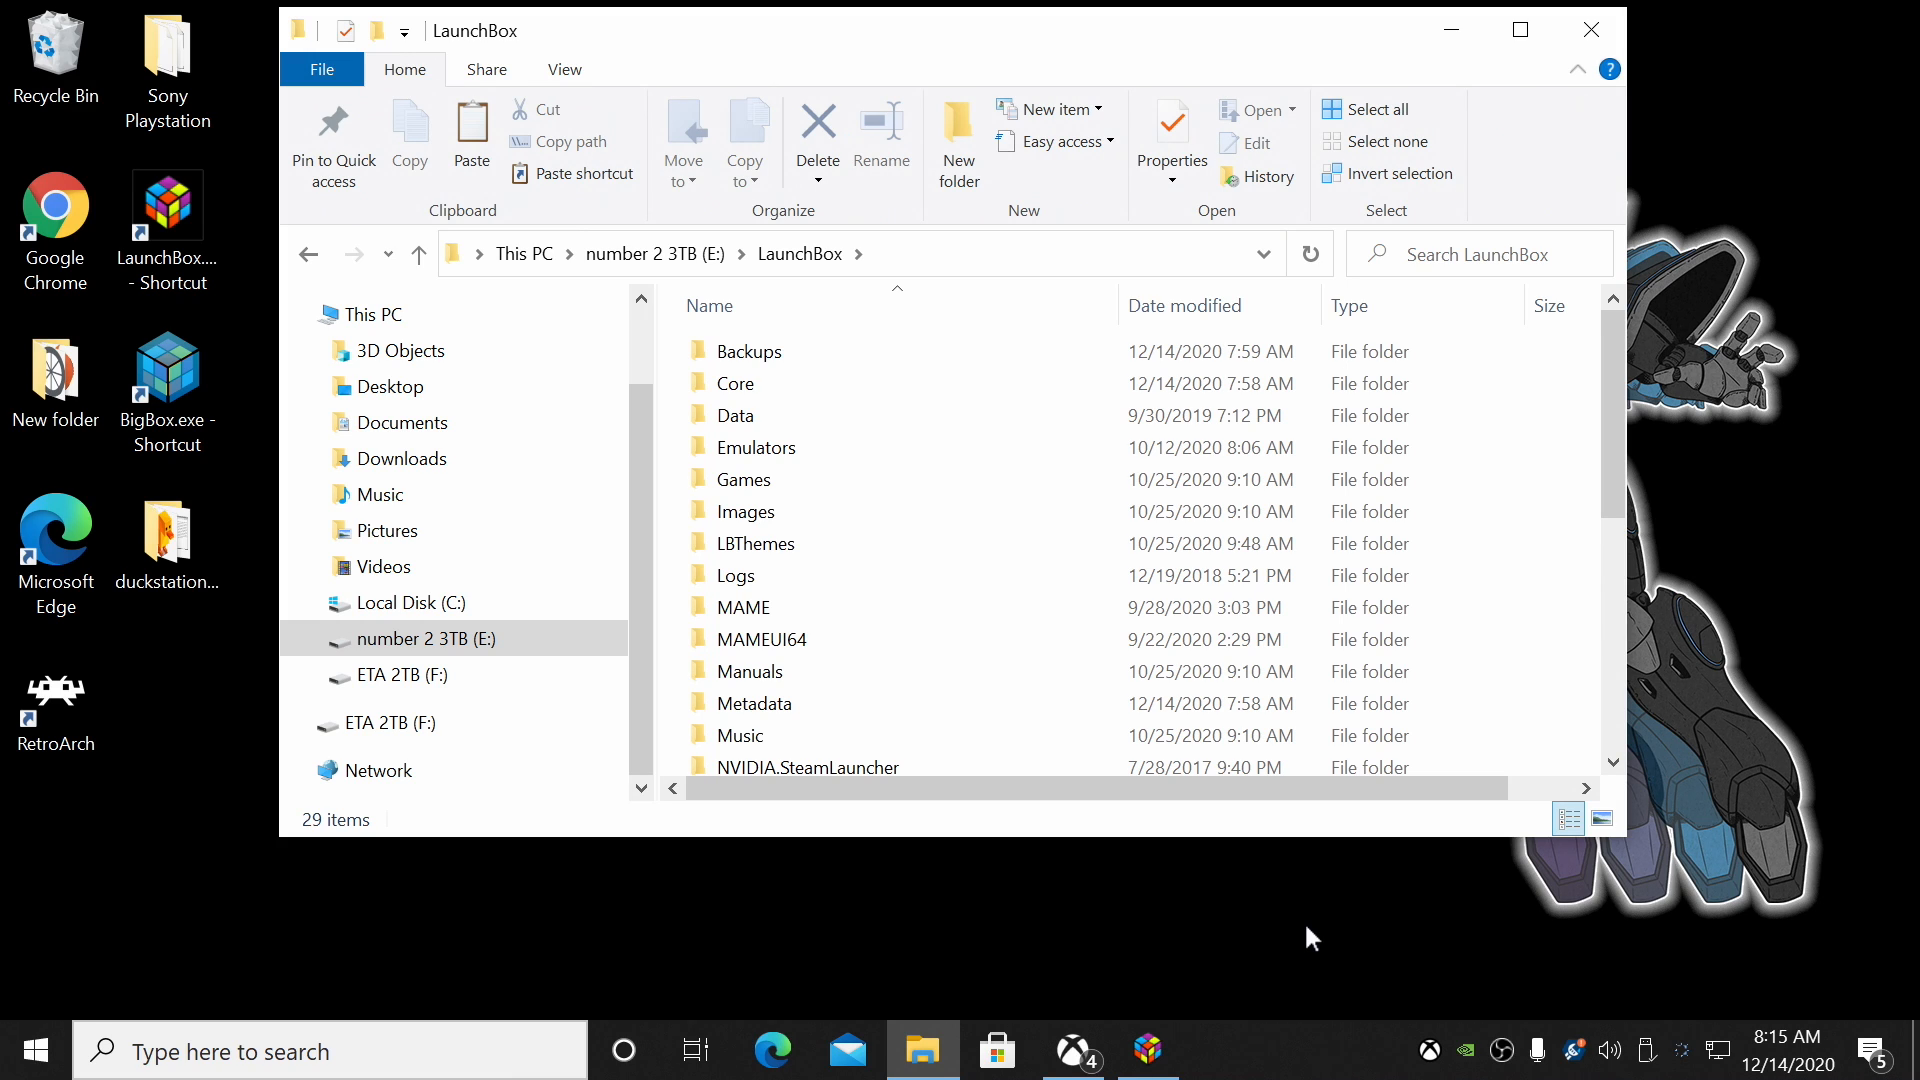
- Launch retroarch.exe from the LaunchBox > Emulators > RetroArch folder
{"action": "left_click", "coordinate": [748, 351]}
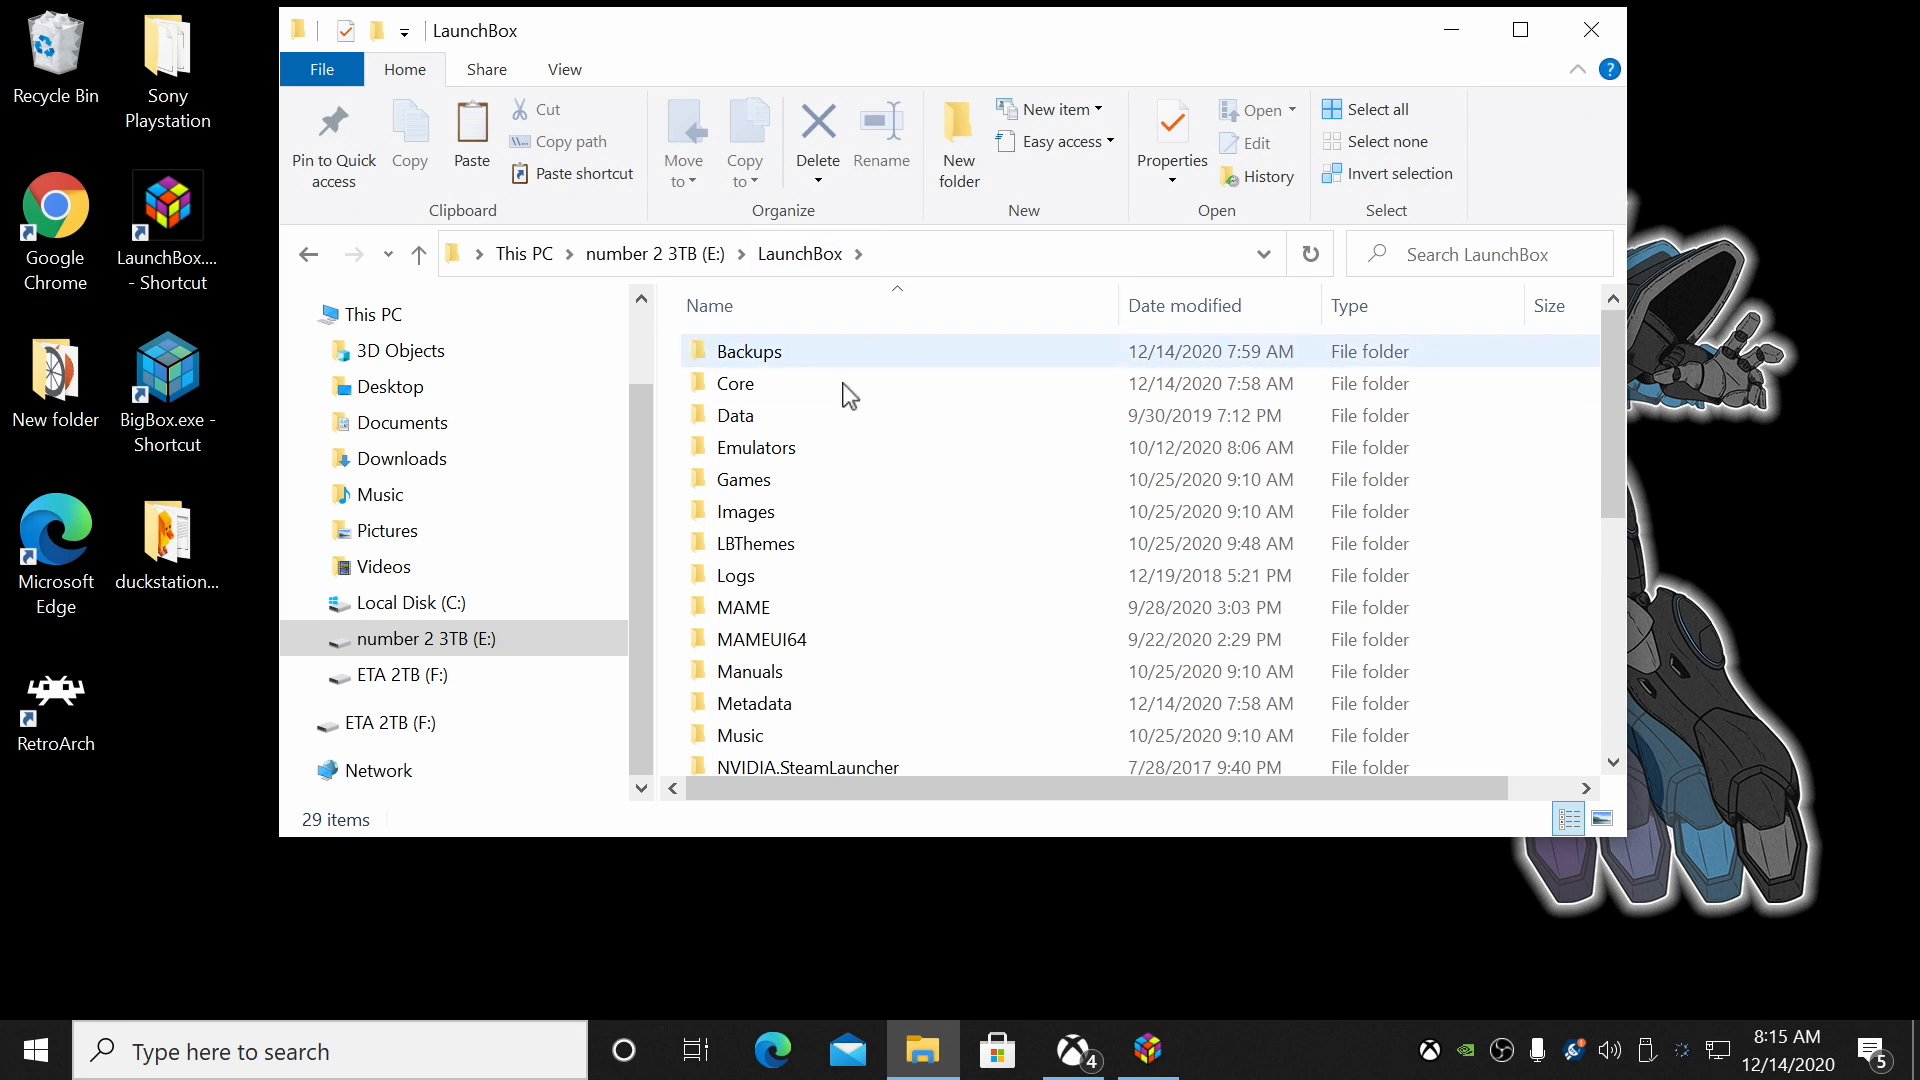
{"action": "double_click", "coordinate": [756, 447]}
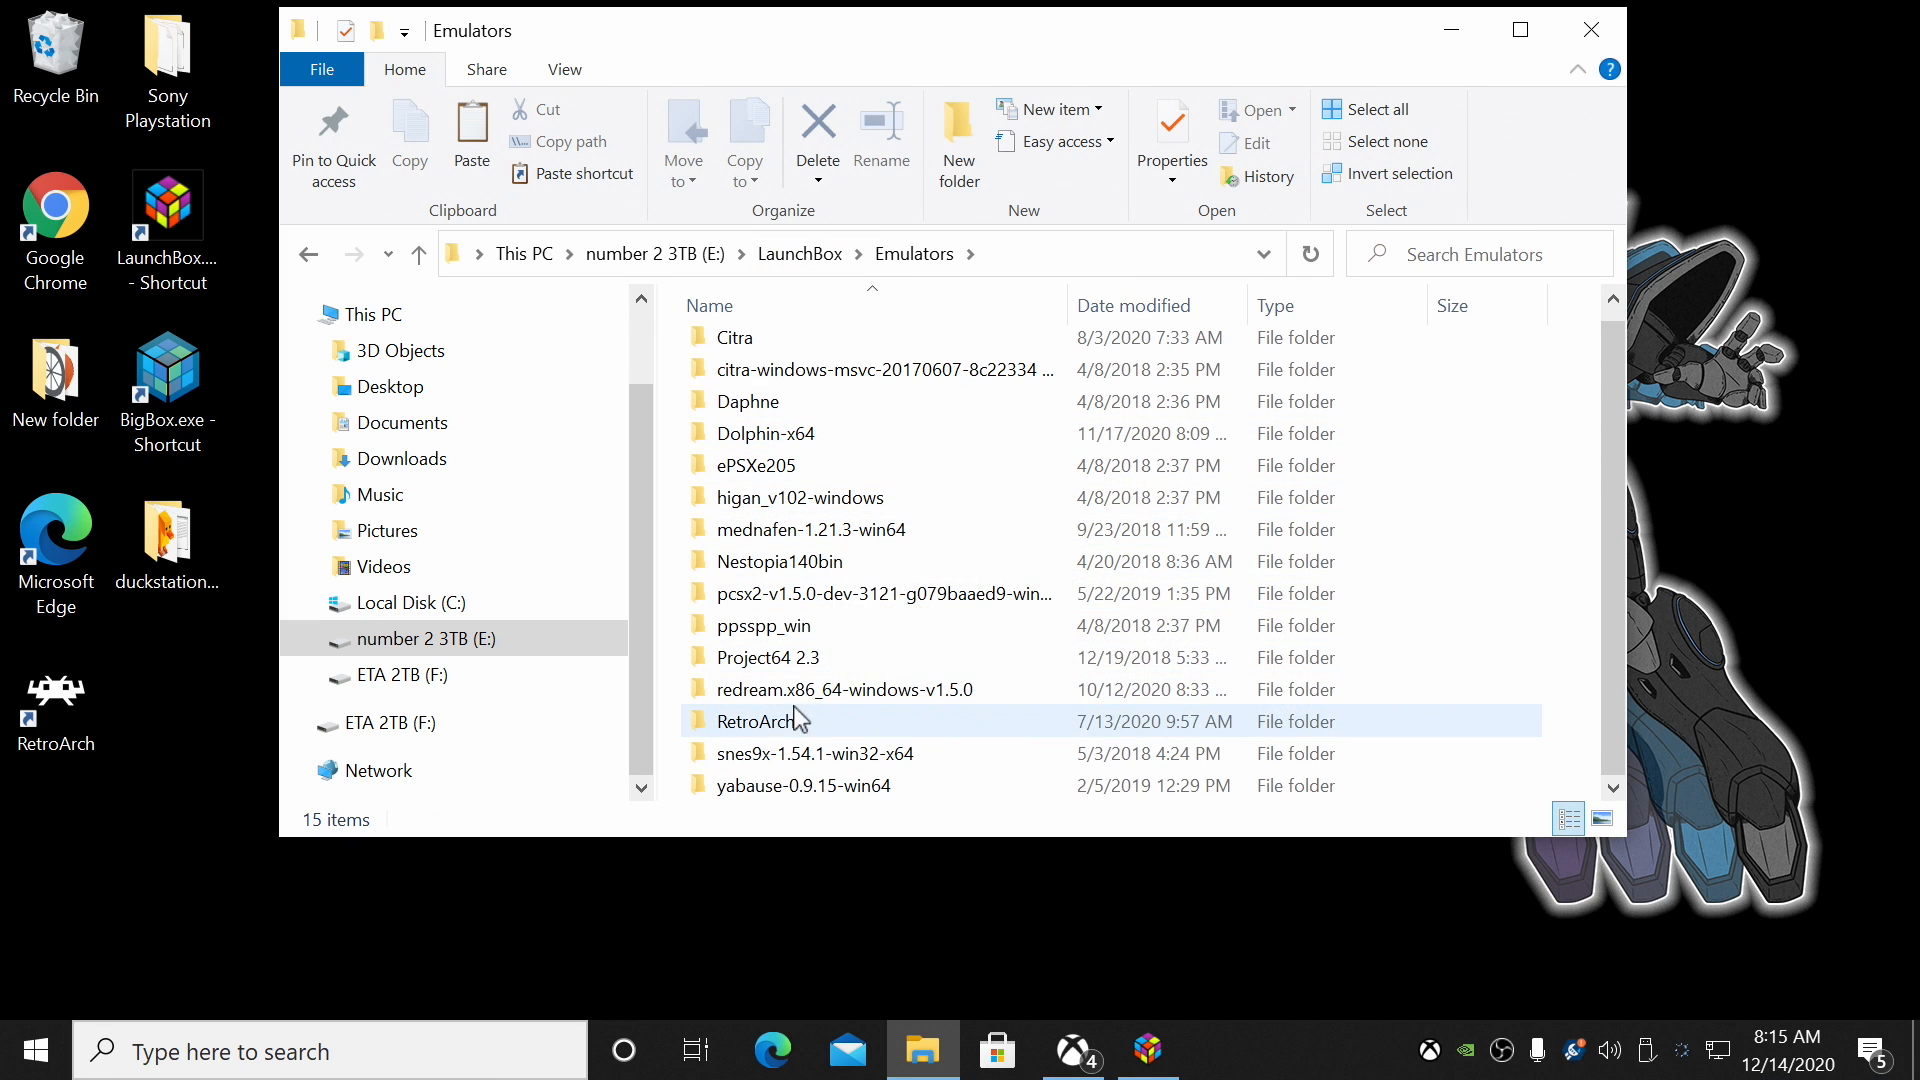
{"action": "double_click", "coordinate": [758, 720]}
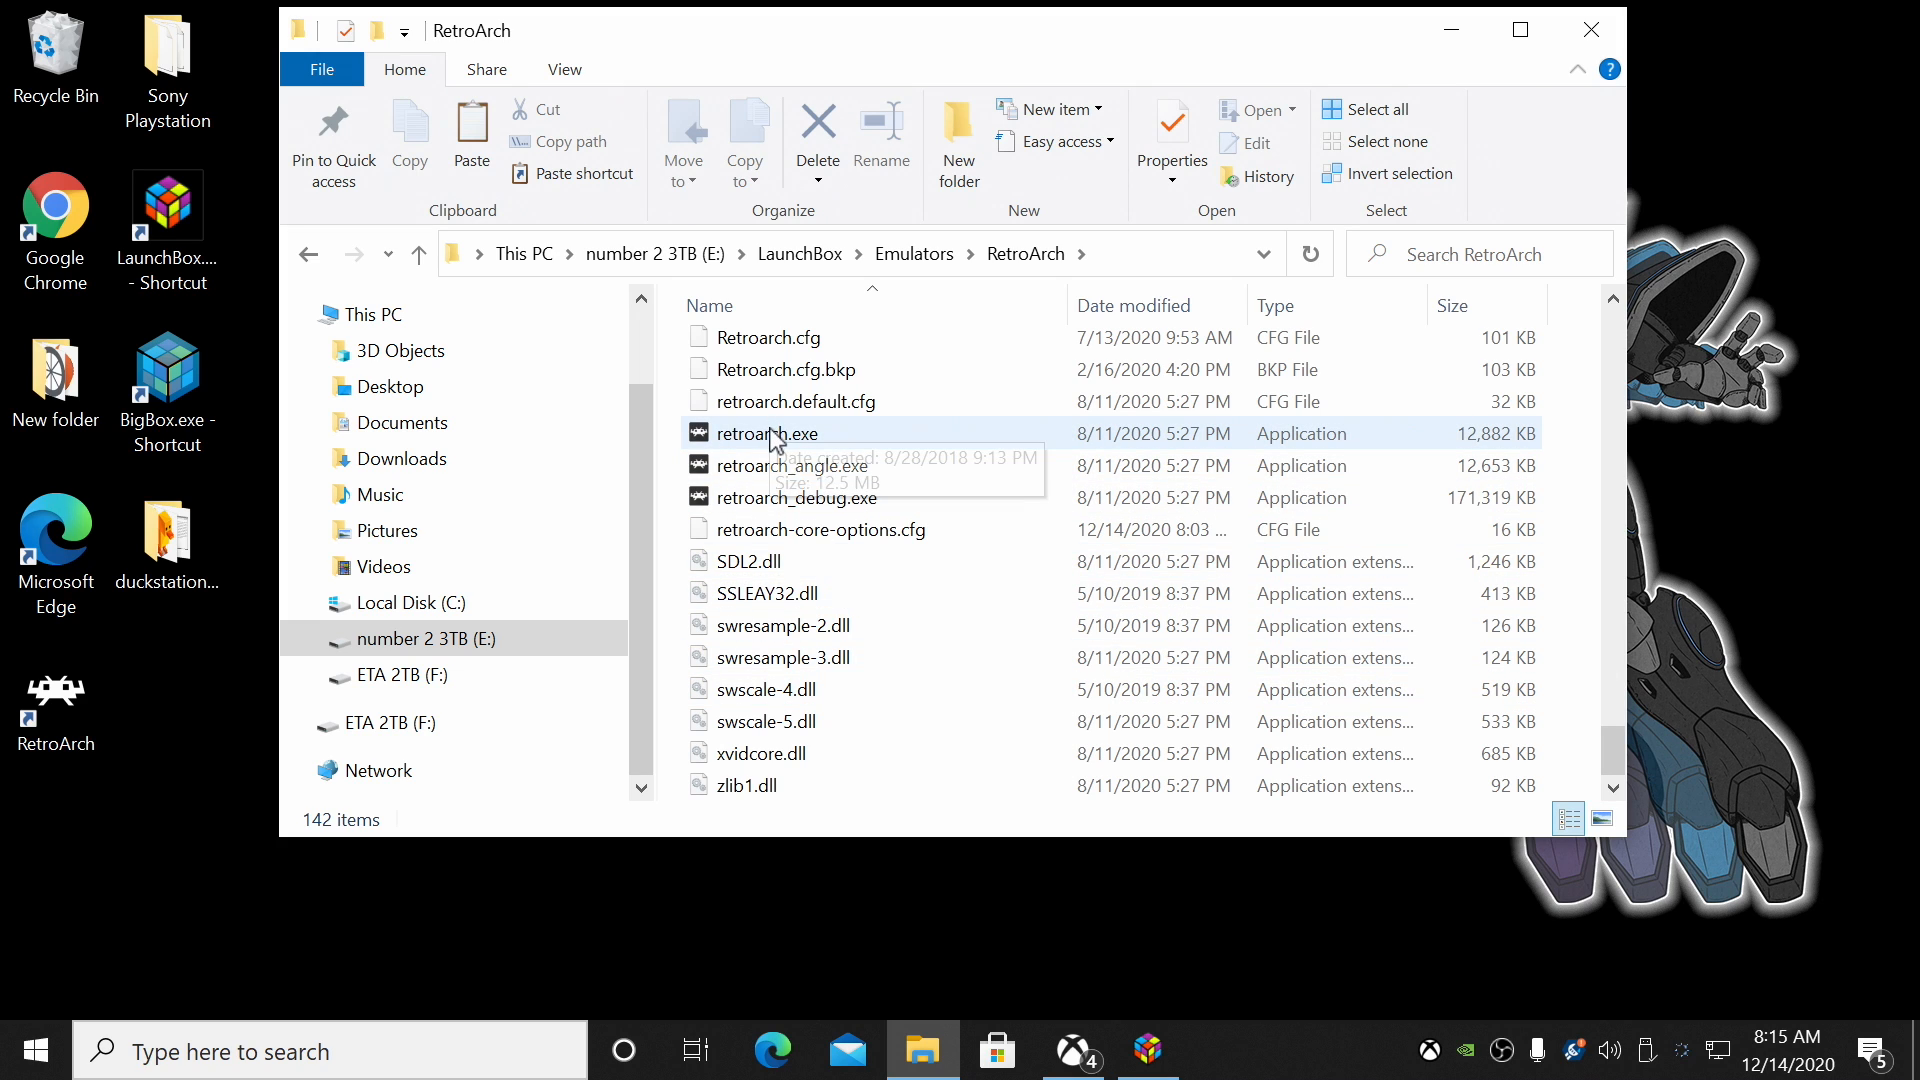
{"action": "left_click", "coordinate": [768, 433]}
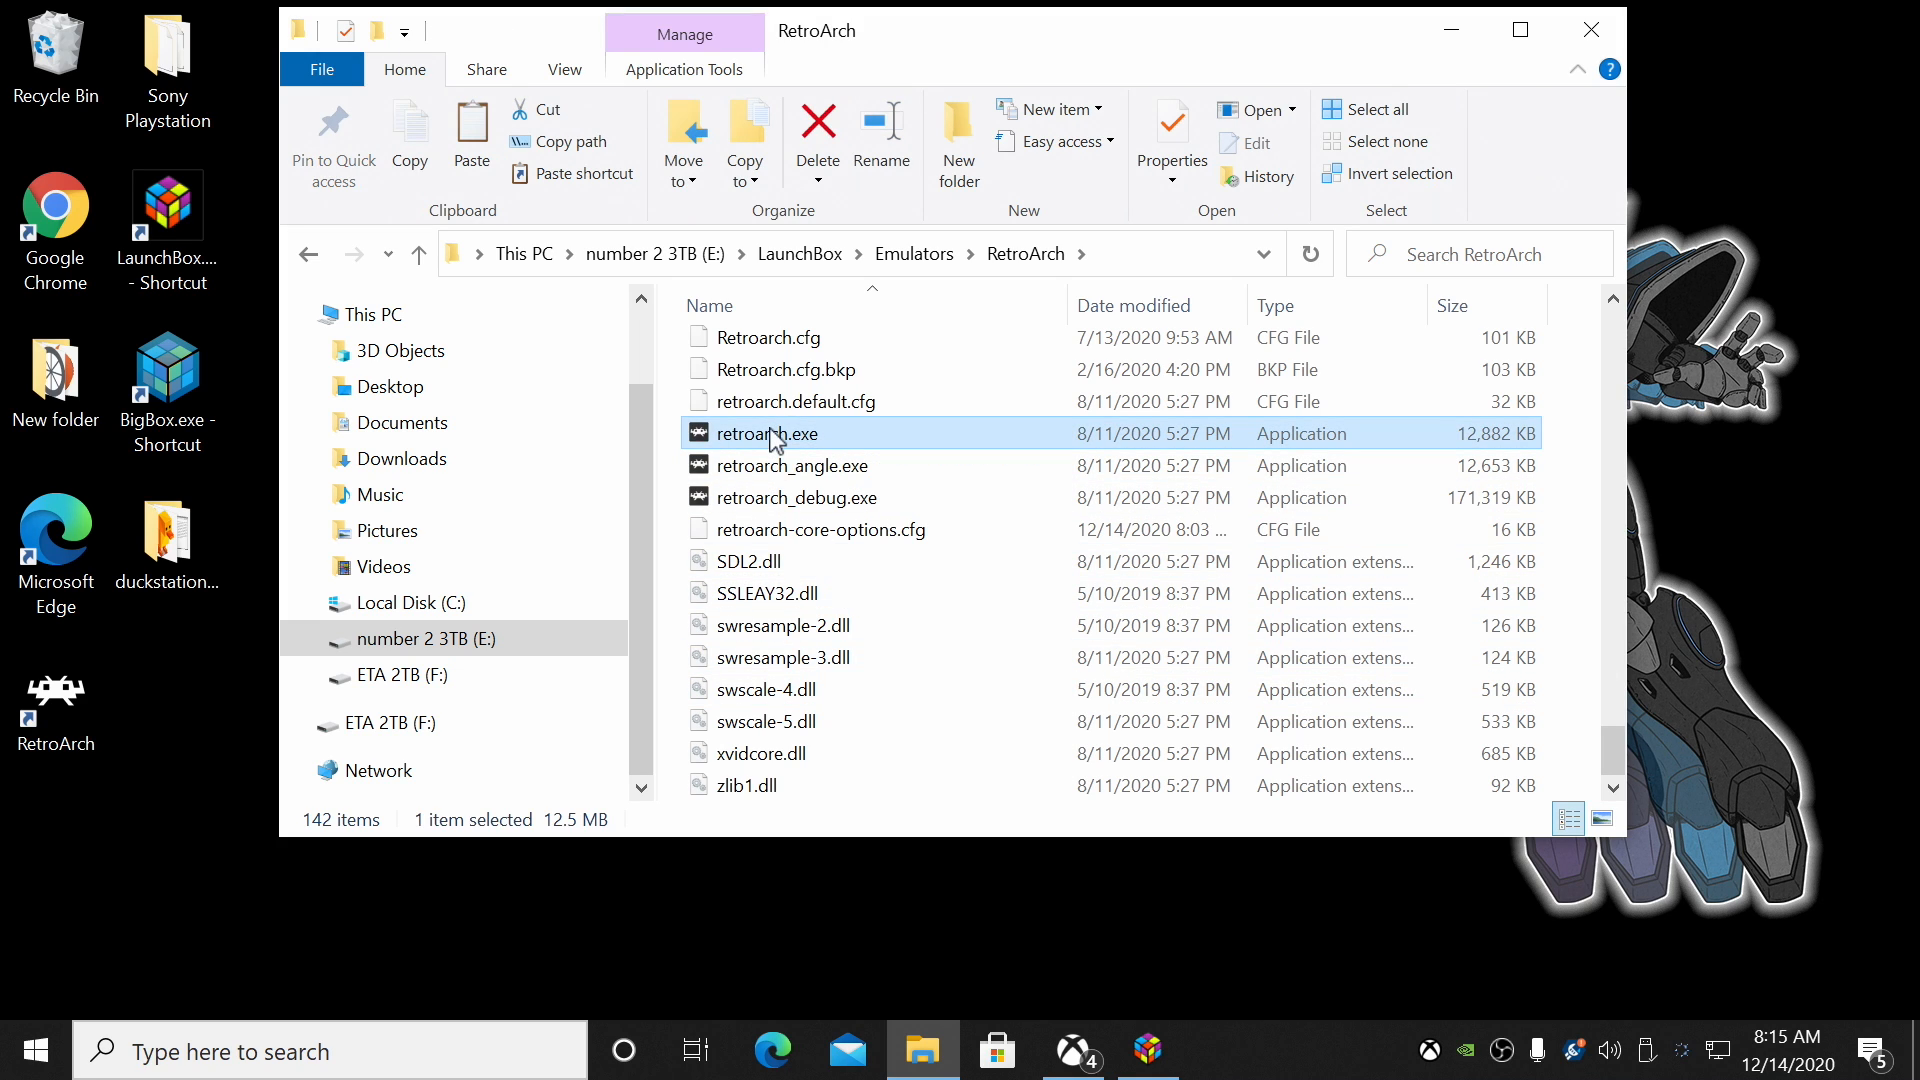
{"action": "double_click", "coordinate": [768, 433]}
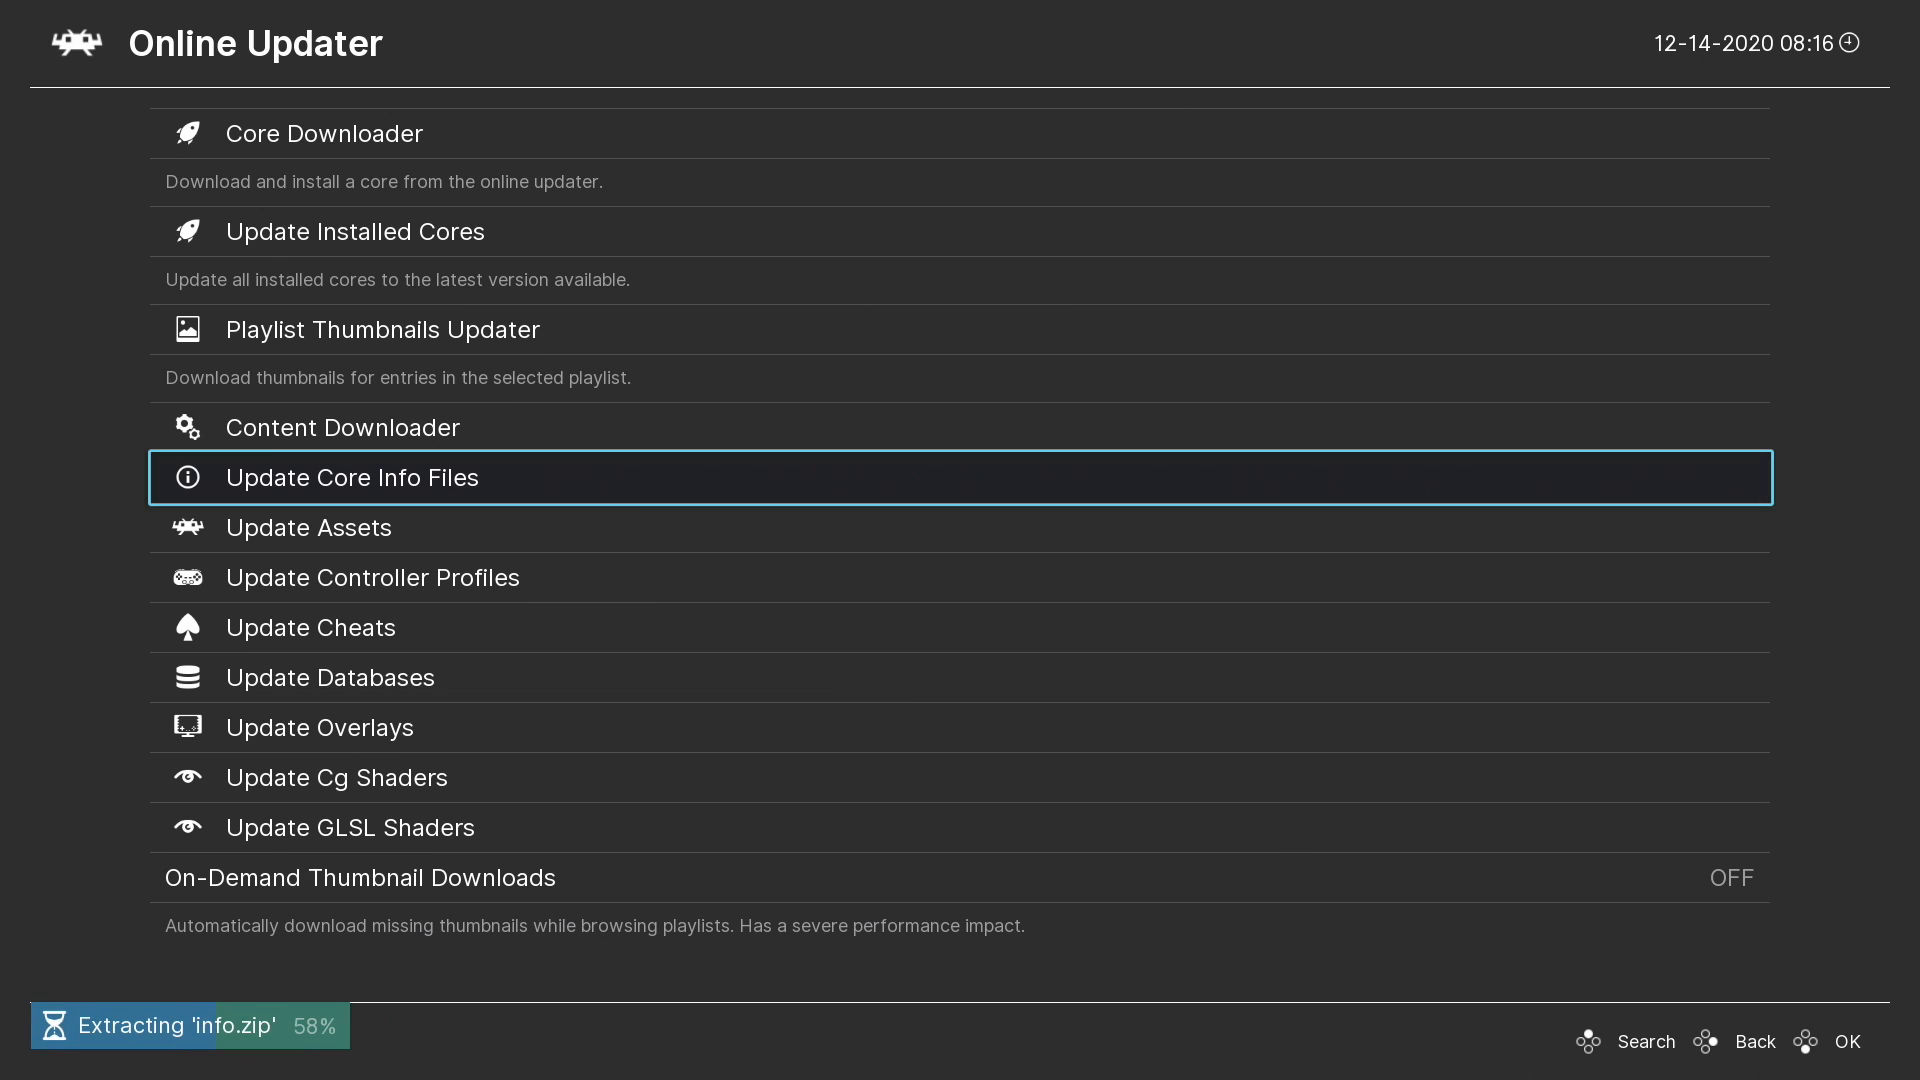
- Update core info files and databases, then select the Sony - PlayStation (DuckStation) core in Core Downloader
{"action": "key", "text": "Up"}
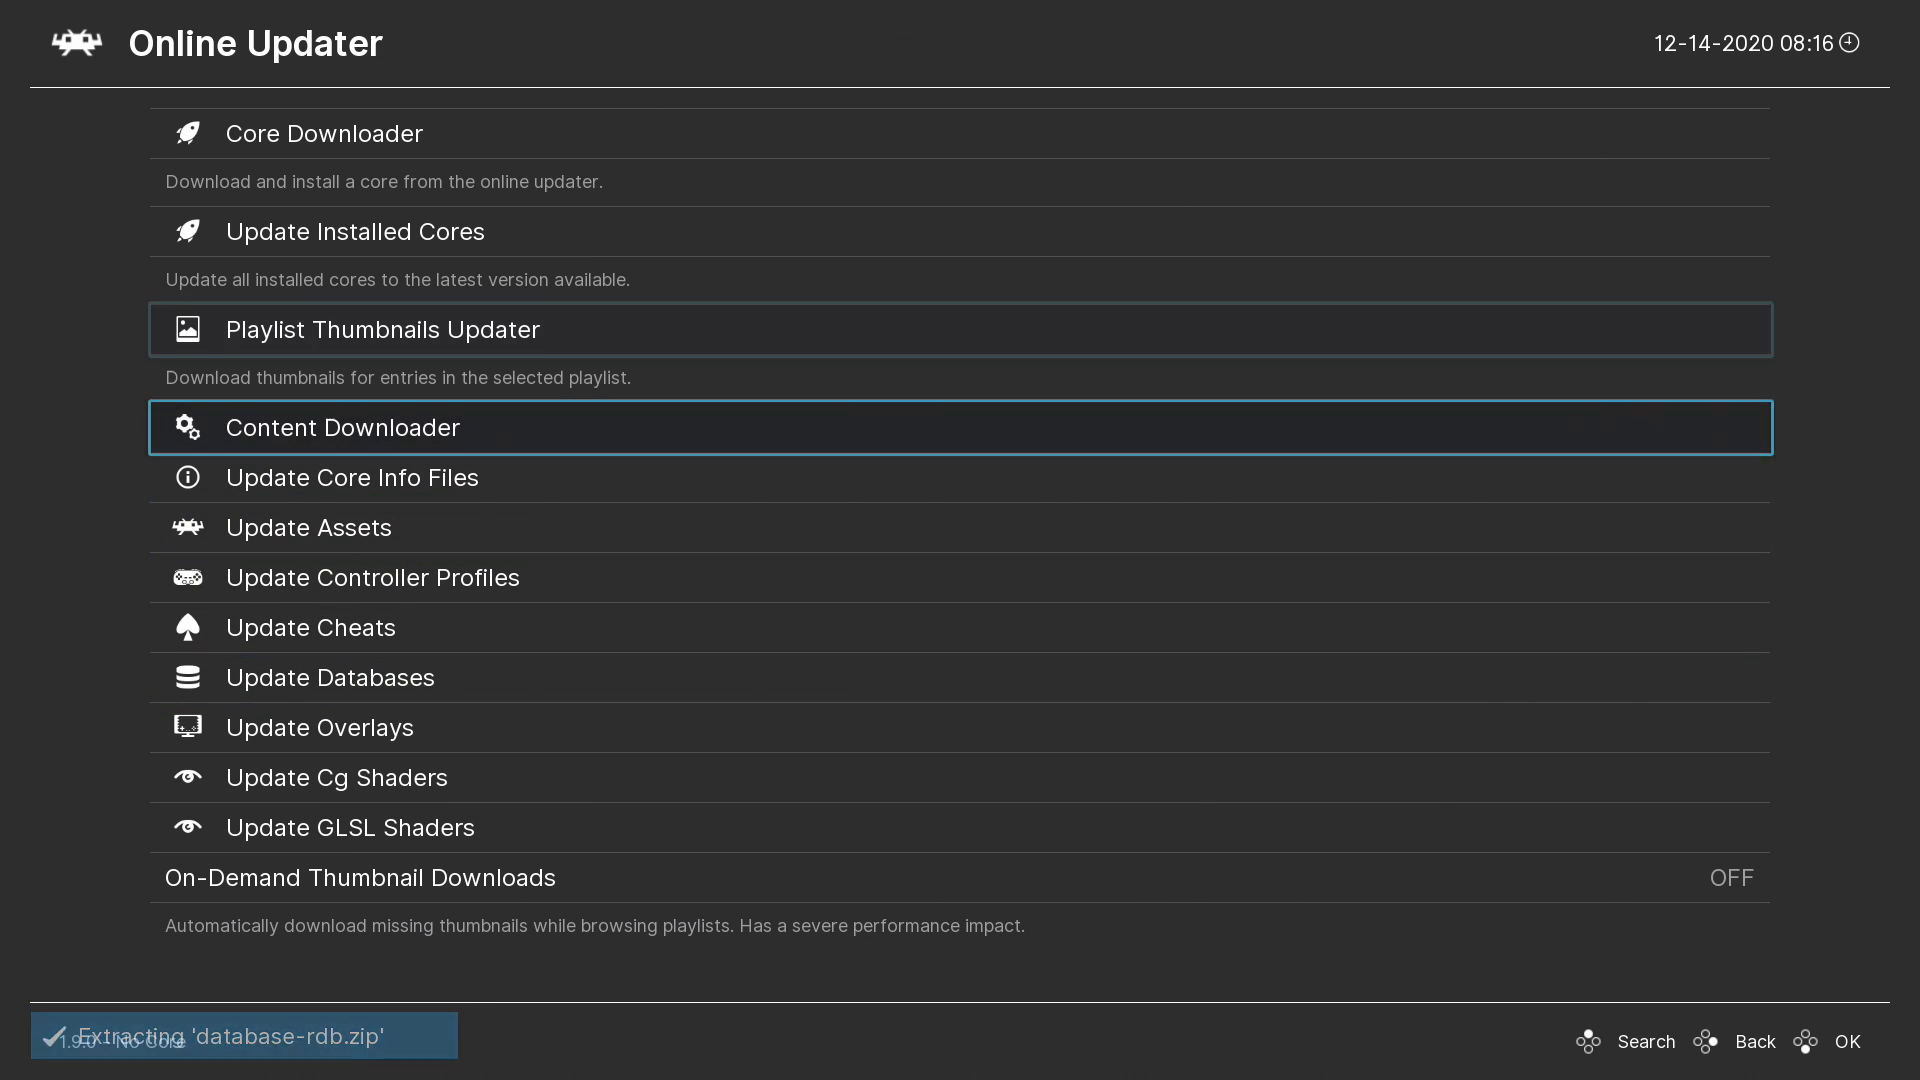
{"action": "key", "text": "Up"}
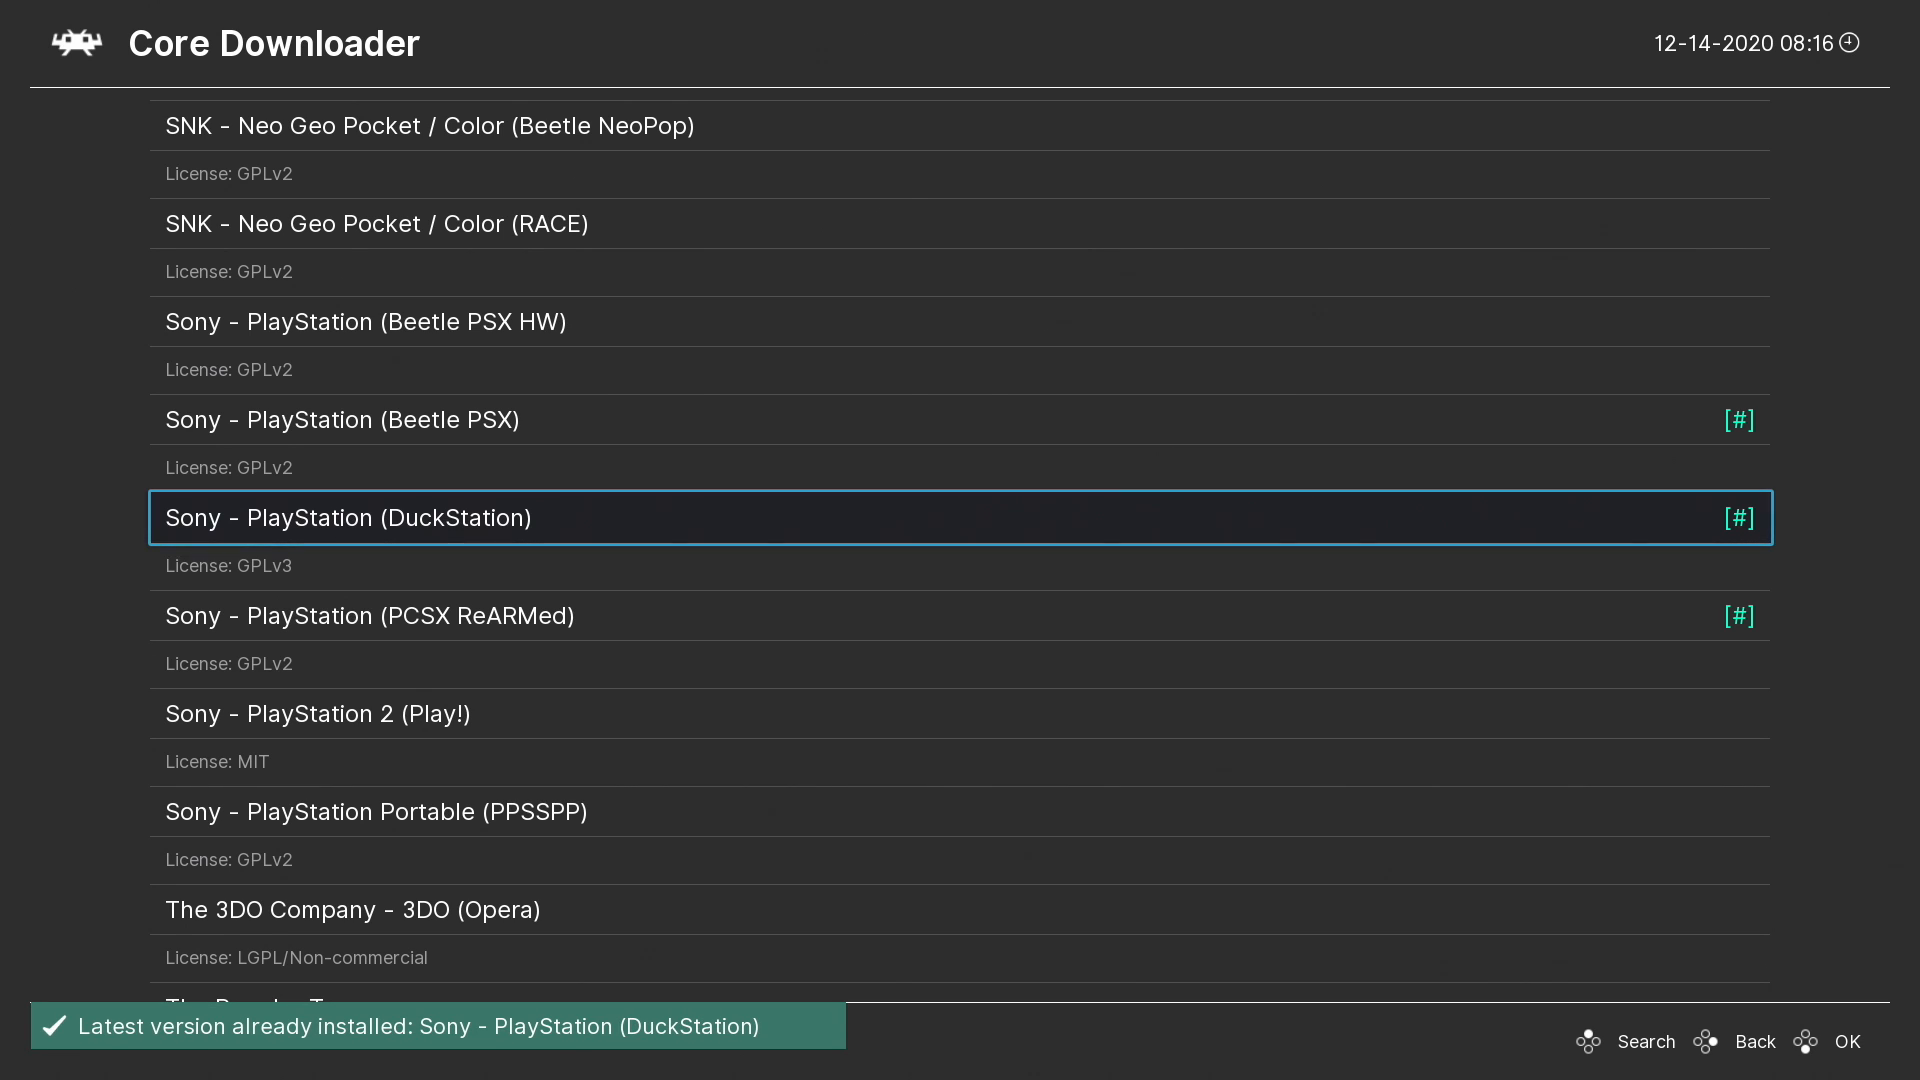
{"action": "left_click", "coordinate": [1752, 1042]}
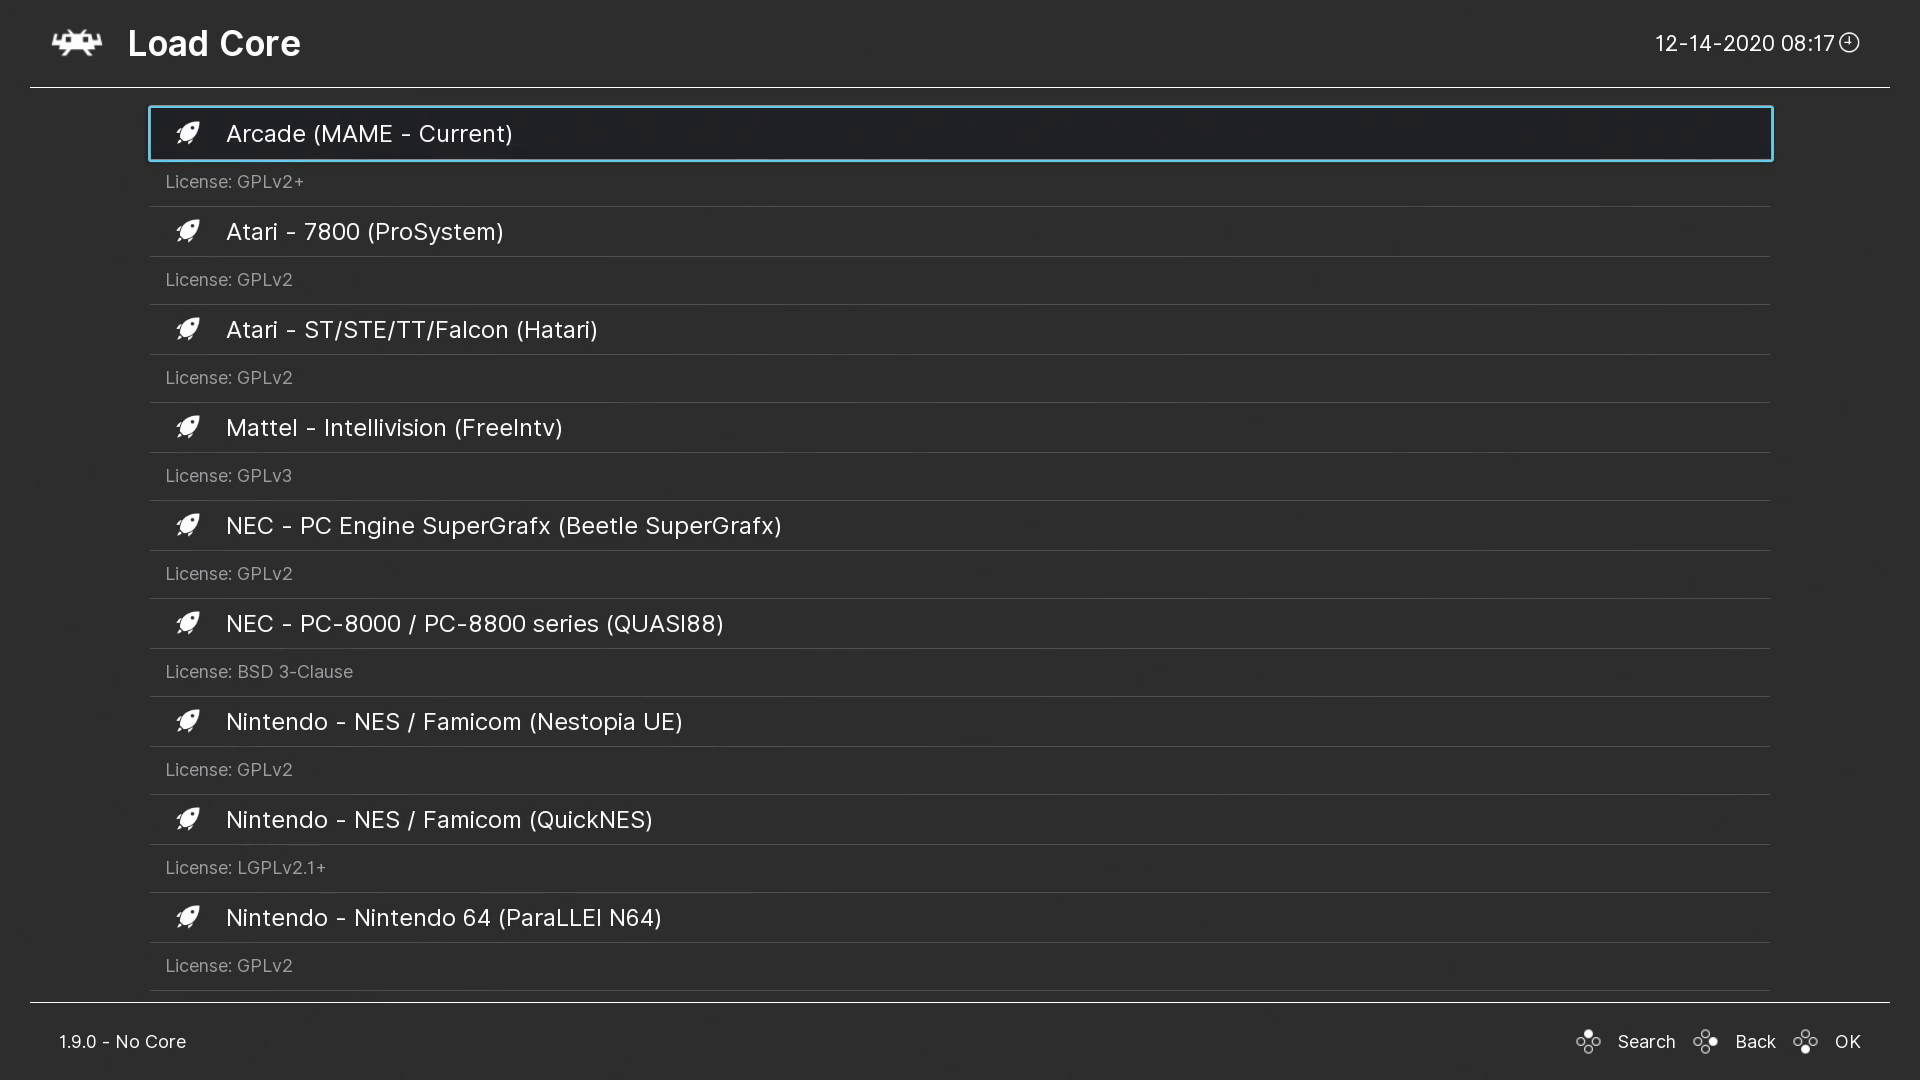
- Load the Sony - PlayStation (DuckStation) core from the Load Core list
{"action": "scroll", "scroll_direction": "down", "scroll_amount": 3}
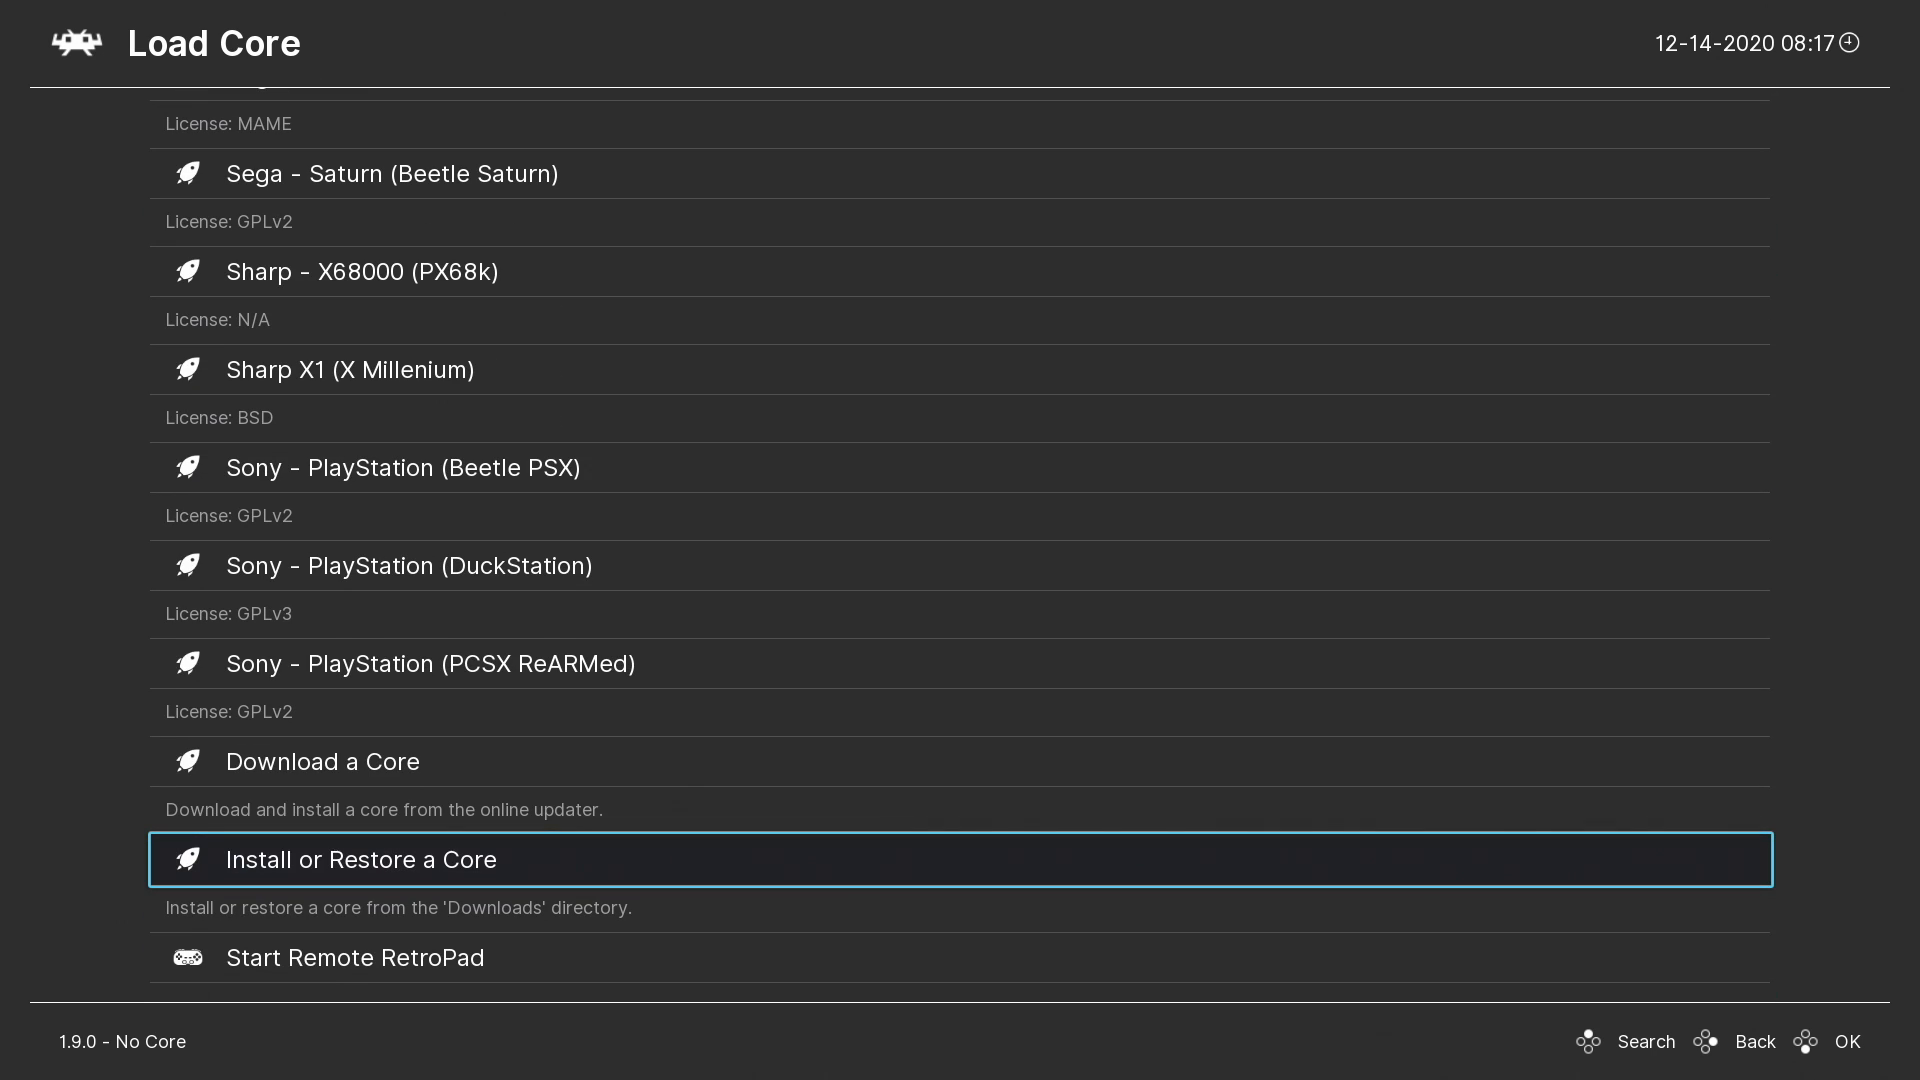
{"action": "left_click", "coordinate": [1753, 1041]}
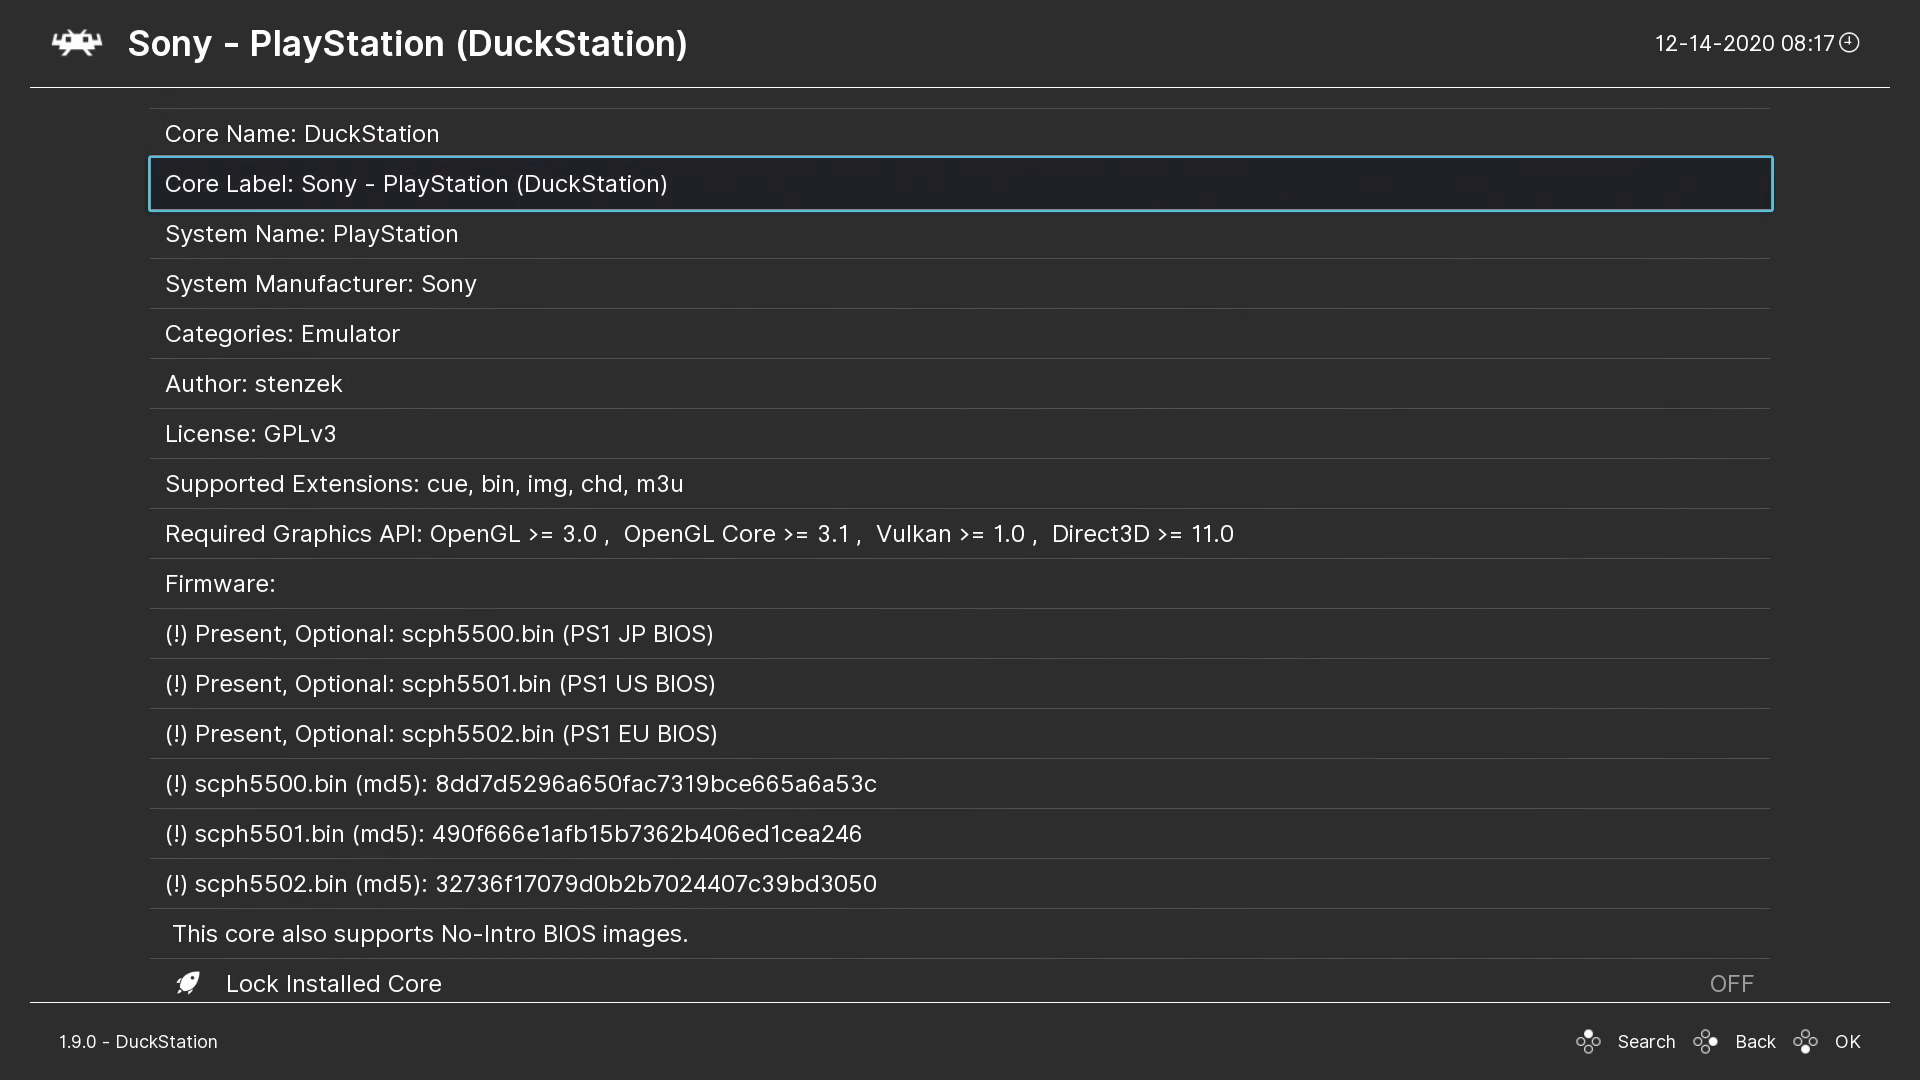
- Review the Core Information firmware section for the scph5500/5501/5502 BIOS entries
{"action": "scroll", "scroll_direction": "down", "scroll_amount": 3}
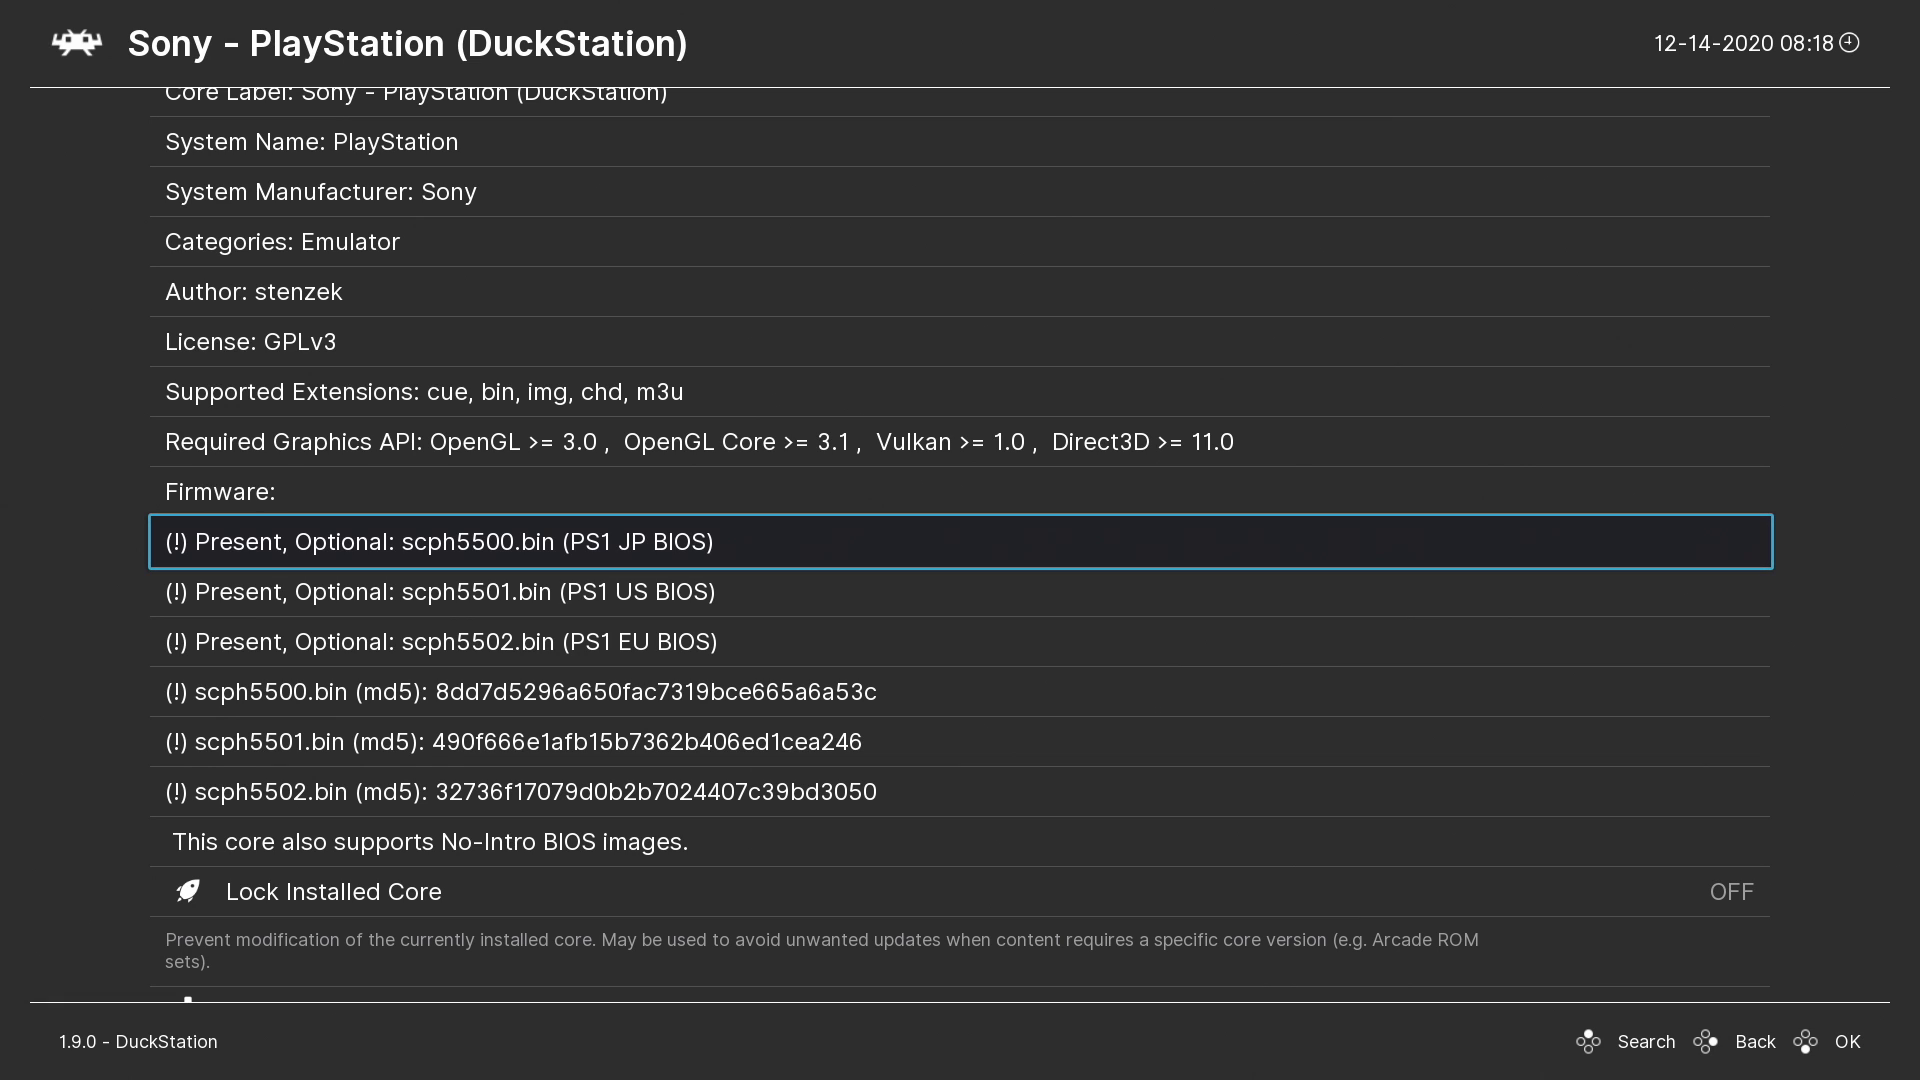
{"action": "scroll", "scroll_direction": "down", "scroll_amount": 3}
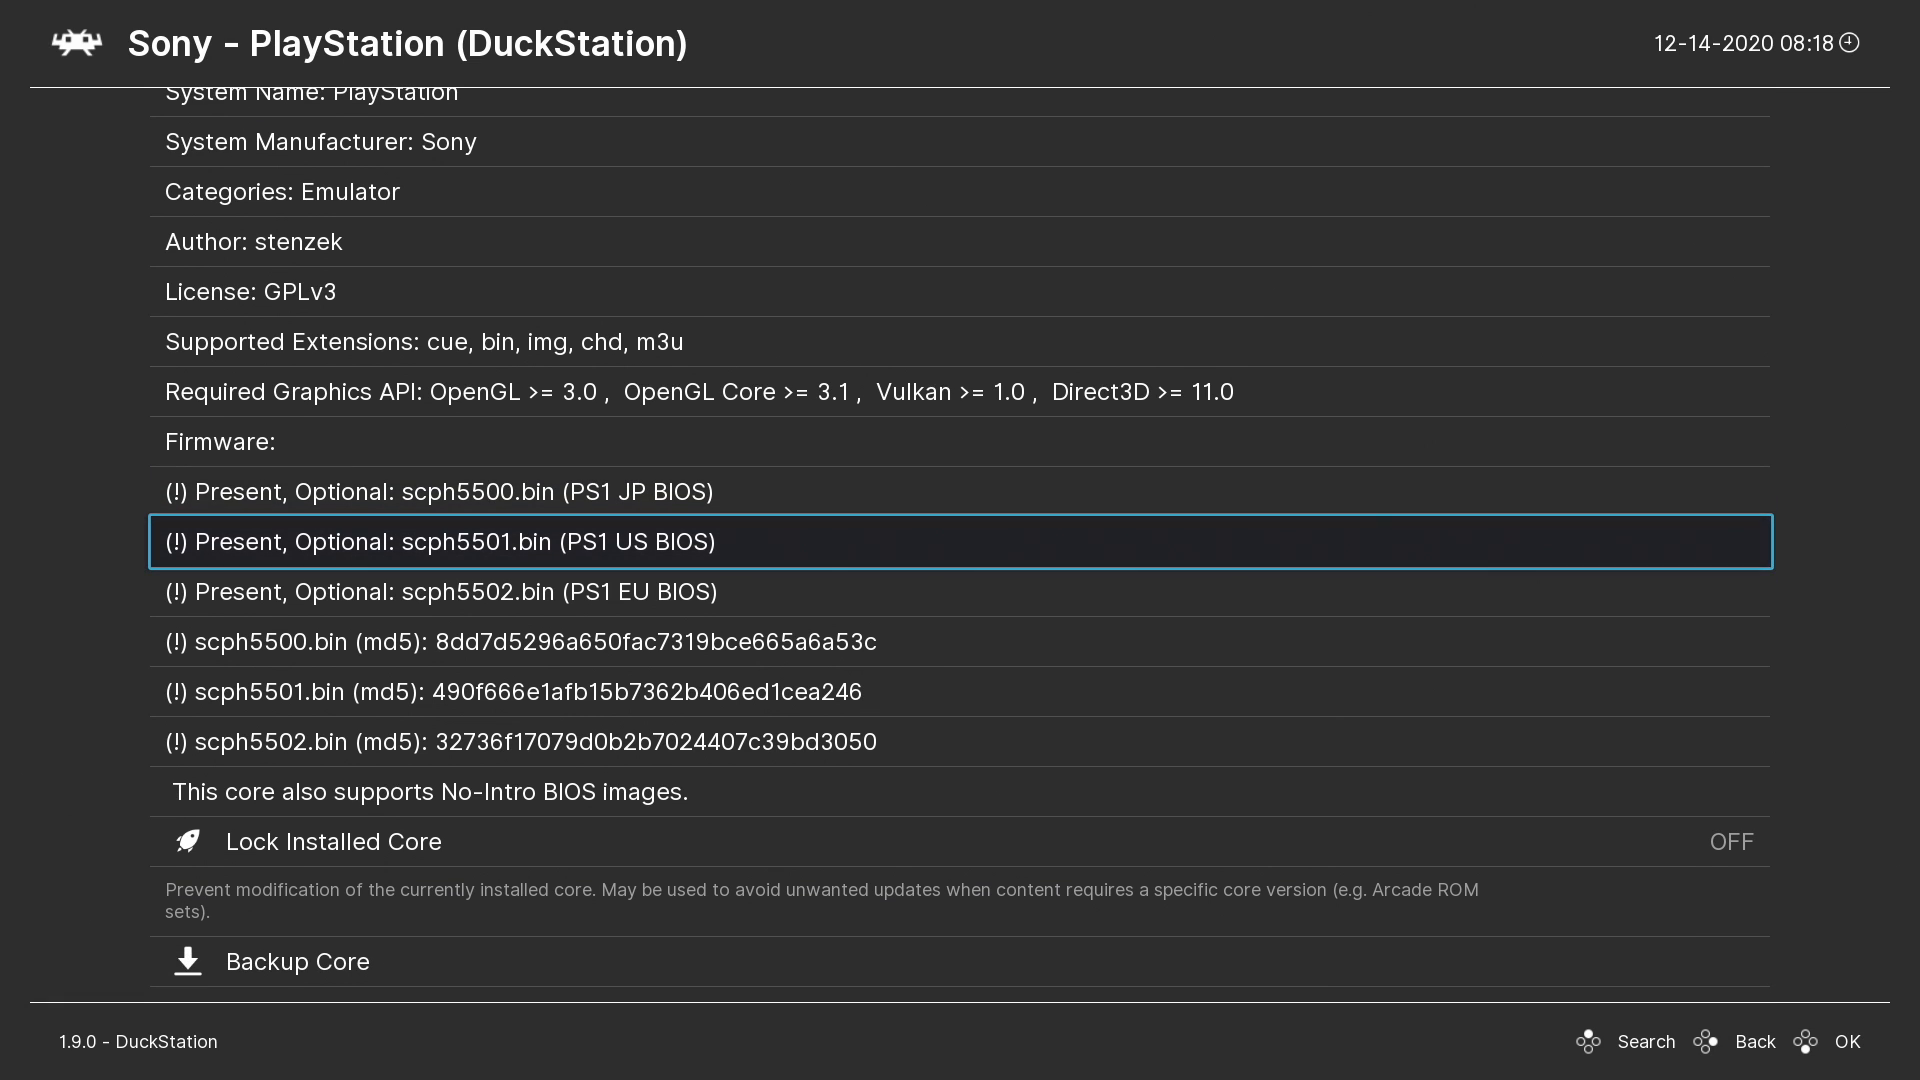
{"action": "scroll", "scroll_direction": "down", "scroll_amount": 3}
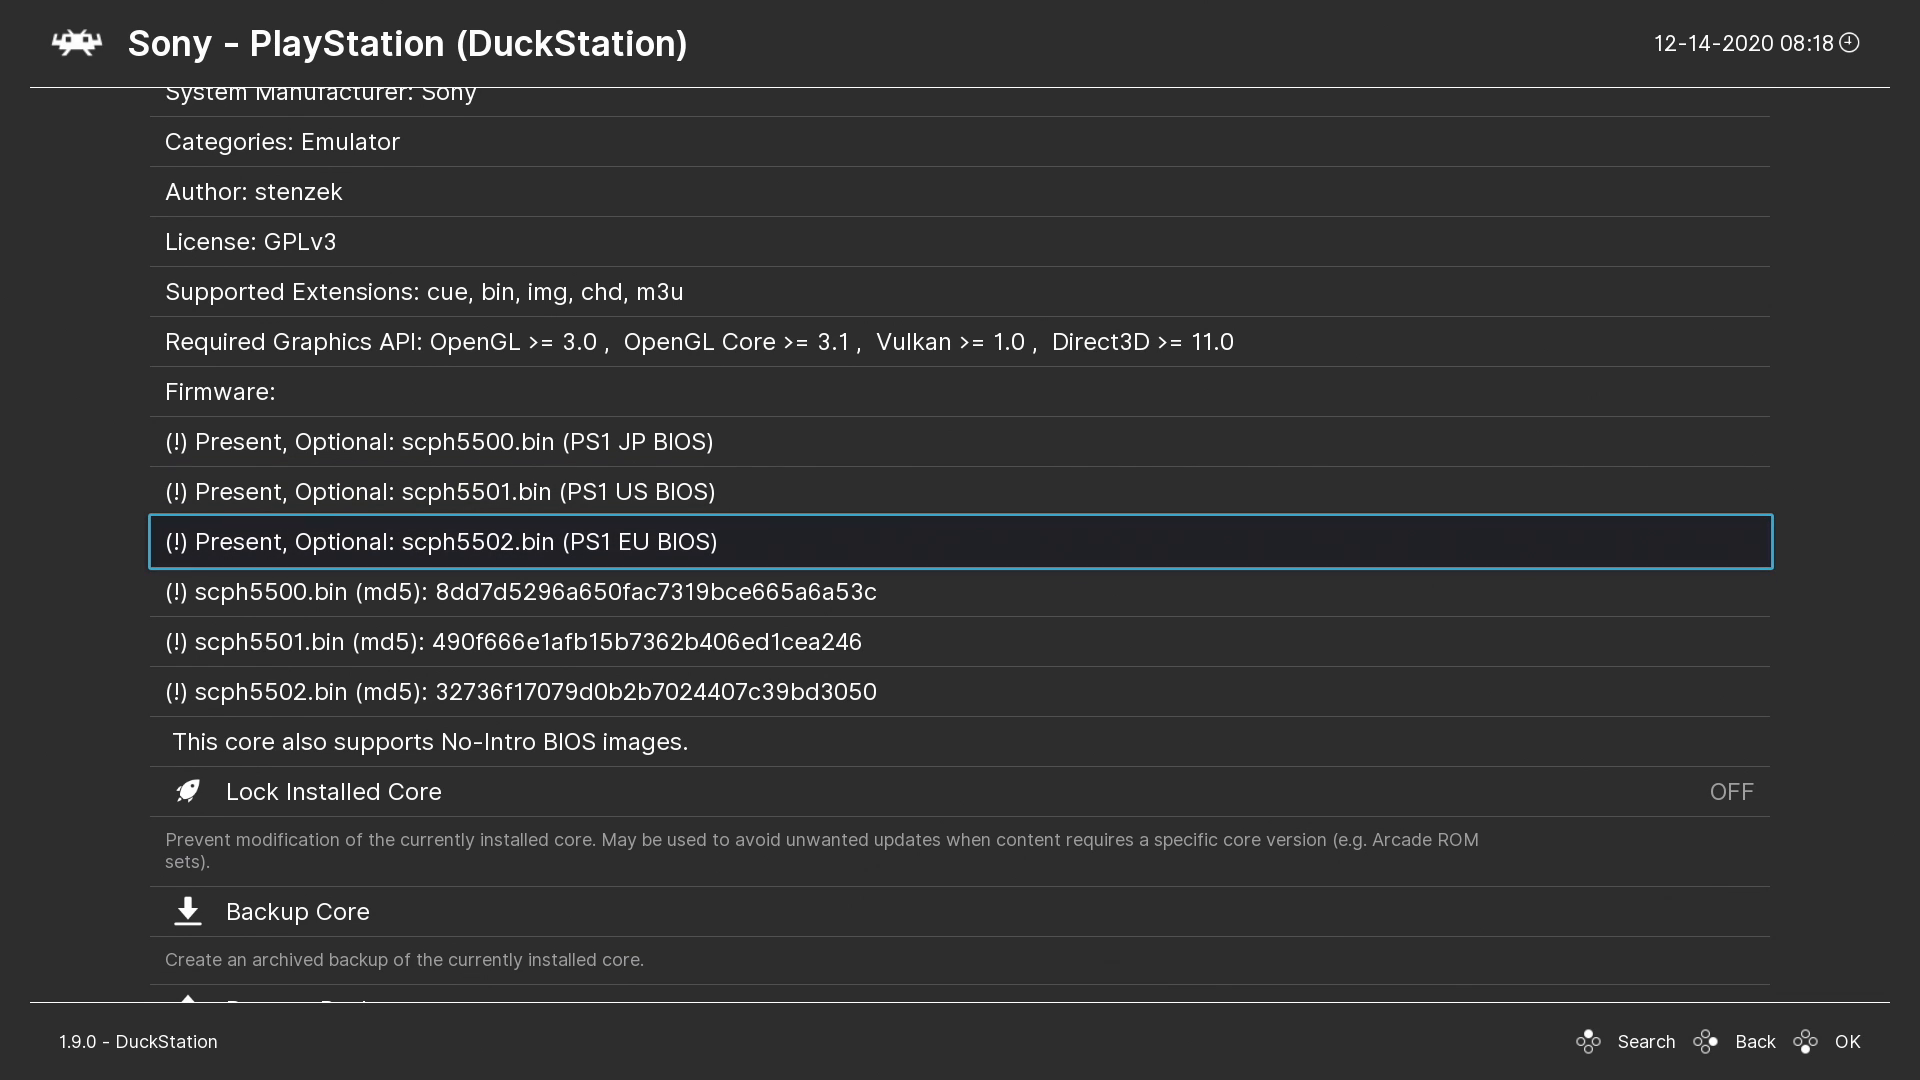
{"action": "left_click", "coordinate": [1753, 1041]}
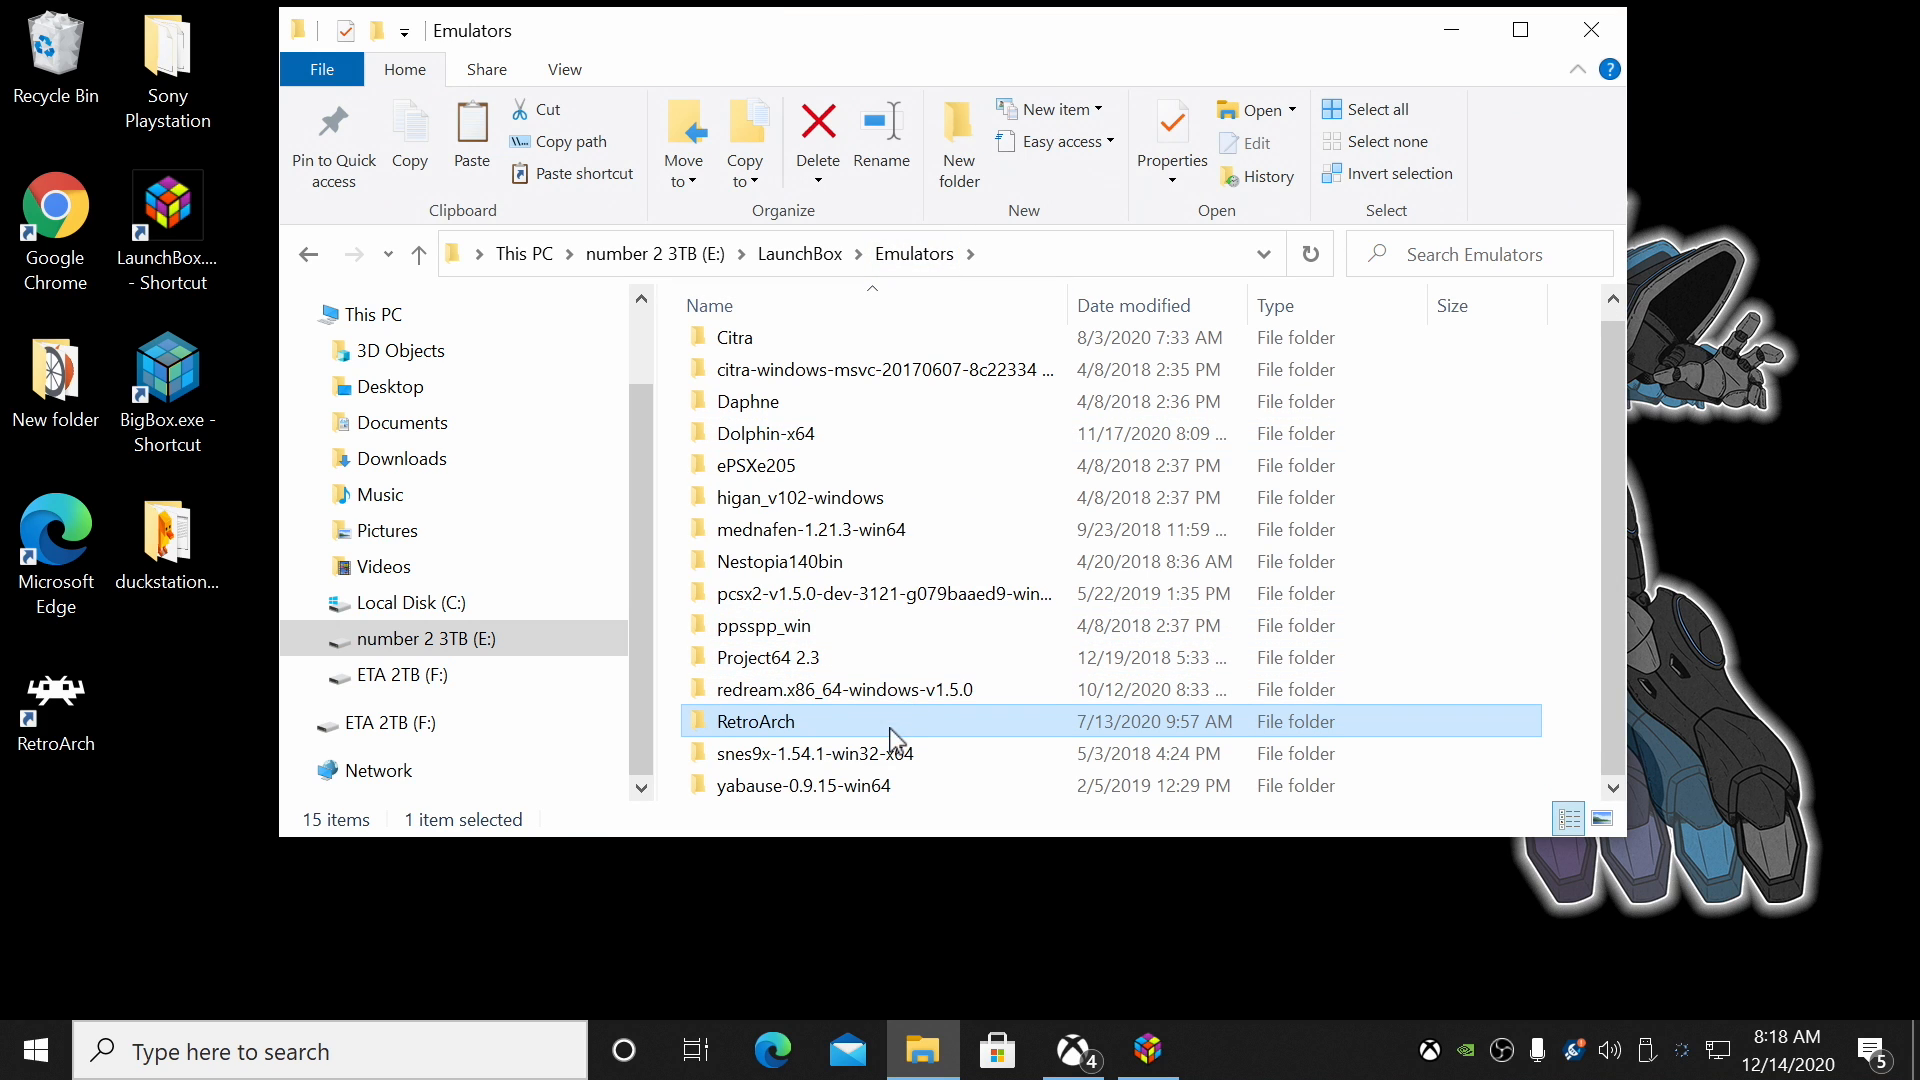
- Locate the scph5500, scph5501 and scph5502 BIOS files in RetroArch's system folder
{"action": "double_click", "coordinate": [756, 721]}
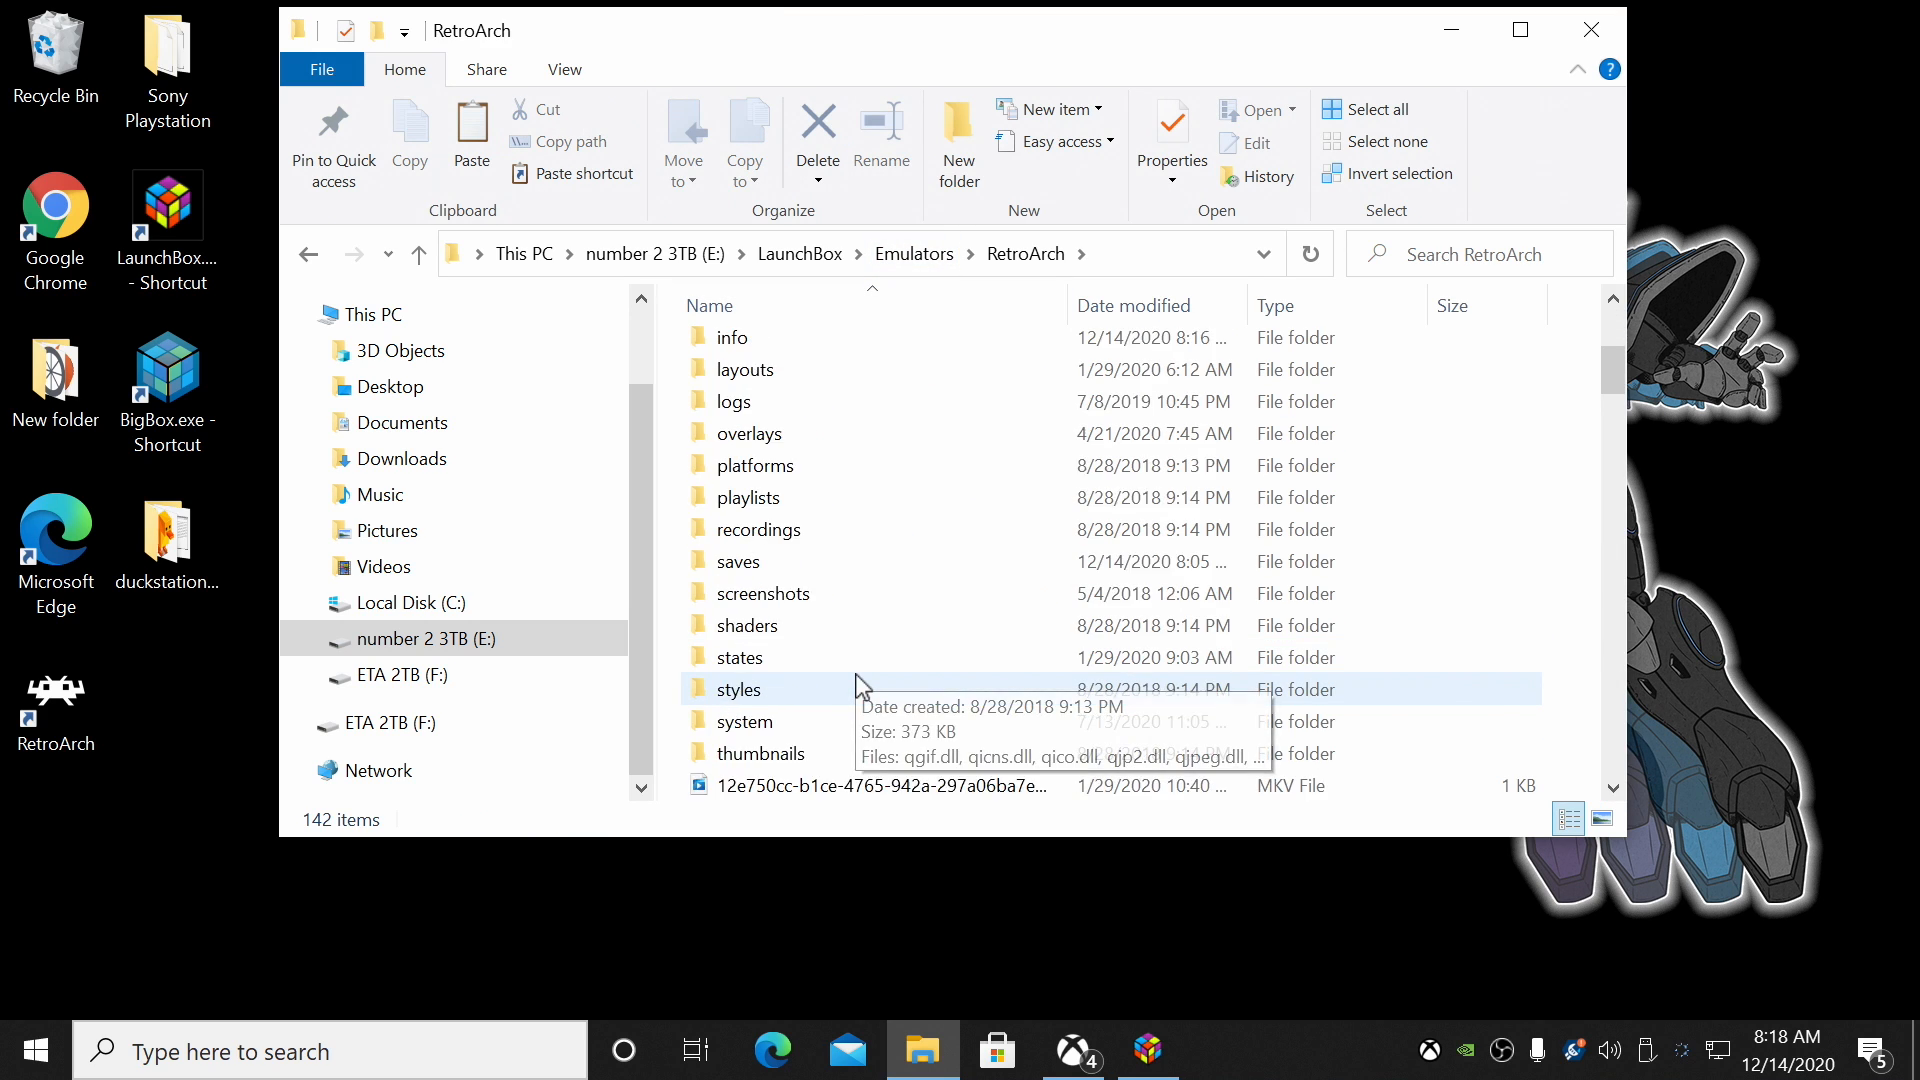
{"action": "double_click", "coordinate": [746, 721]}
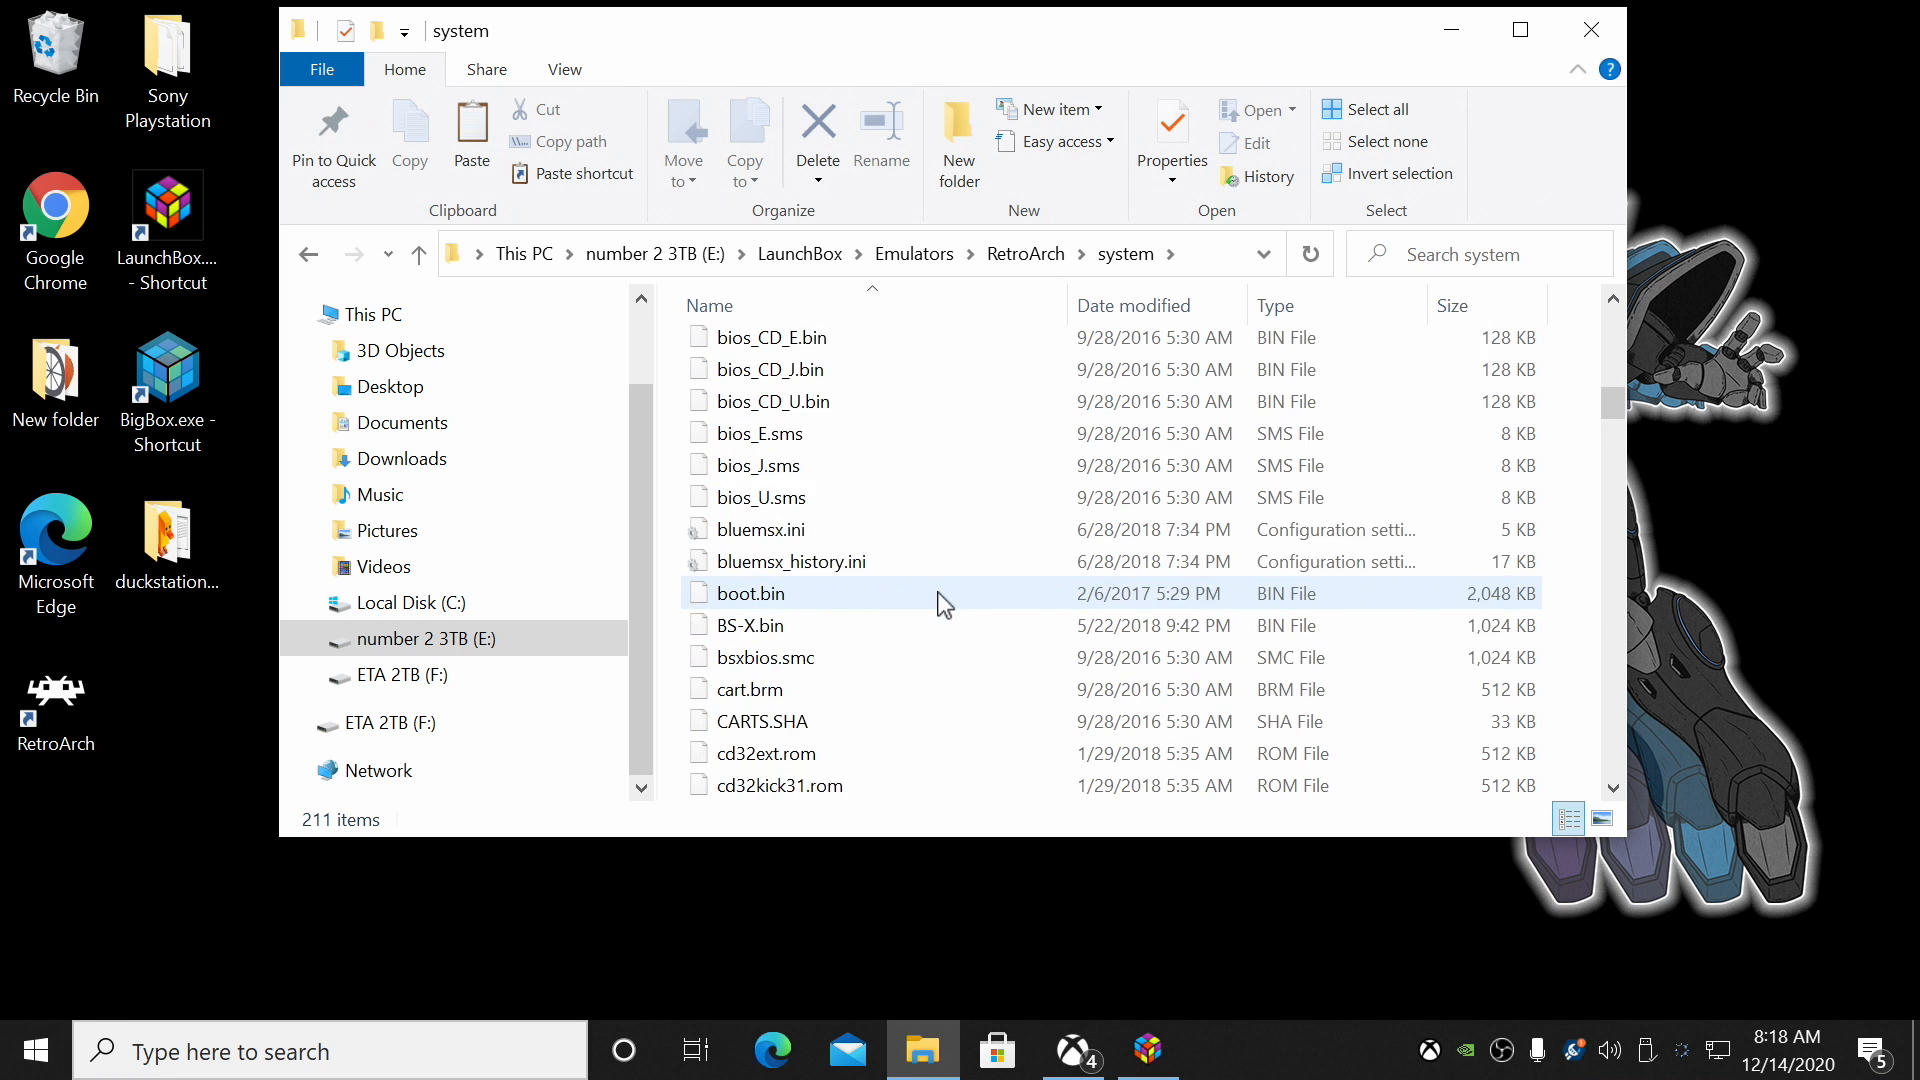
{"action": "scroll", "scroll_direction": "down", "scroll_amount": 3}
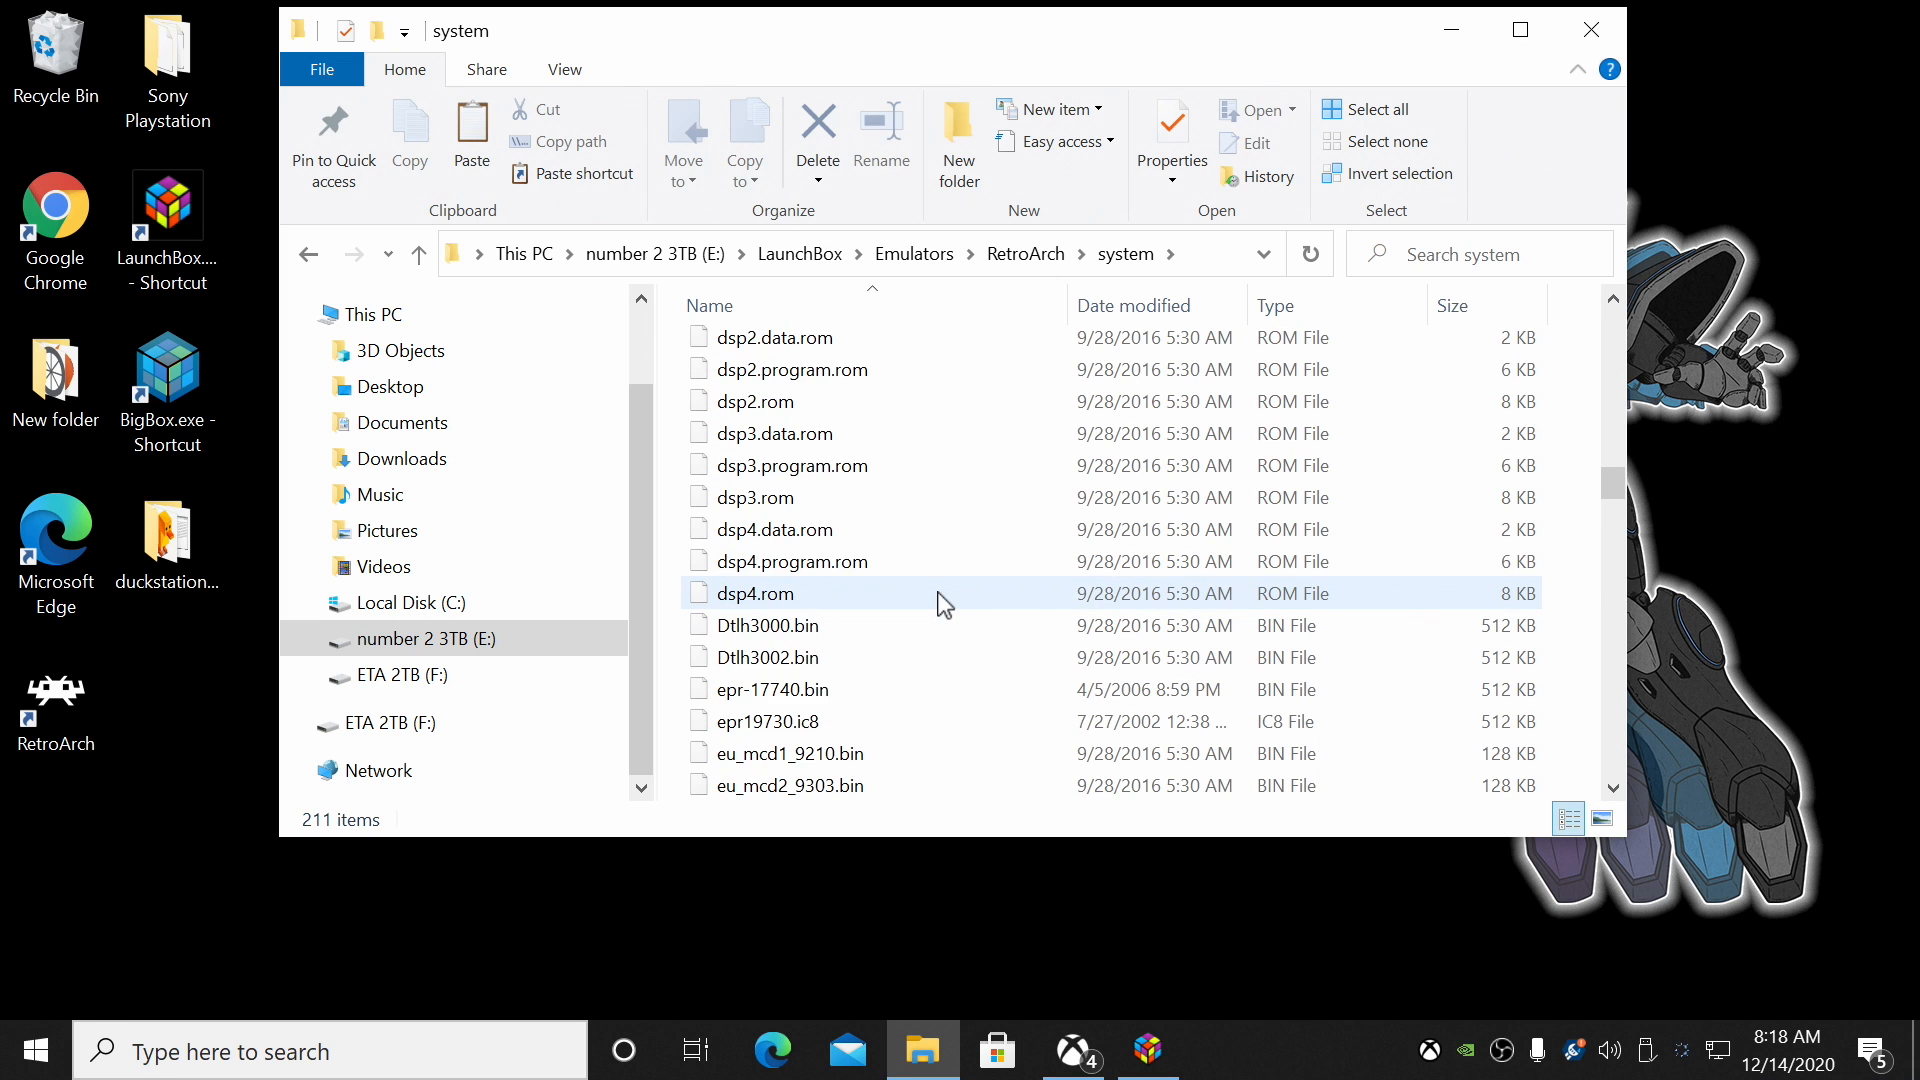
{"action": "scroll", "scroll_direction": "down", "scroll_amount": 3}
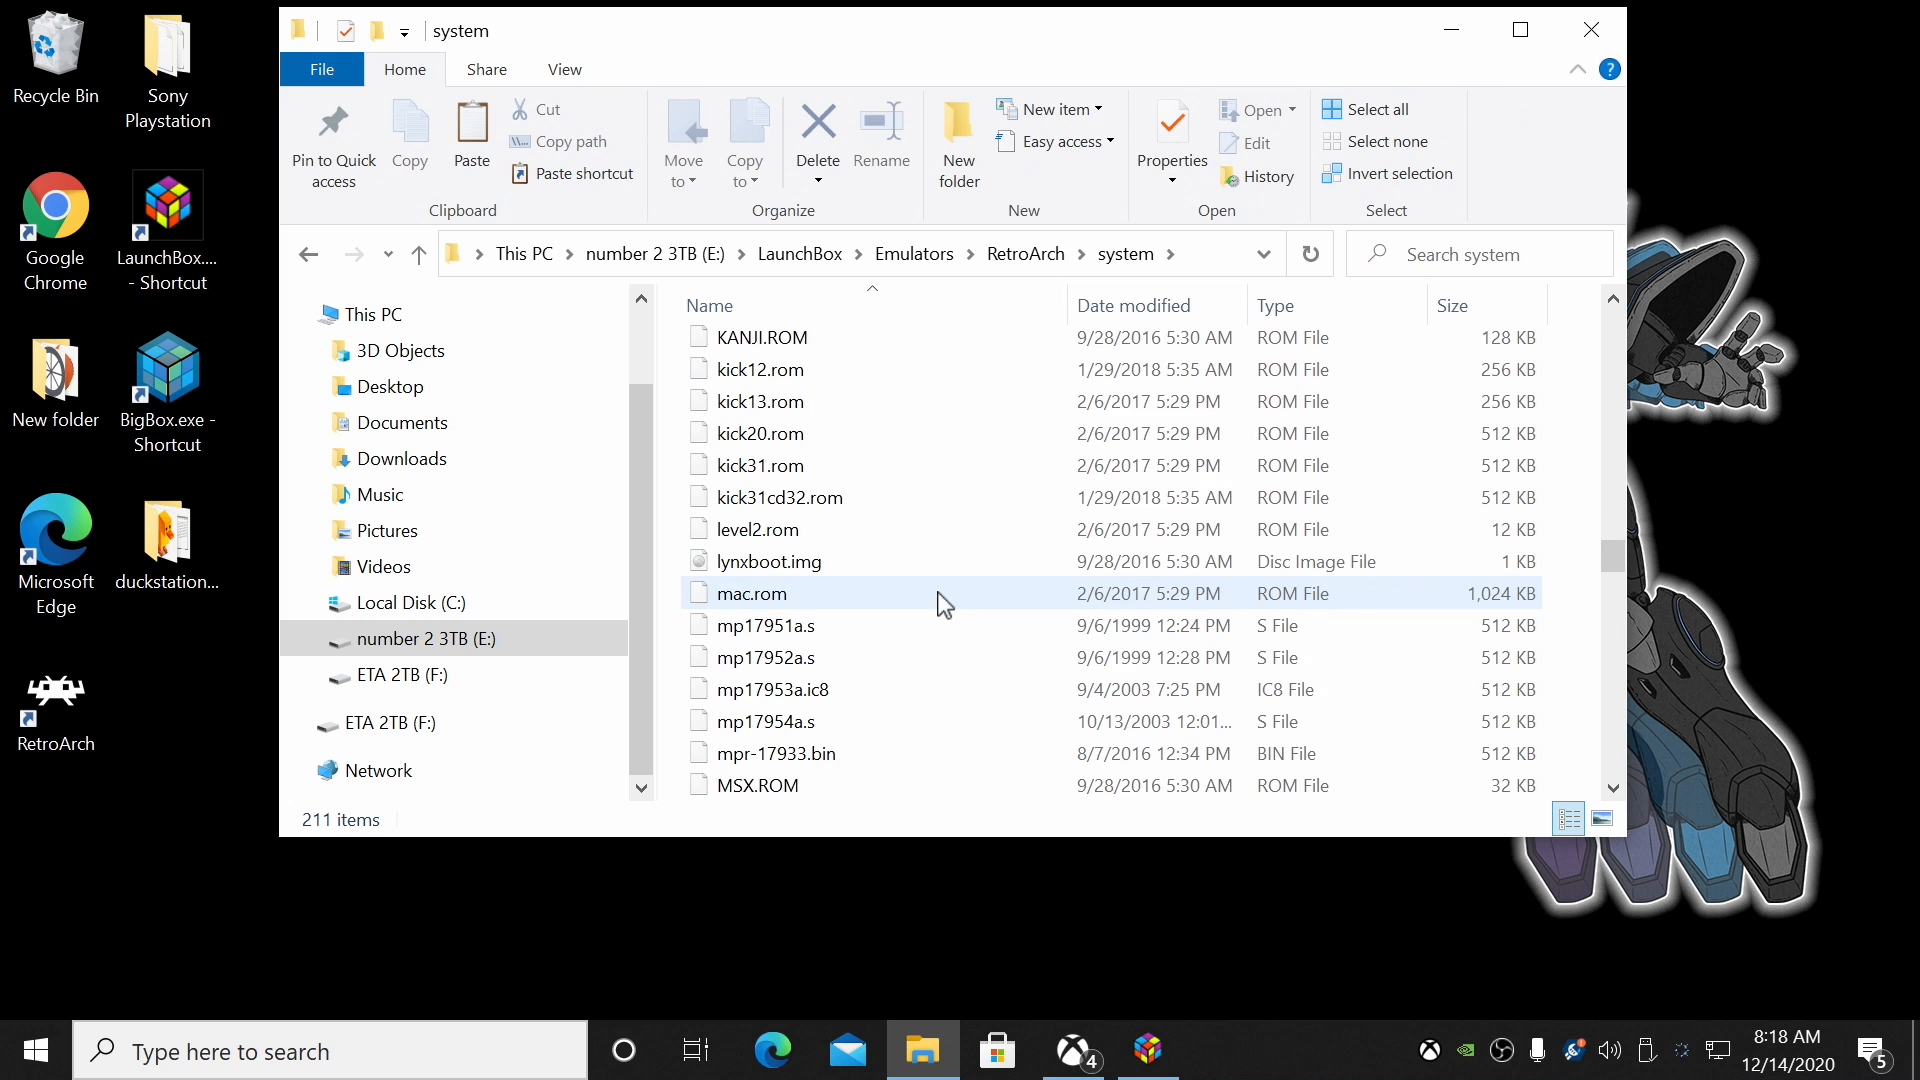
{"action": "scroll", "scroll_direction": "down", "scroll_amount": 3}
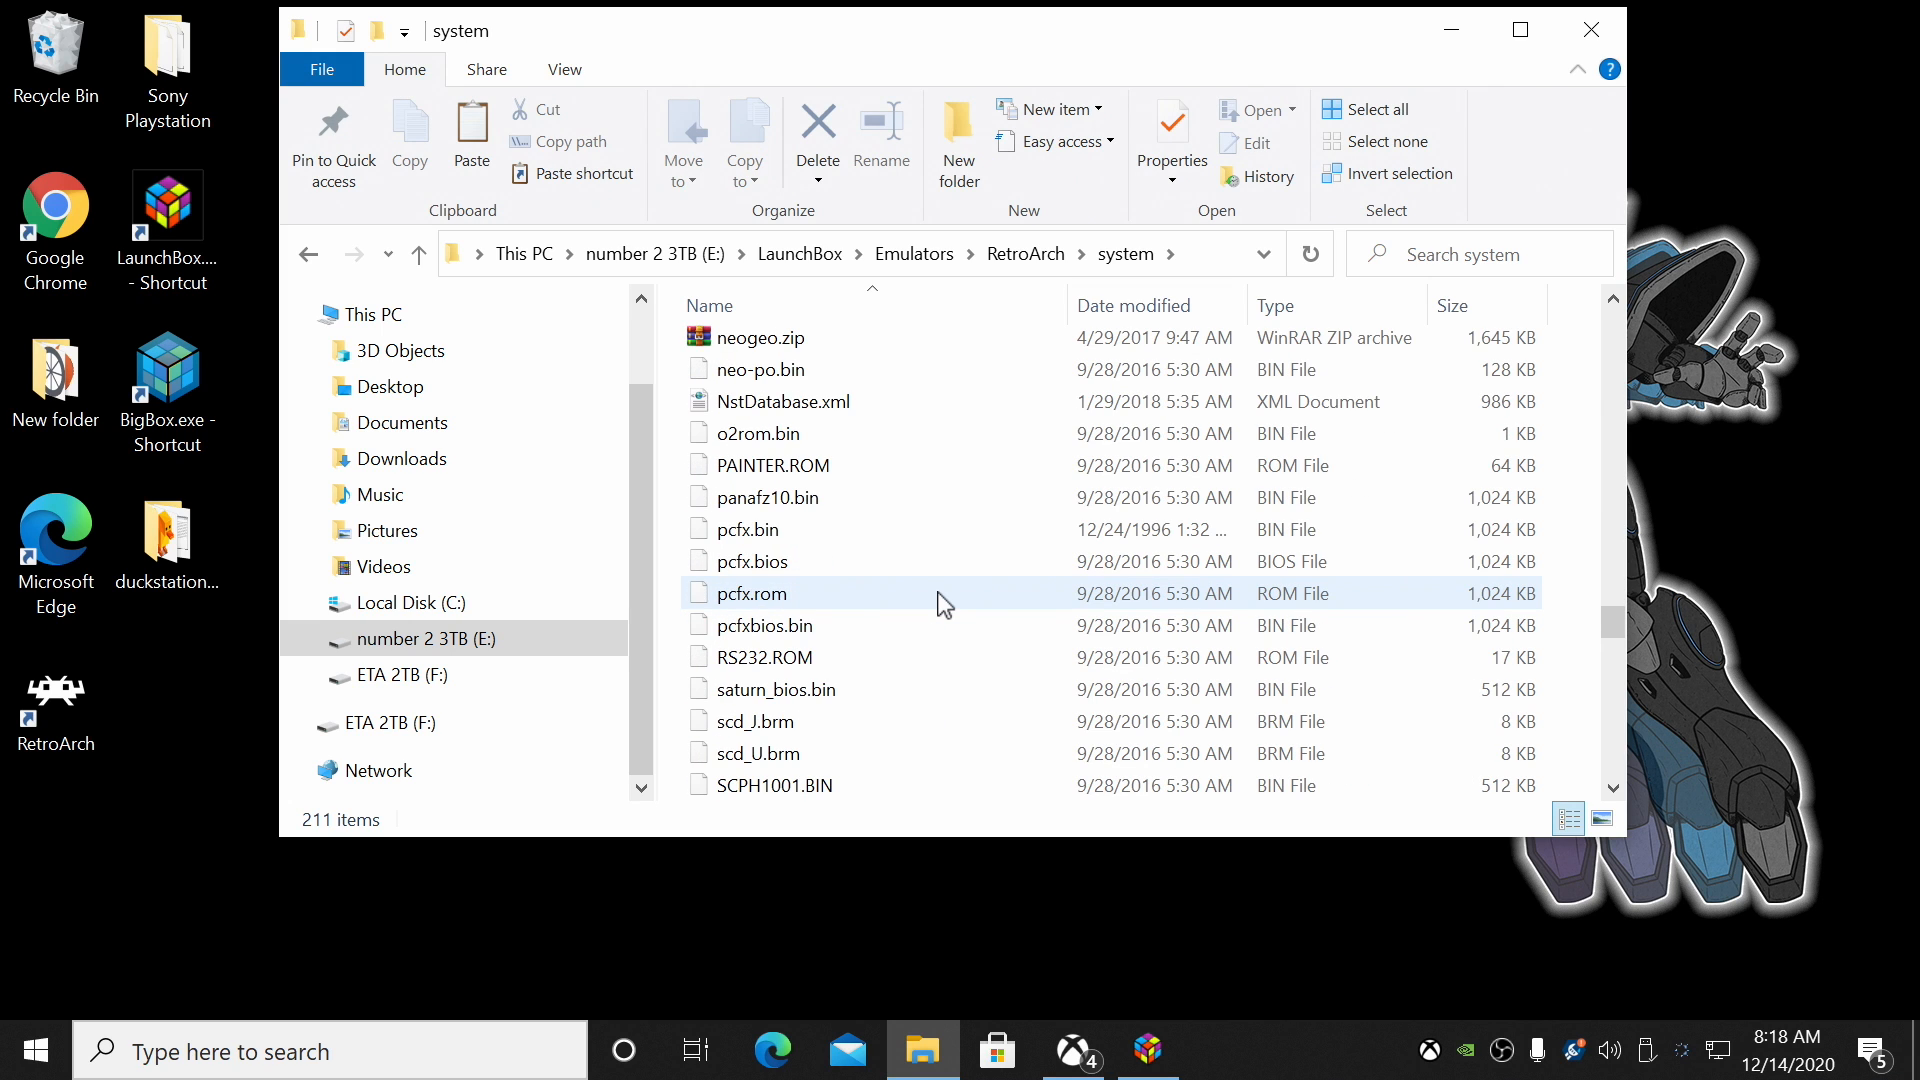
{"action": "scroll", "scroll_direction": "down", "scroll_amount": 3}
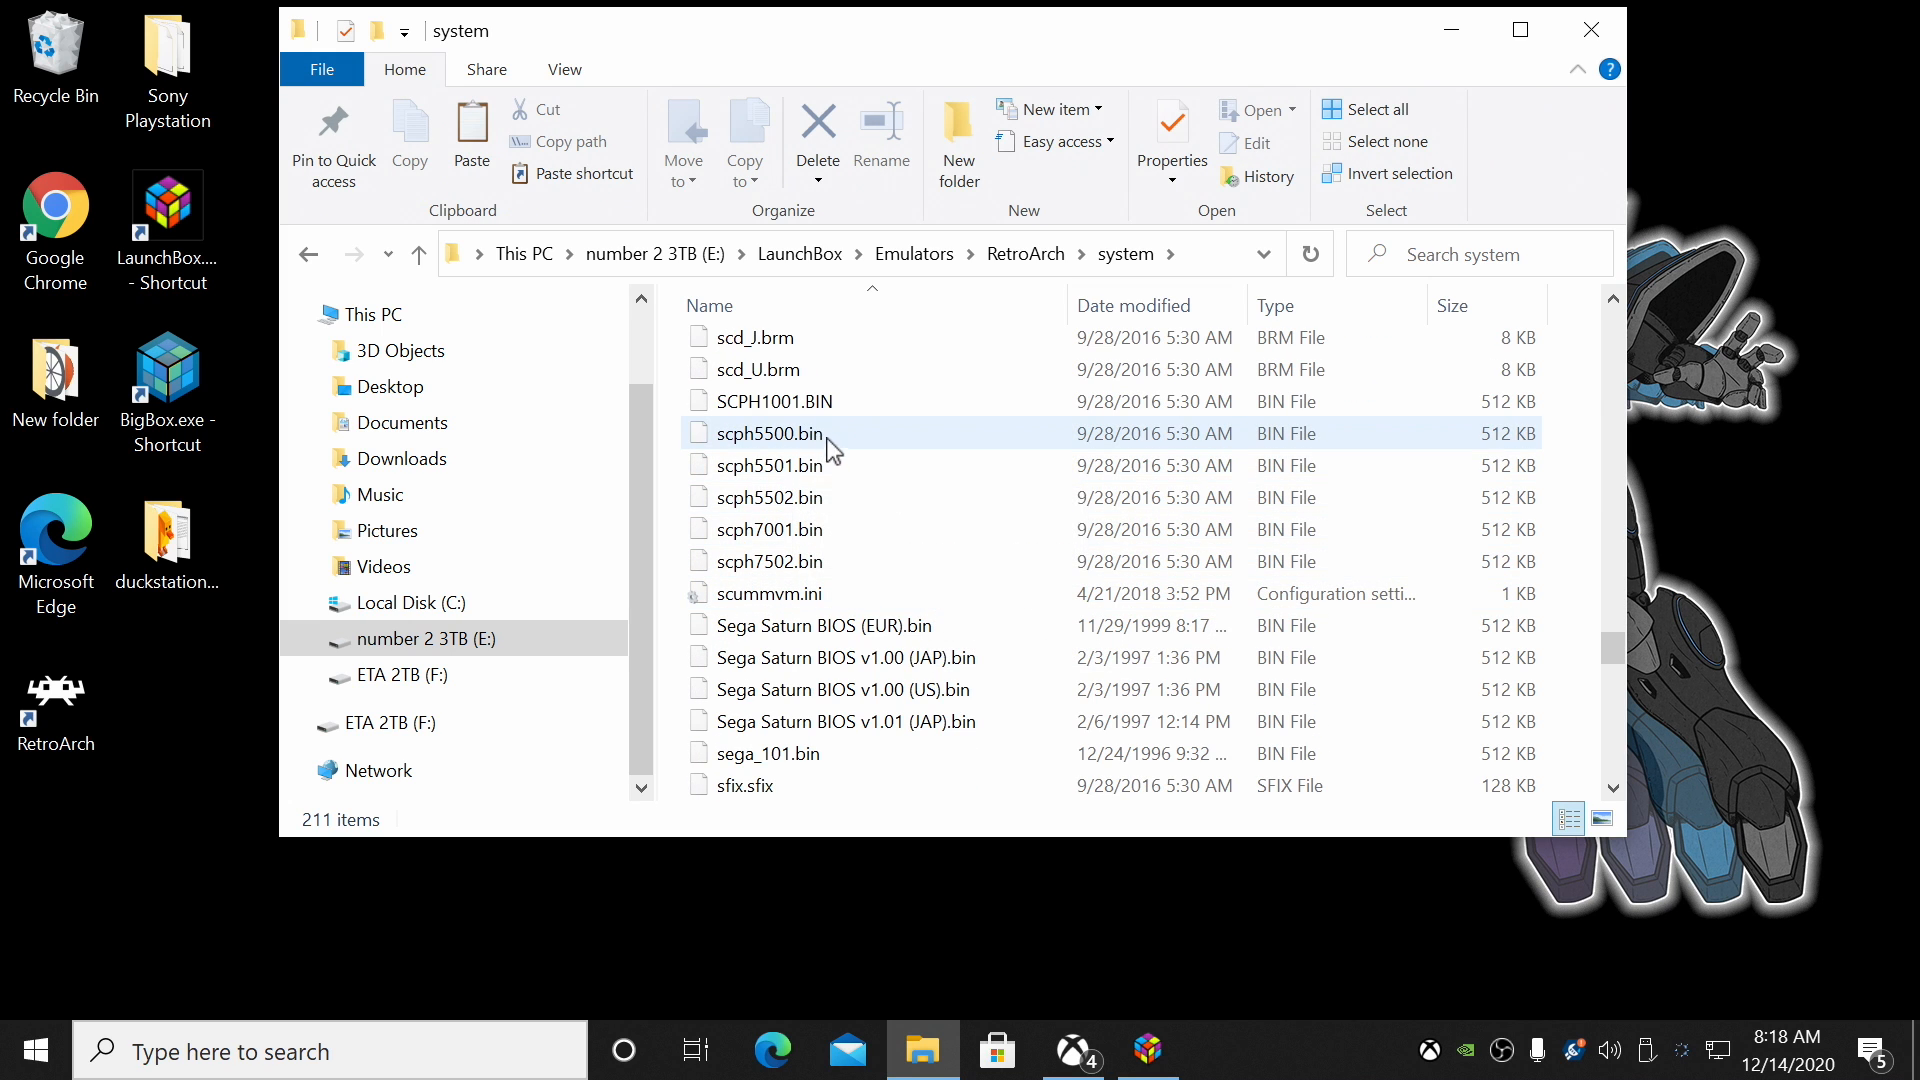
{"action": "mouse_move", "coordinate": [771, 529]}
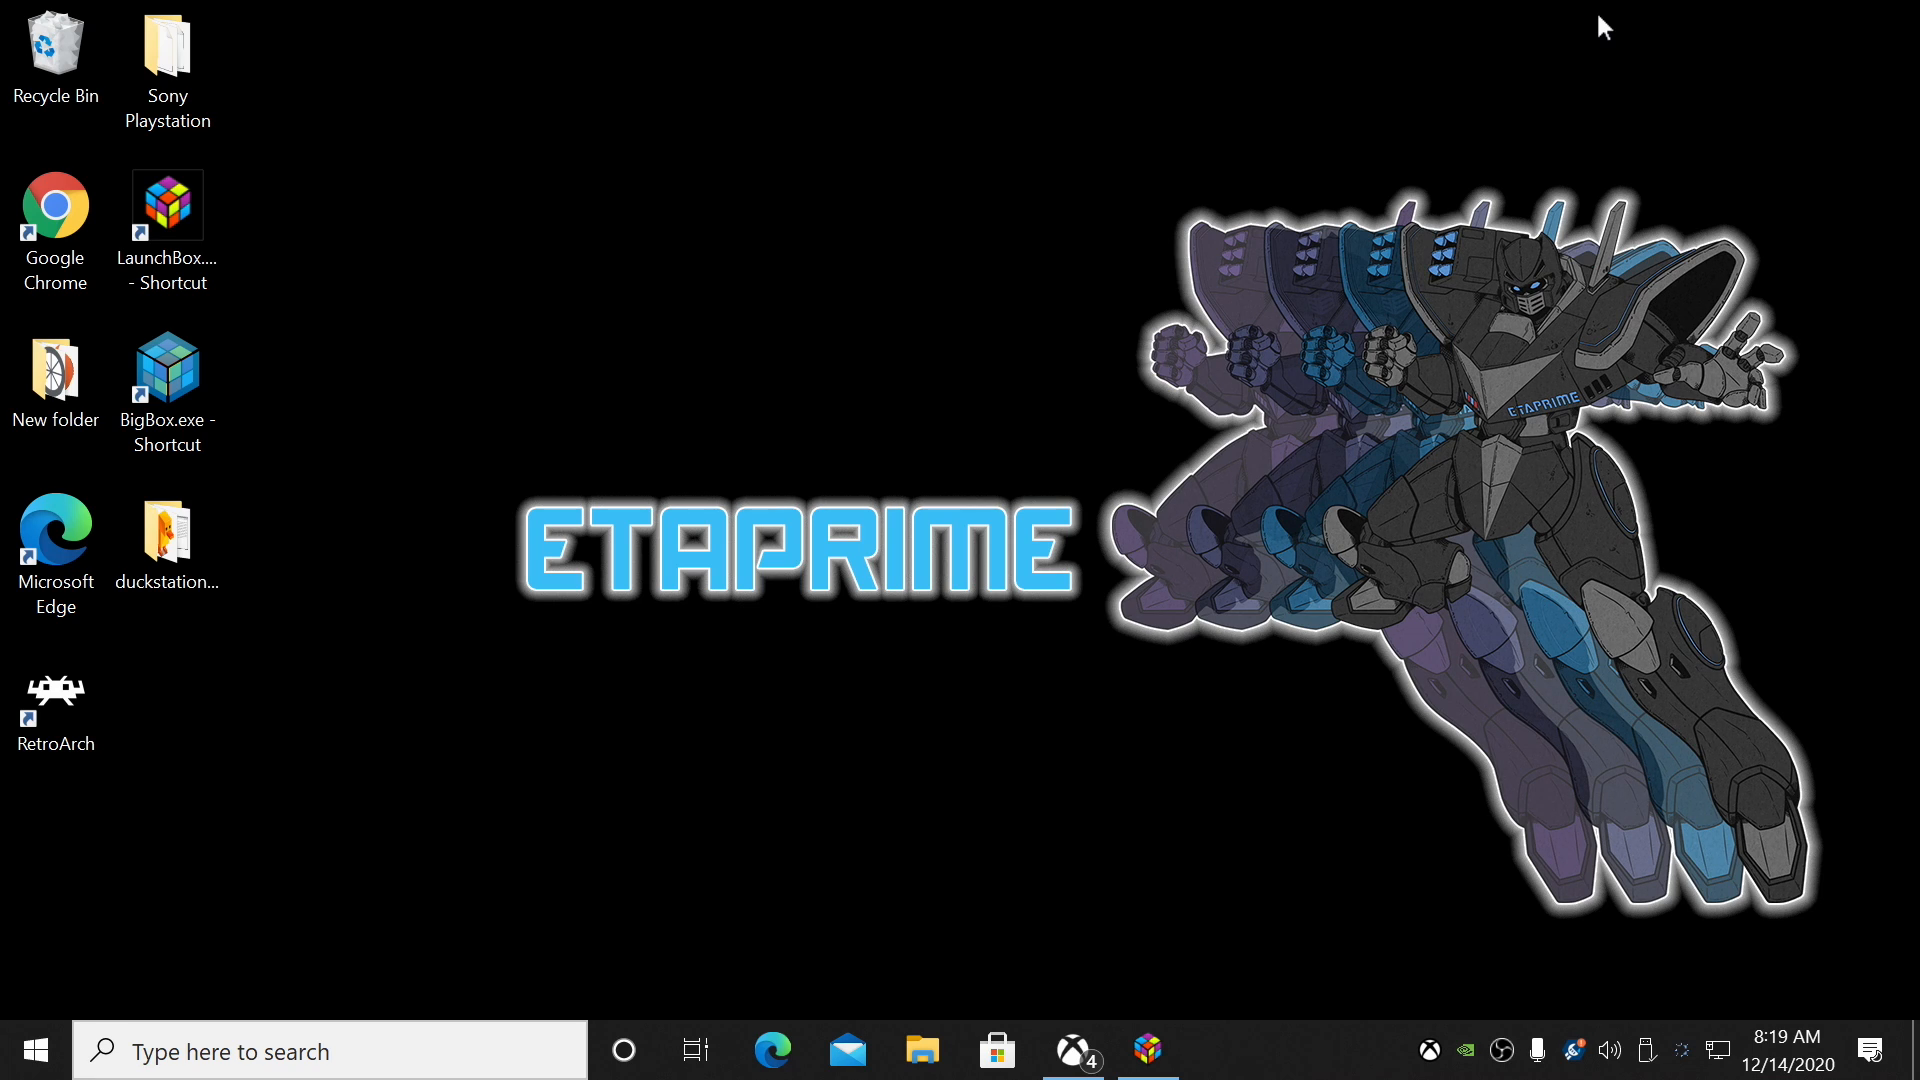
{"action": "mouse_move", "coordinate": [1158, 959]}
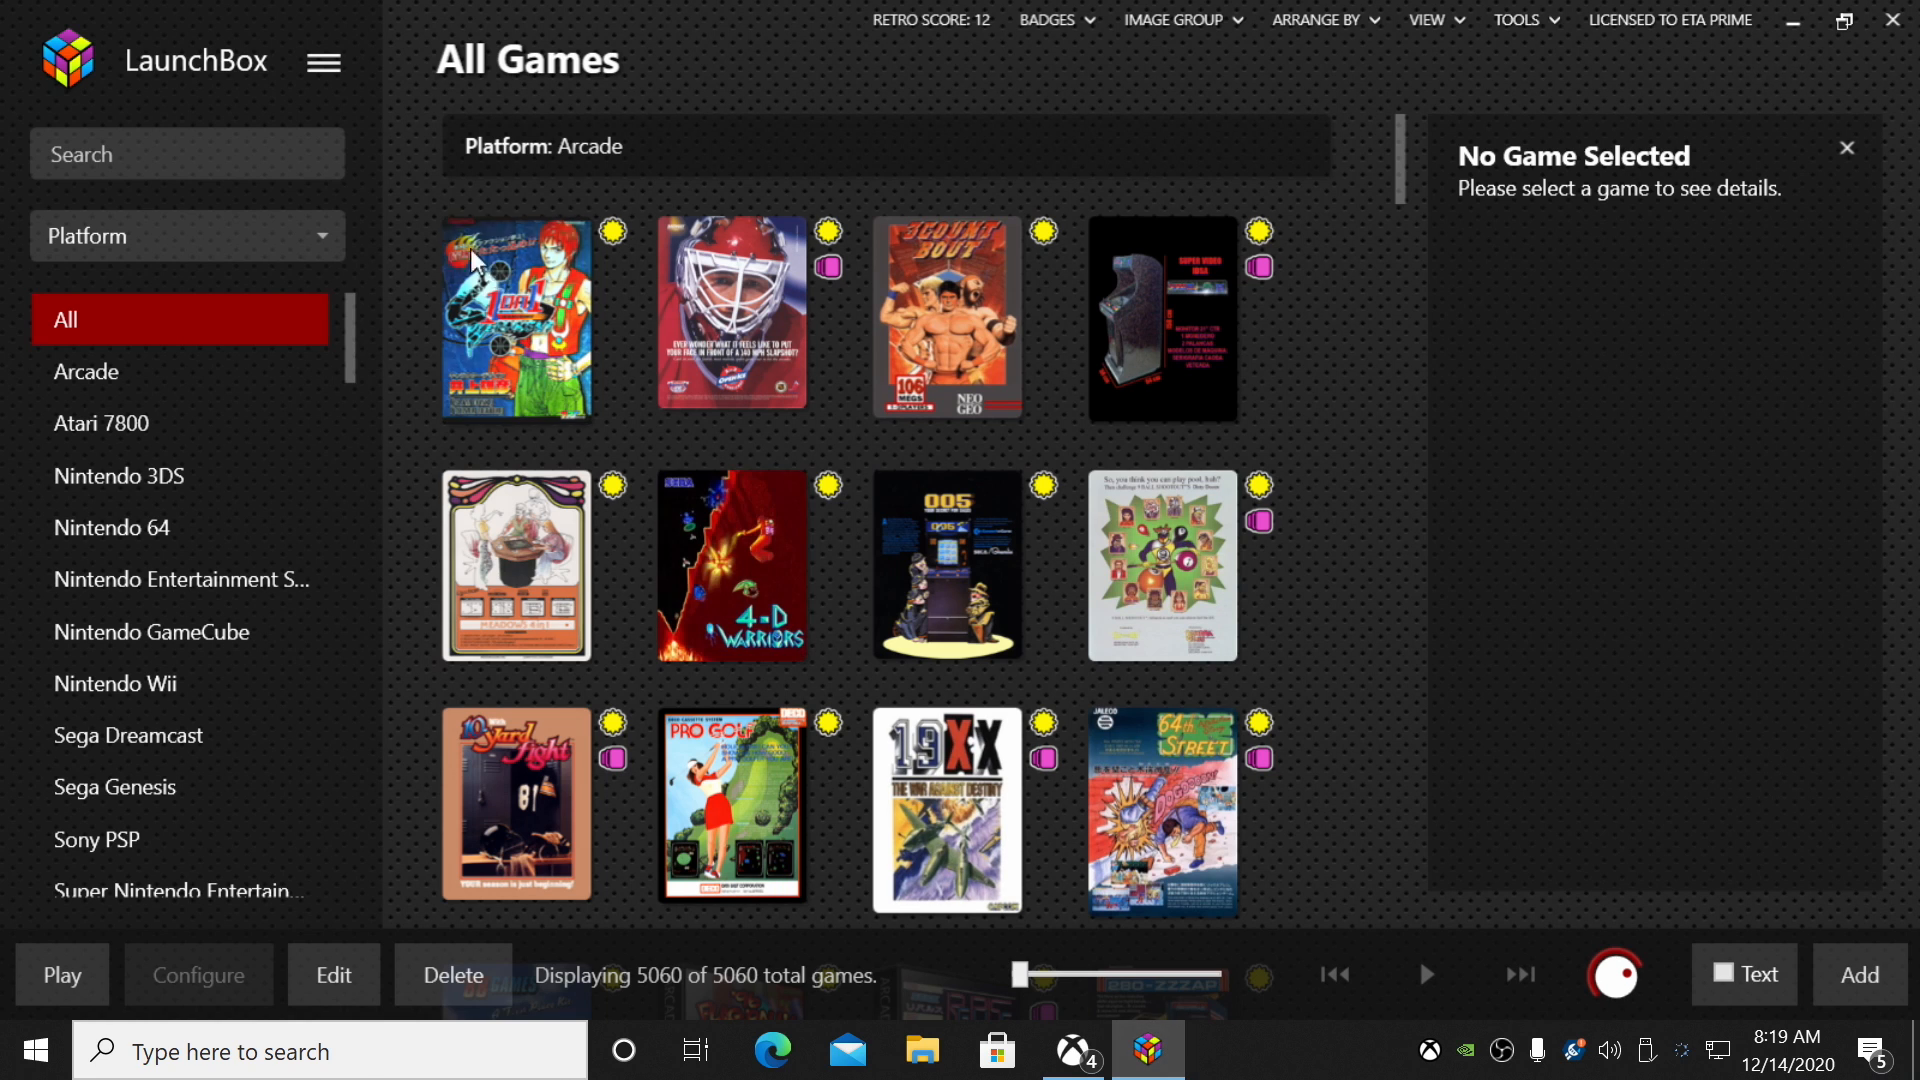
- Edit the Retroarch entry in Tools > Manage Emulators
{"action": "left_click", "coordinate": [322, 61]}
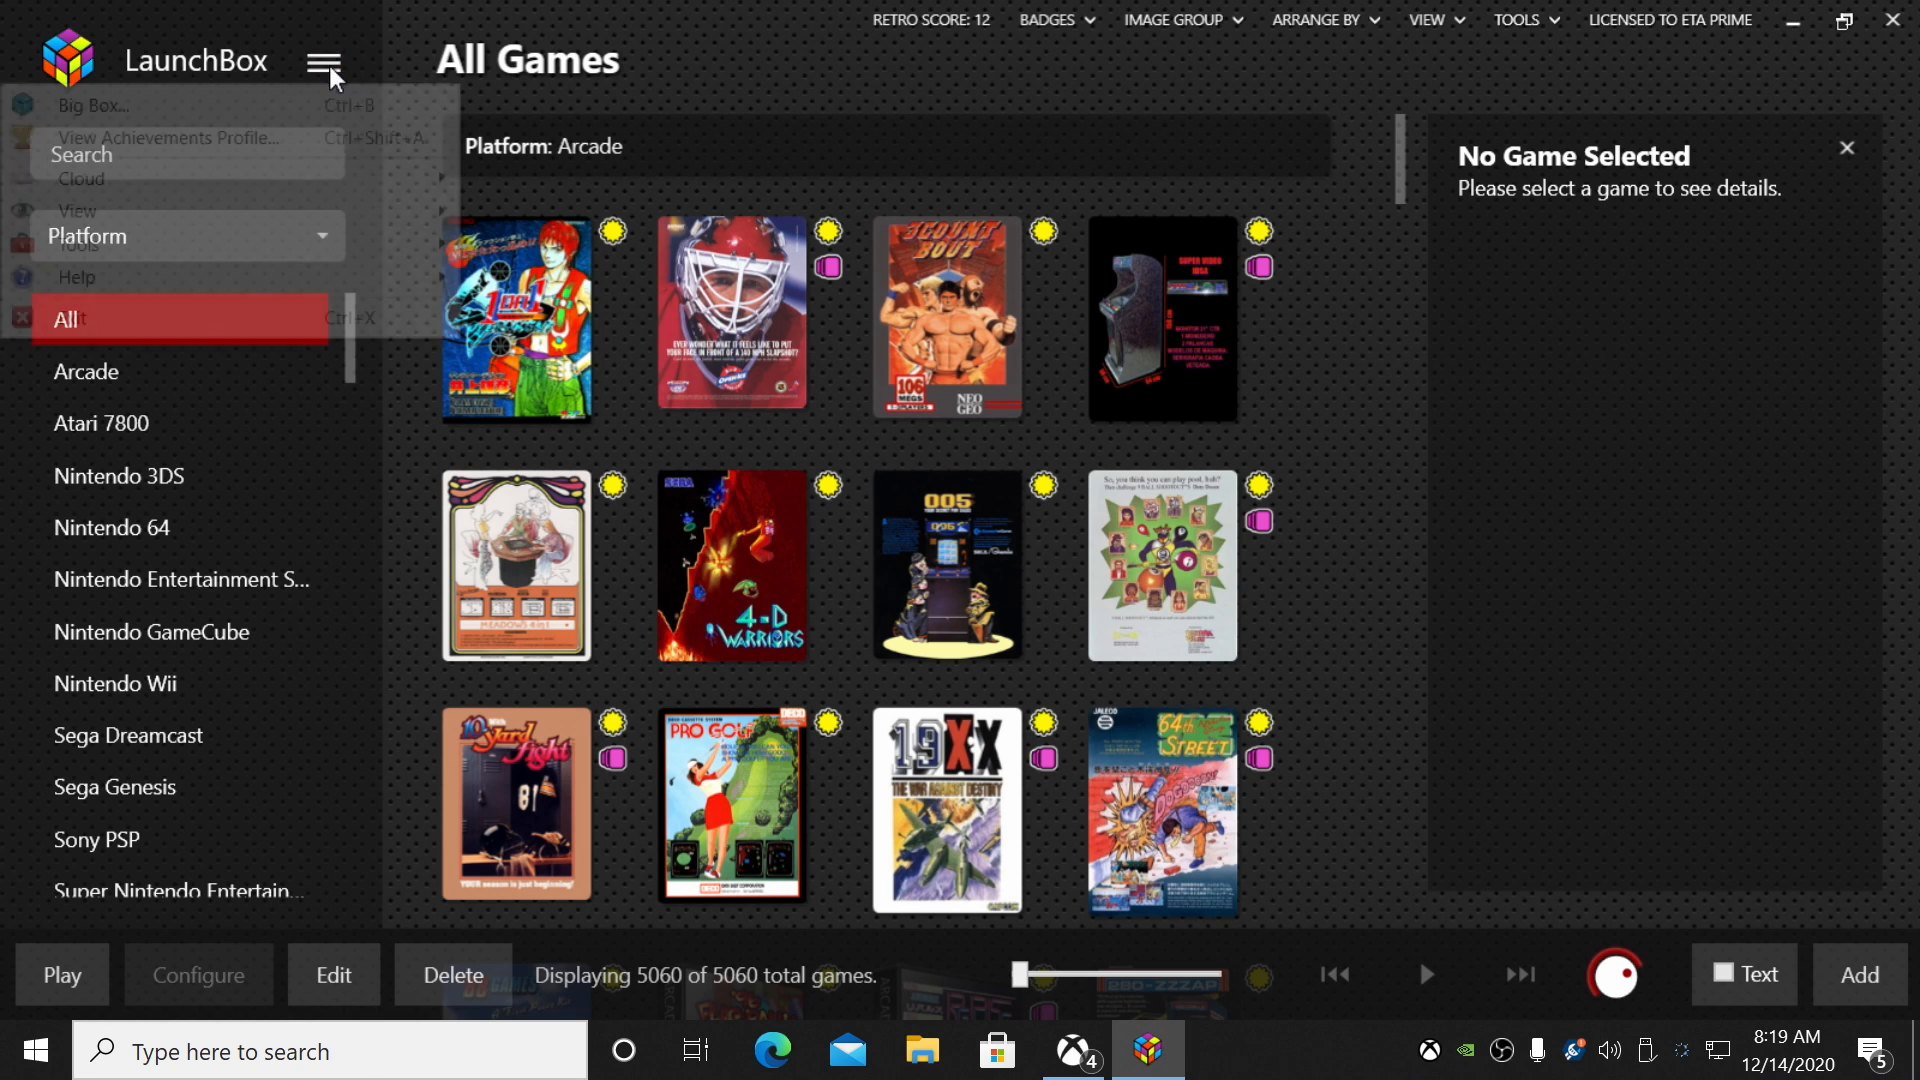
{"action": "left_click", "coordinate": [78, 244]}
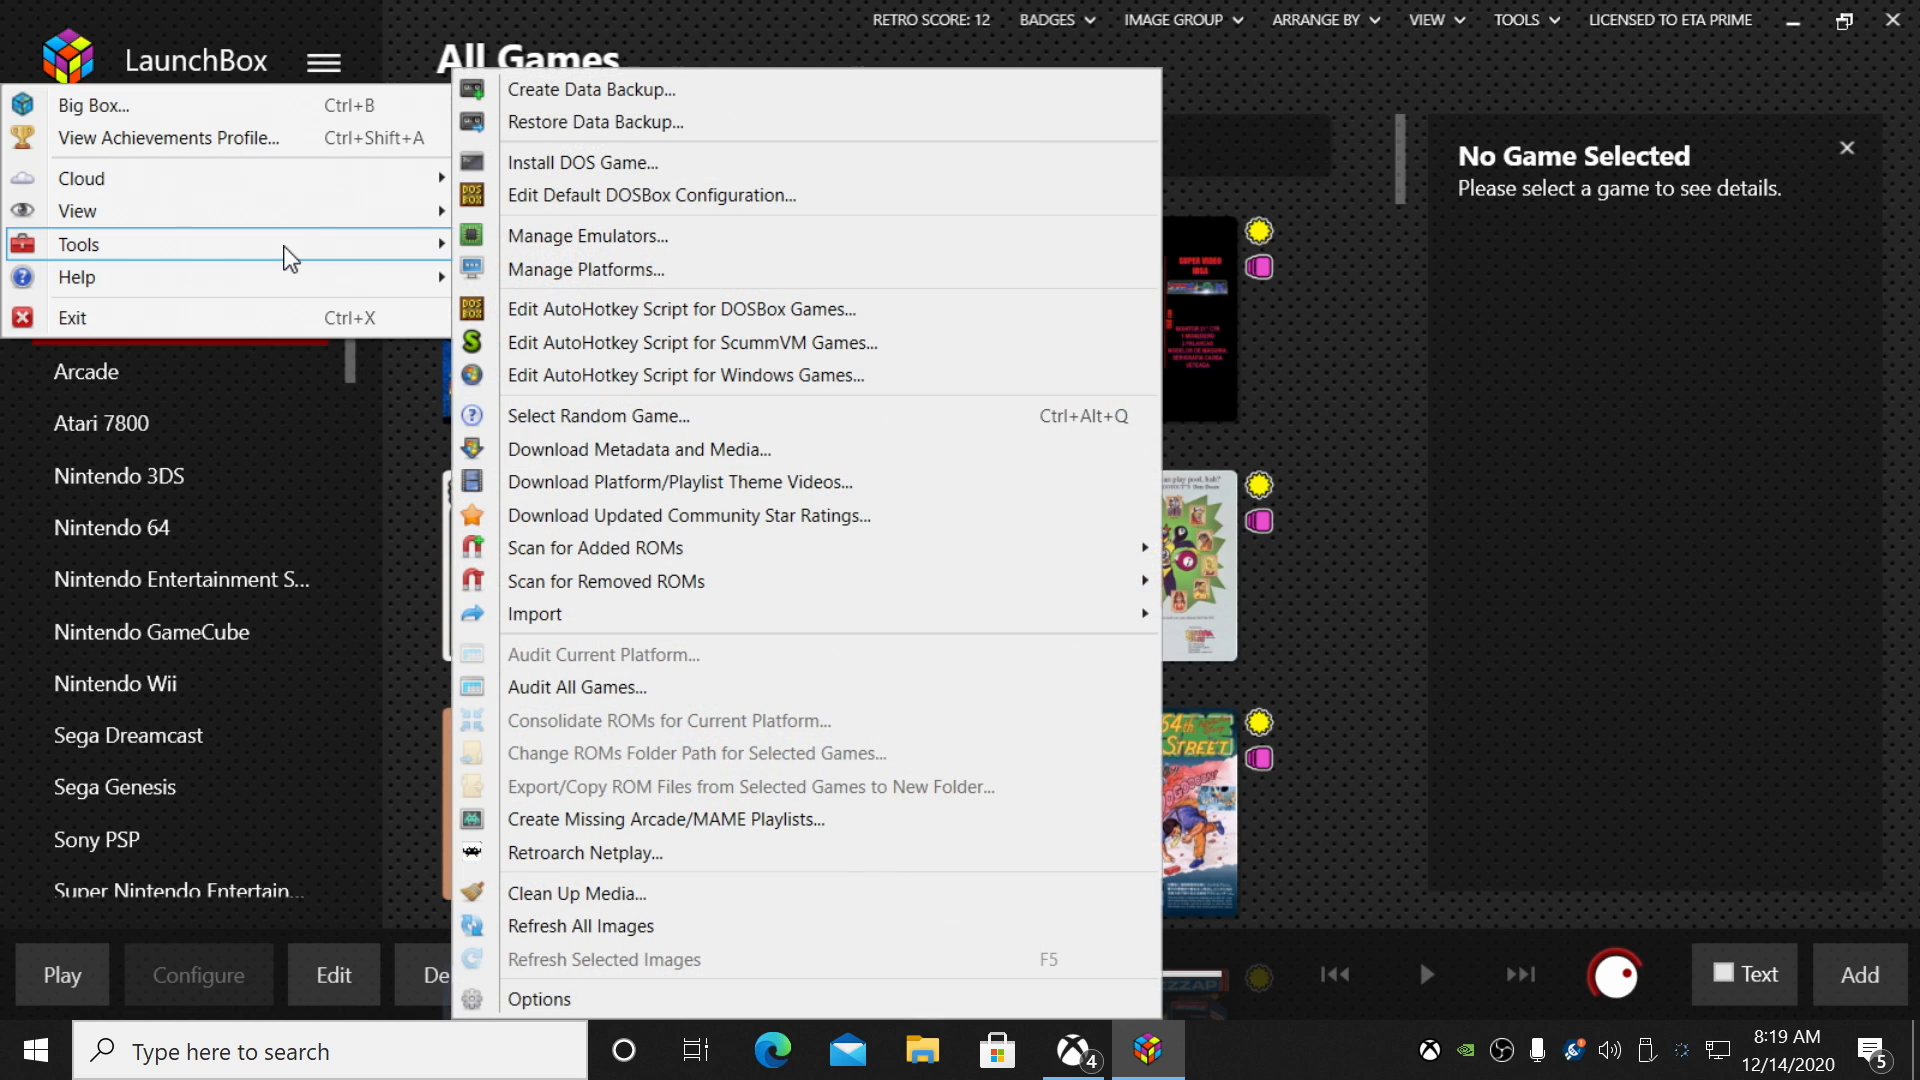
{"action": "left_click", "coordinate": [587, 235]}
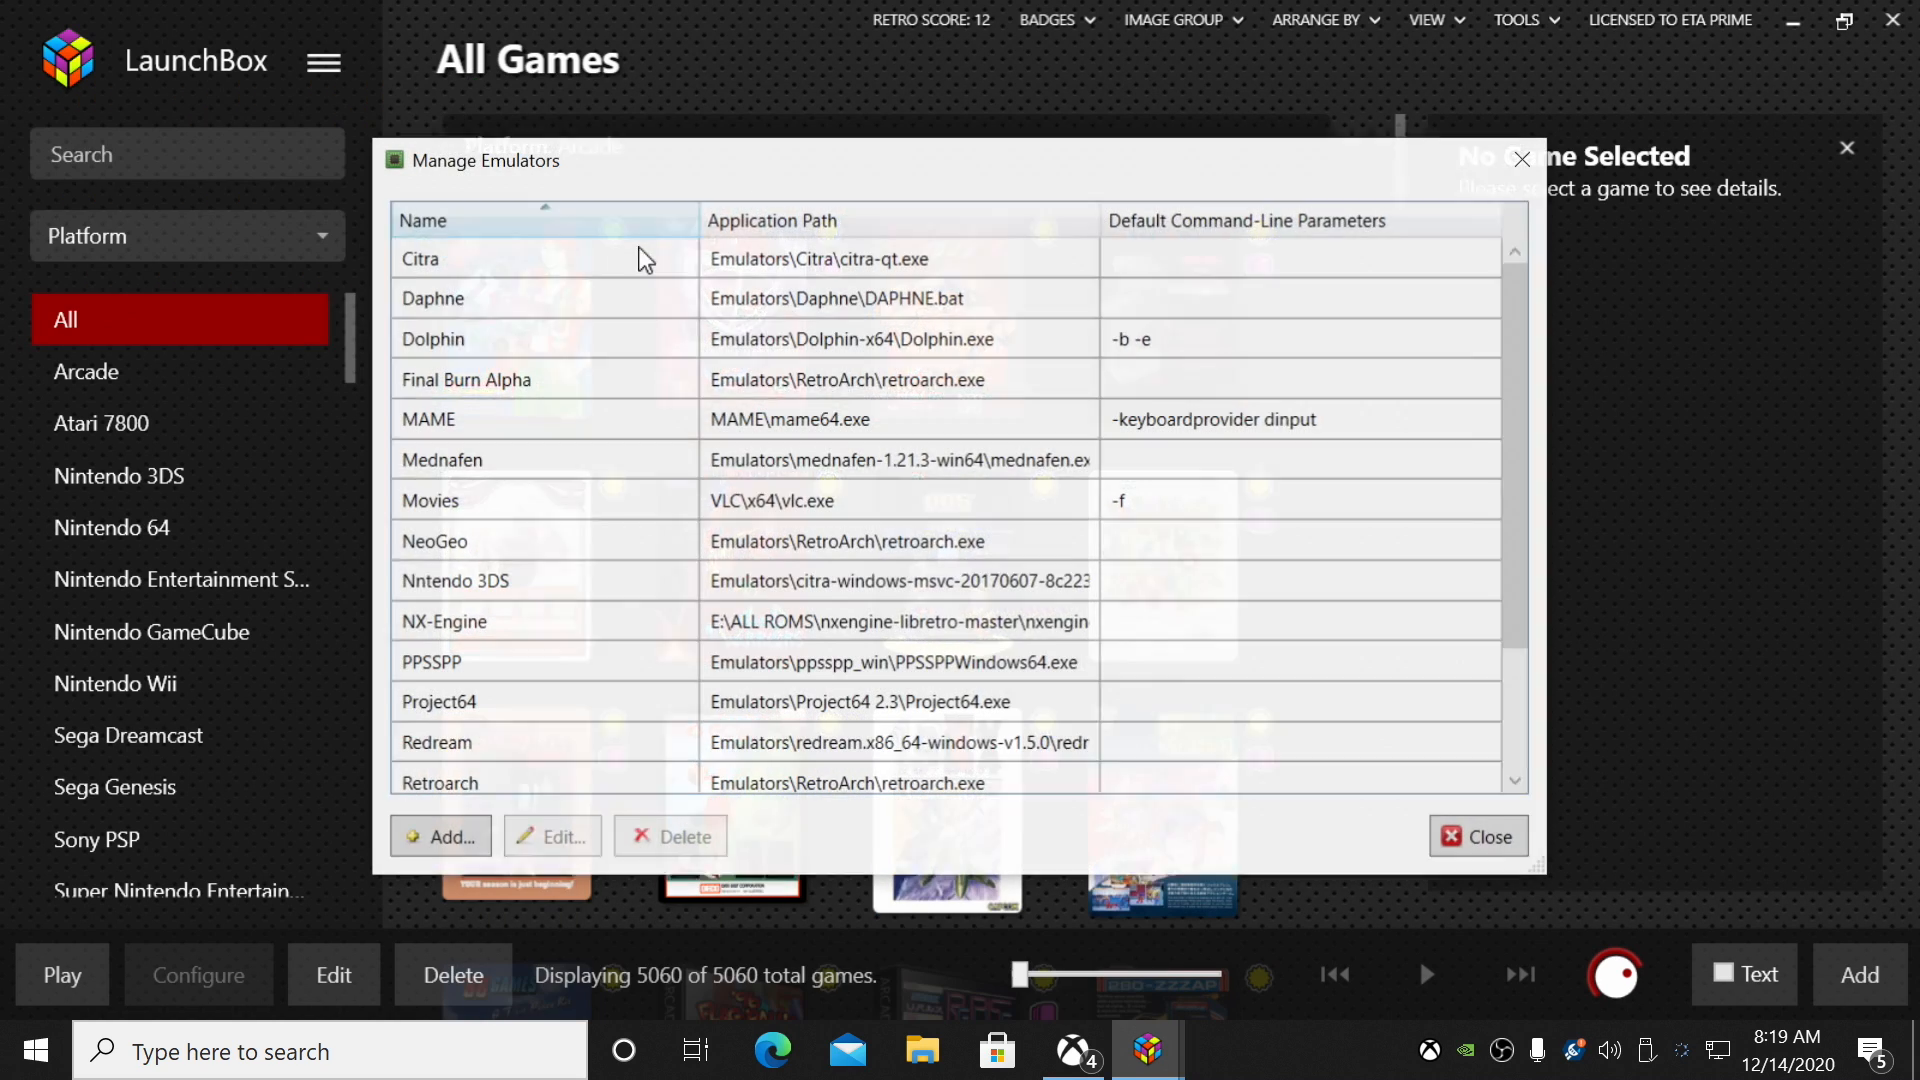
{"action": "scroll", "scroll_direction": "down", "scroll_amount": 3}
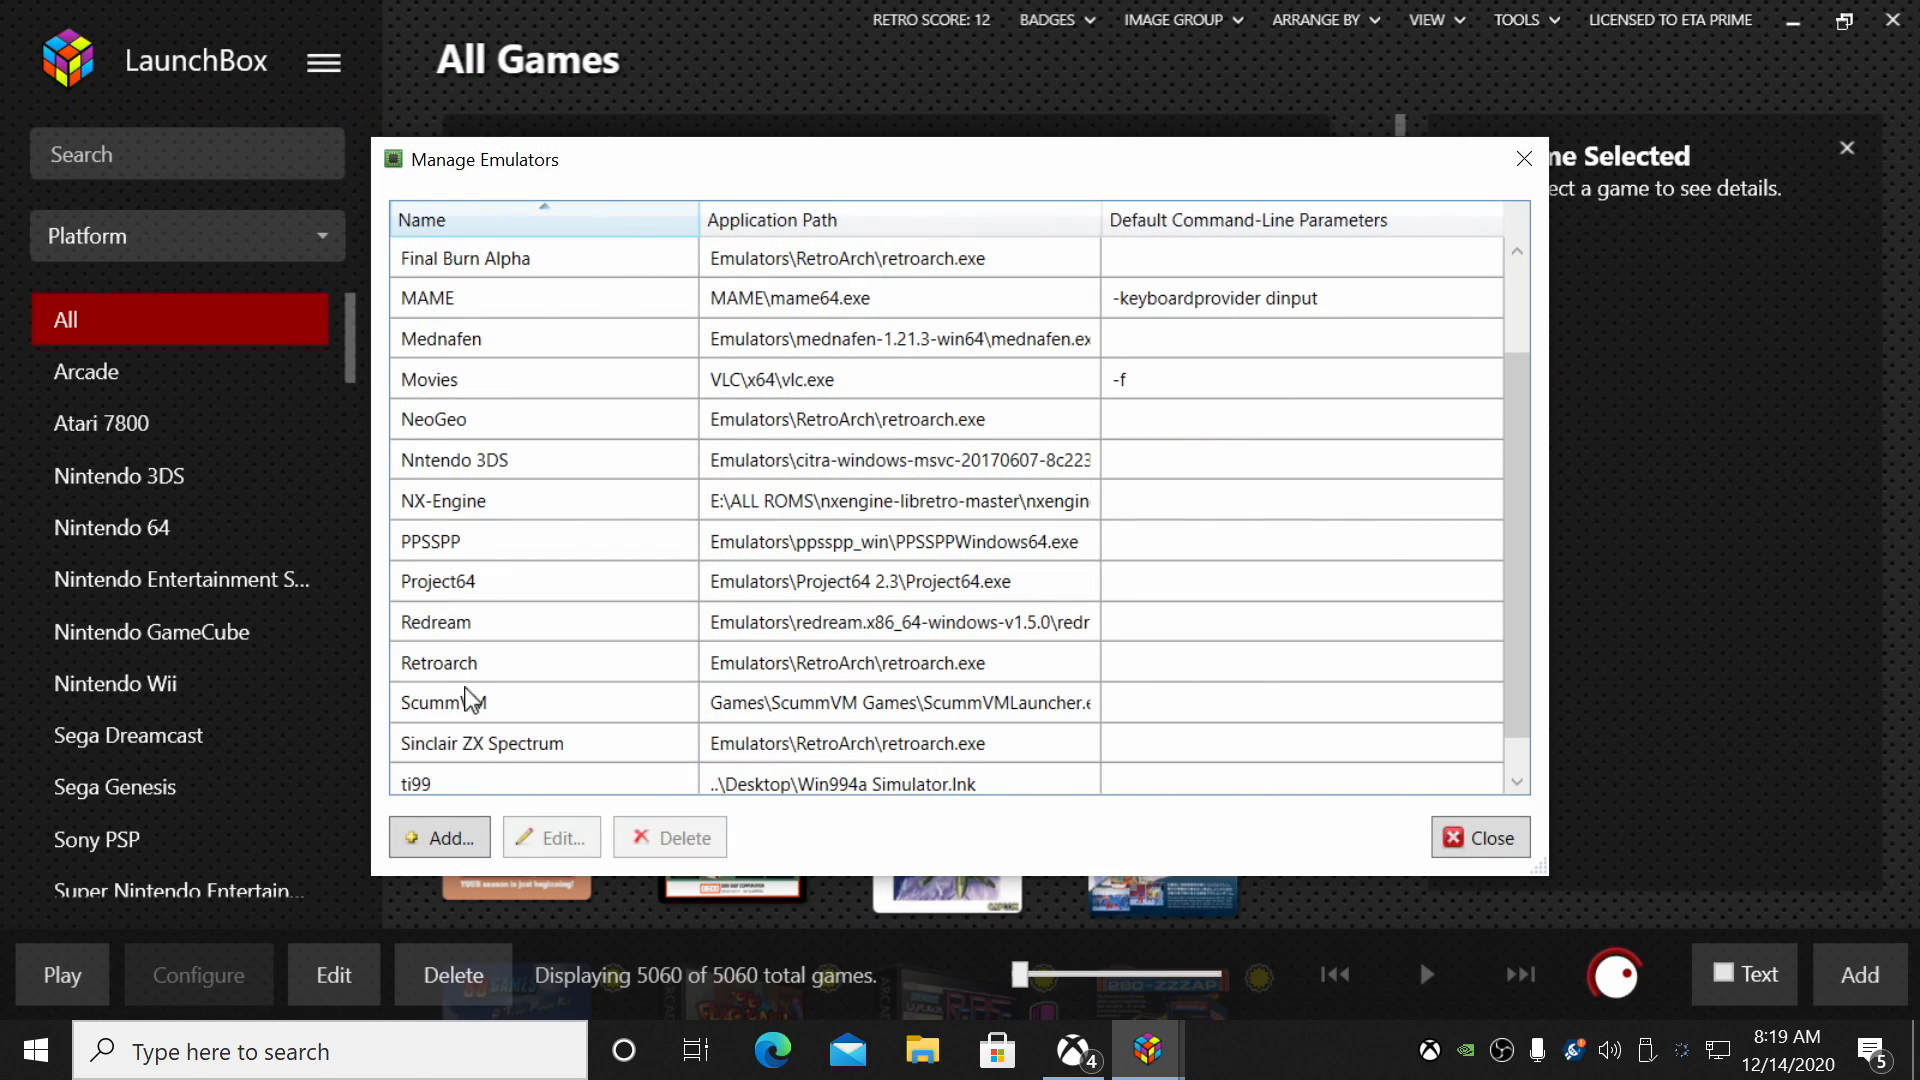
{"action": "left_click", "coordinate": [490, 661]}
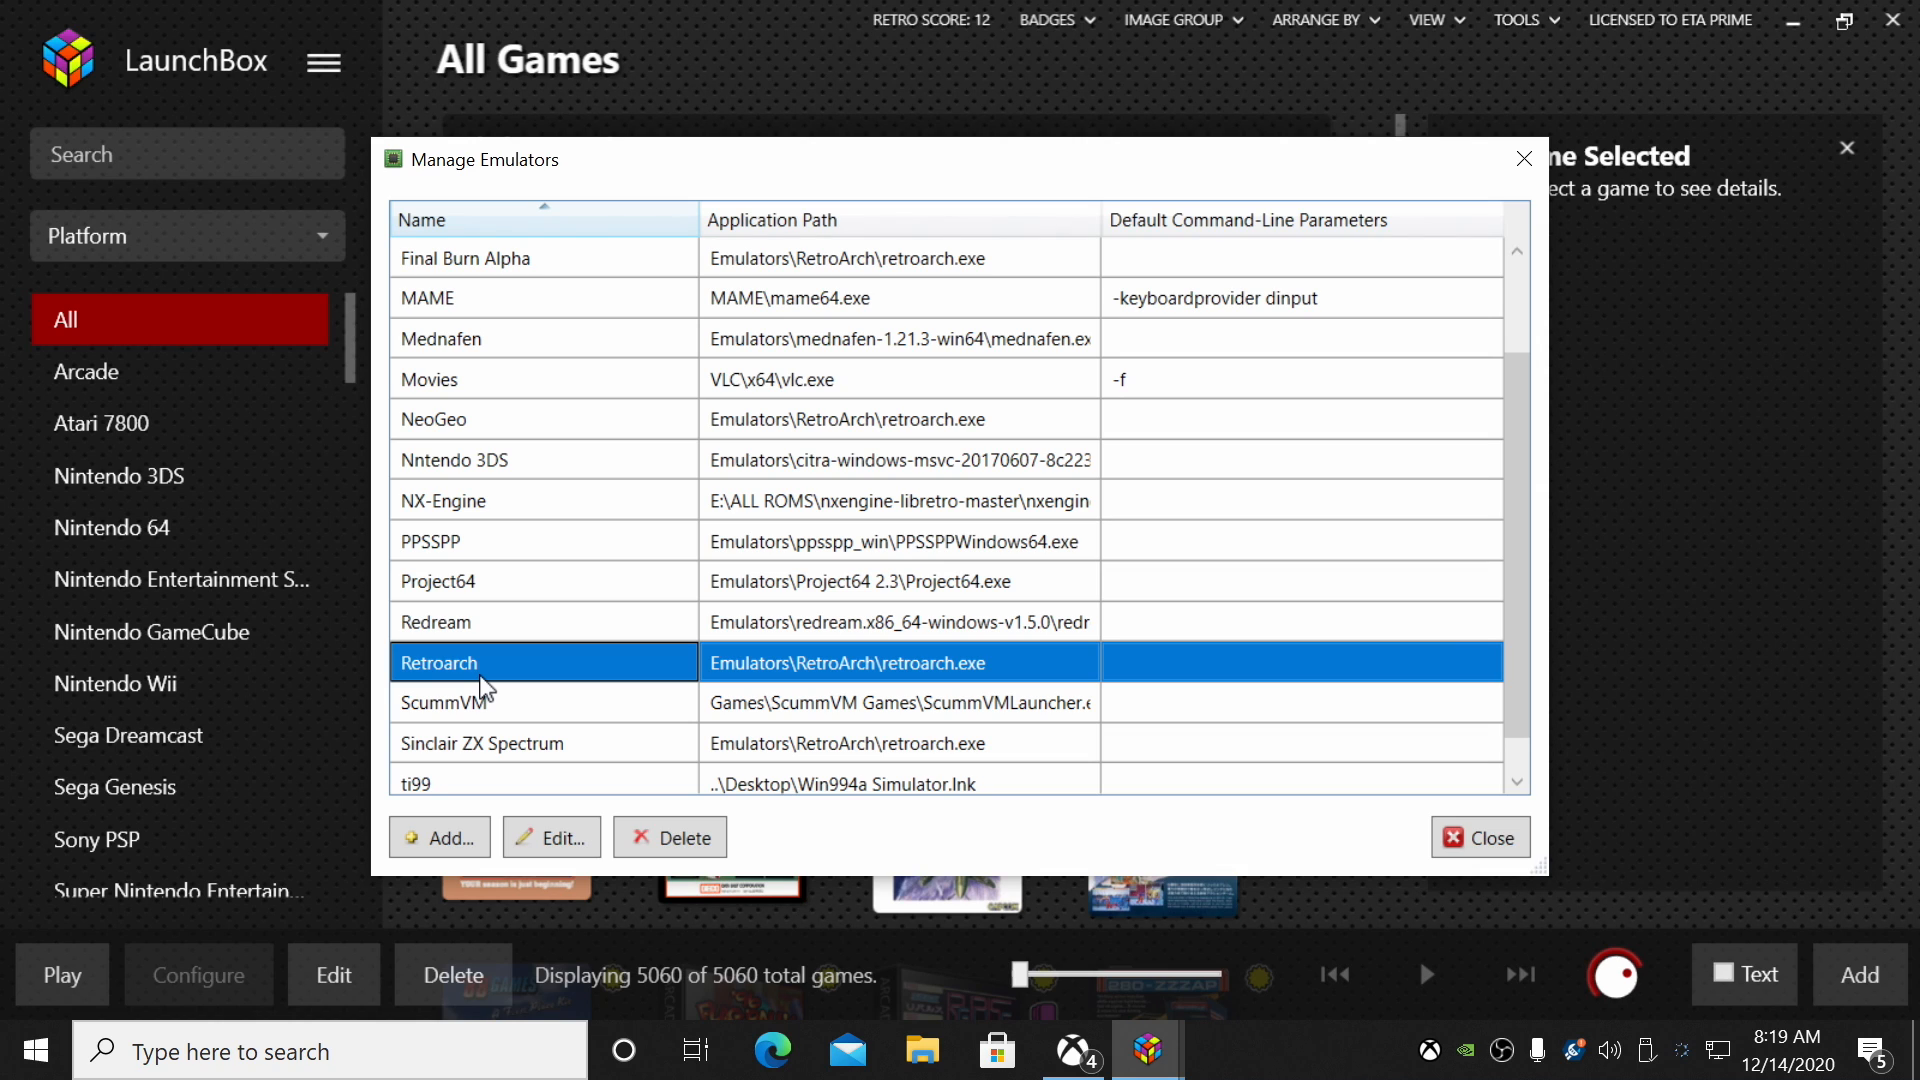
{"action": "left_click", "coordinate": [551, 838]}
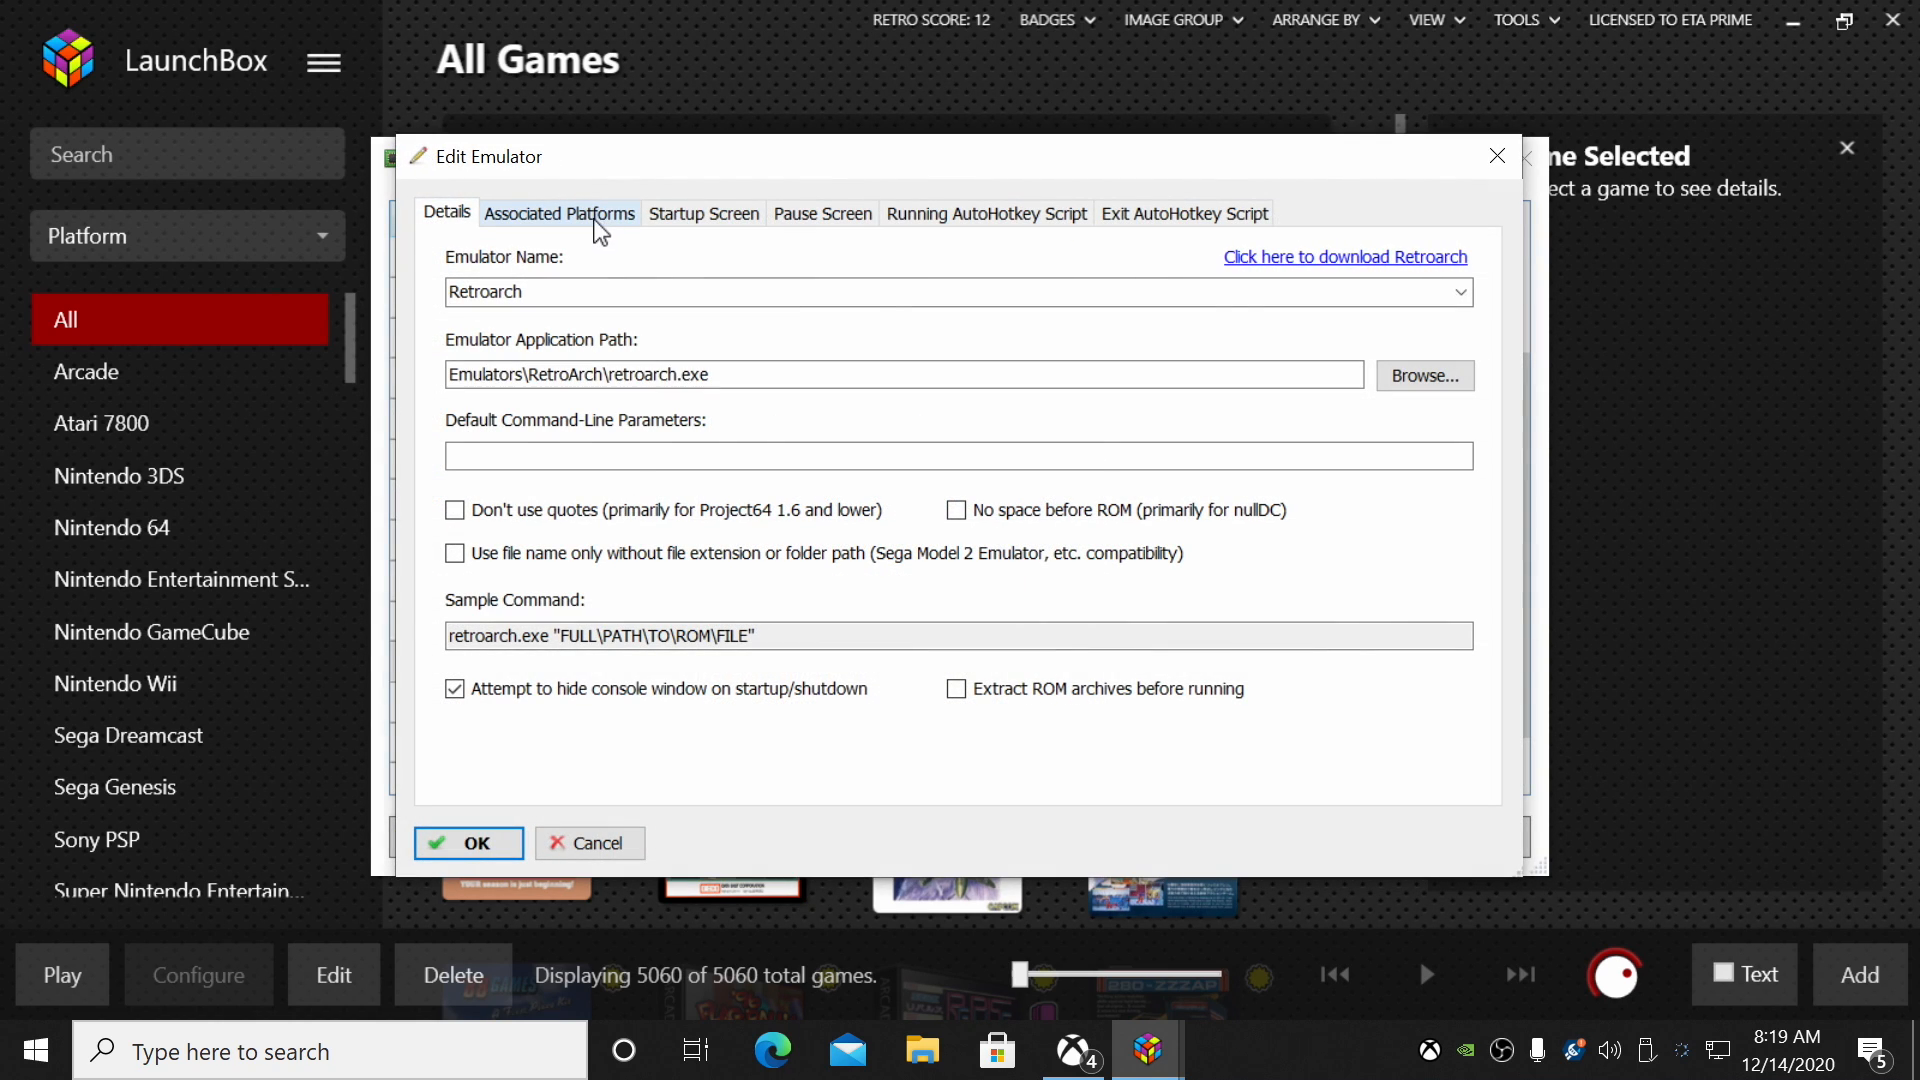
- Set Sony Playstation's core to duckstation_libretro under Associated Platforms
{"action": "left_click", "coordinate": [558, 213]}
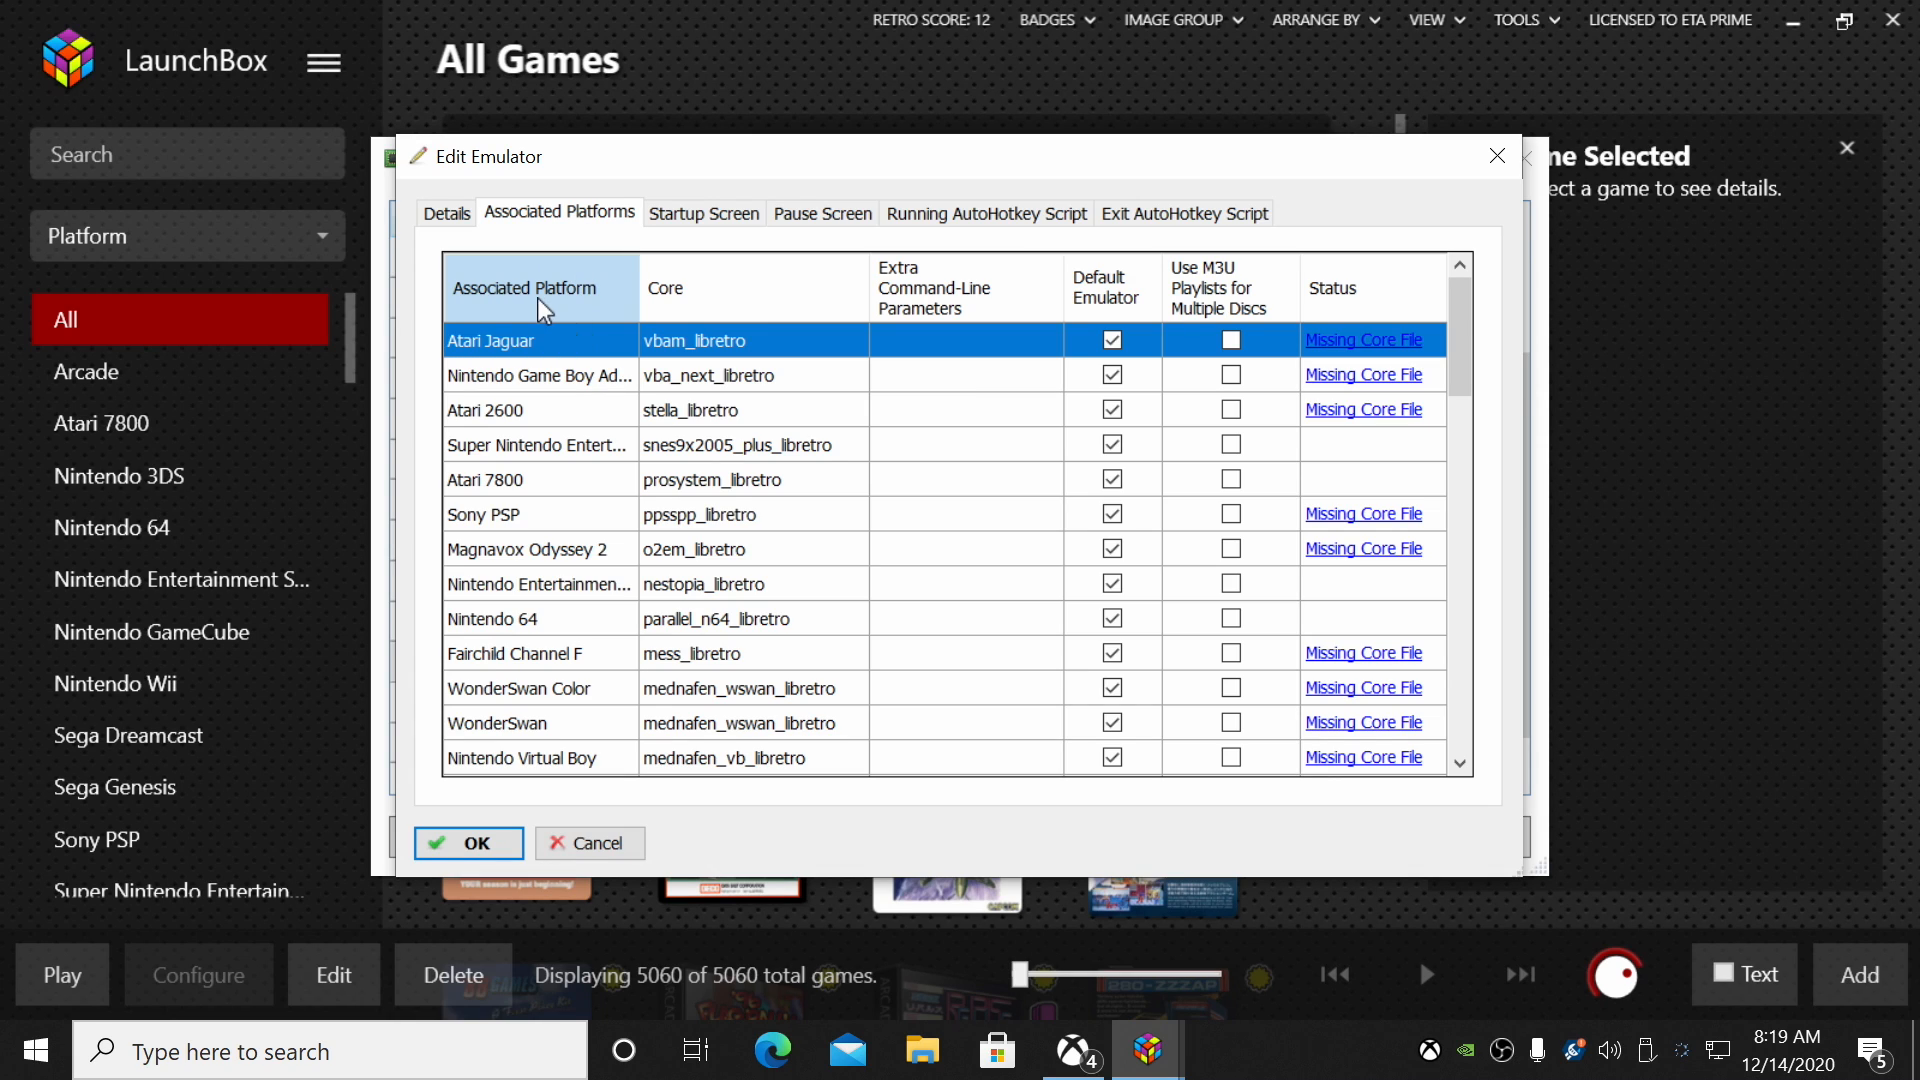
{"action": "mouse_move", "coordinate": [514, 512]}
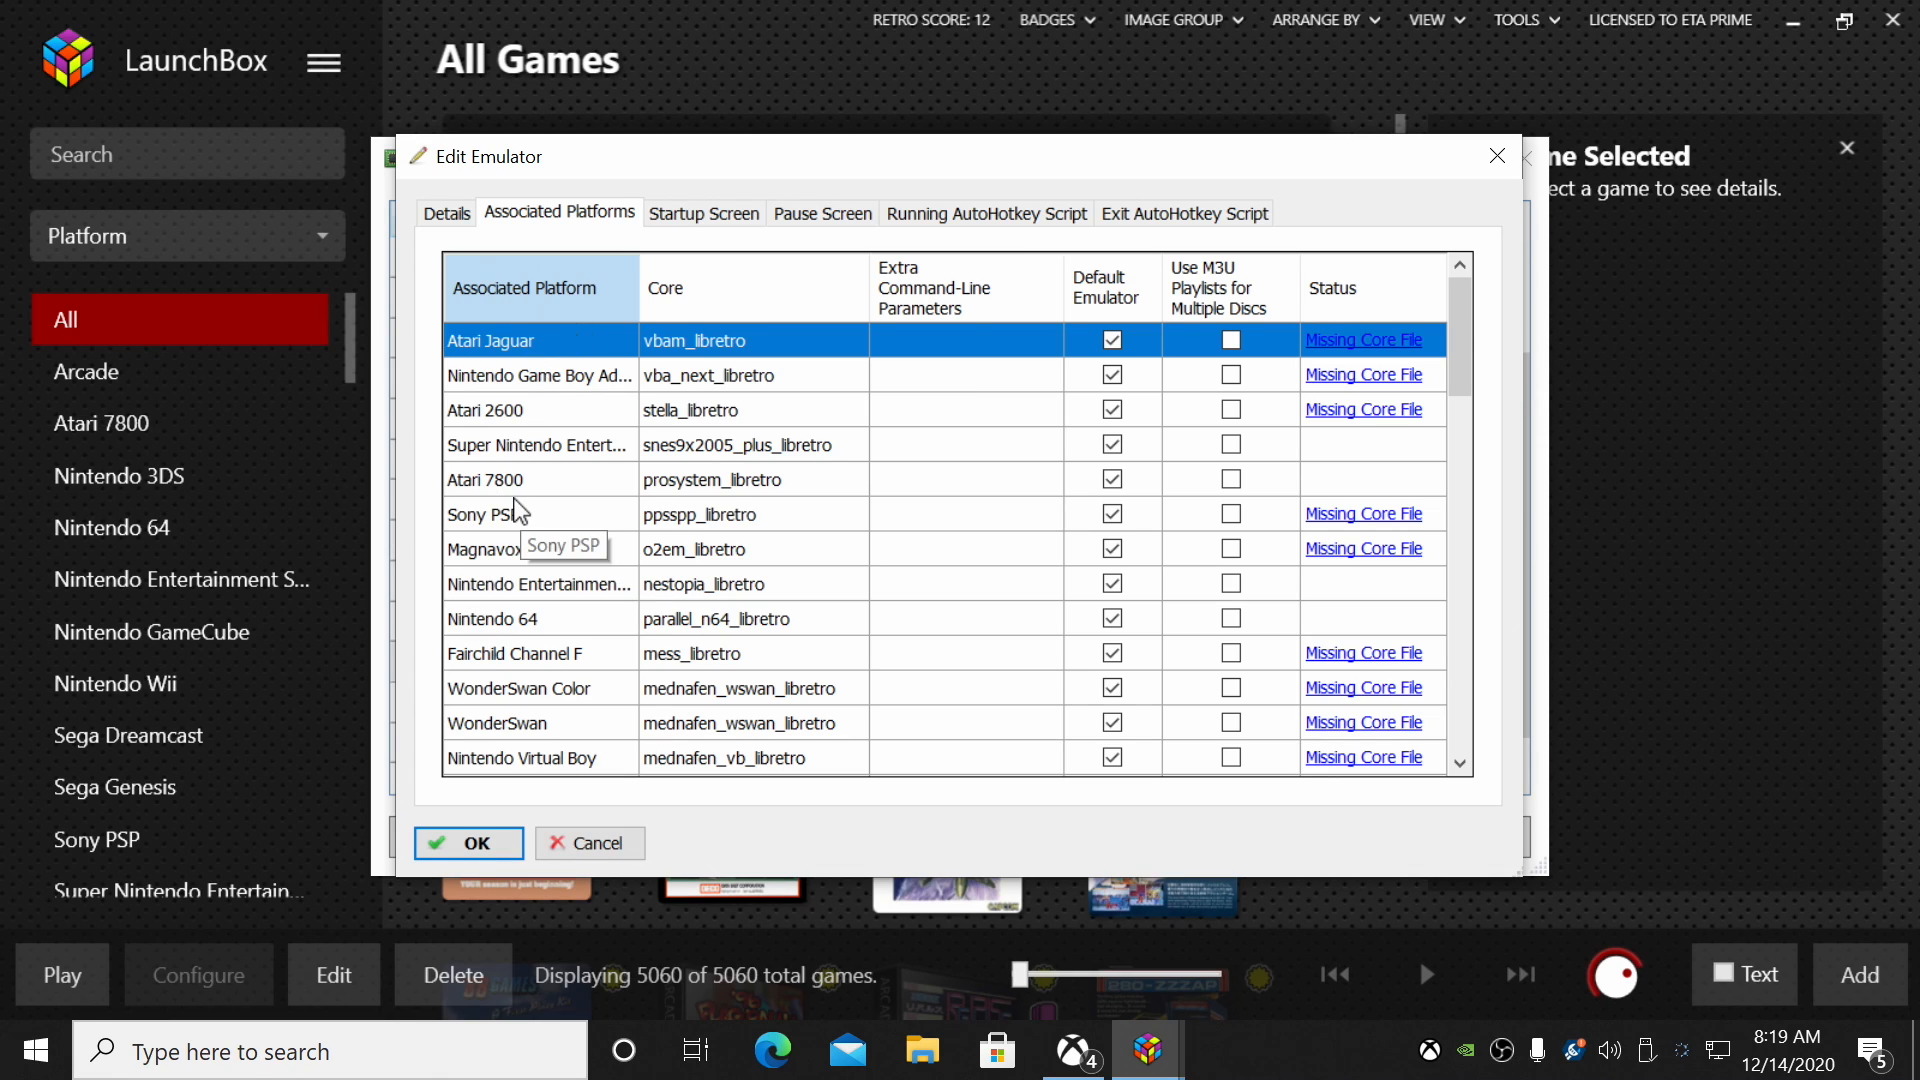
{"action": "scroll", "scroll_direction": "down", "scroll_amount": 3}
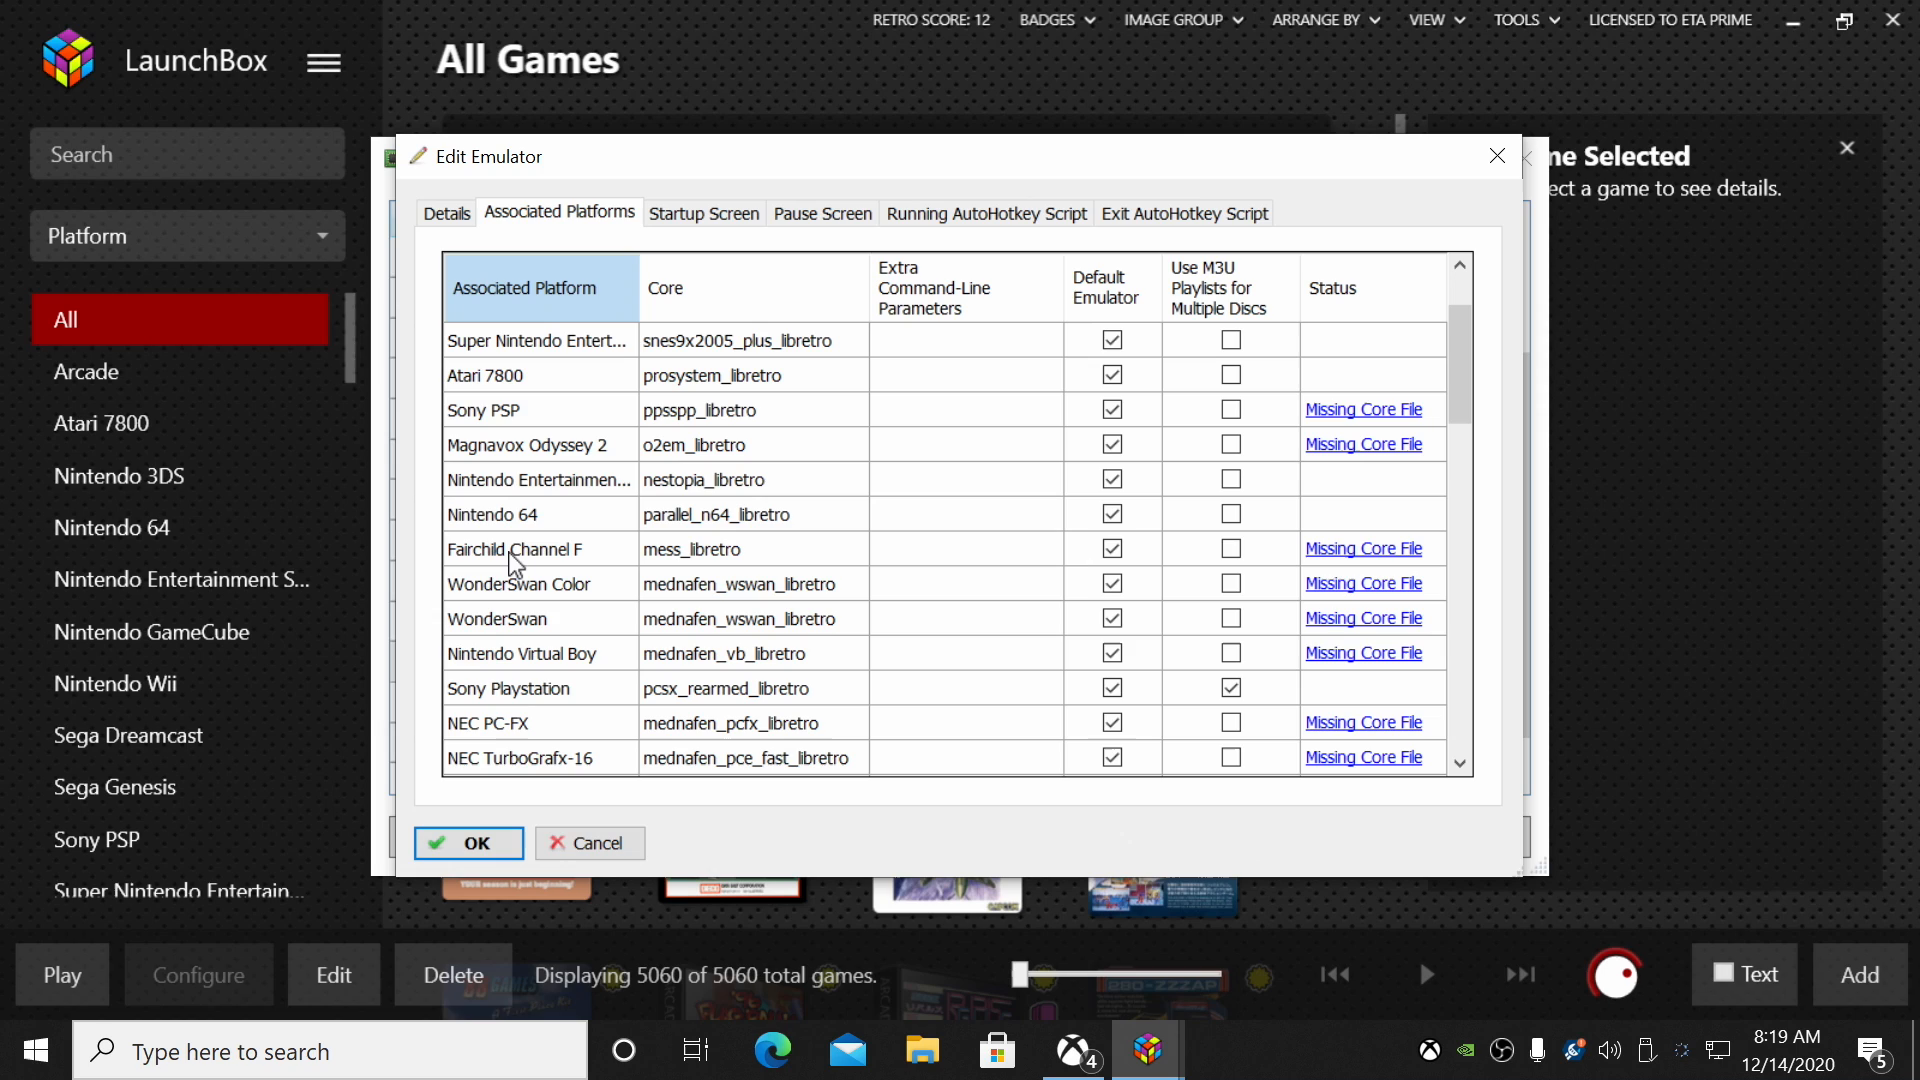
{"action": "left_click", "coordinate": [527, 688]}
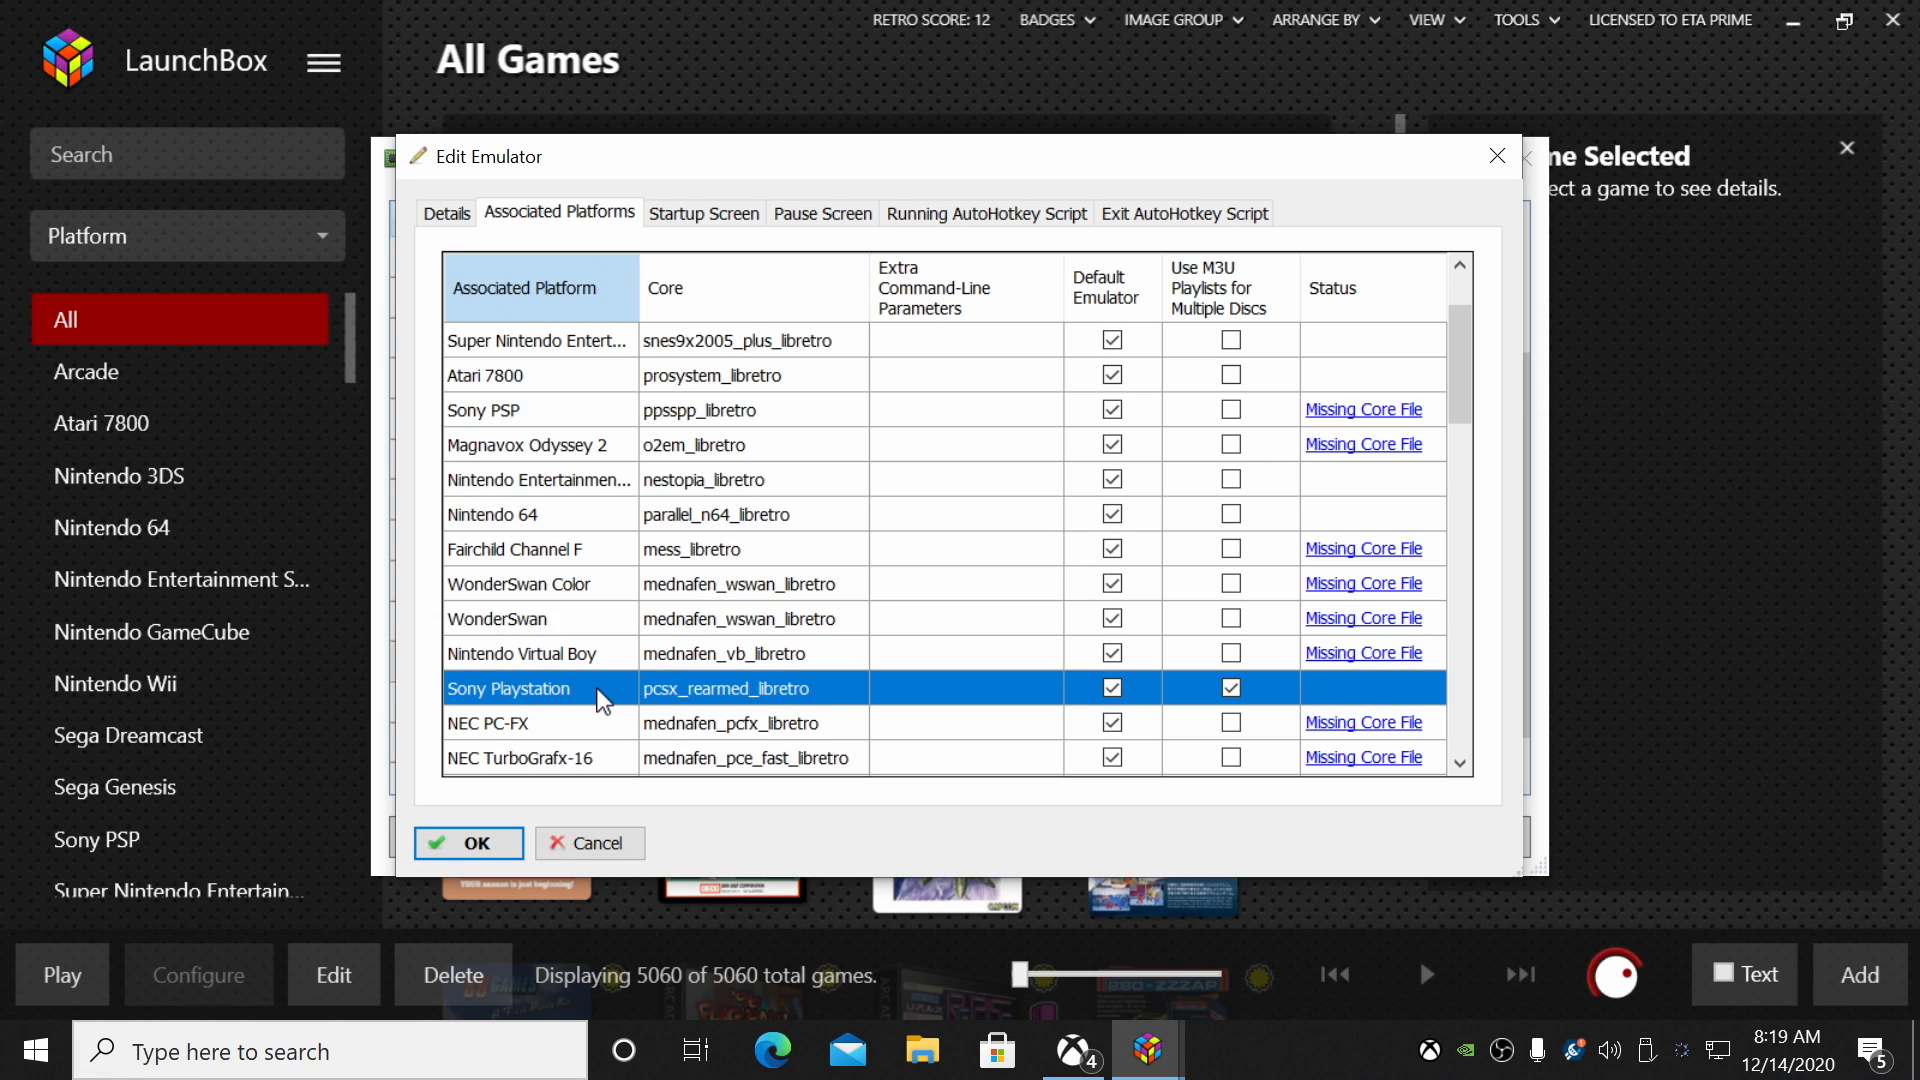
{"action": "mouse_move", "coordinate": [840, 714]}
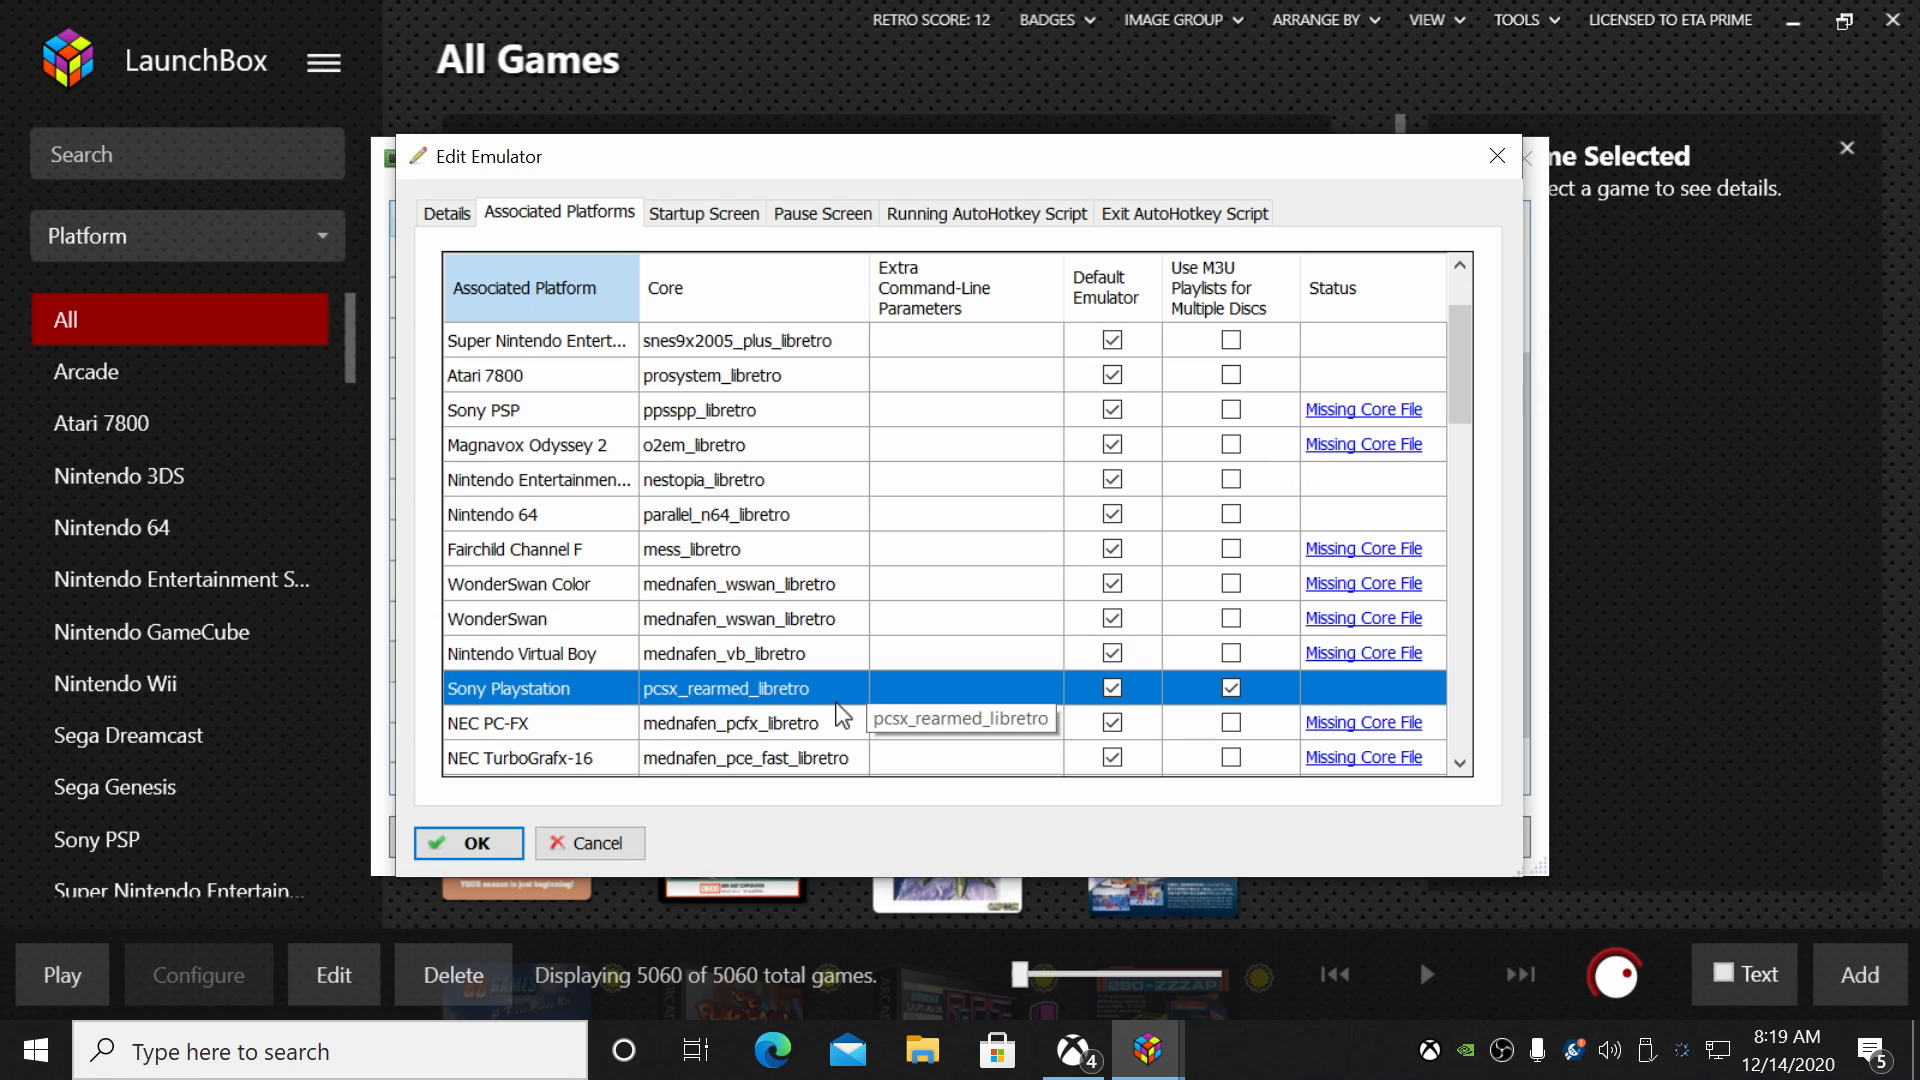
{"action": "mouse_move", "coordinate": [845, 698]}
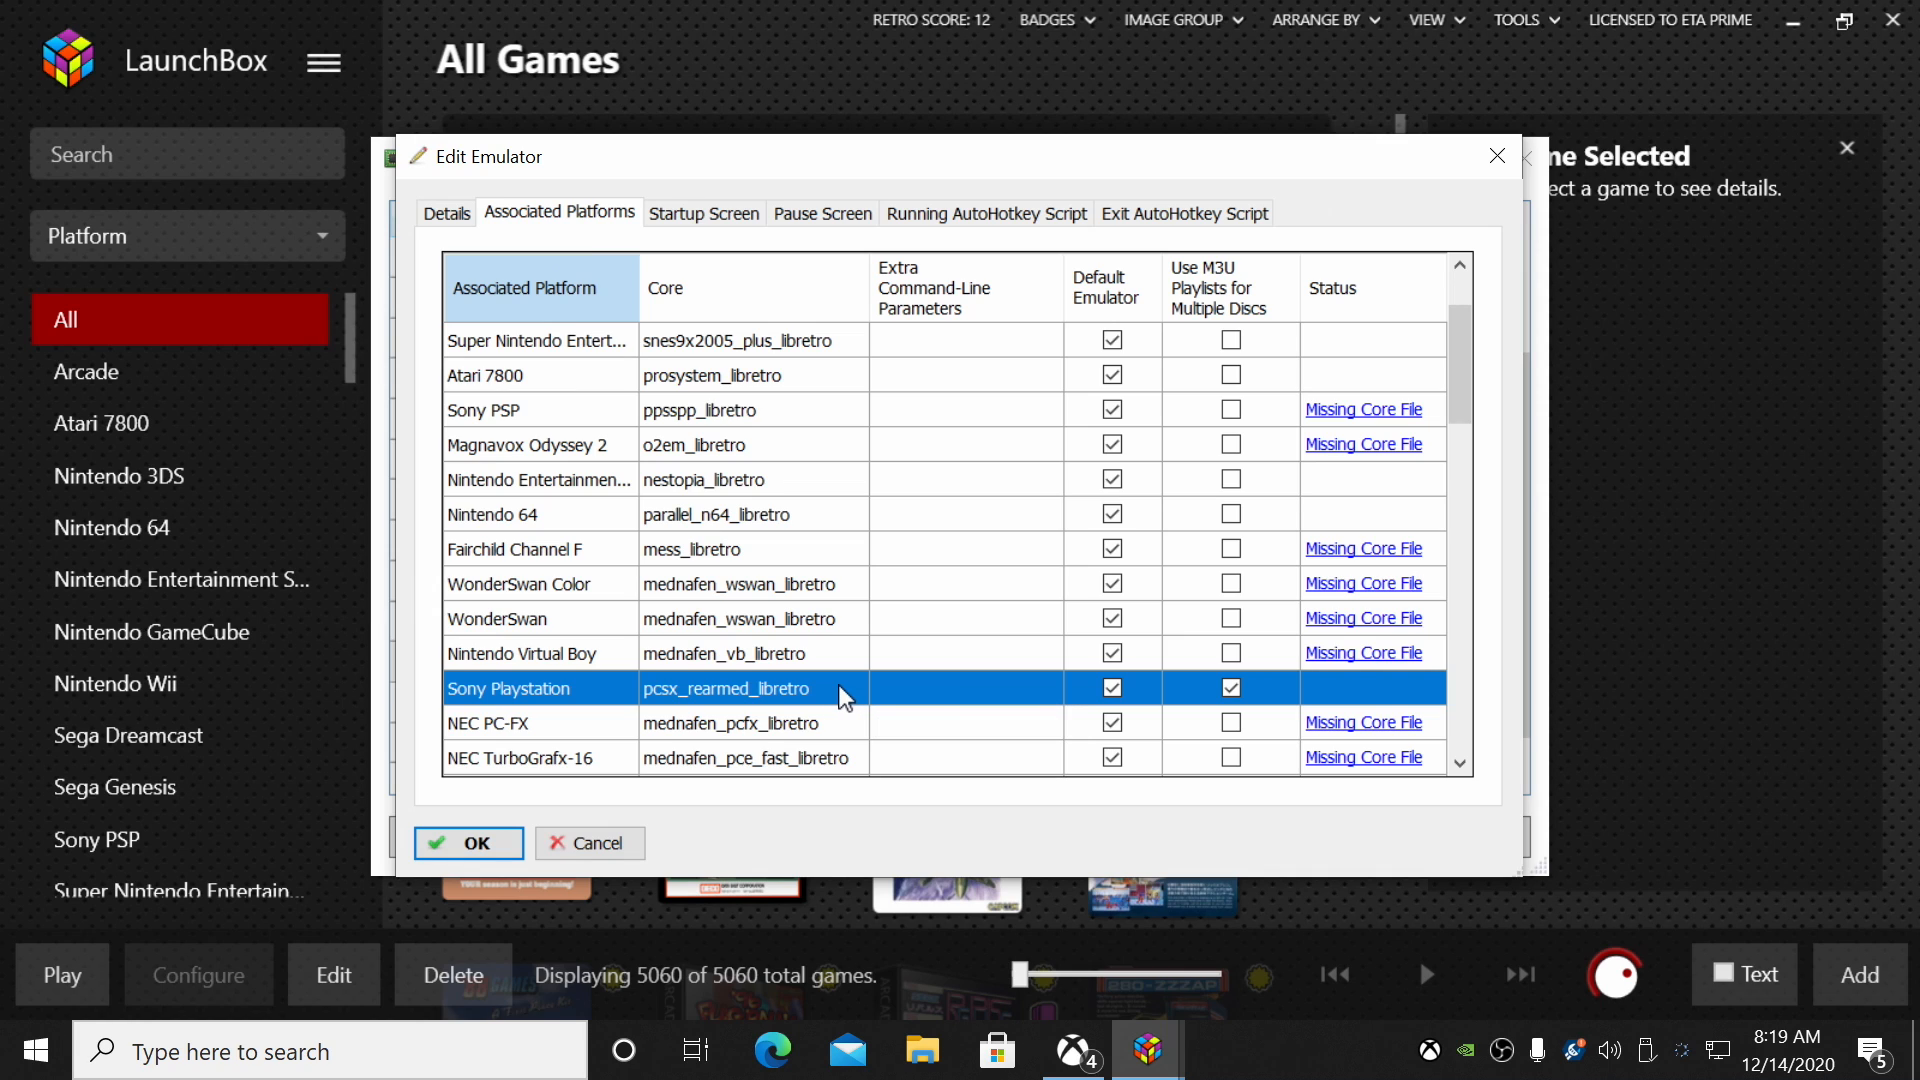
{"action": "left_click", "coordinate": [856, 687]}
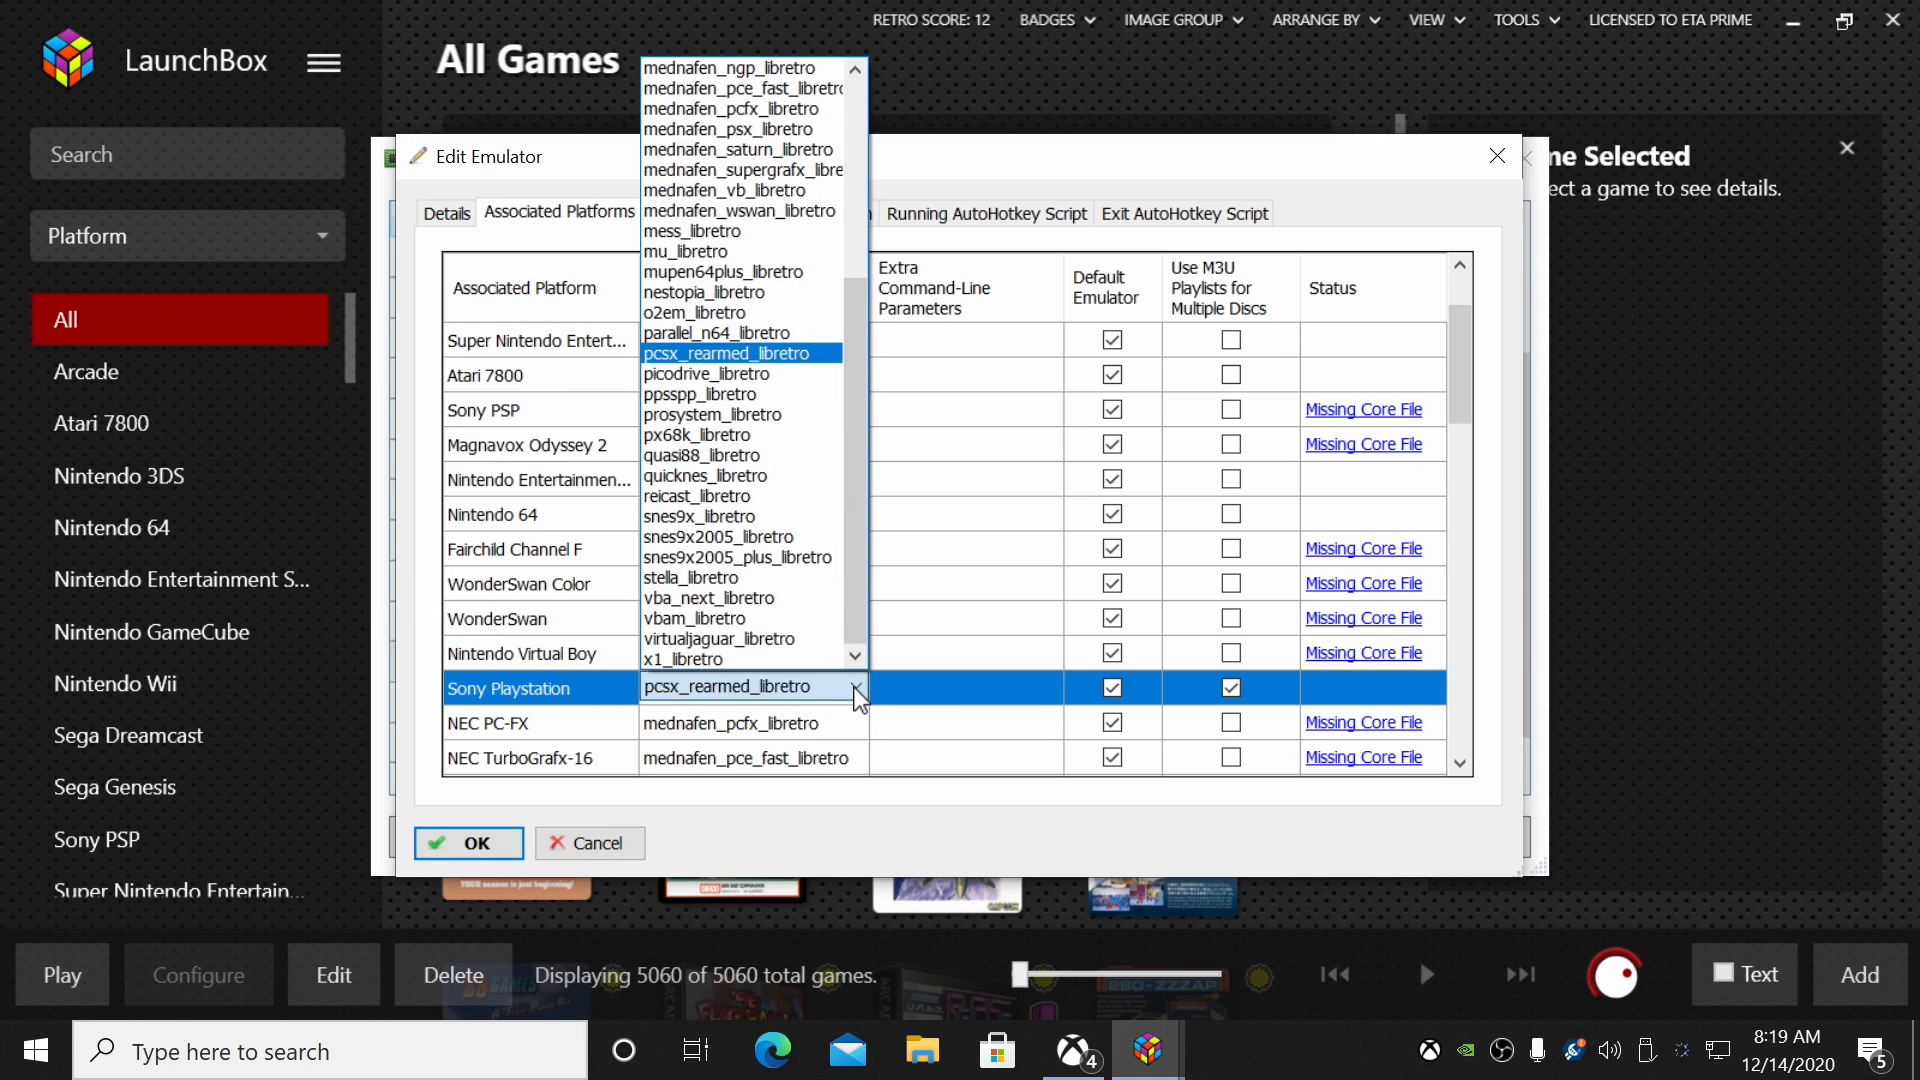
{"action": "scroll", "scroll_direction": "up", "scroll_amount": 3}
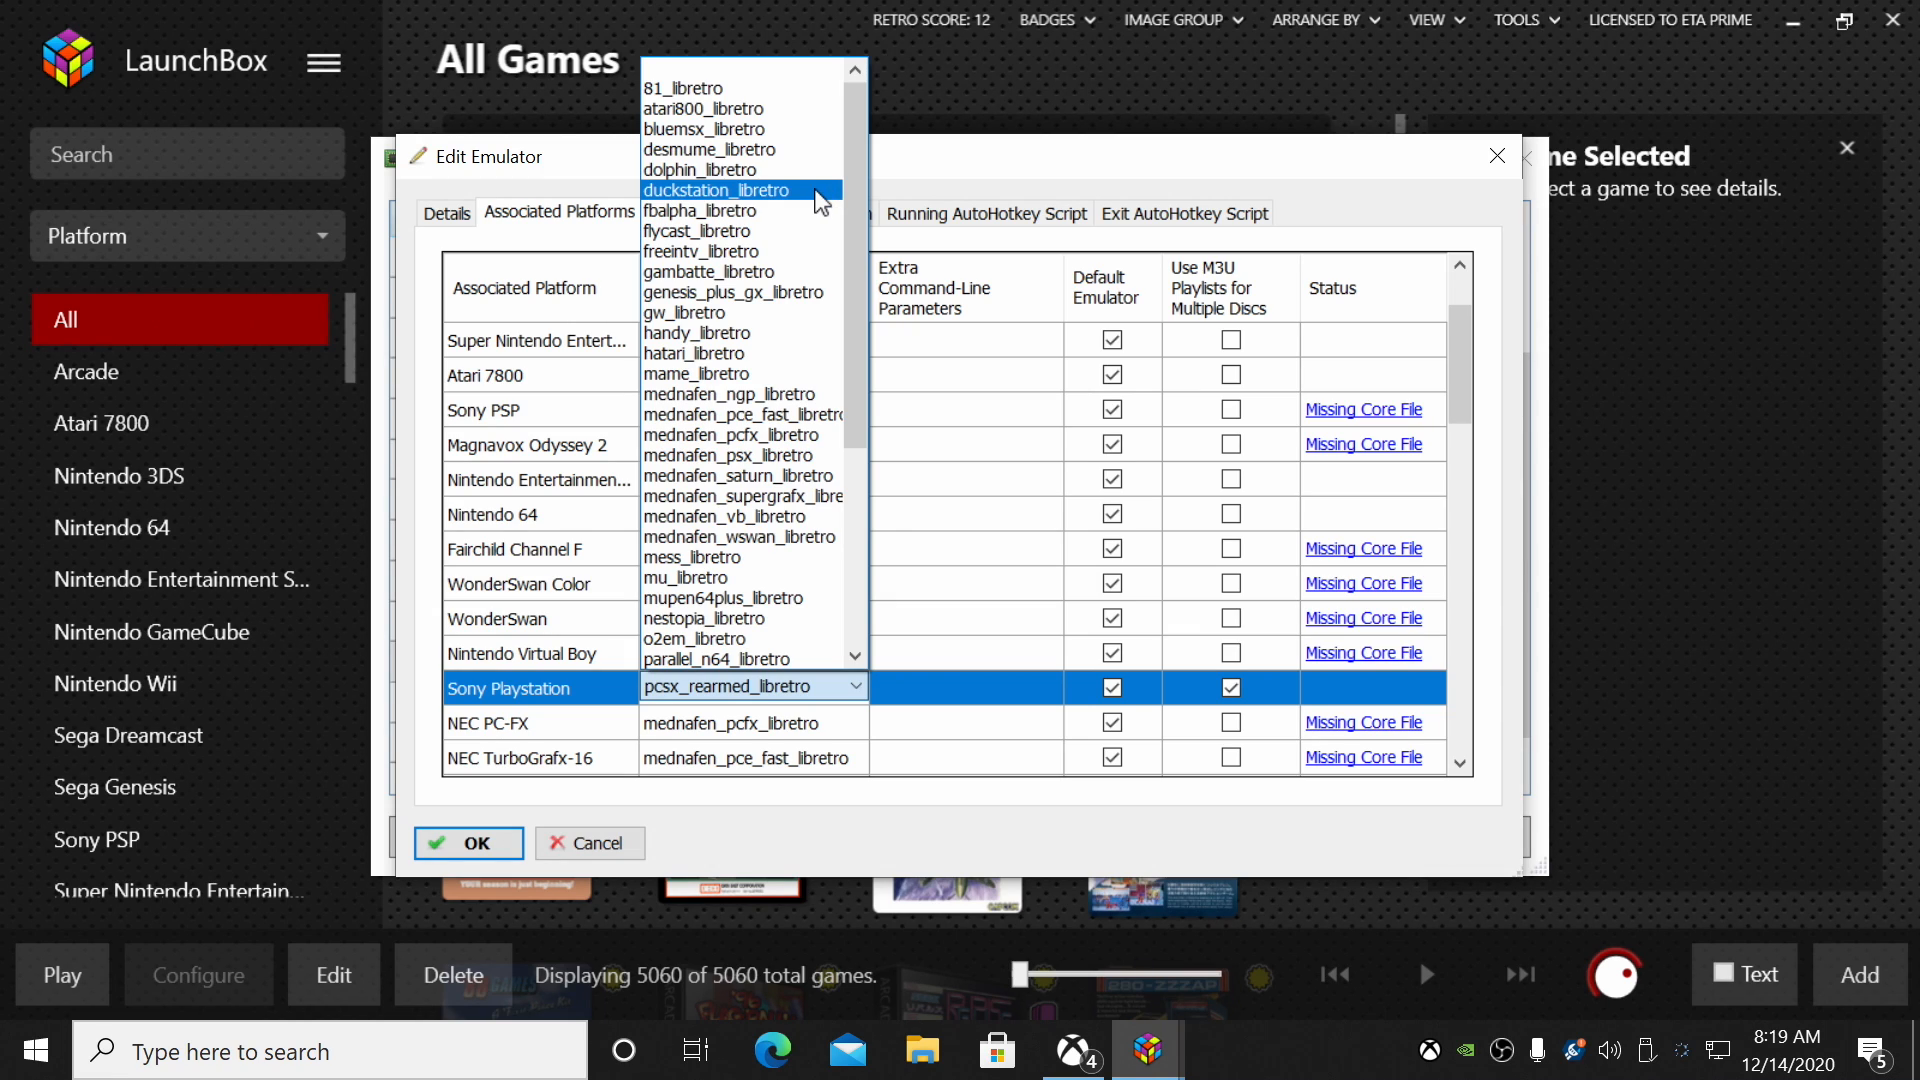
{"action": "left_click", "coordinate": [718, 190]}
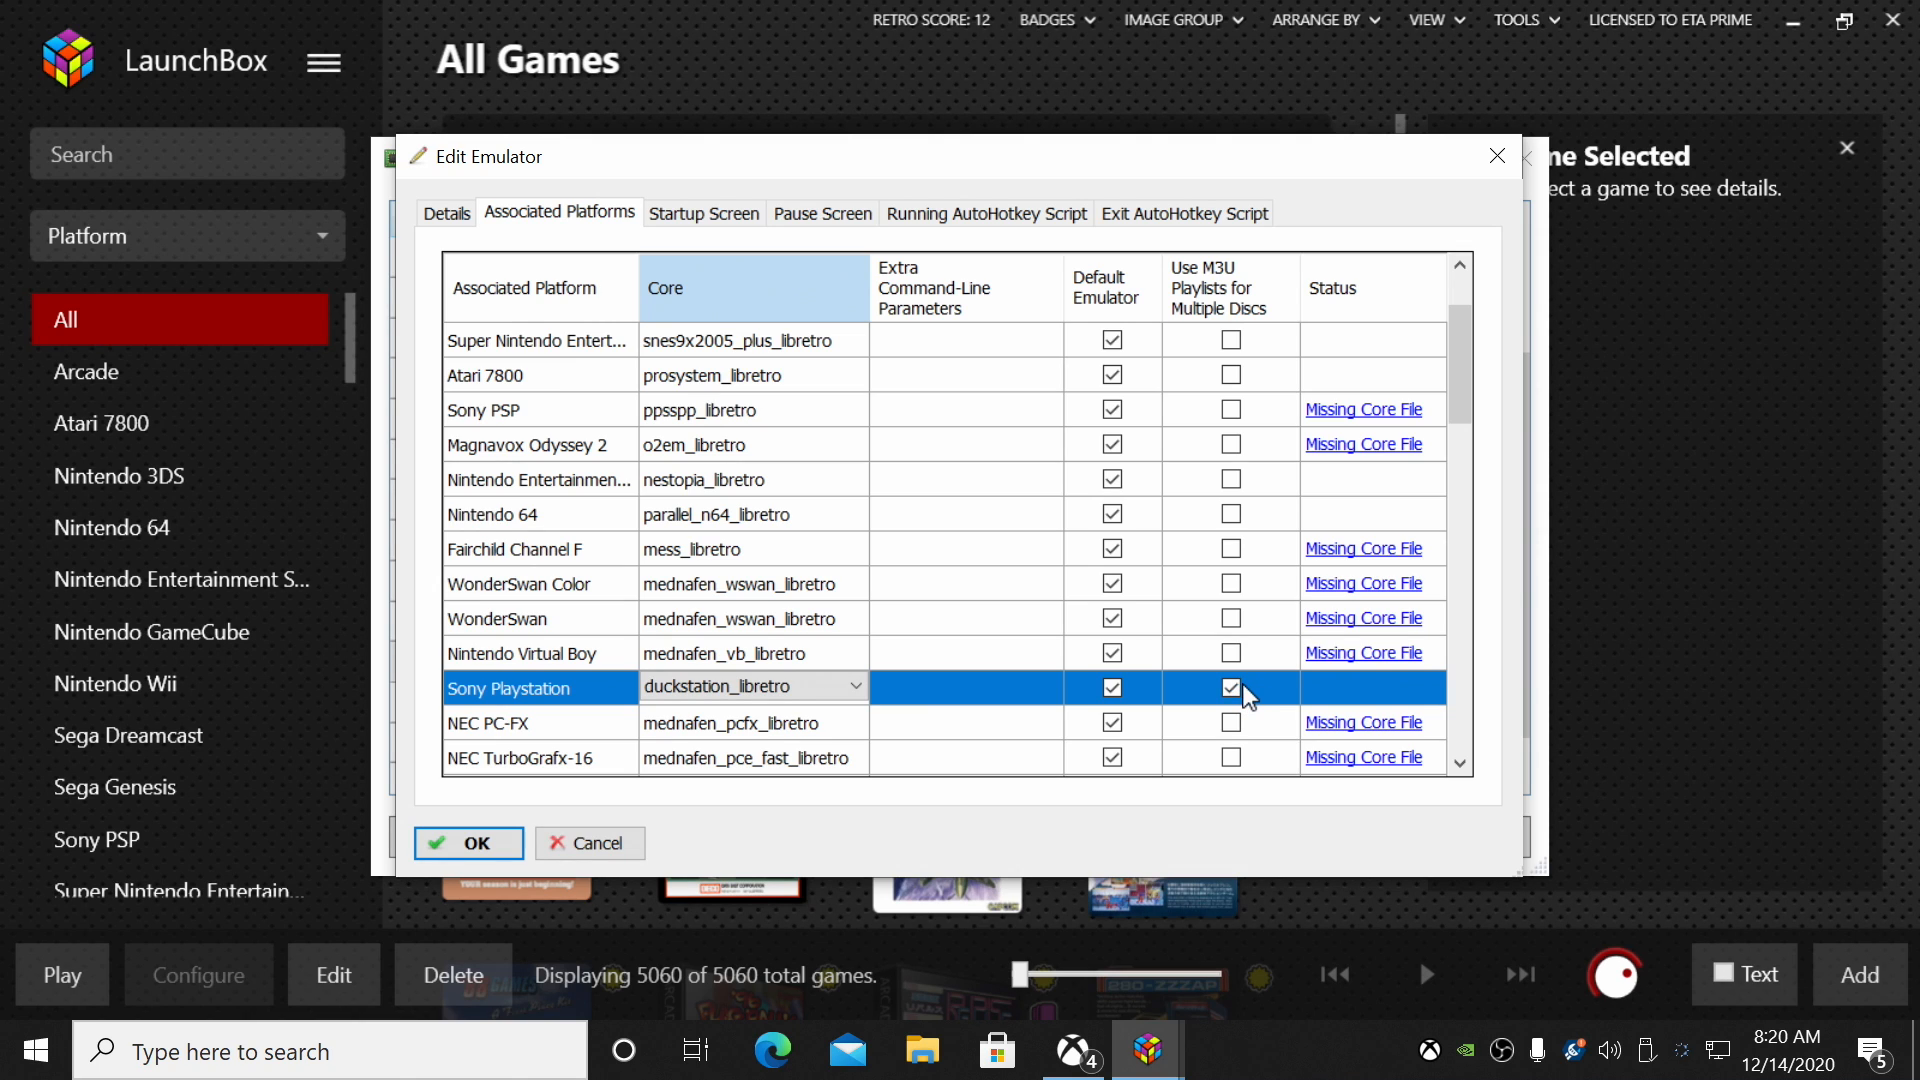
- Save the core change with OK and close the emulator manager
{"action": "left_click", "coordinate": [467, 842]}
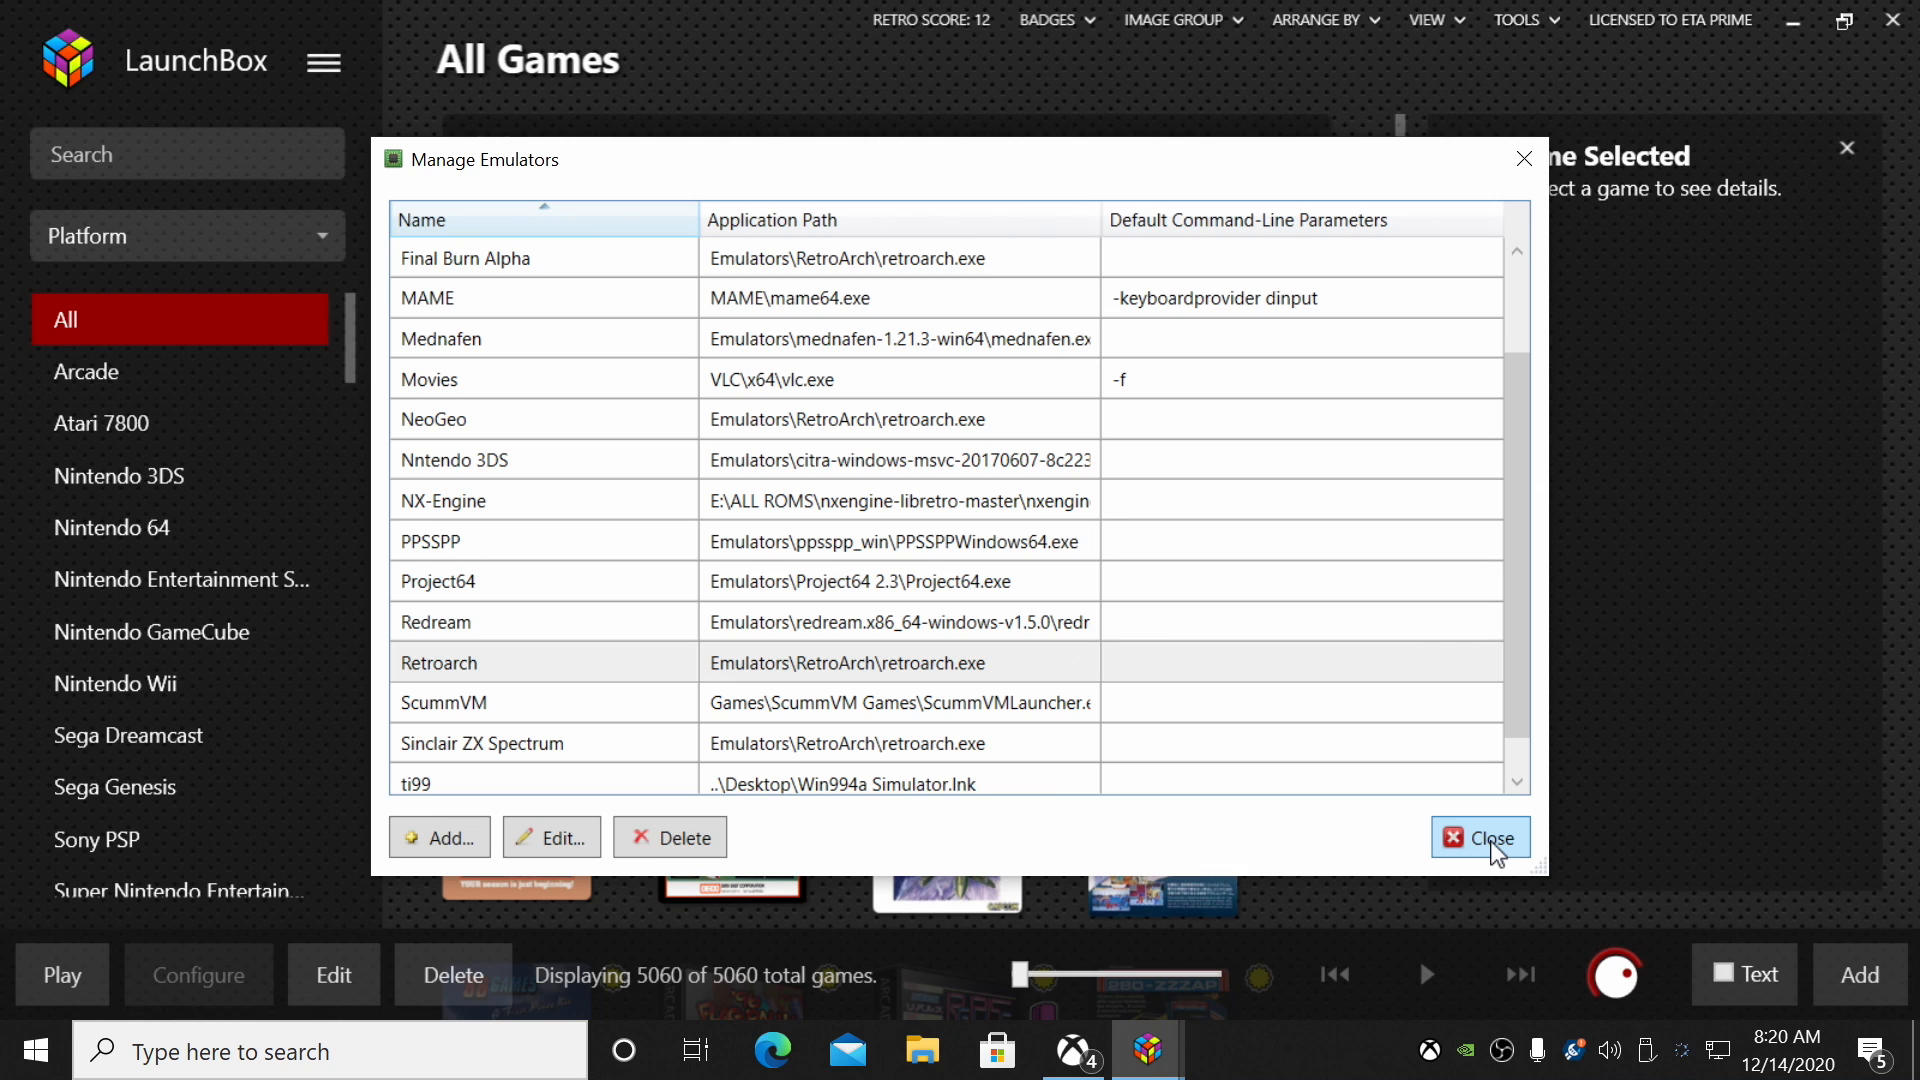
{"action": "left_click", "coordinate": [1480, 838]}
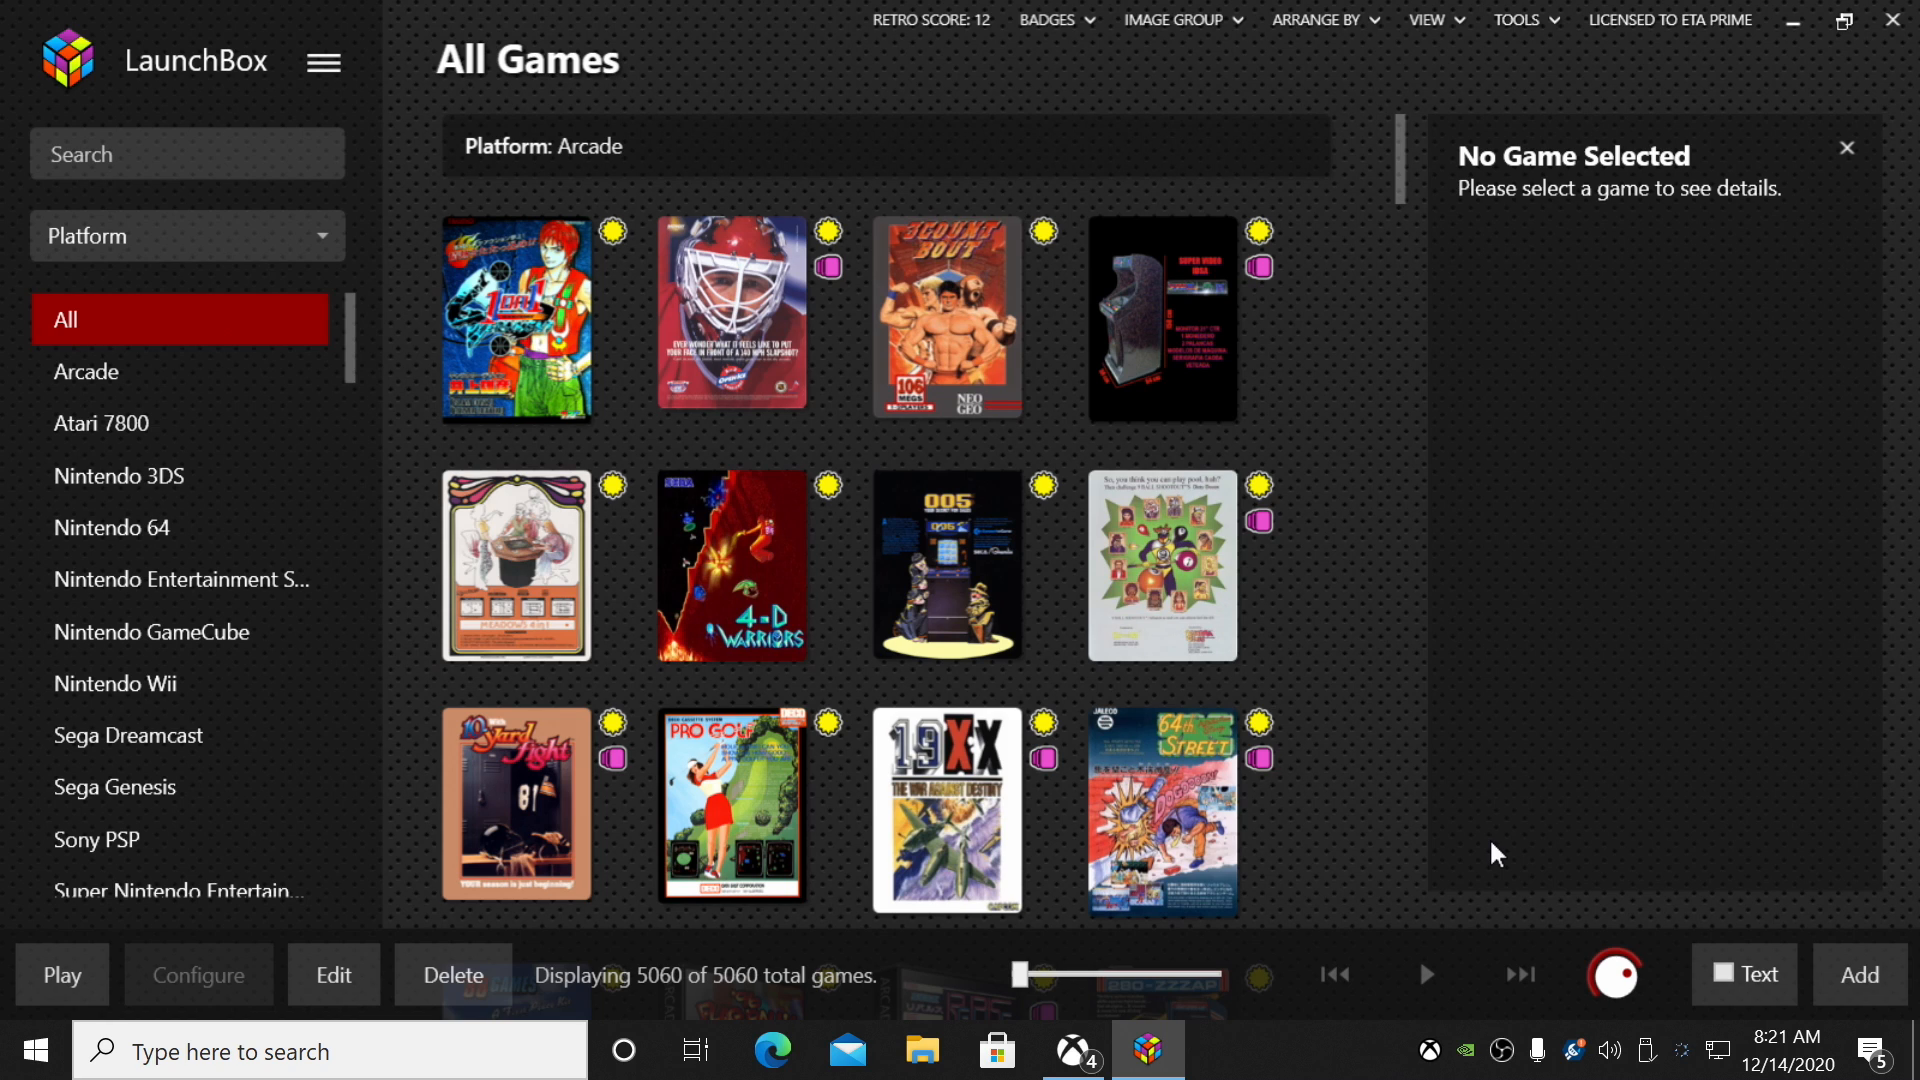
{"action": "mouse_move", "coordinate": [1793, 21]}
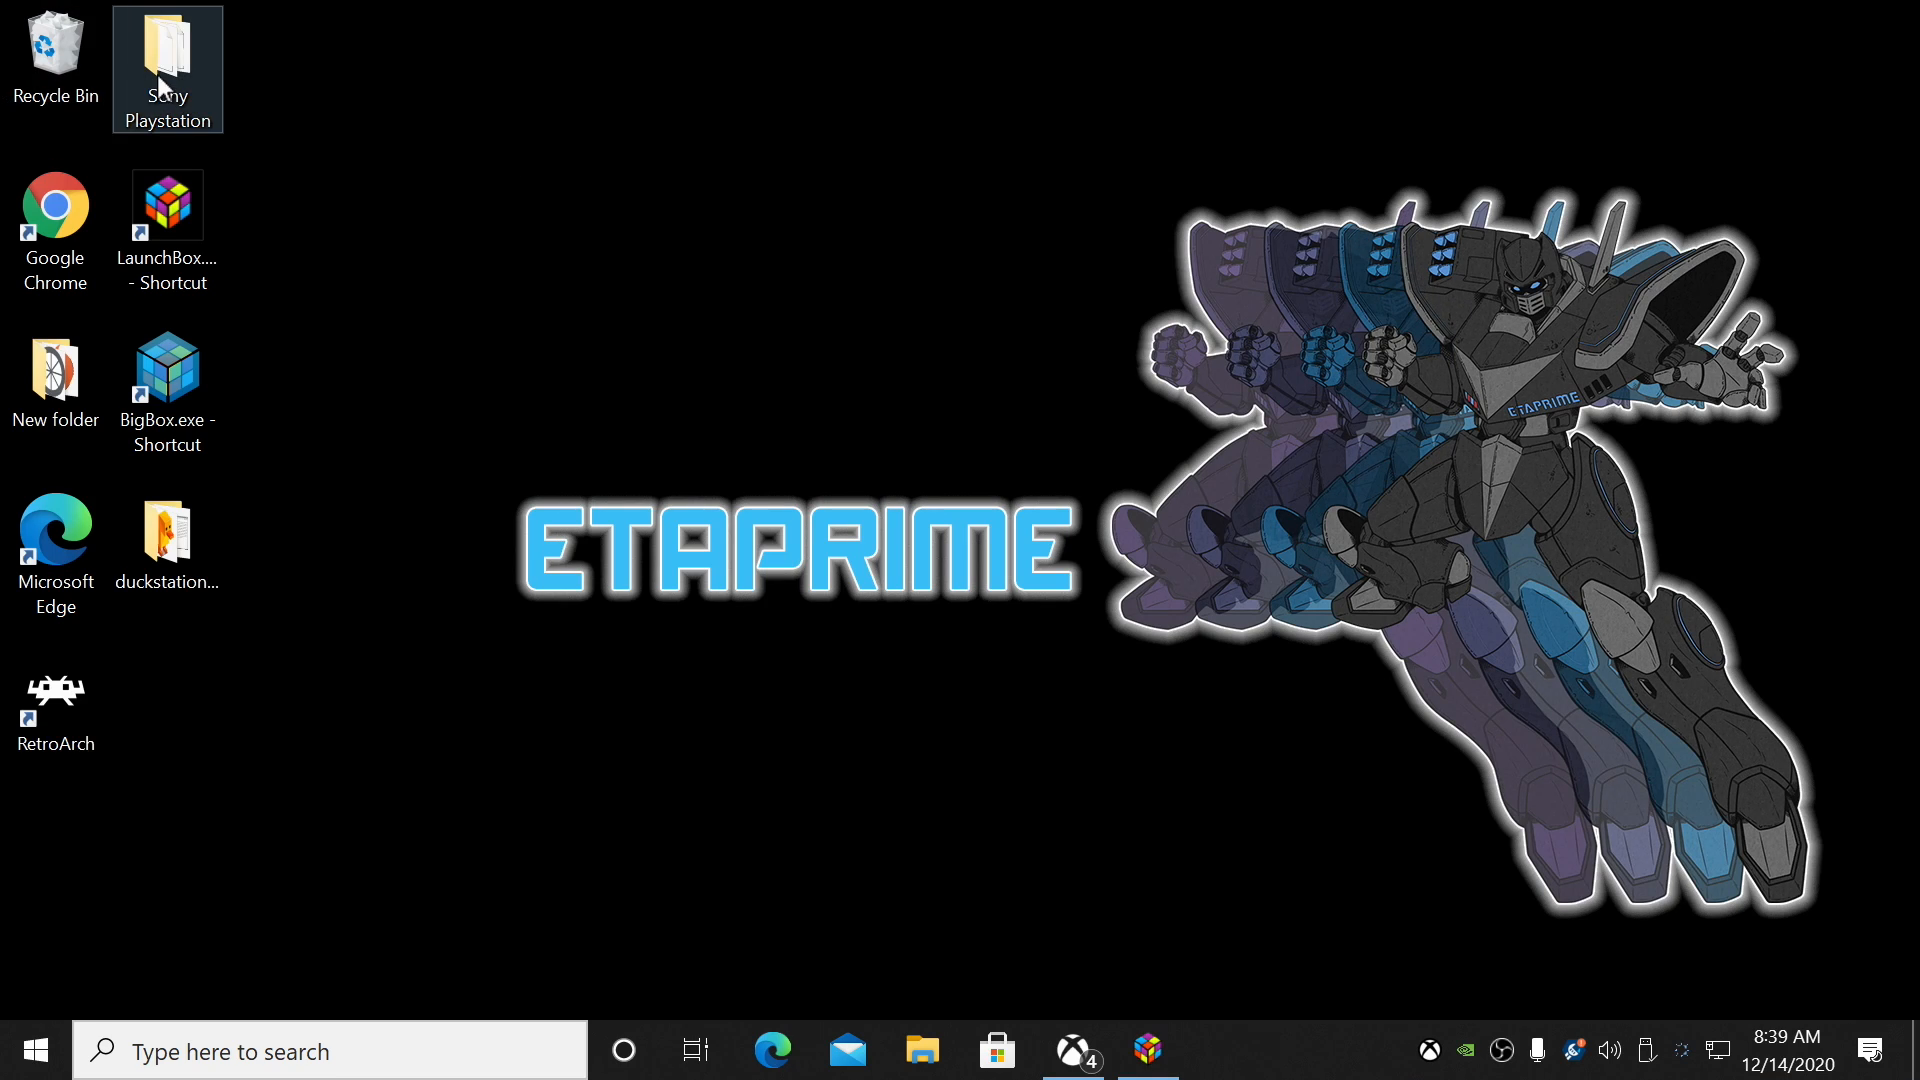
- View the Sony Playstation folder's bin and cue files for the five games
{"action": "double_click", "coordinate": [168, 45]}
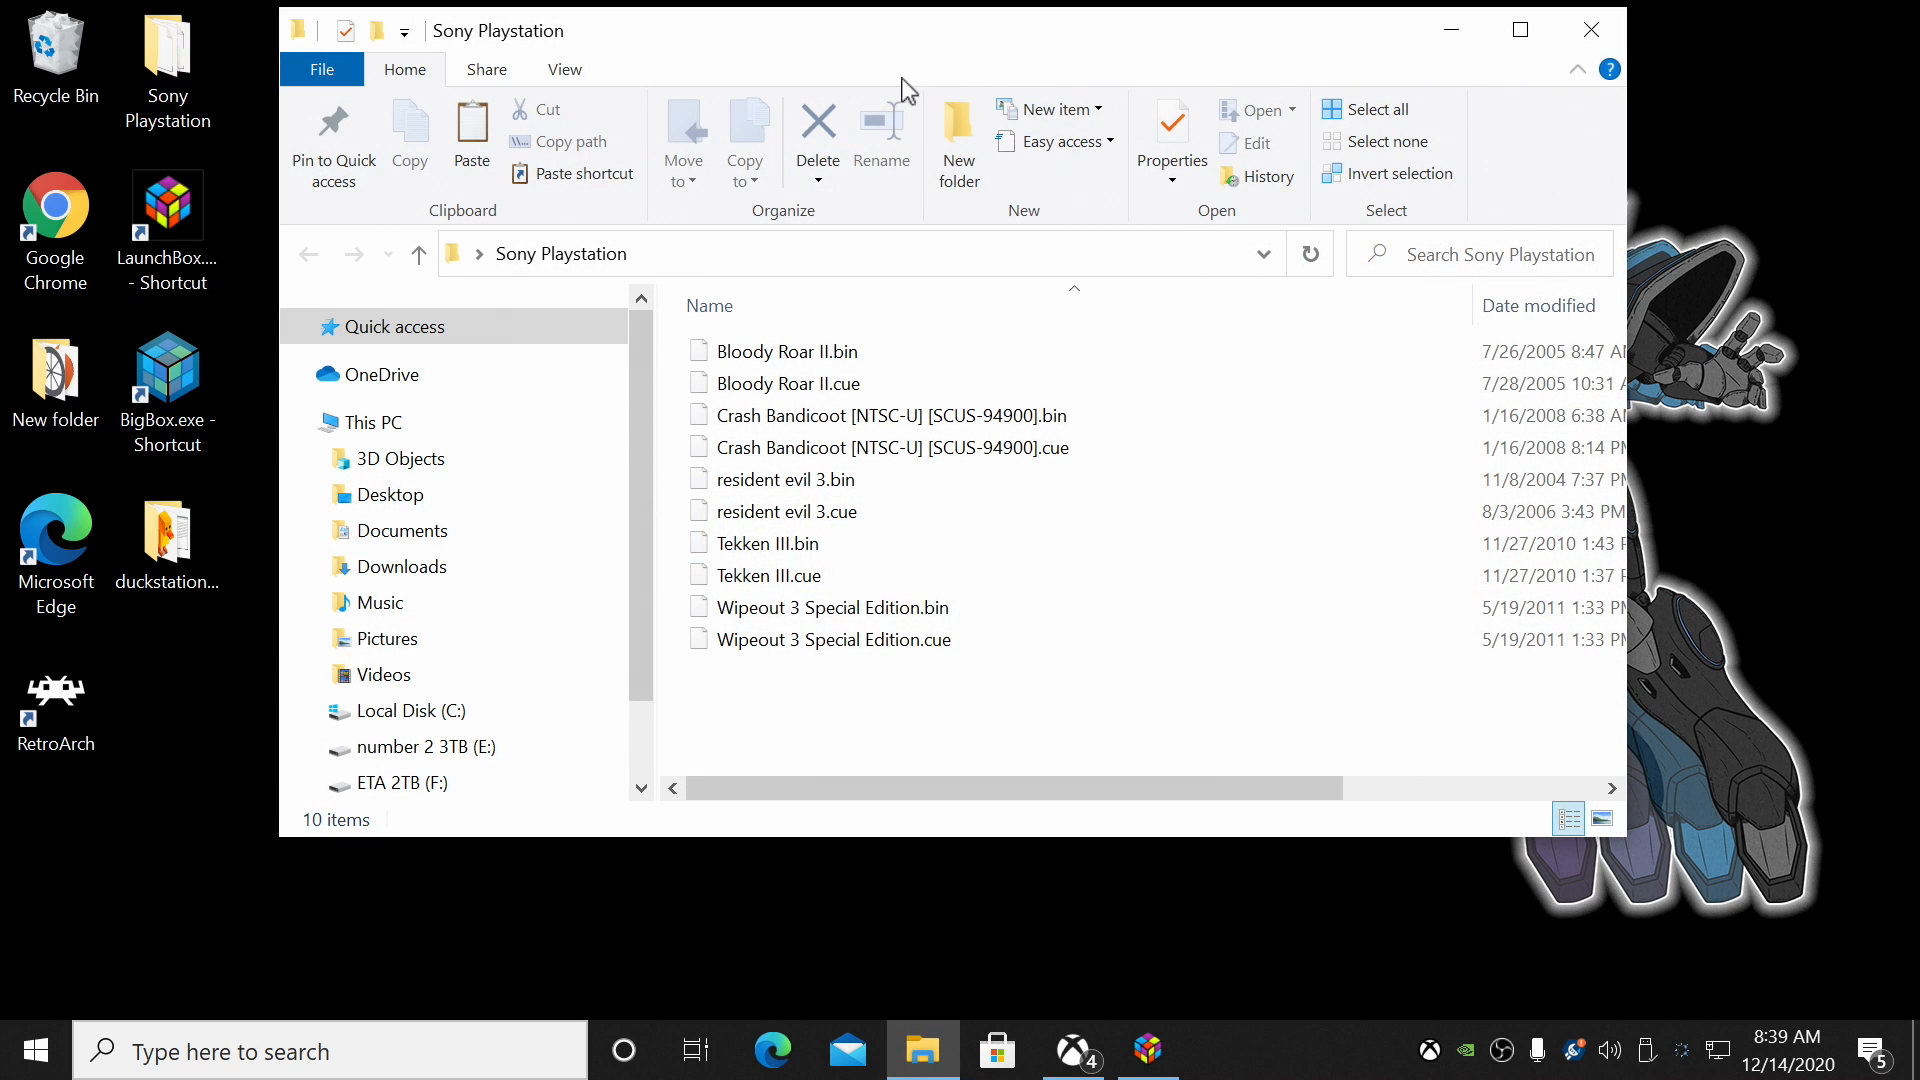
{"action": "mouse_move", "coordinate": [956, 730]}
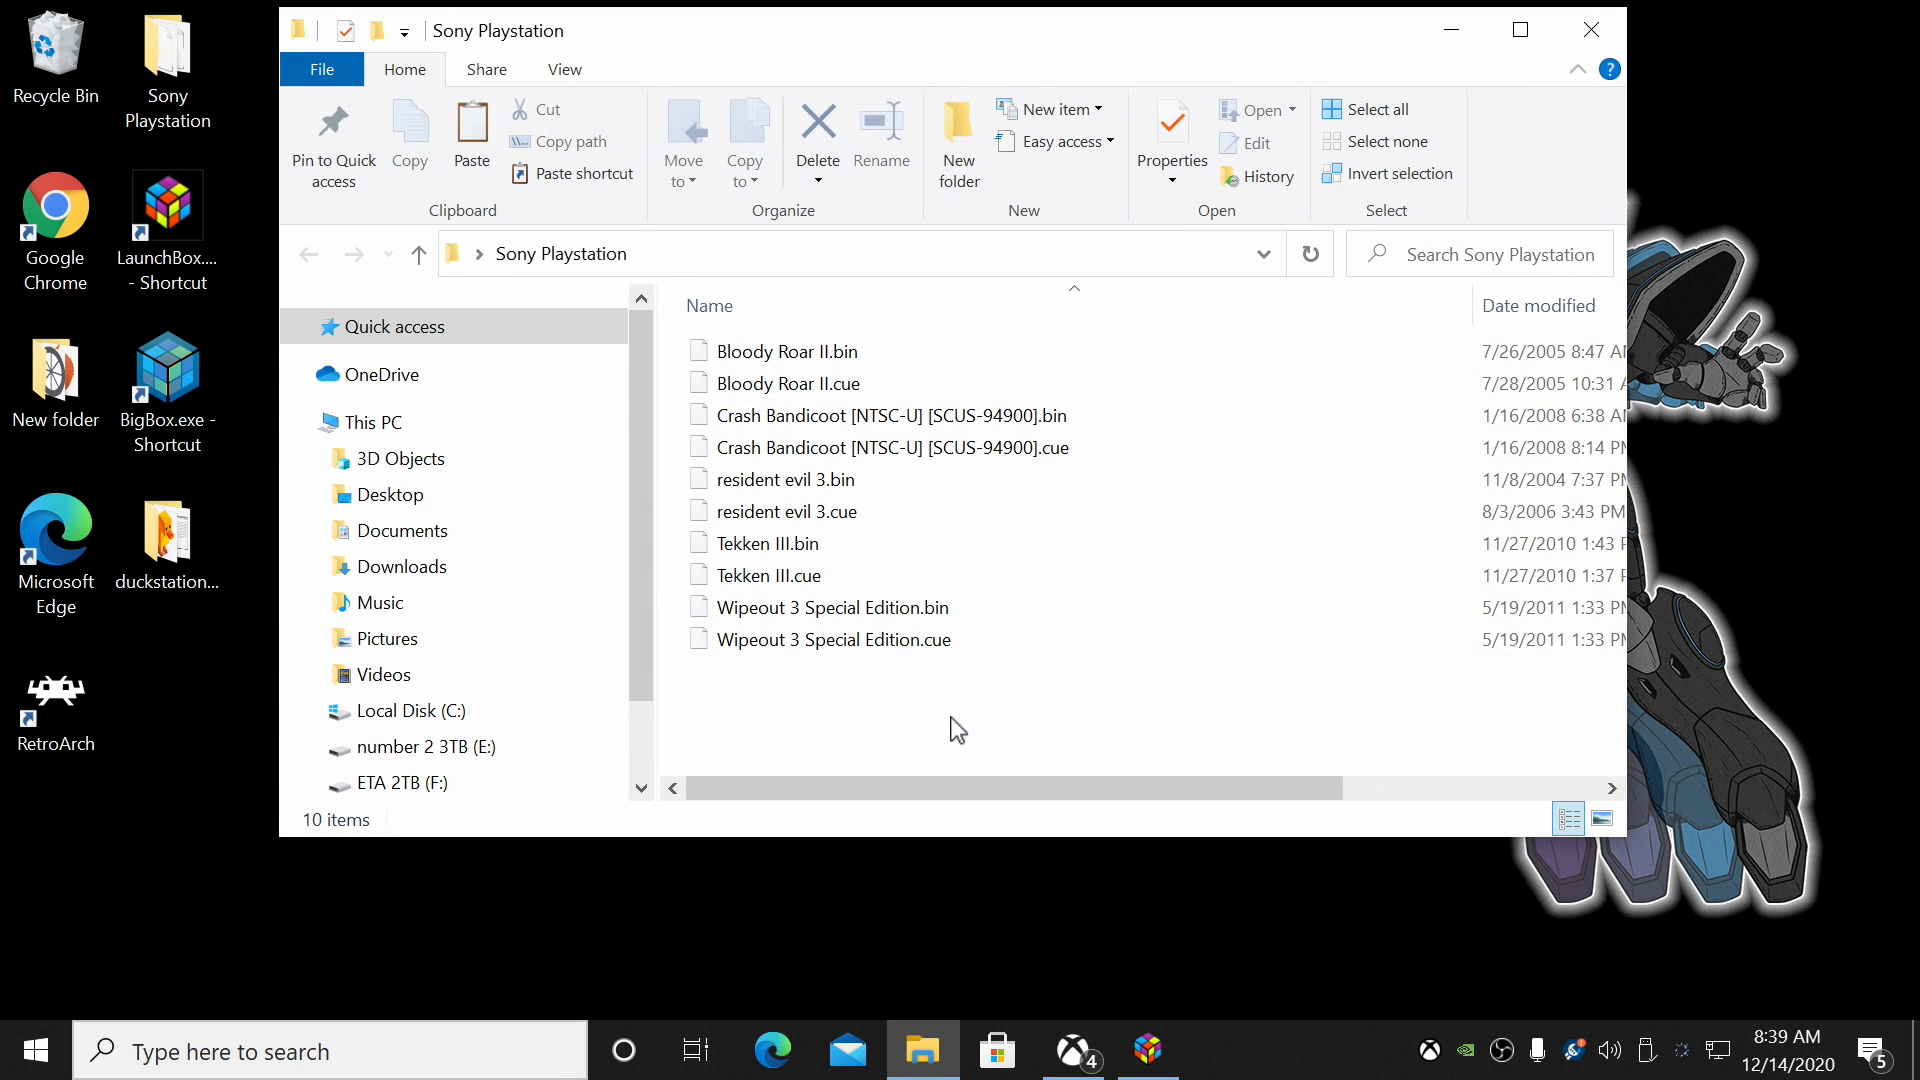
{"action": "mouse_move", "coordinate": [902, 351]}
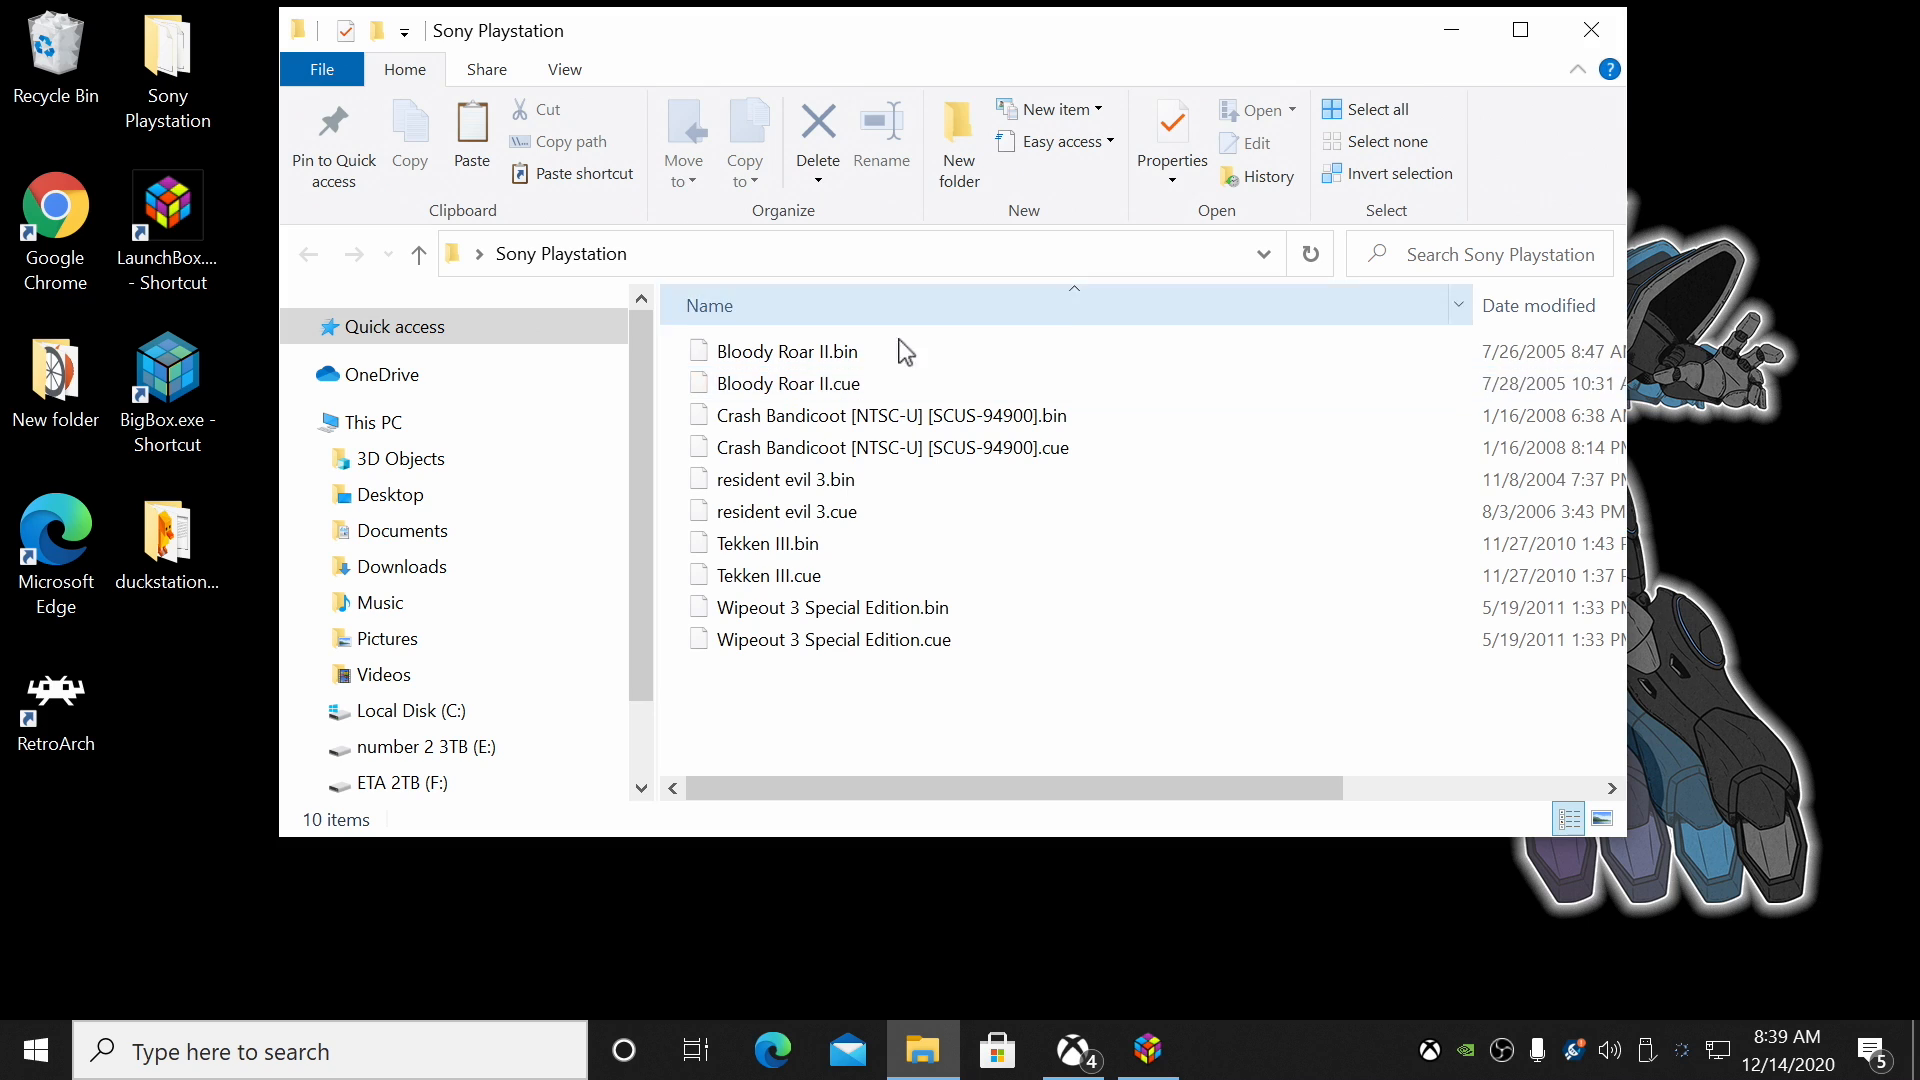
{"action": "mouse_move", "coordinate": [1680, 13]}
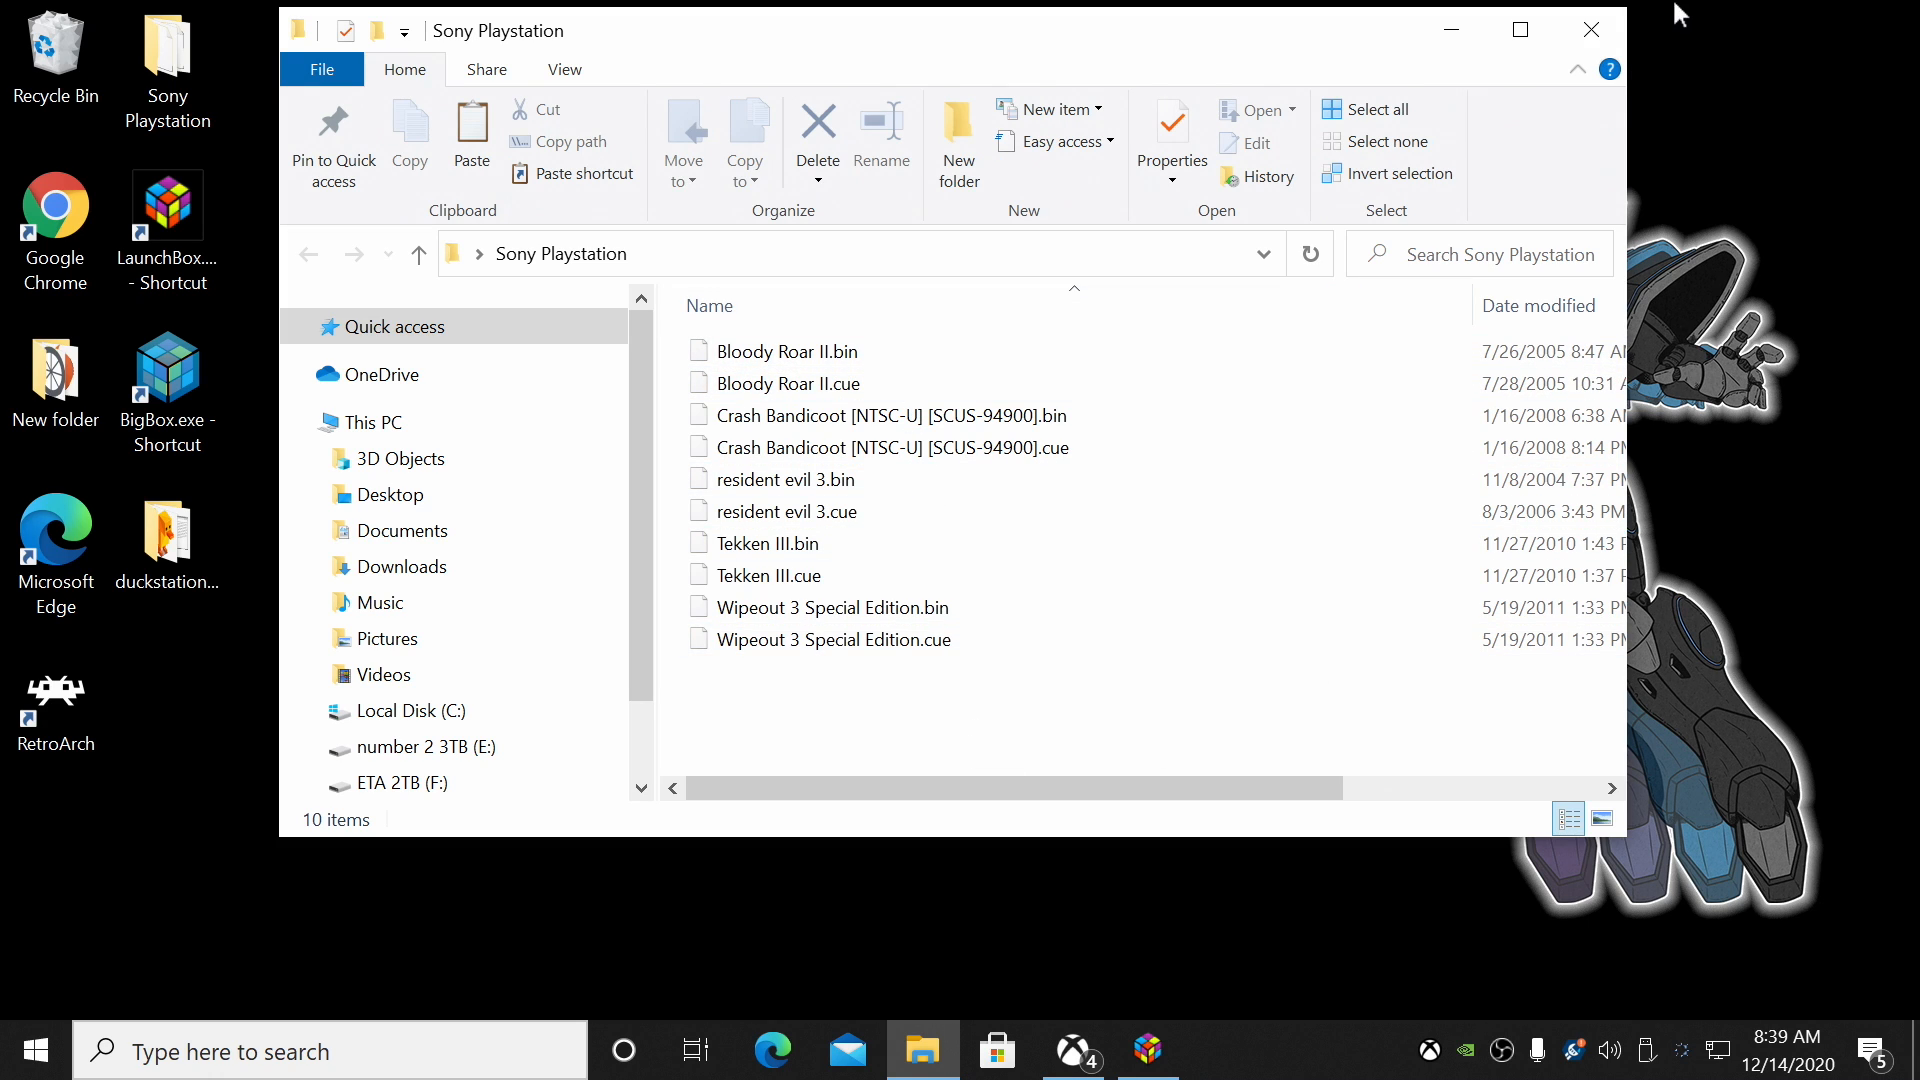
{"action": "mouse_move", "coordinate": [1749, 15]}
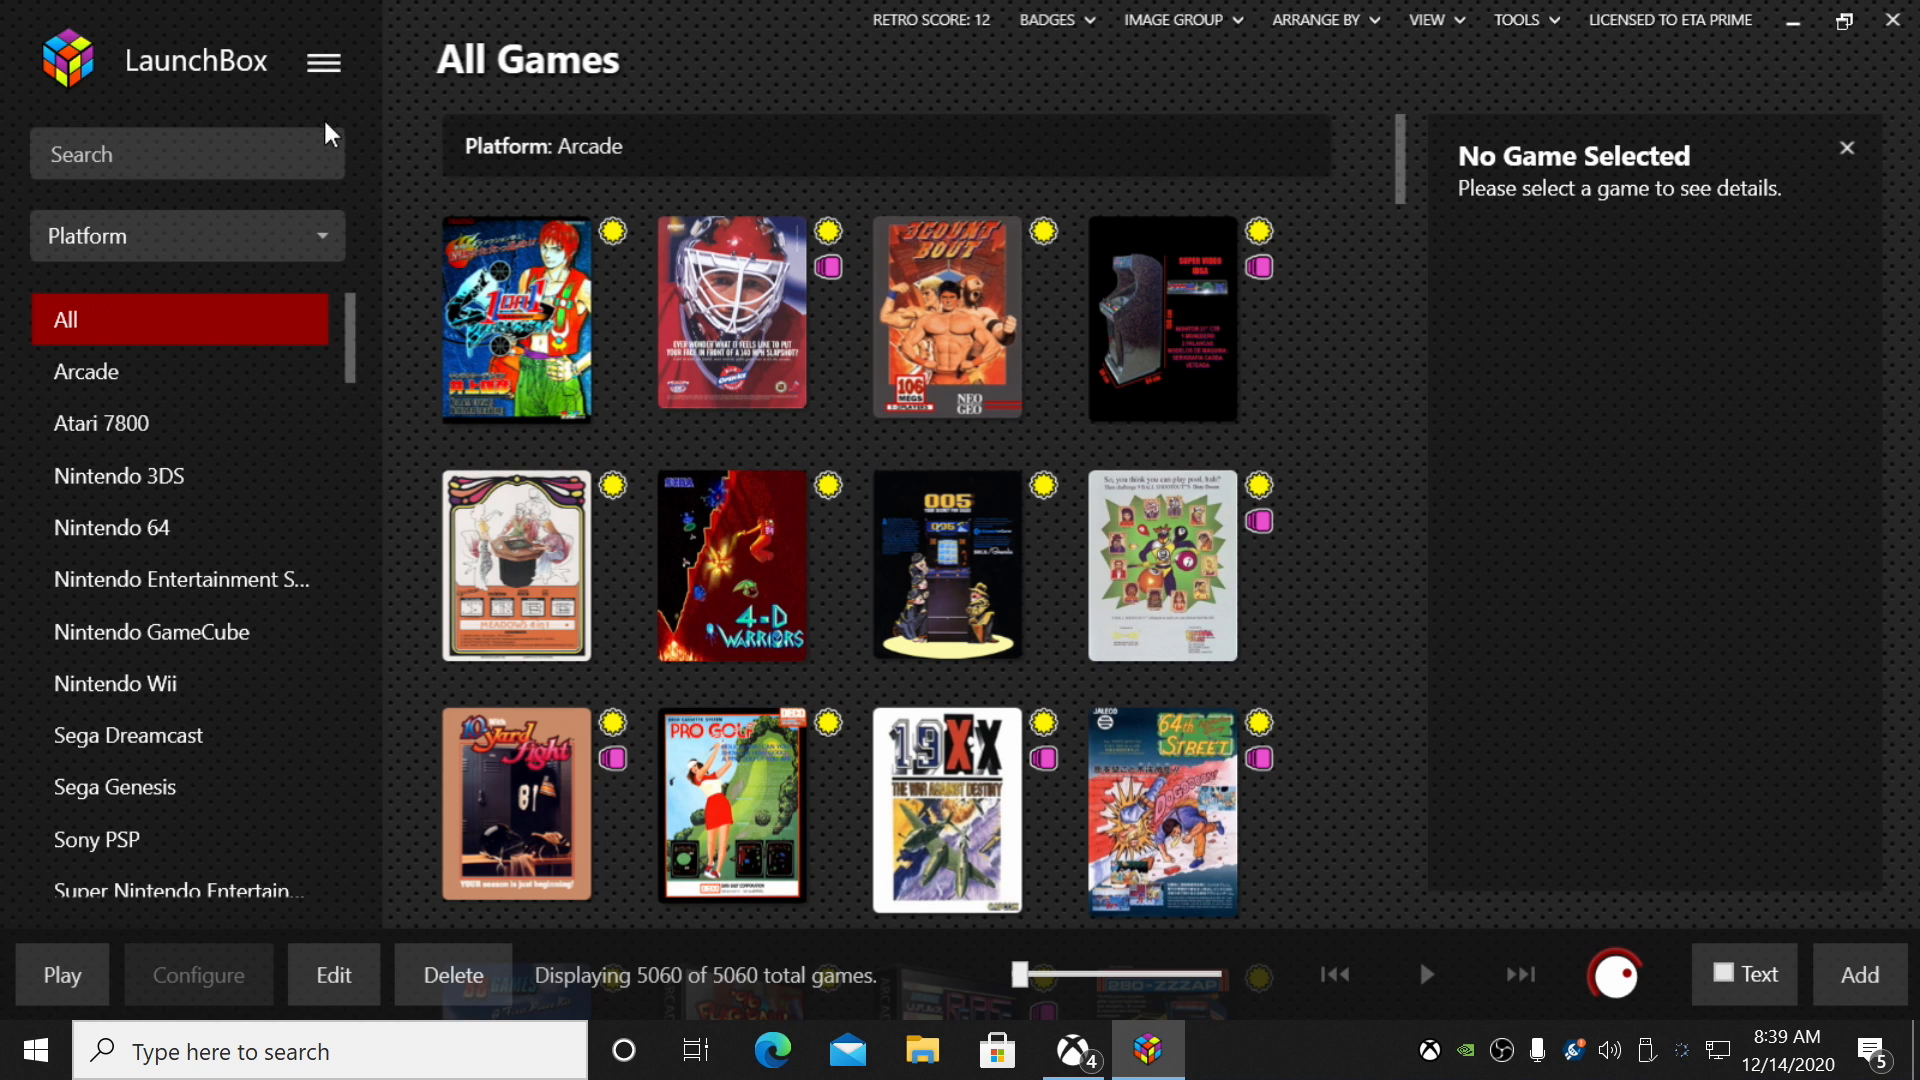
- Start the ROM import wizard and browse into the Sony Playstation folder on the Desktop
{"action": "left_click", "coordinate": [322, 61]}
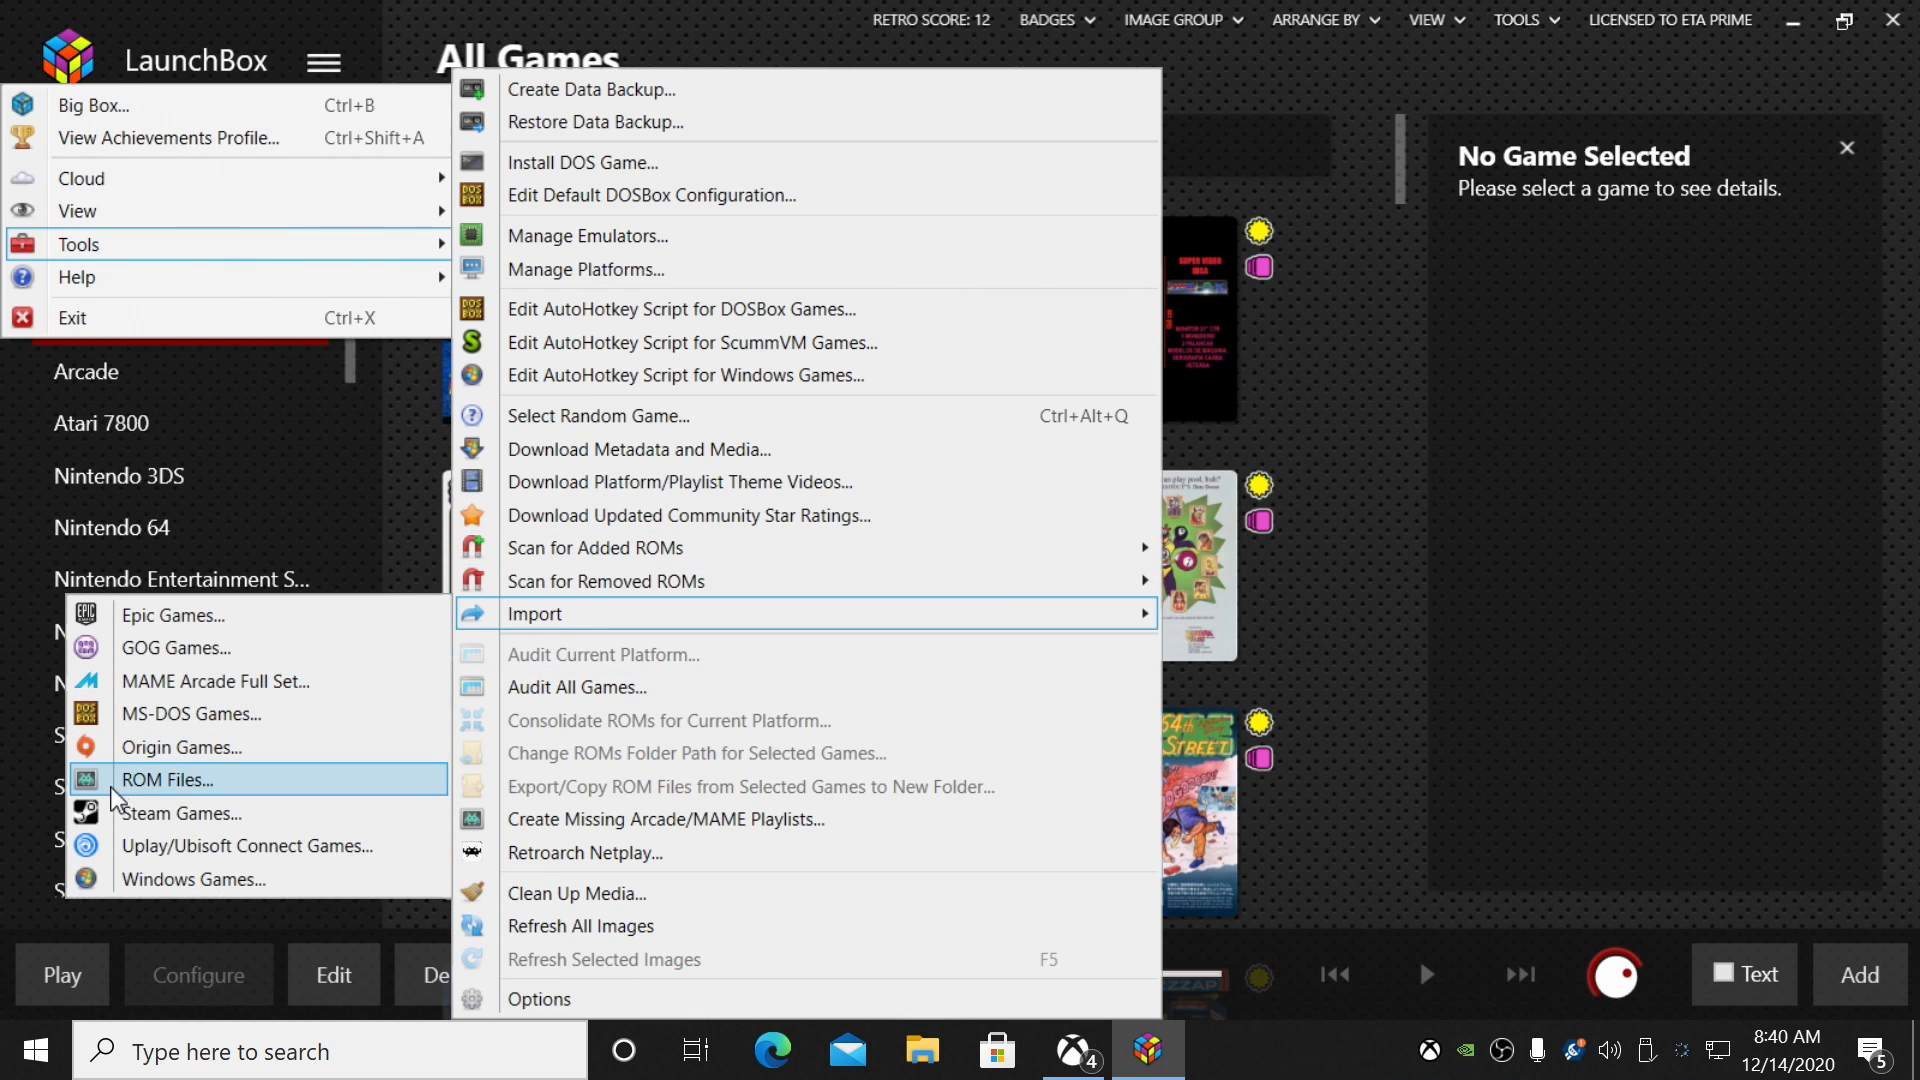
{"action": "left_click", "coordinate": [167, 780]}
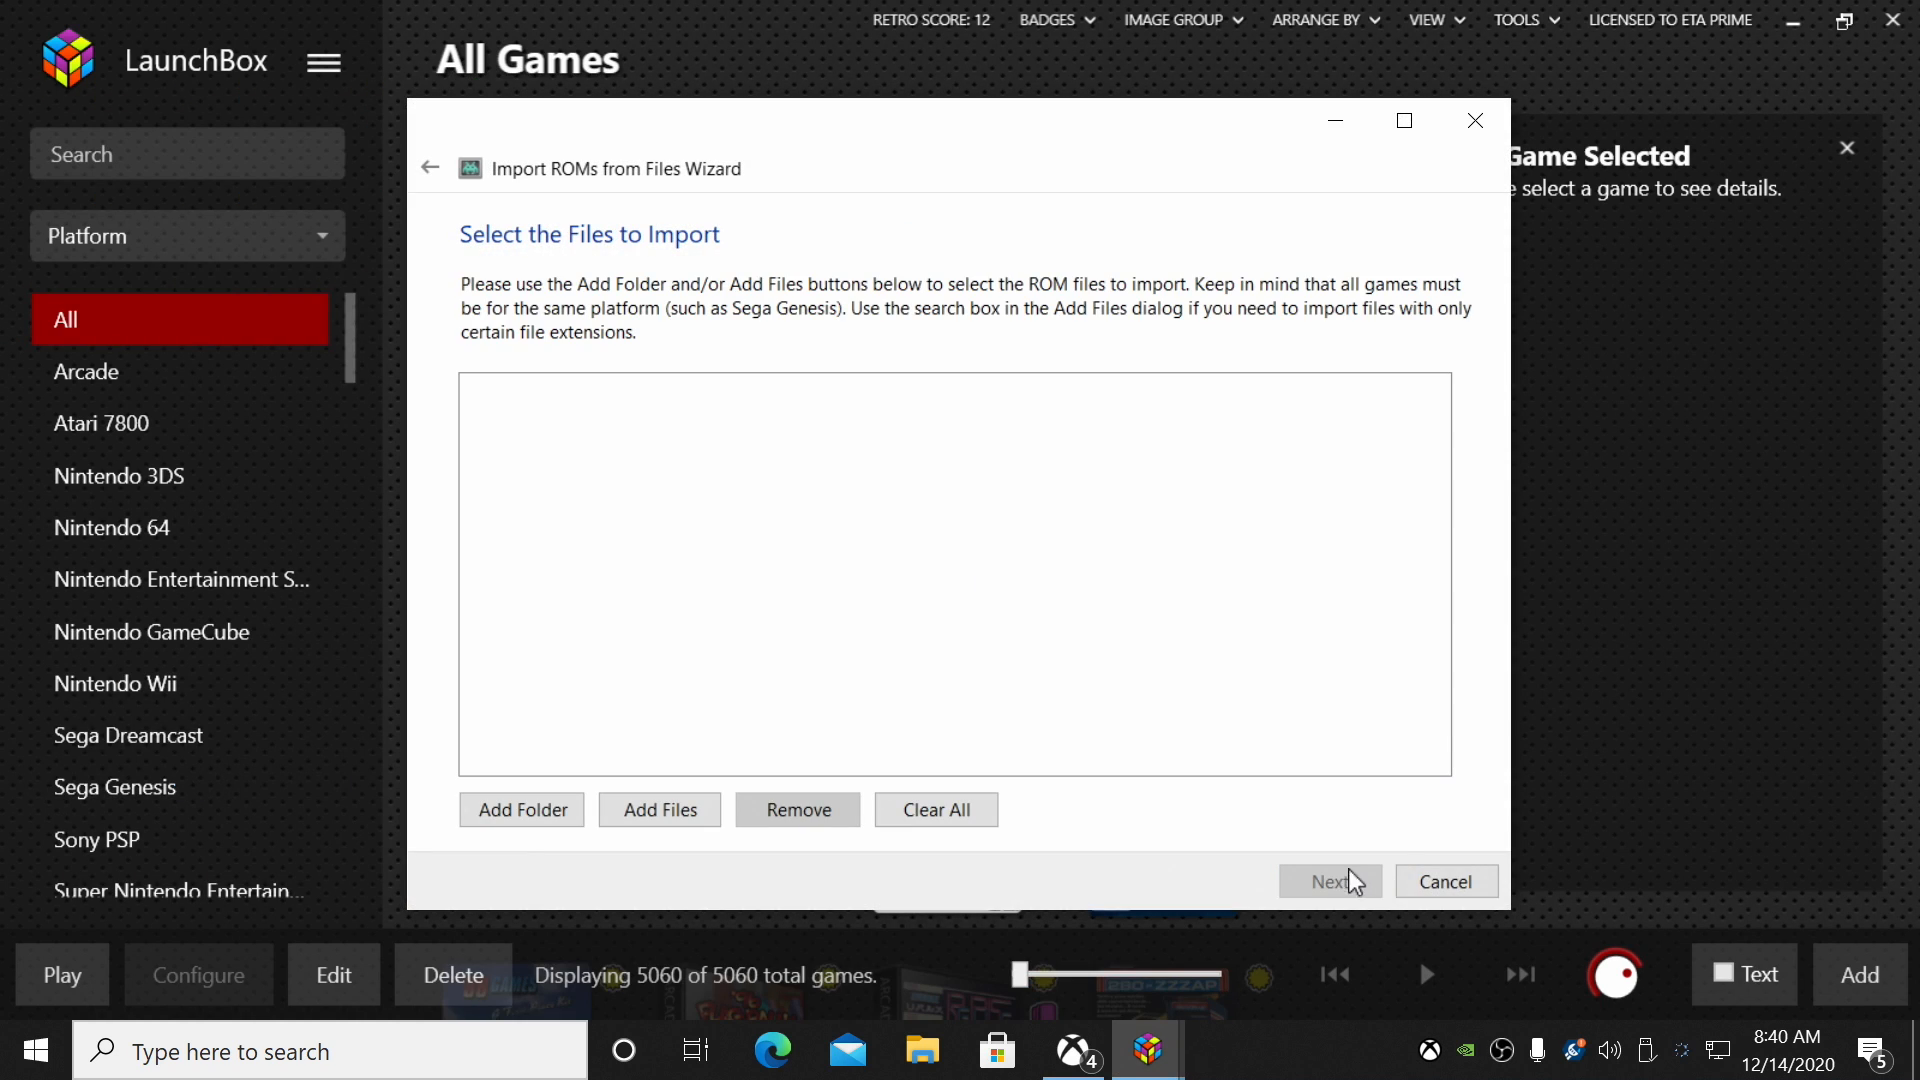
{"action": "left_click", "coordinate": [659, 809]}
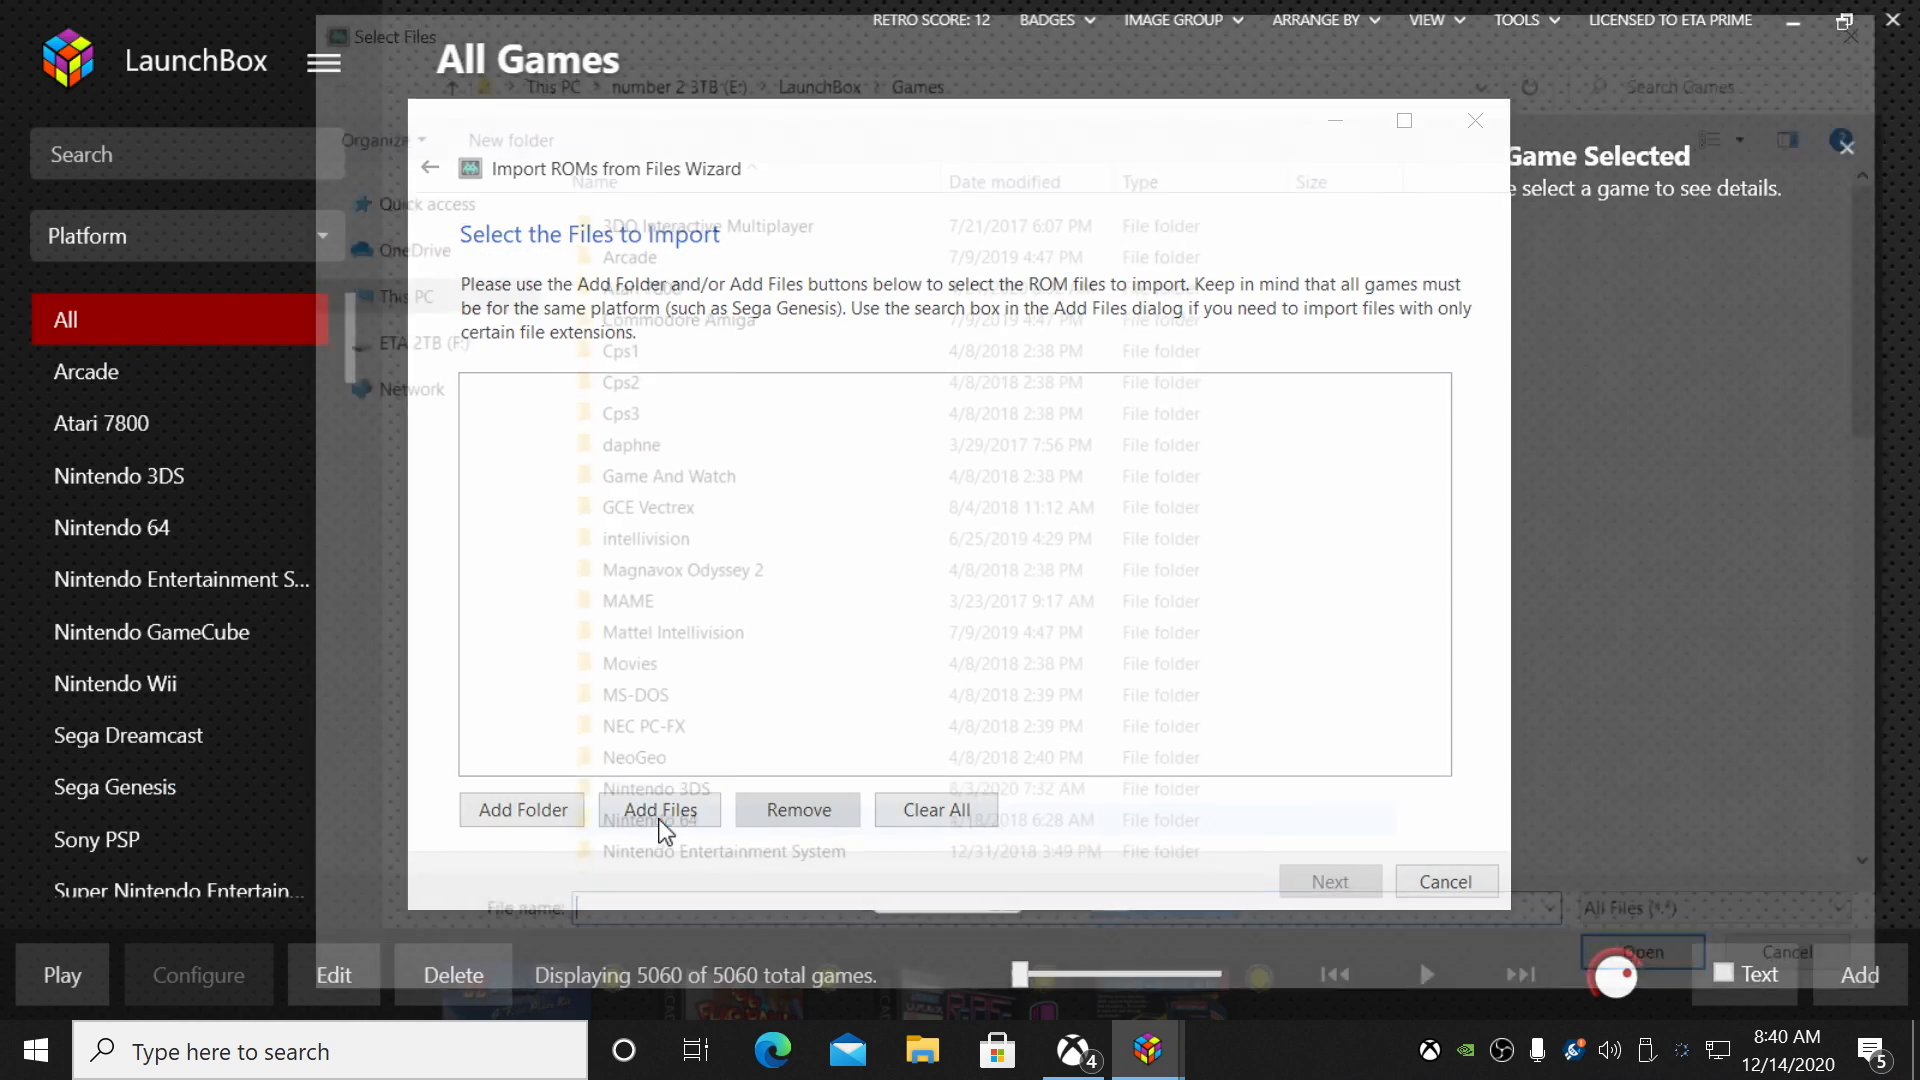
{"action": "left_click", "coordinate": [659, 809]}
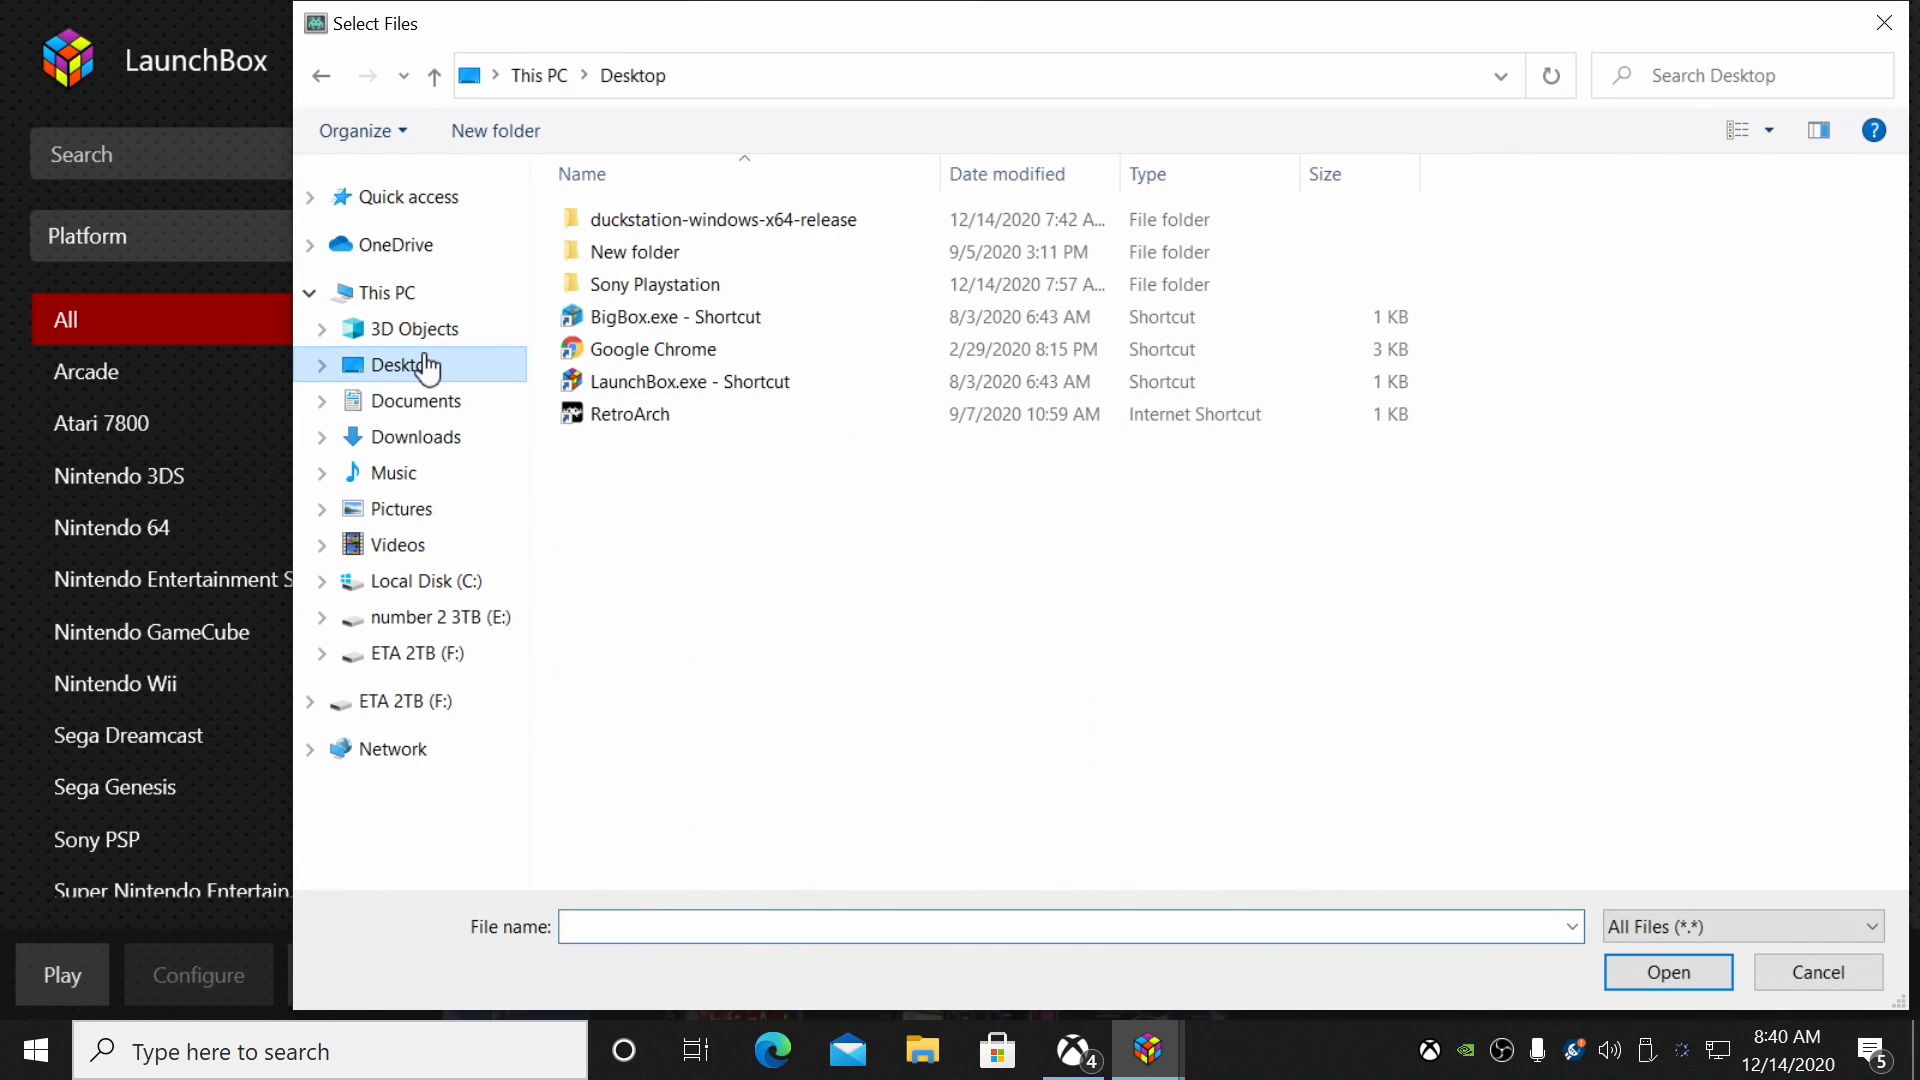
{"action": "double_click", "coordinate": [654, 284]}
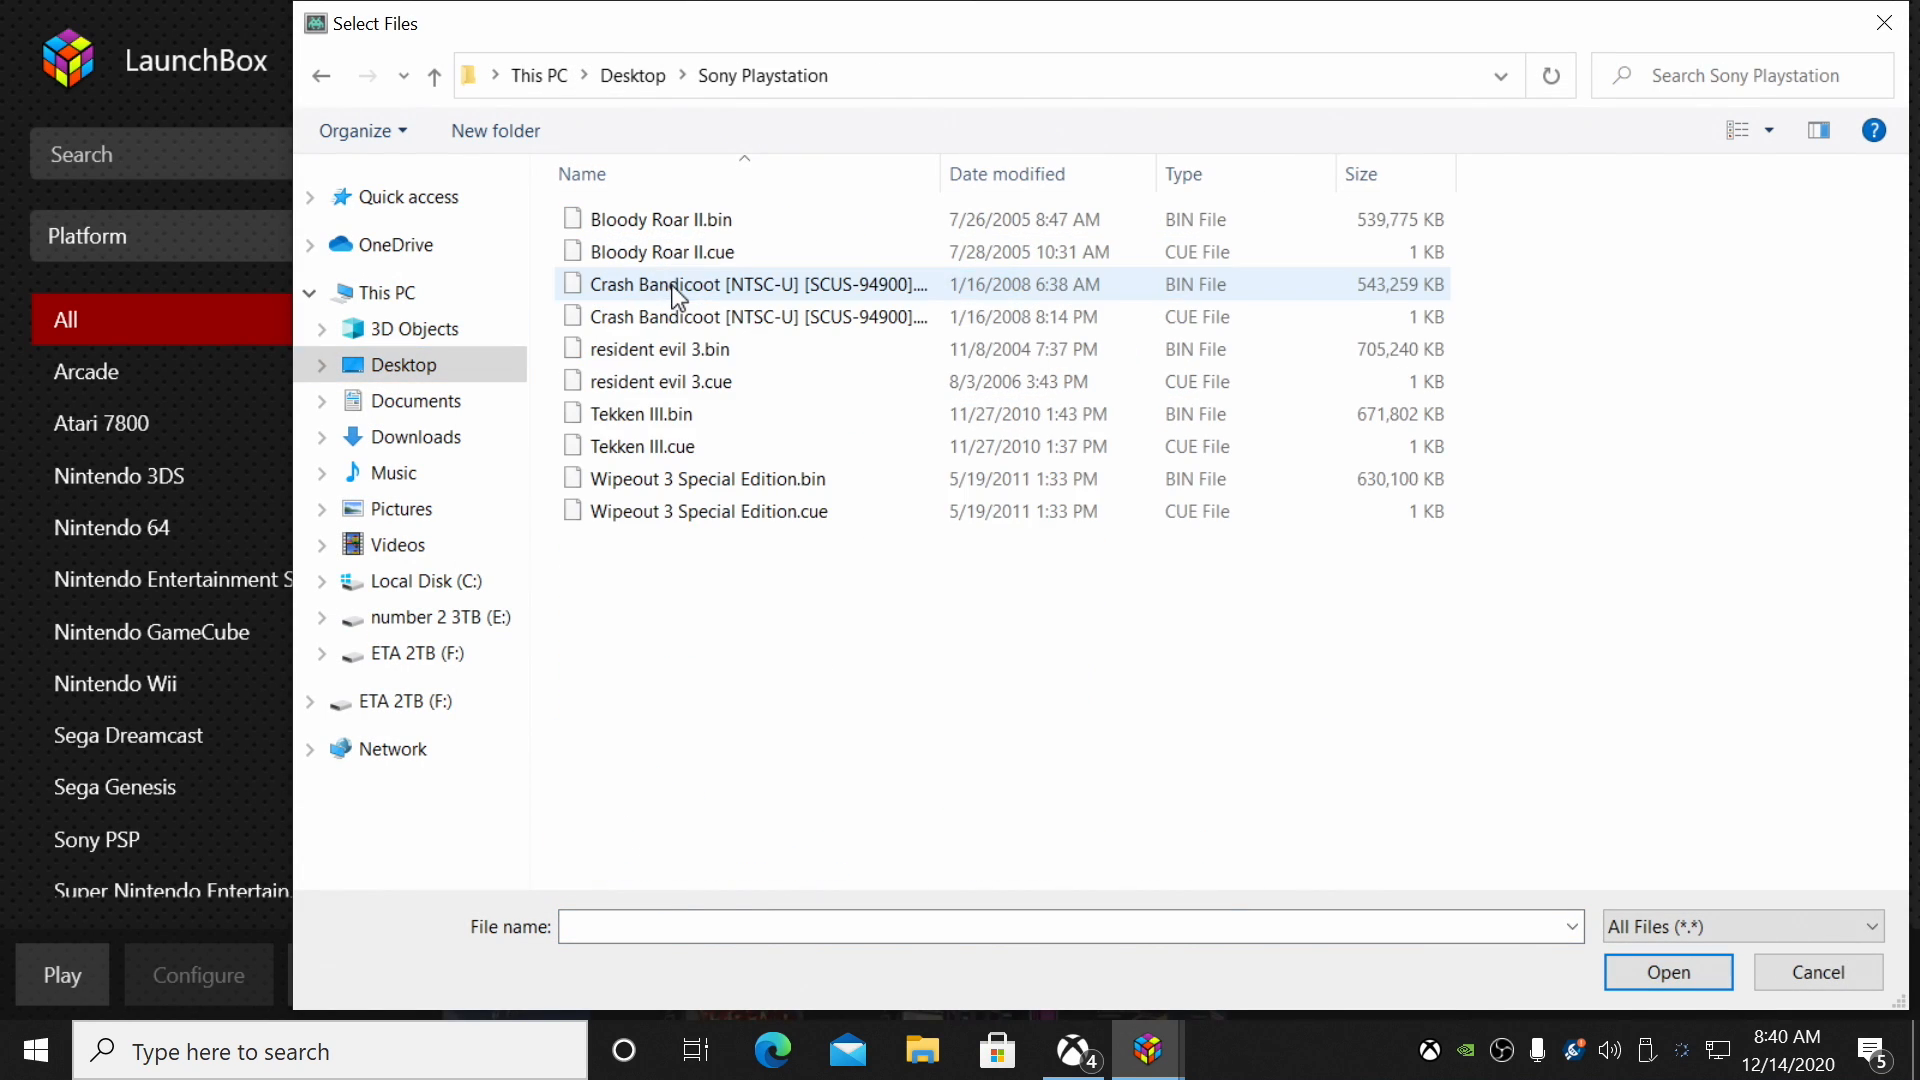
{"action": "mouse_move", "coordinate": [976, 576]}
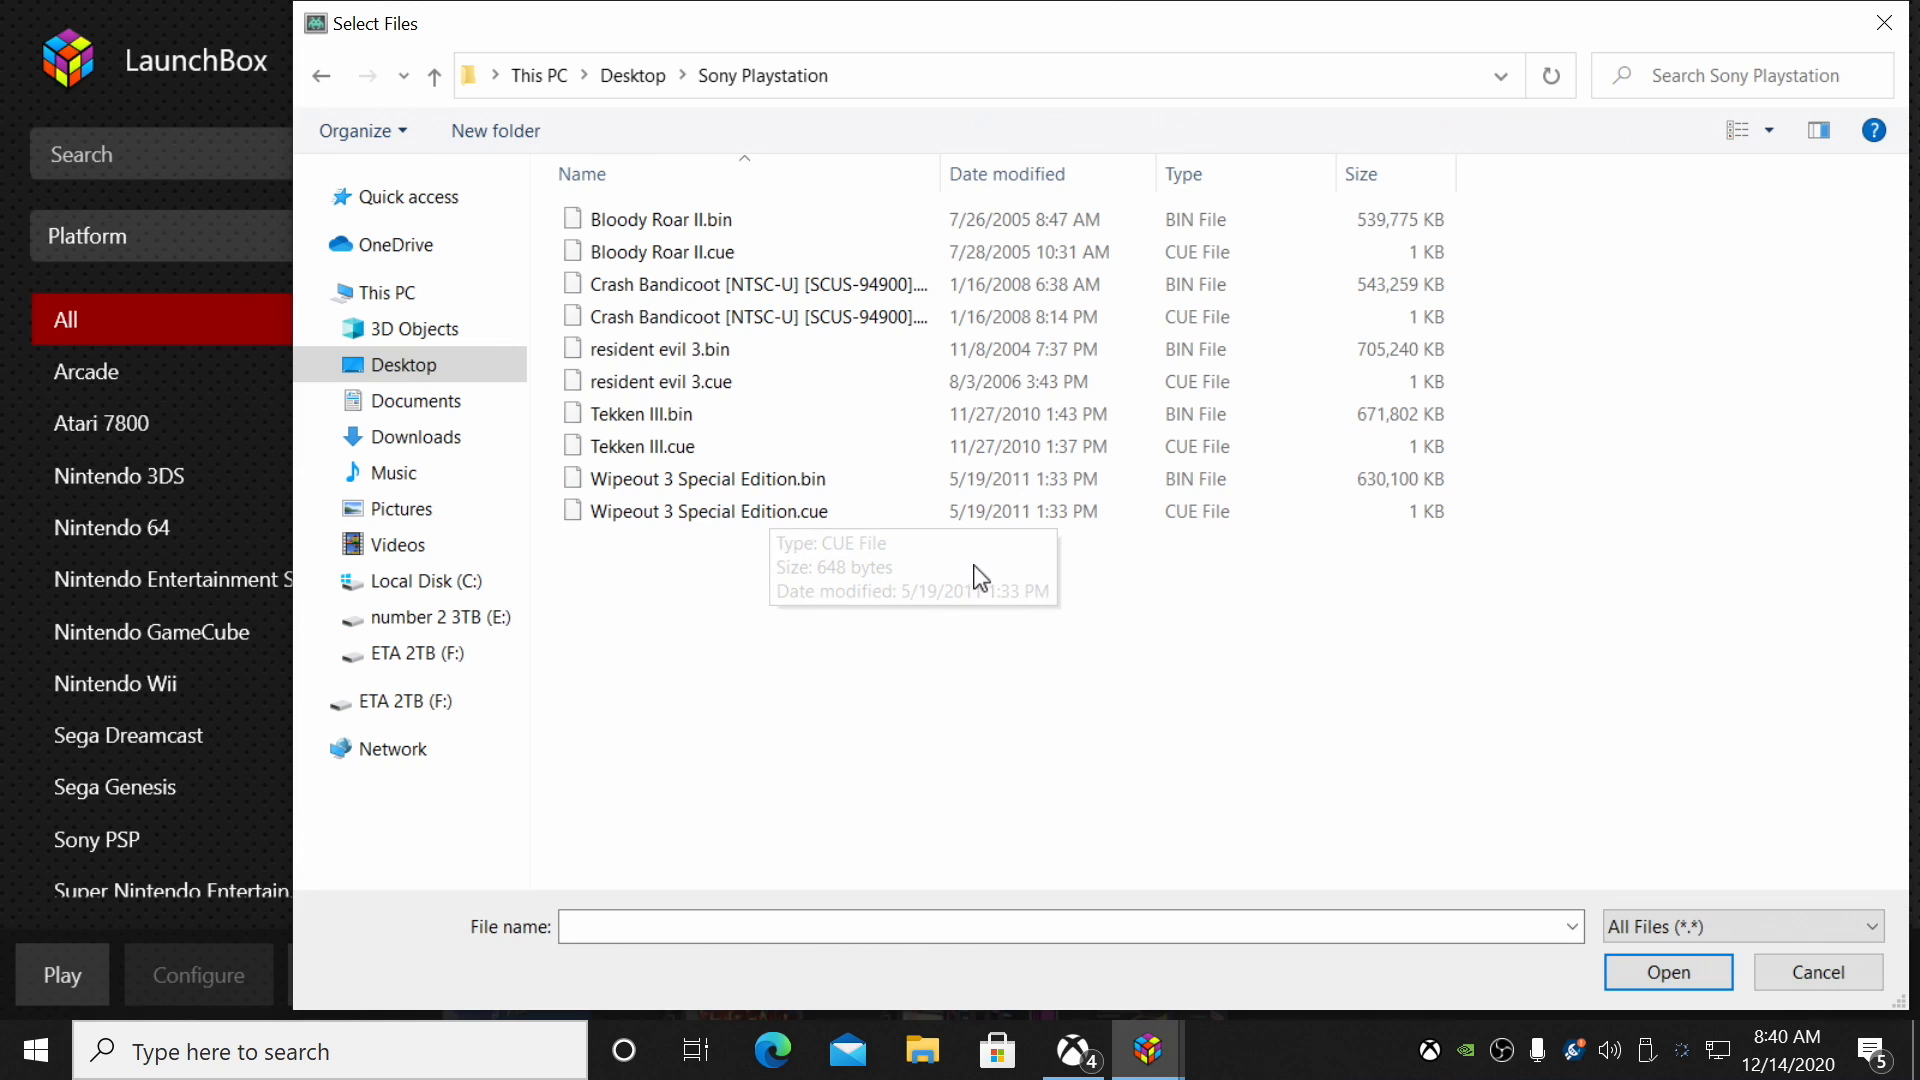
{"action": "mouse_move", "coordinate": [933, 621]}
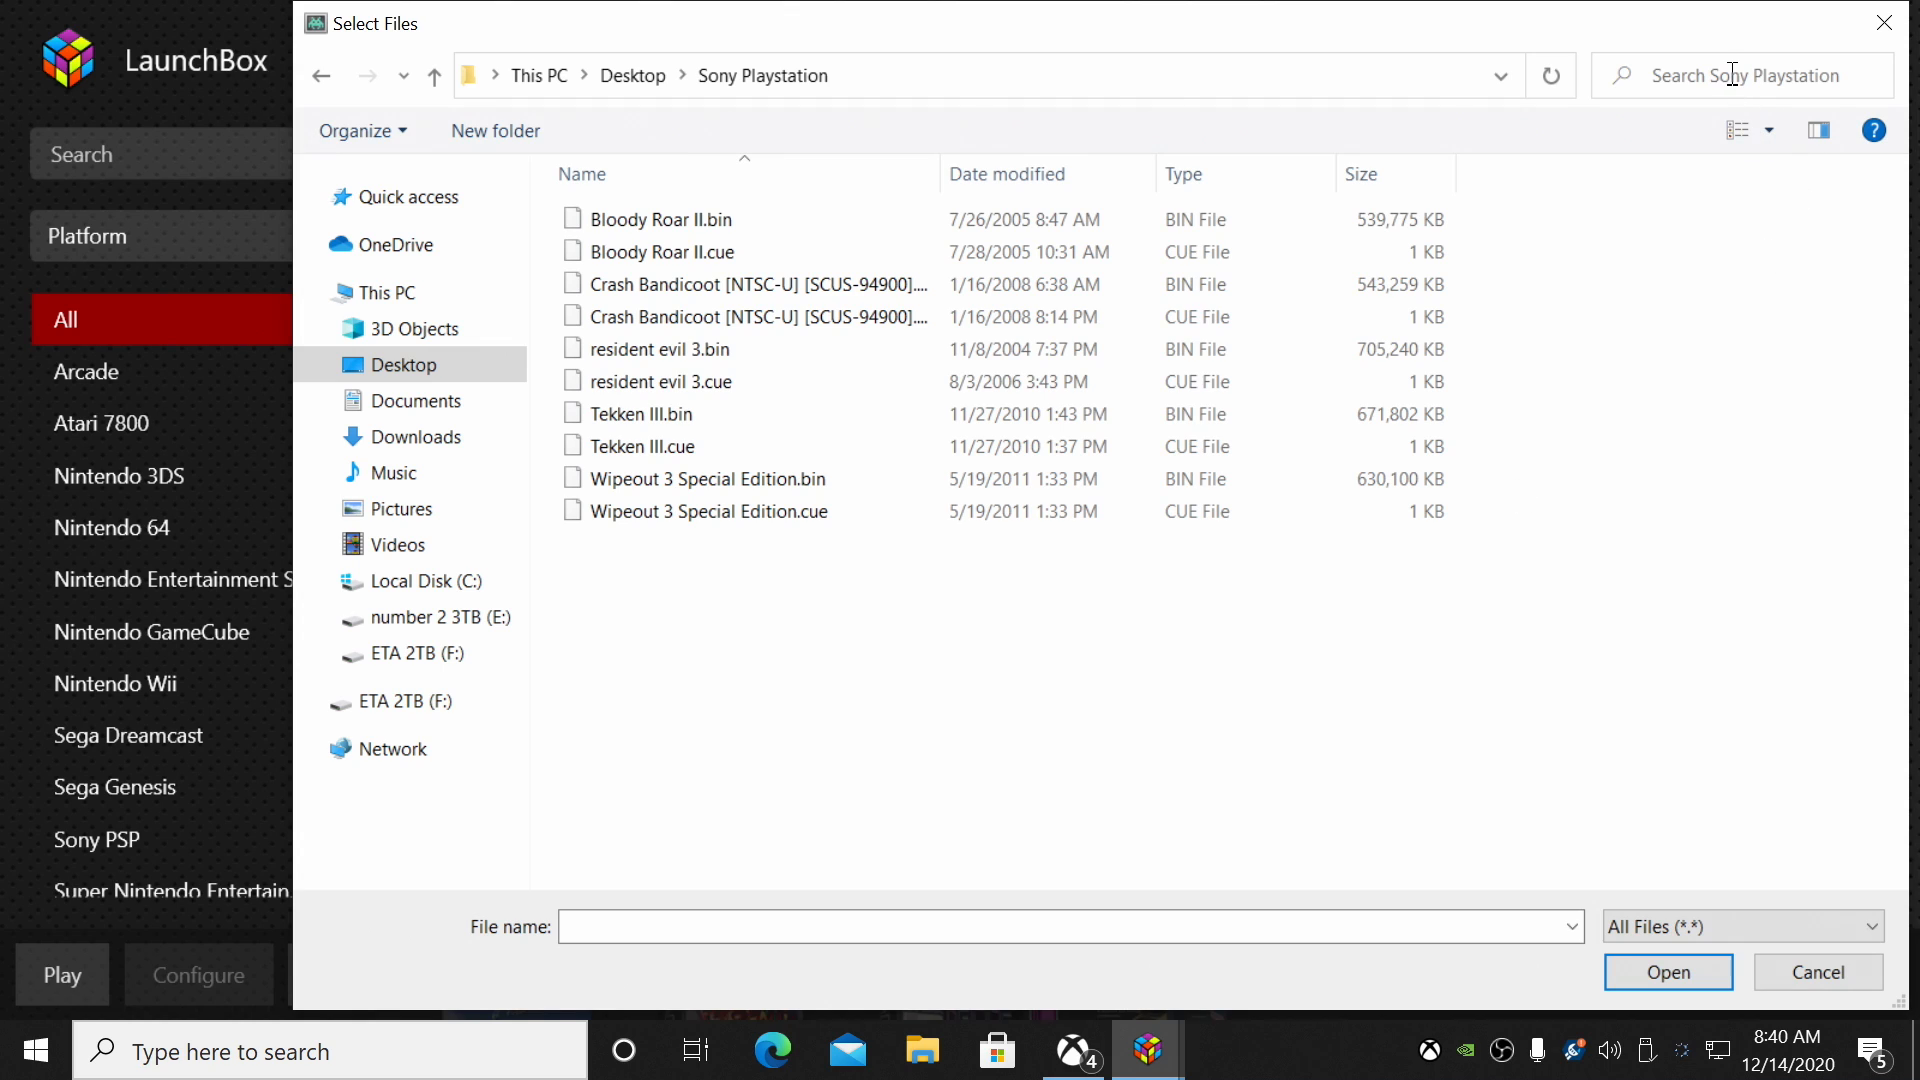
- Search for bin, select all five .bin results and add them to the import
{"action": "left_click", "coordinate": [1739, 75]}
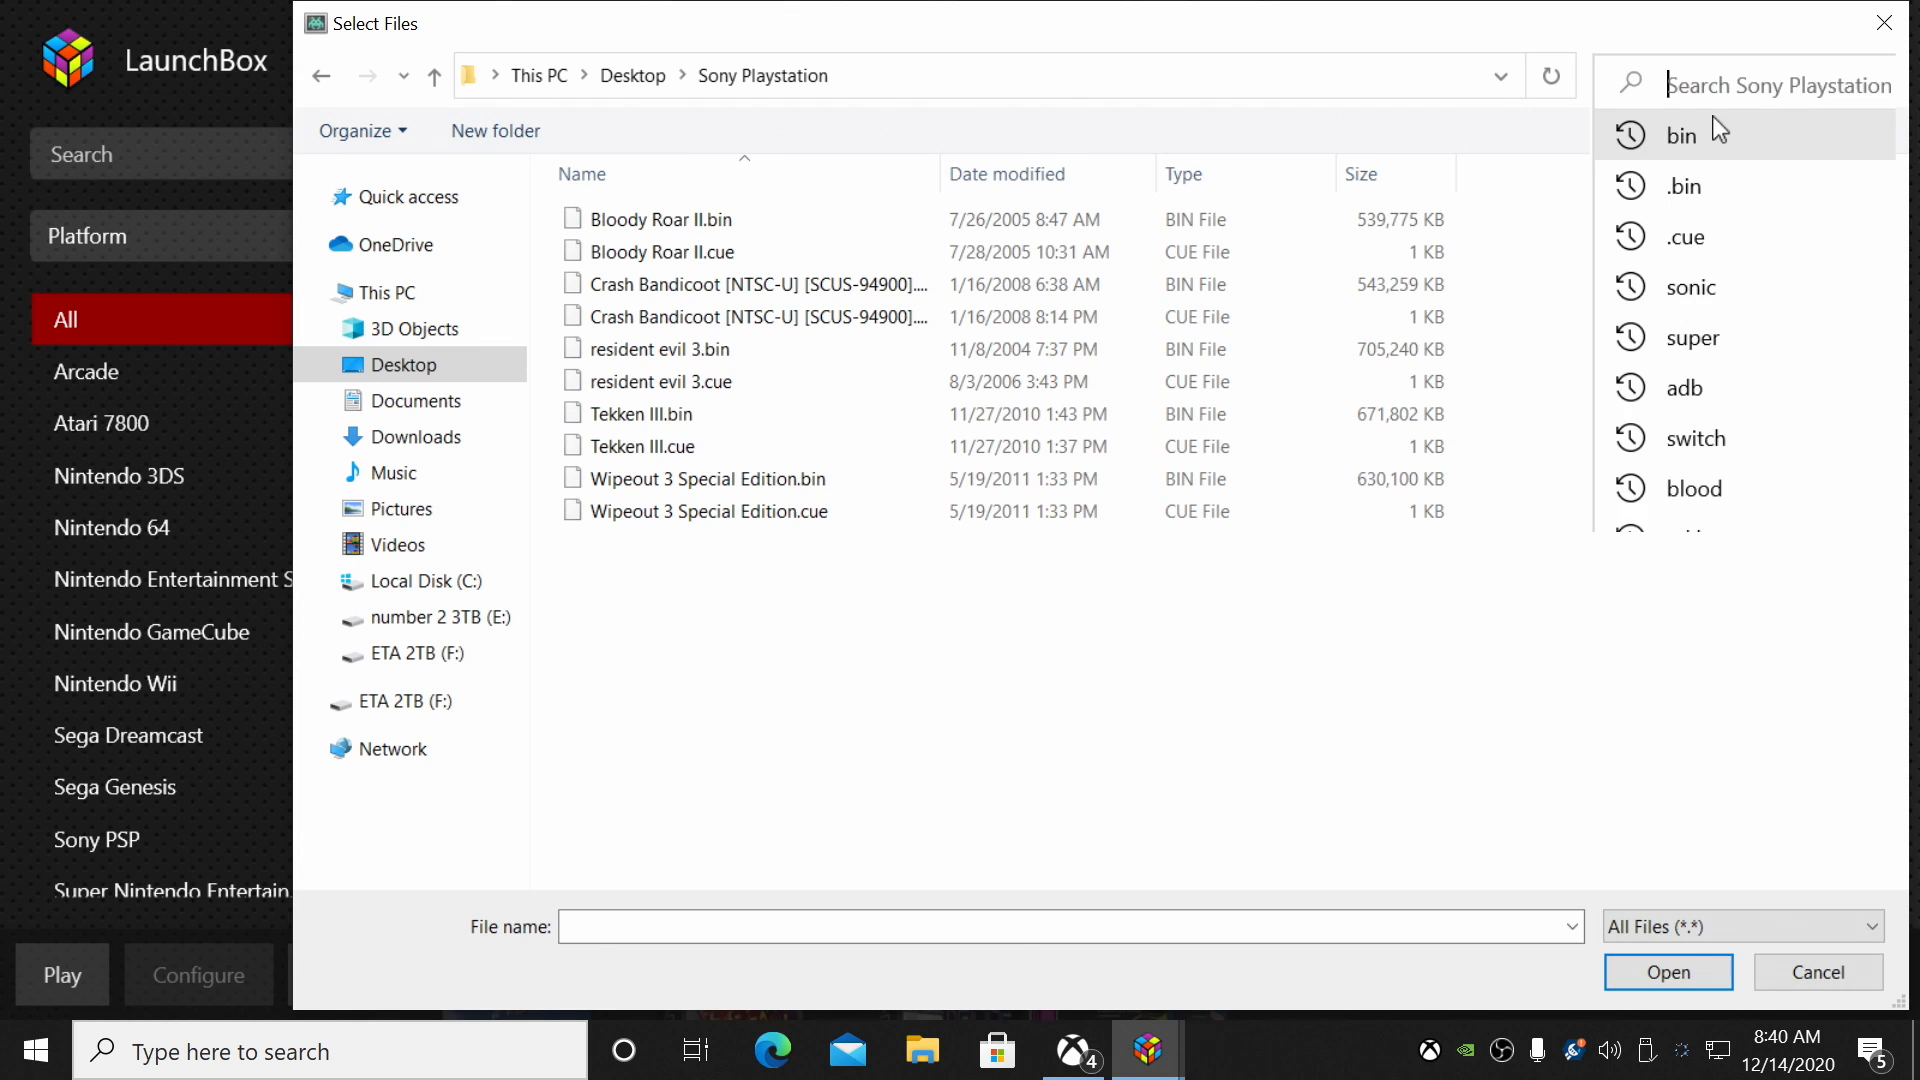
{"action": "left_click", "coordinate": [1681, 135]}
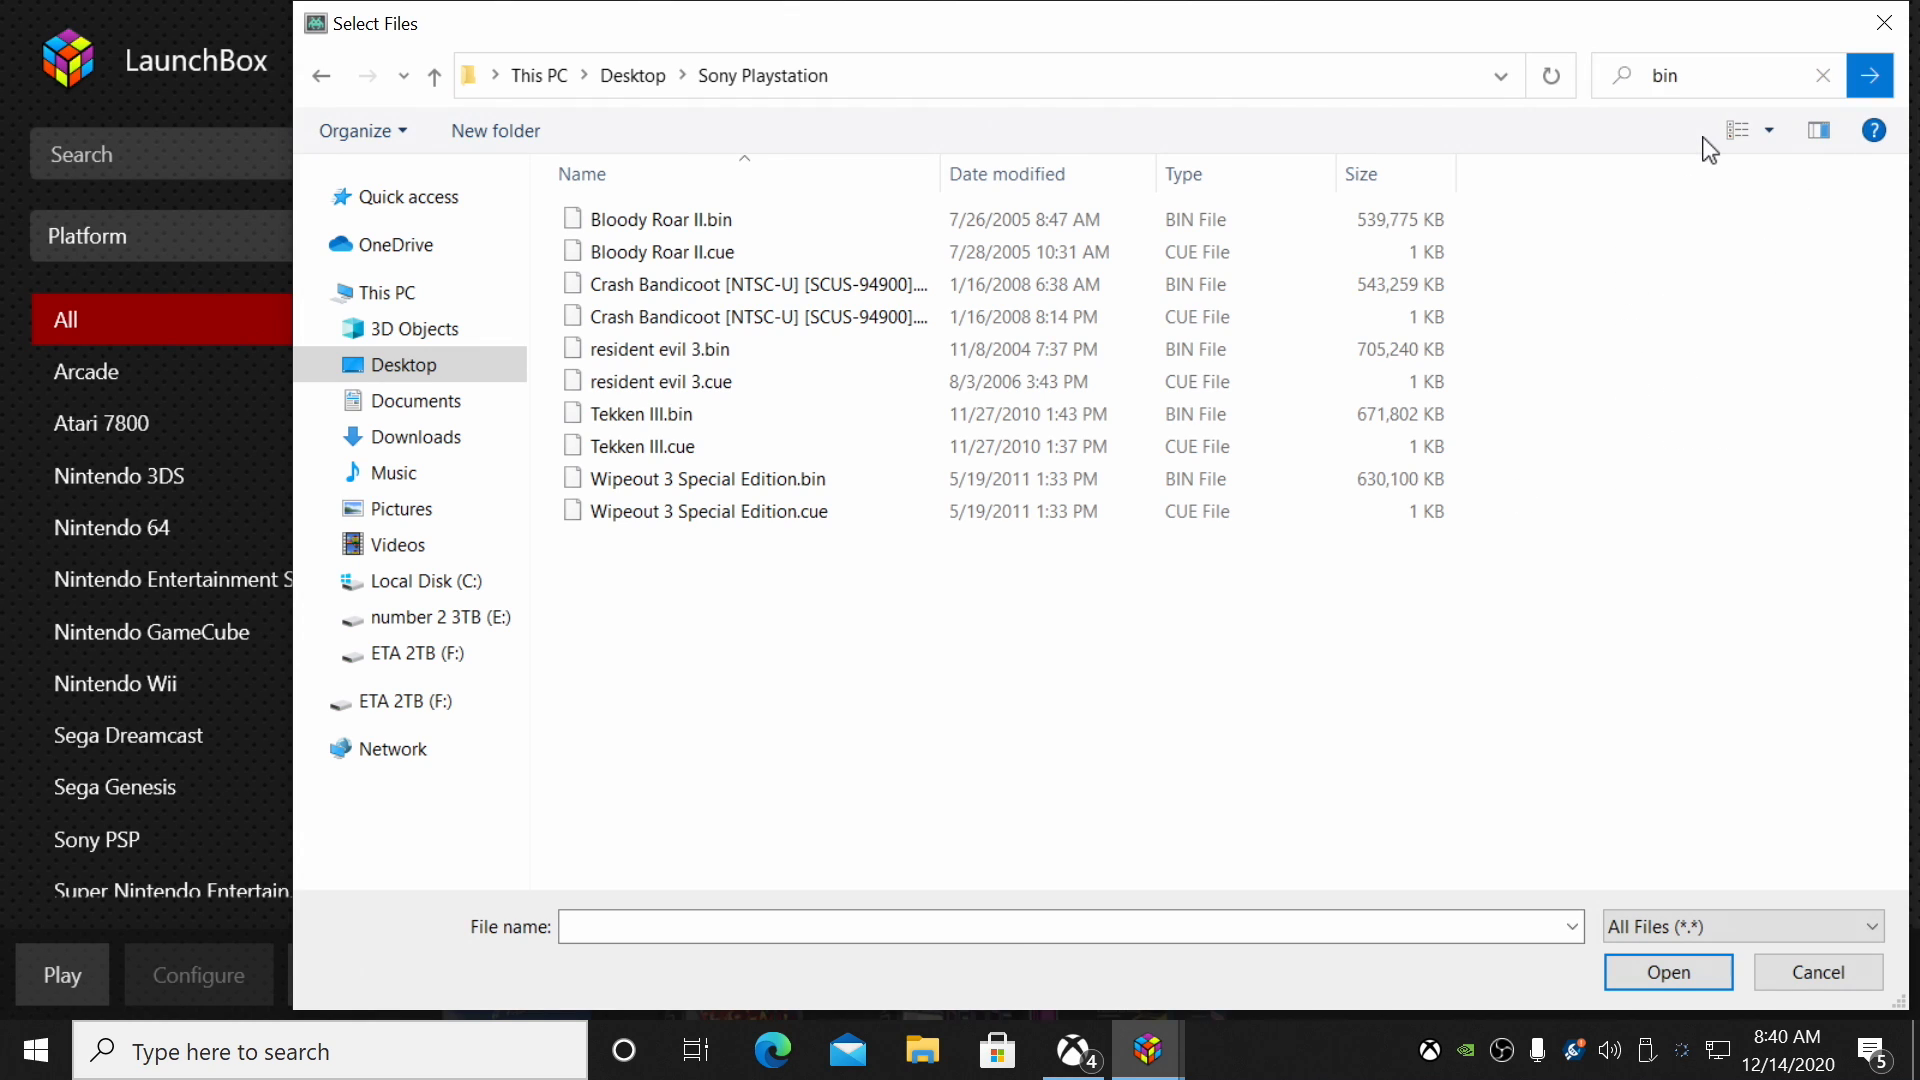
{"action": "left_click", "coordinate": [1870, 75]}
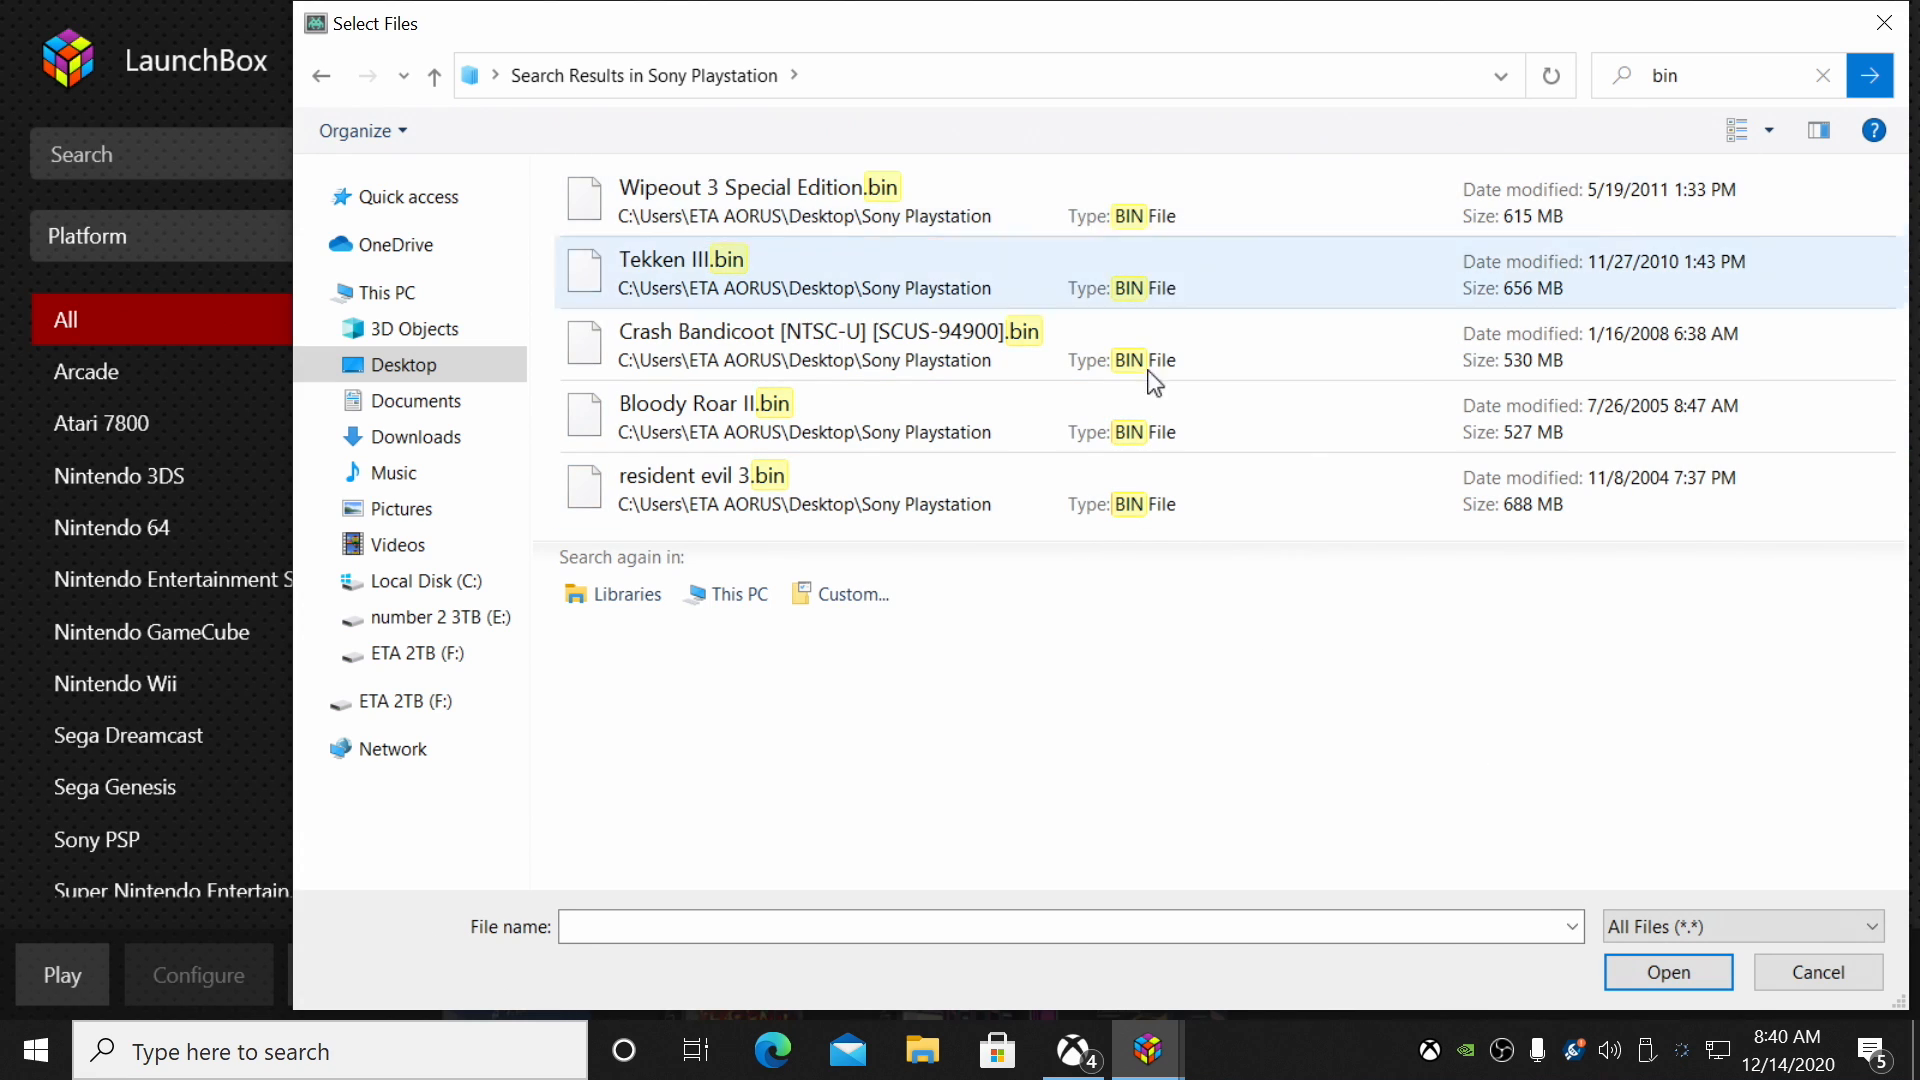
{"action": "key", "text": "ctrl+a"}
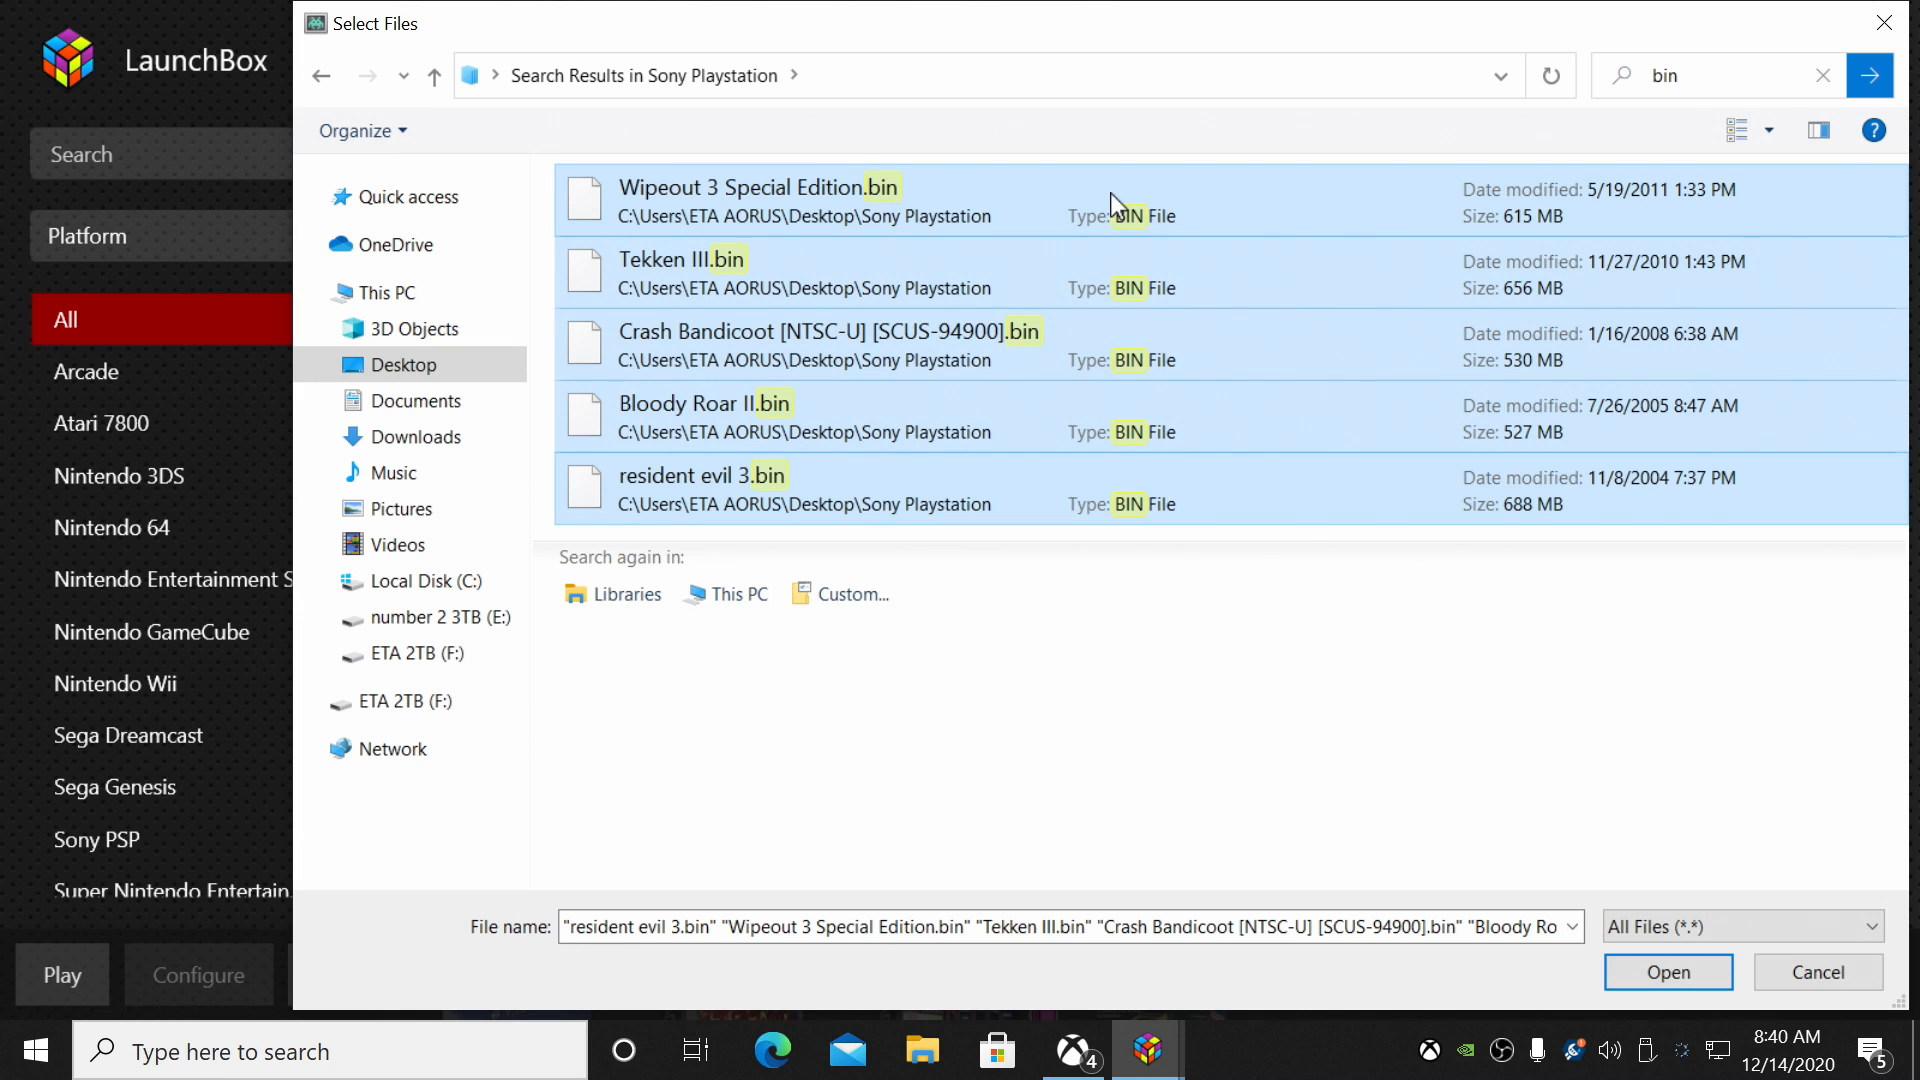
{"action": "left_click", "coordinate": [1665, 971]}
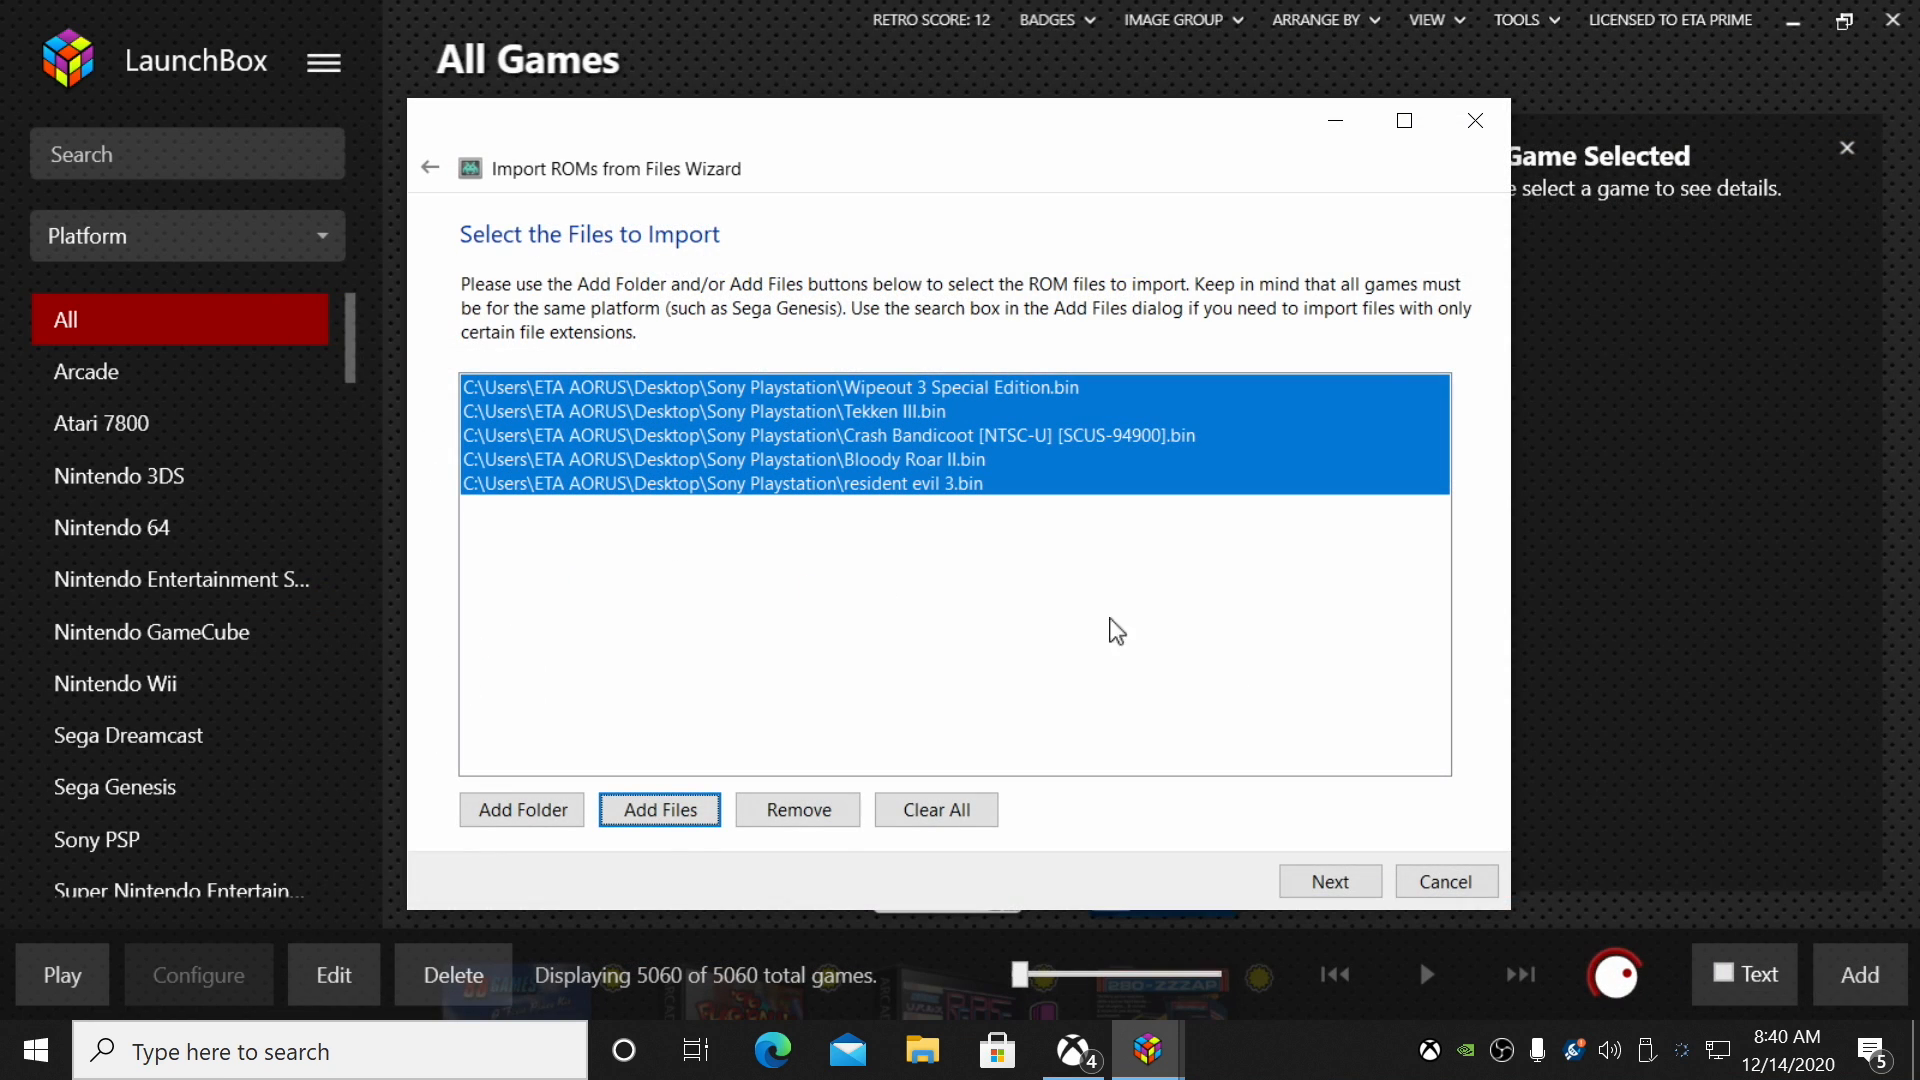
{"action": "mouse_move", "coordinate": [1000, 438]}
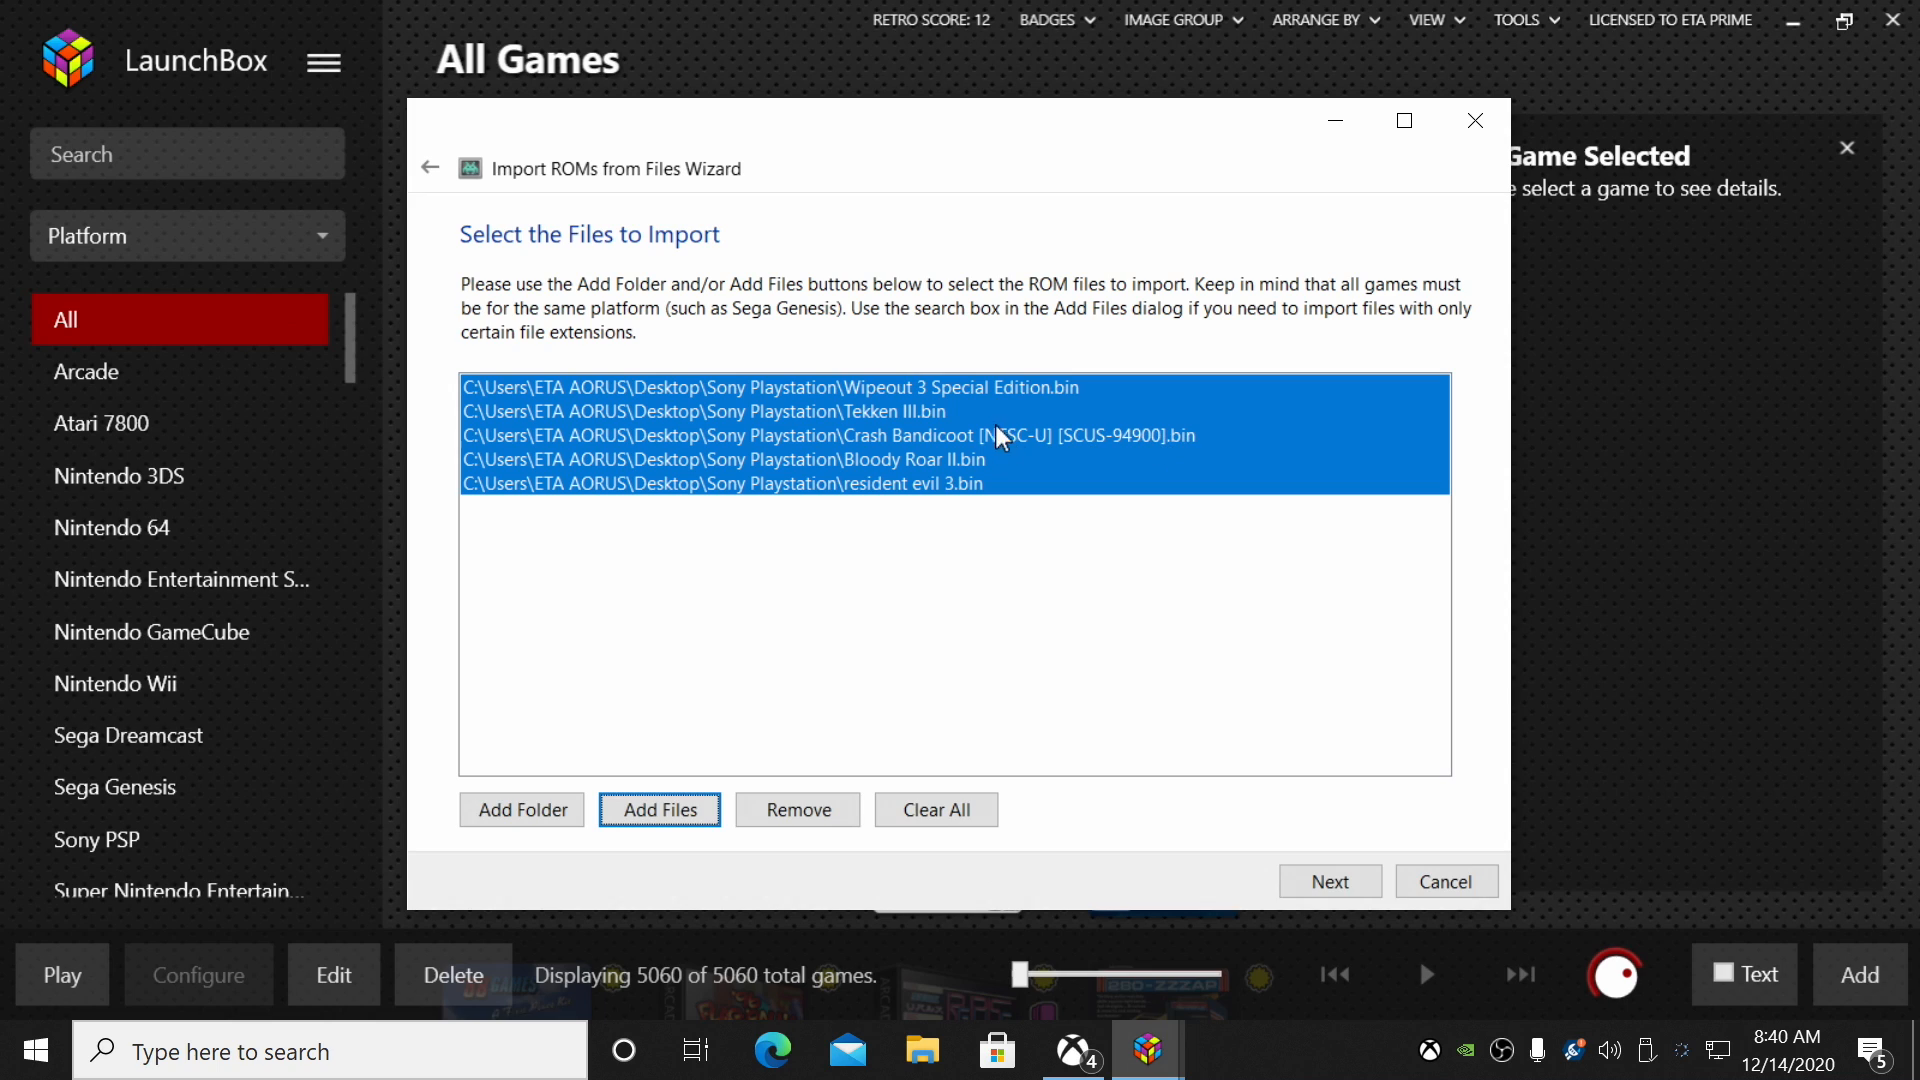
{"action": "mouse_move", "coordinate": [980, 564]}
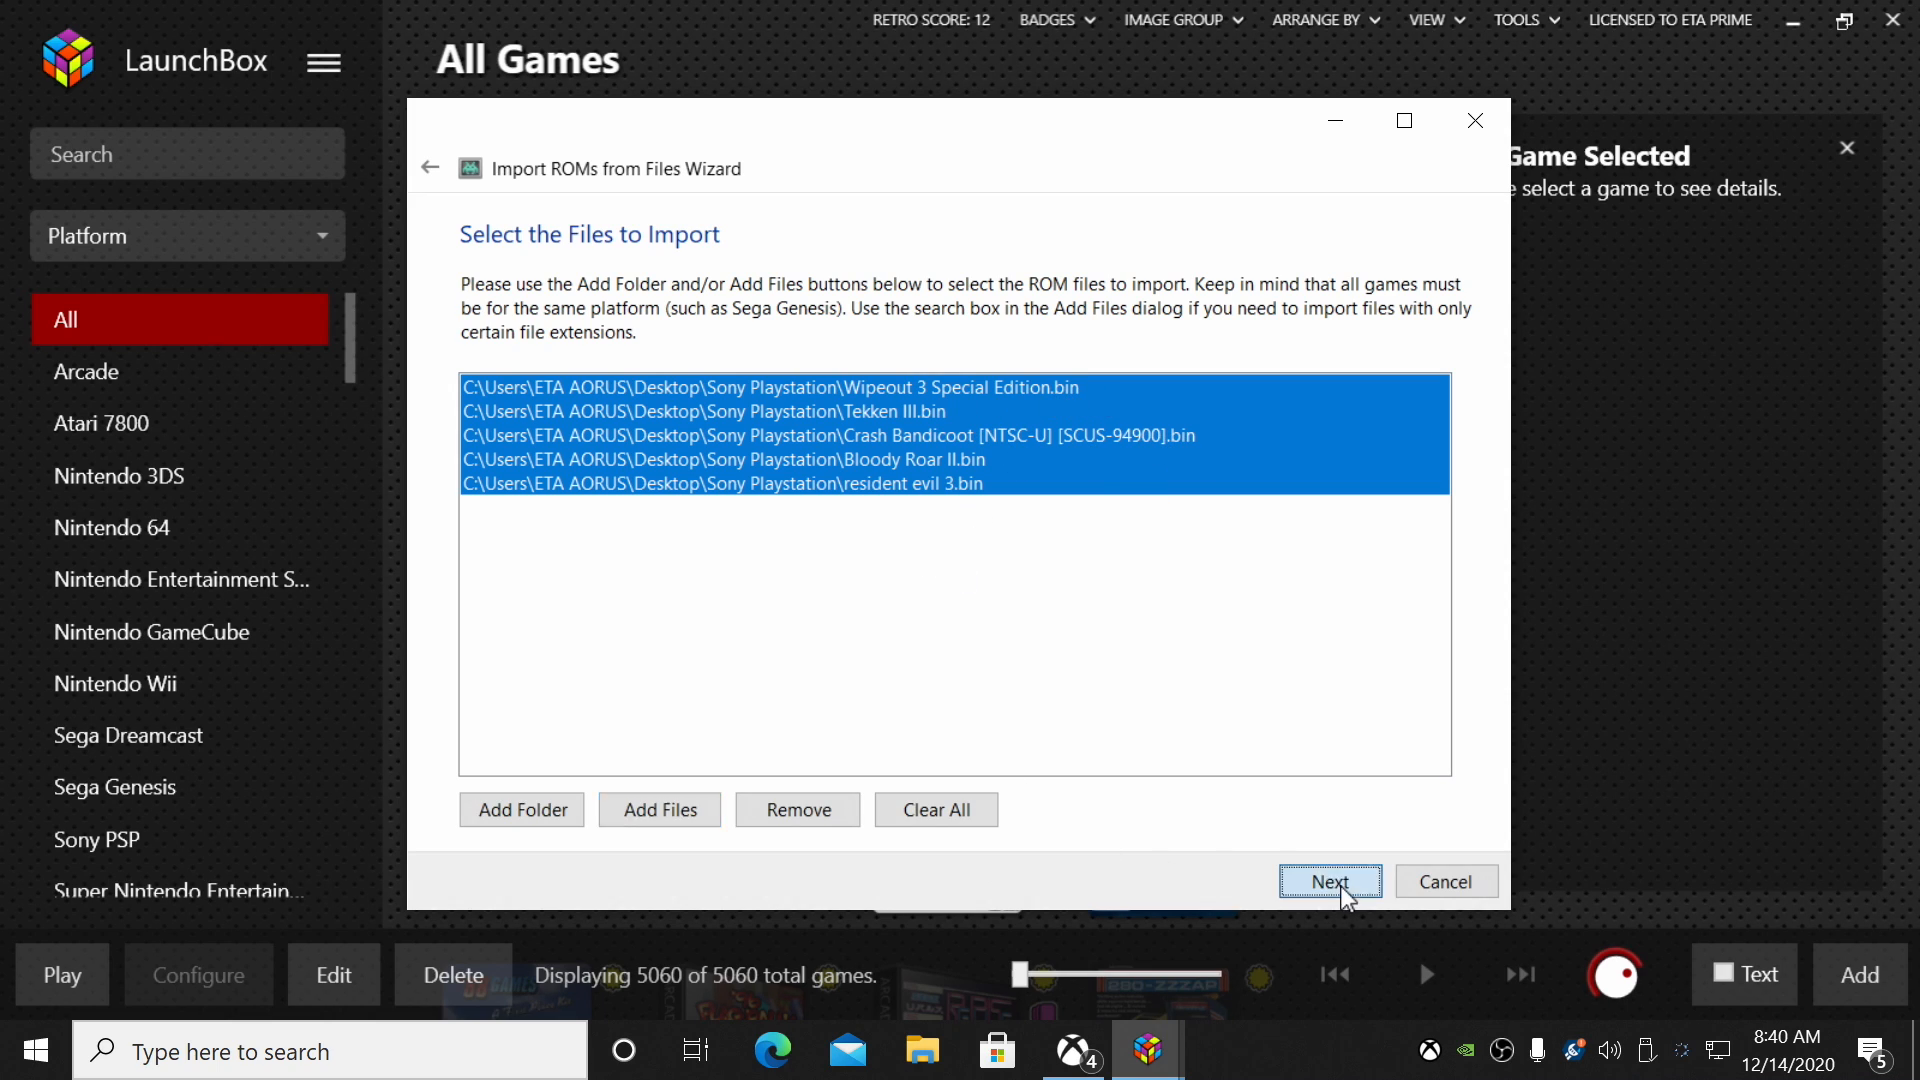
- Choose Sony Playstation as the platform and continue to emulator choice
{"action": "left_click", "coordinate": [1329, 882]}
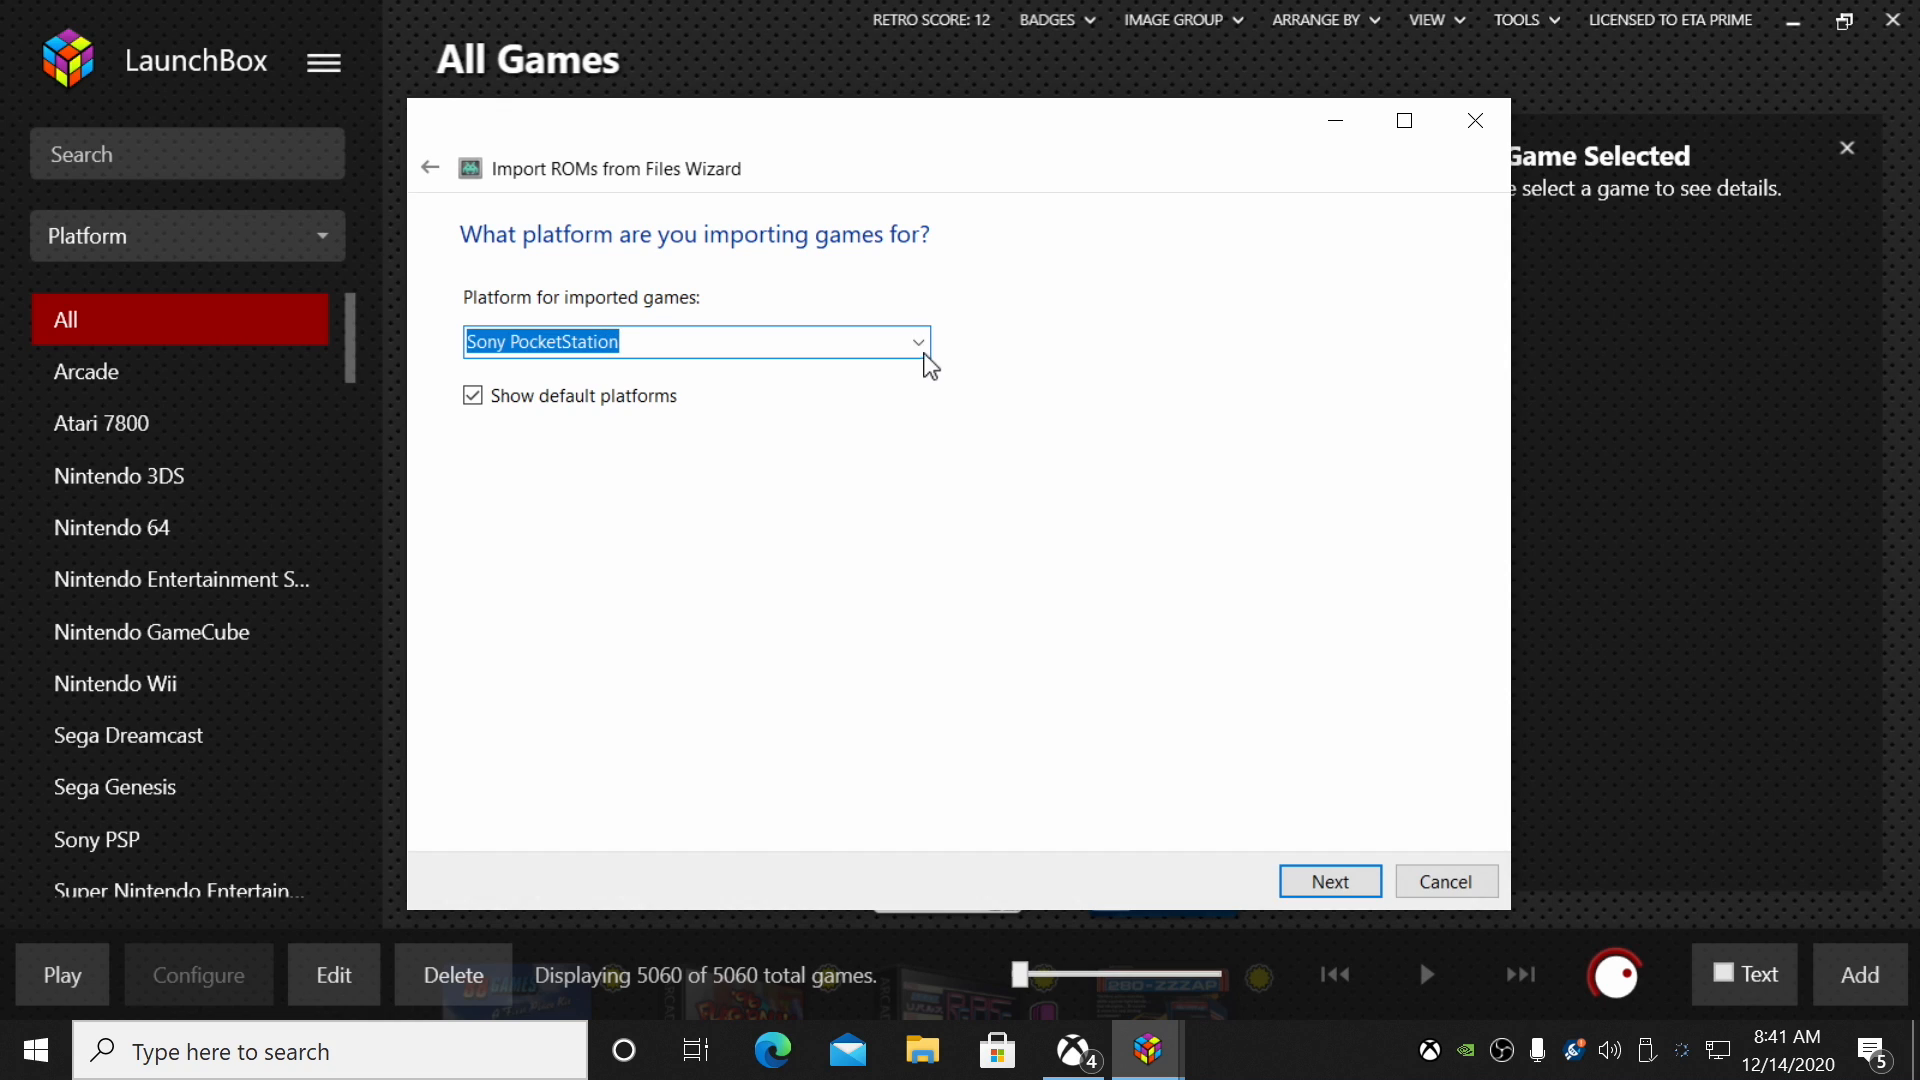
{"action": "left_click", "coordinate": [917, 342]}
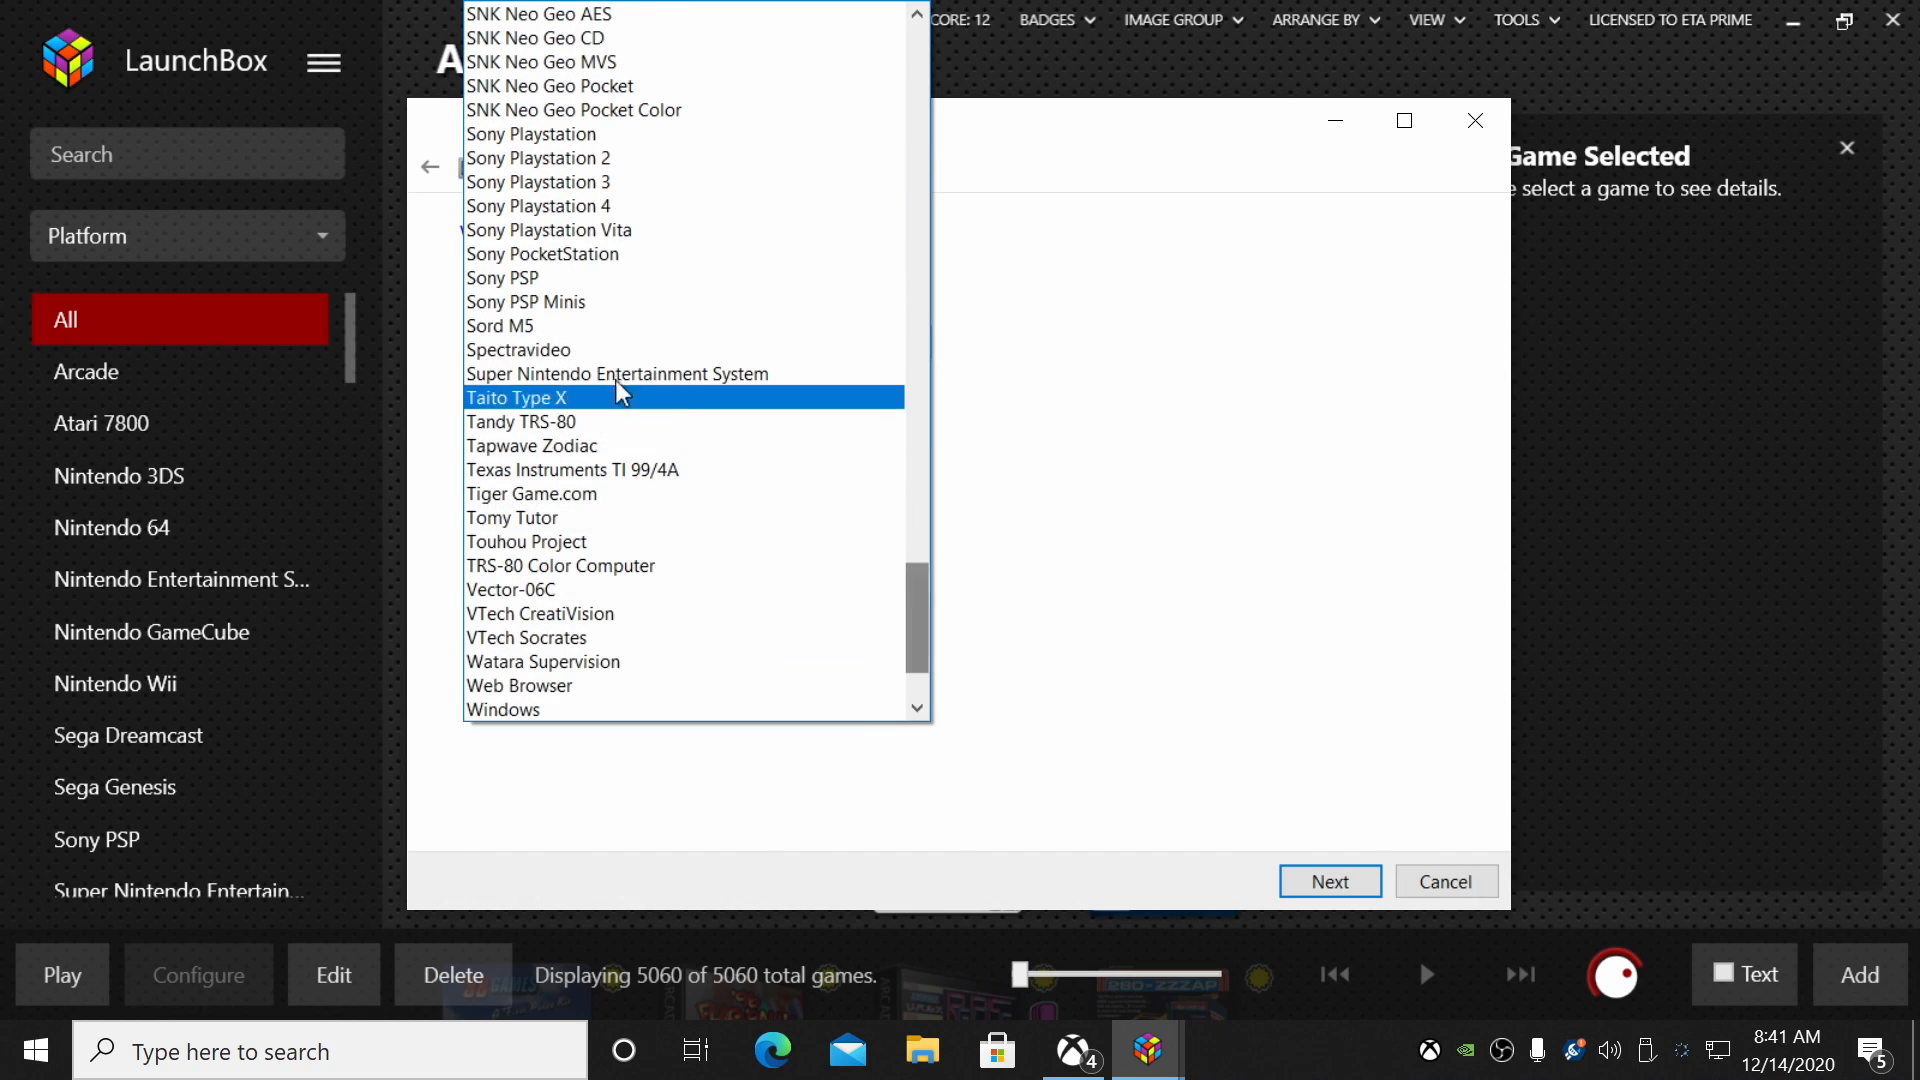
{"action": "left_click", "coordinate": [530, 133]}
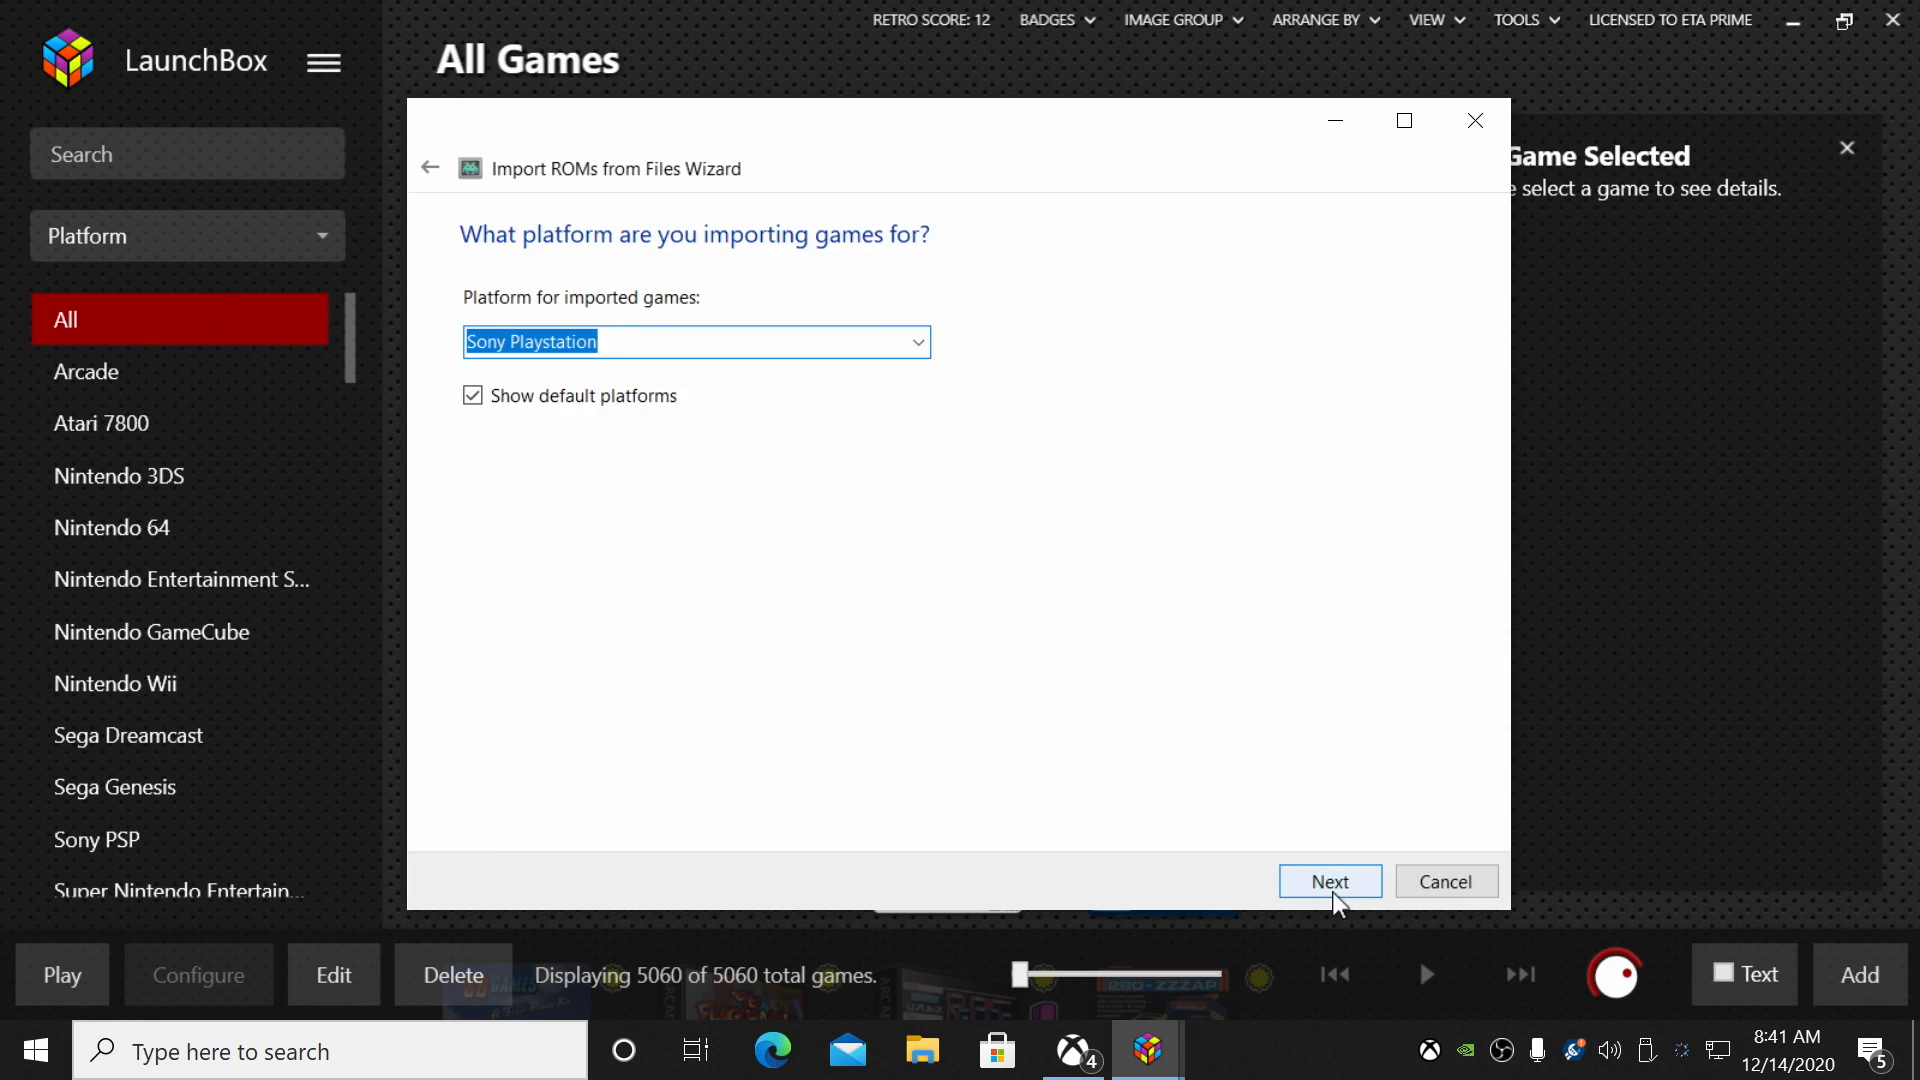
{"action": "left_click", "coordinate": [1329, 882]}
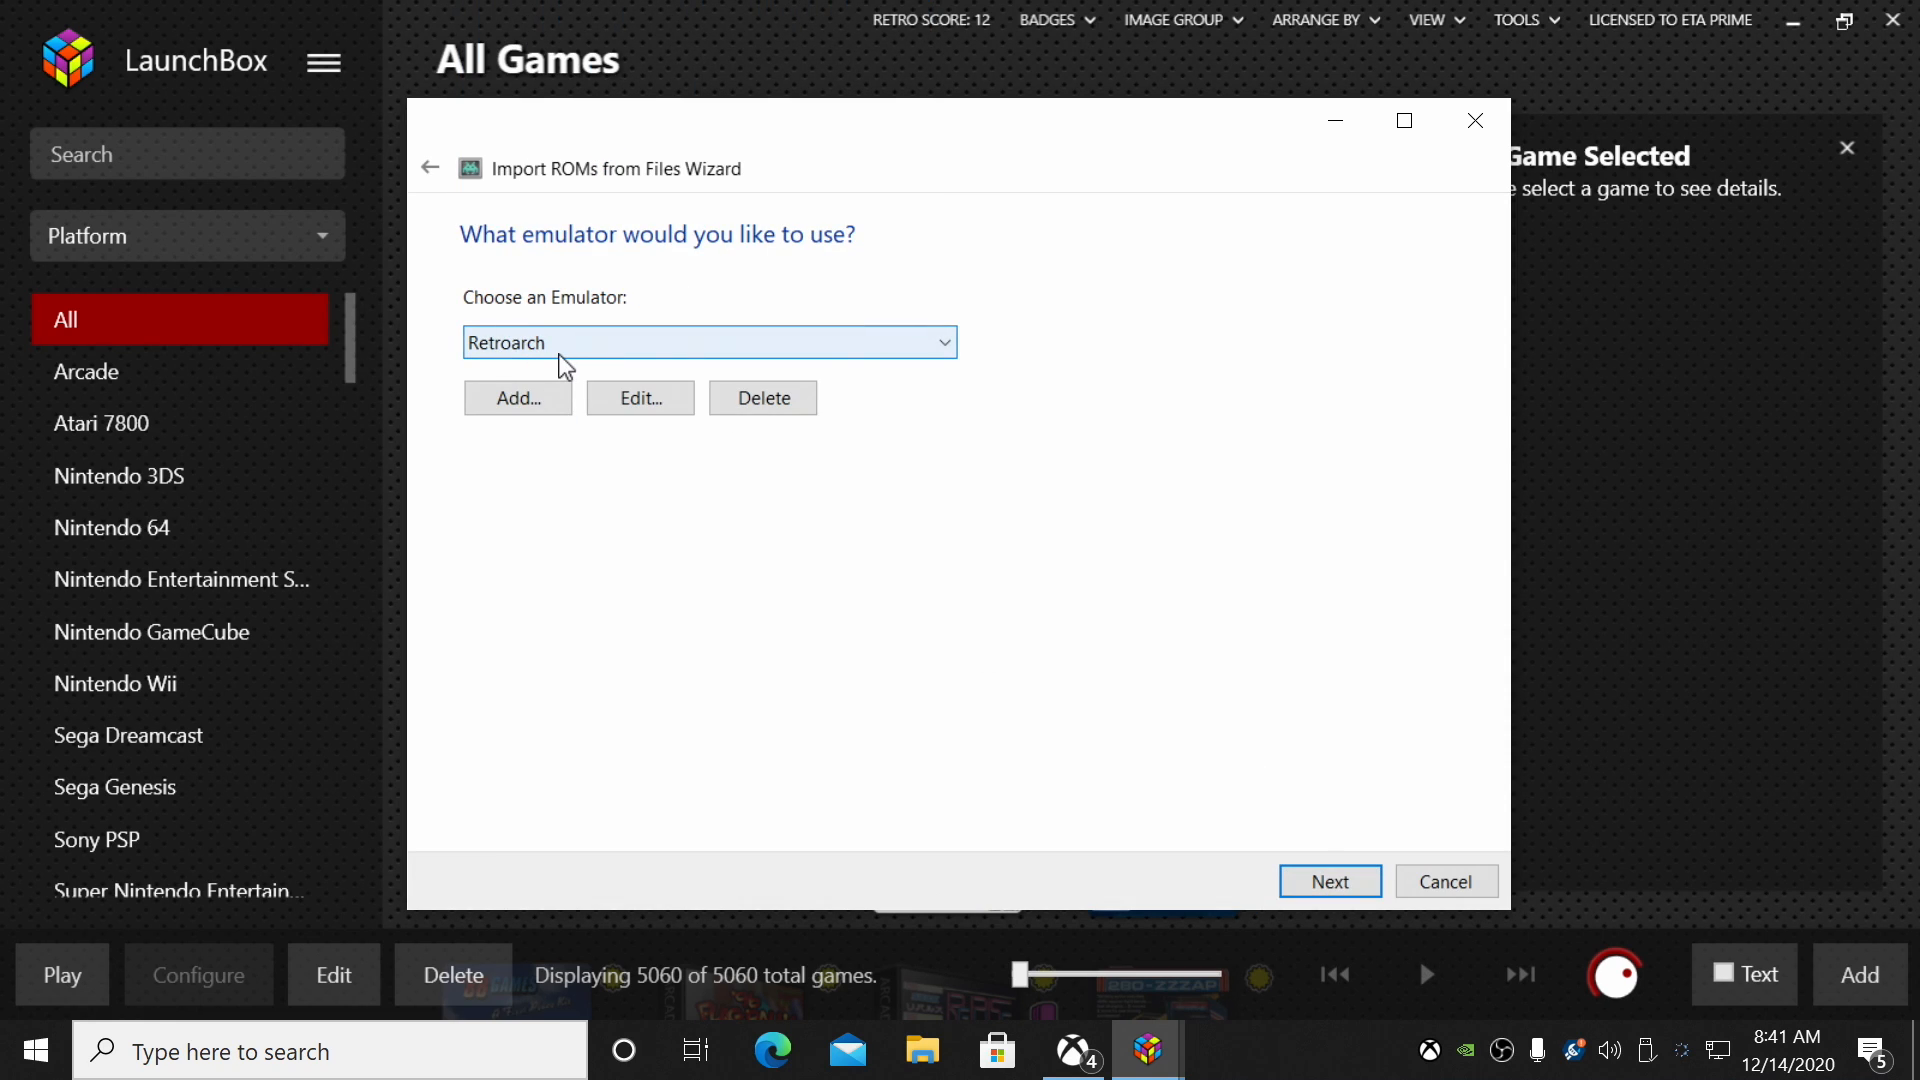
- Keep Retroarch, metadata download, all image types, EmuMovies and custom options defaults through to the review summary
{"action": "left_click", "coordinate": [1329, 880]}
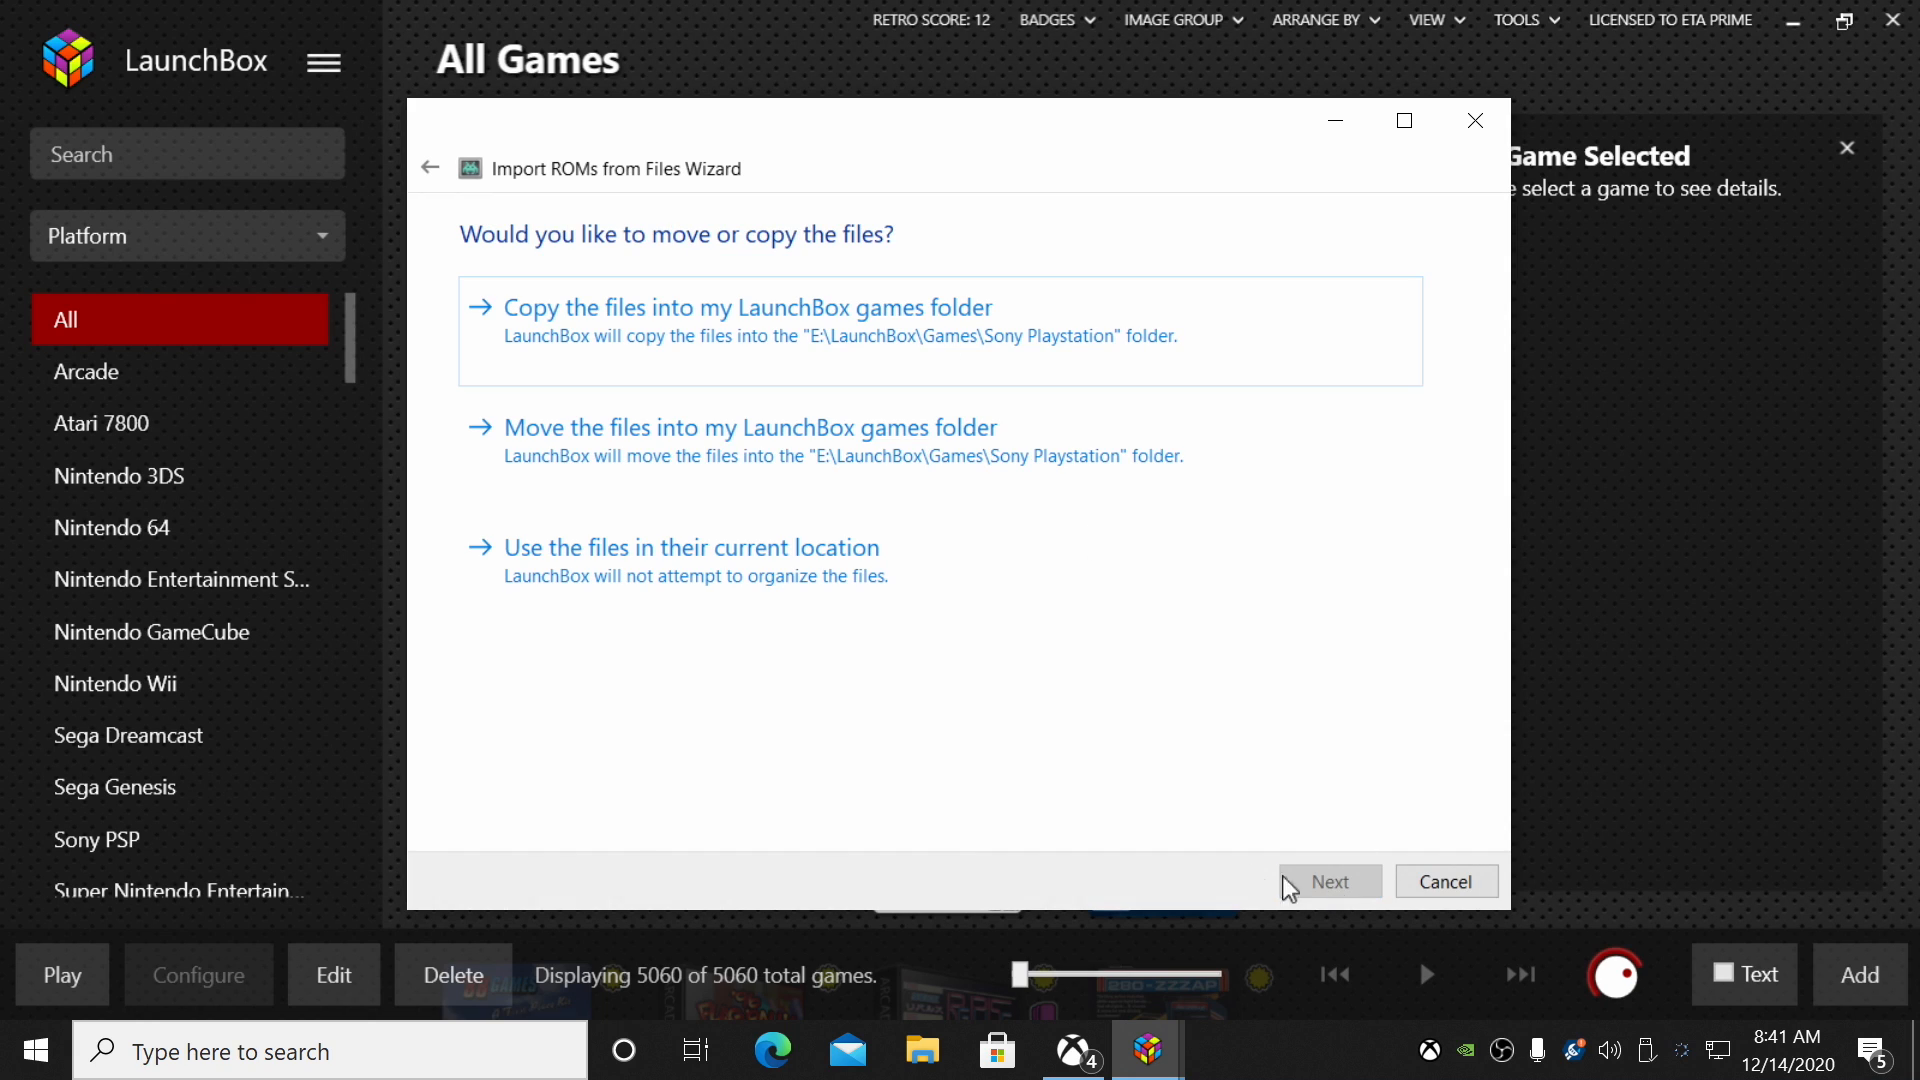
{"action": "mouse_move", "coordinate": [658, 321]}
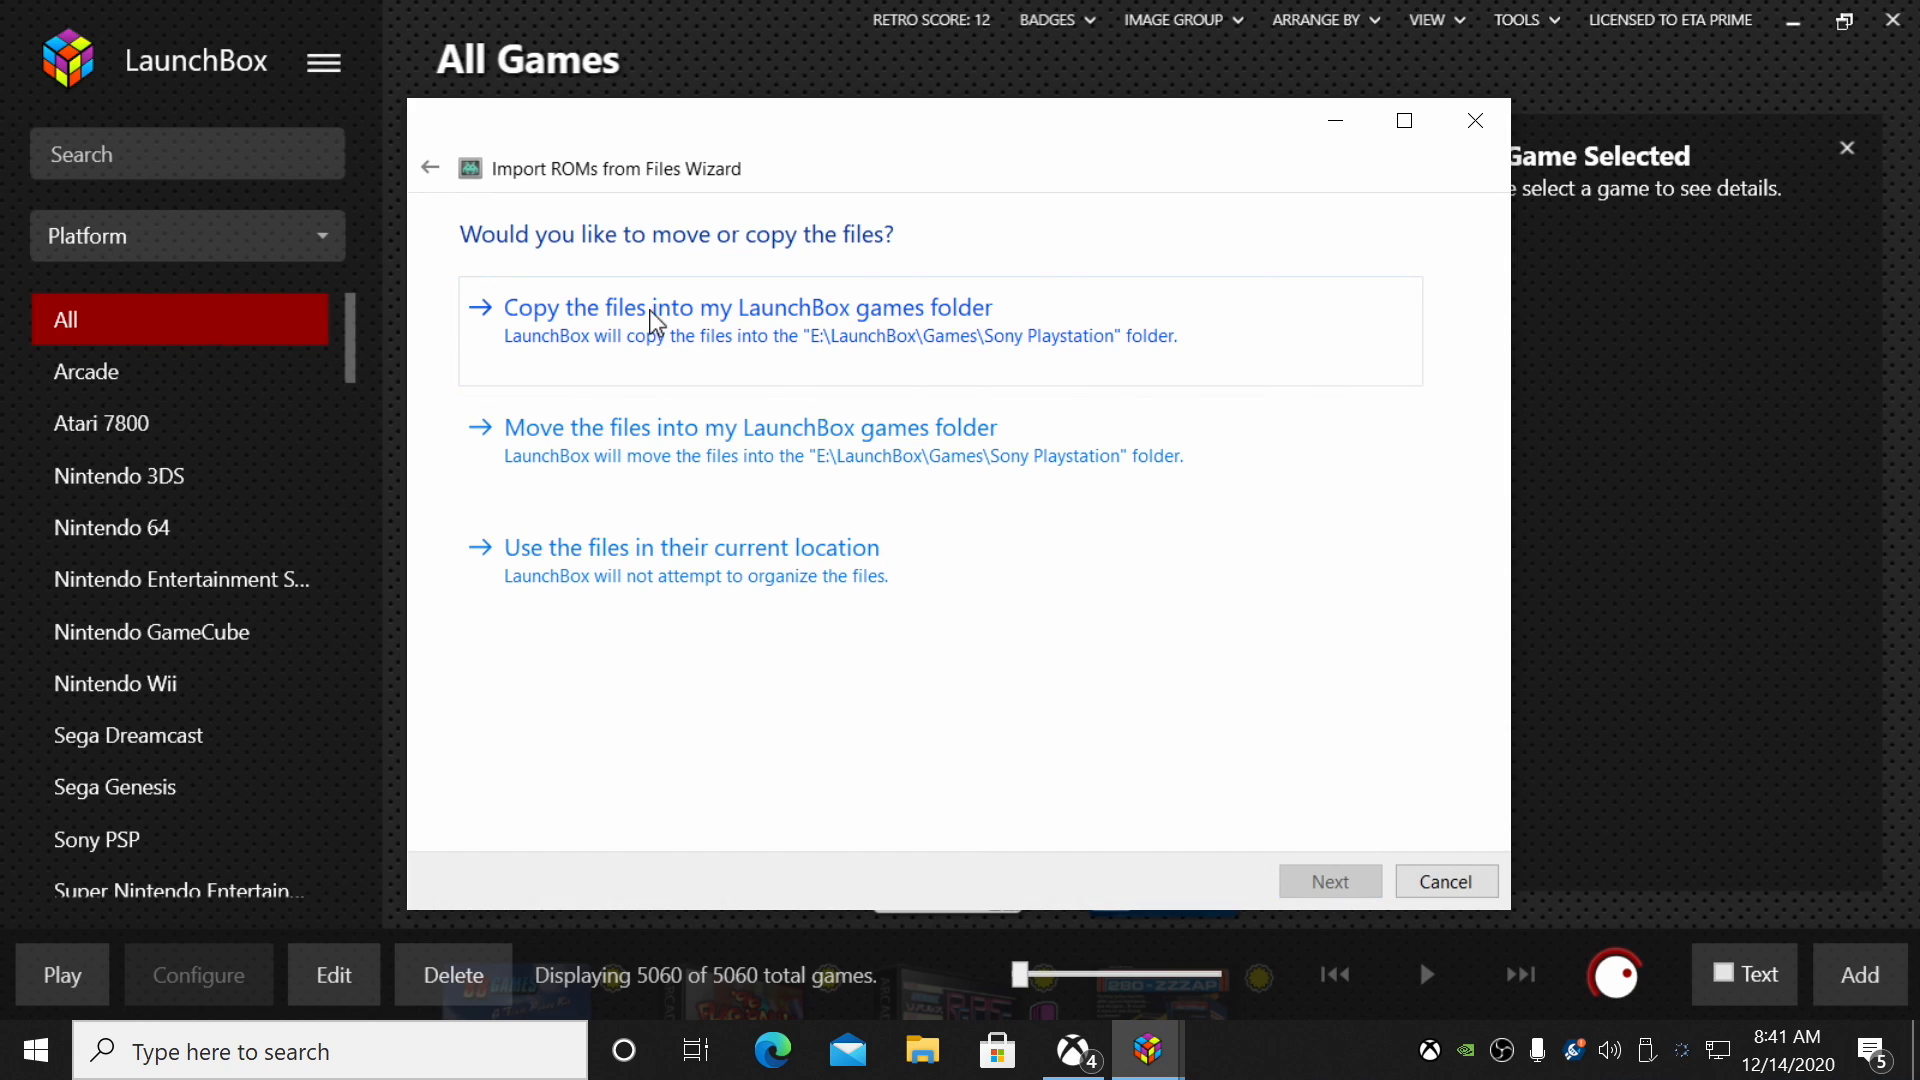
{"action": "mouse_move", "coordinate": [645, 347]}
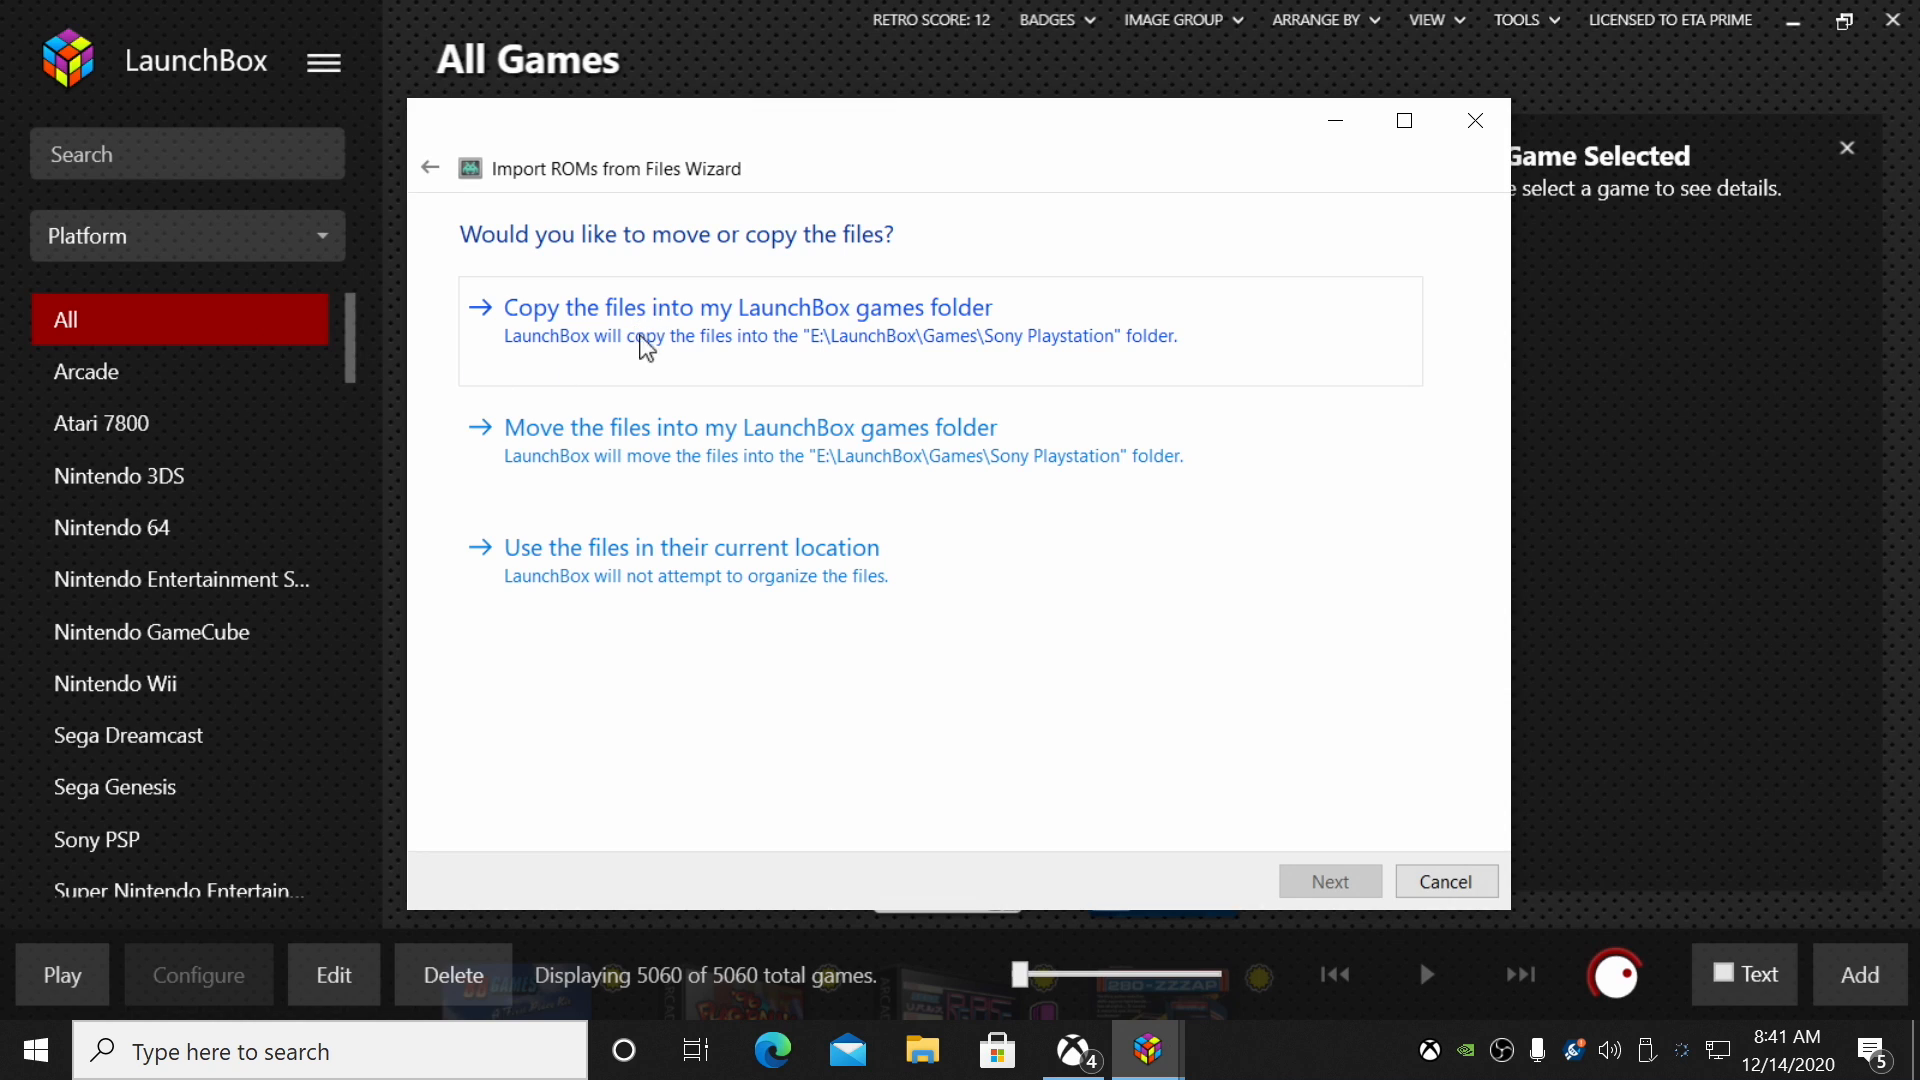
{"action": "mouse_move", "coordinate": [591, 324]}
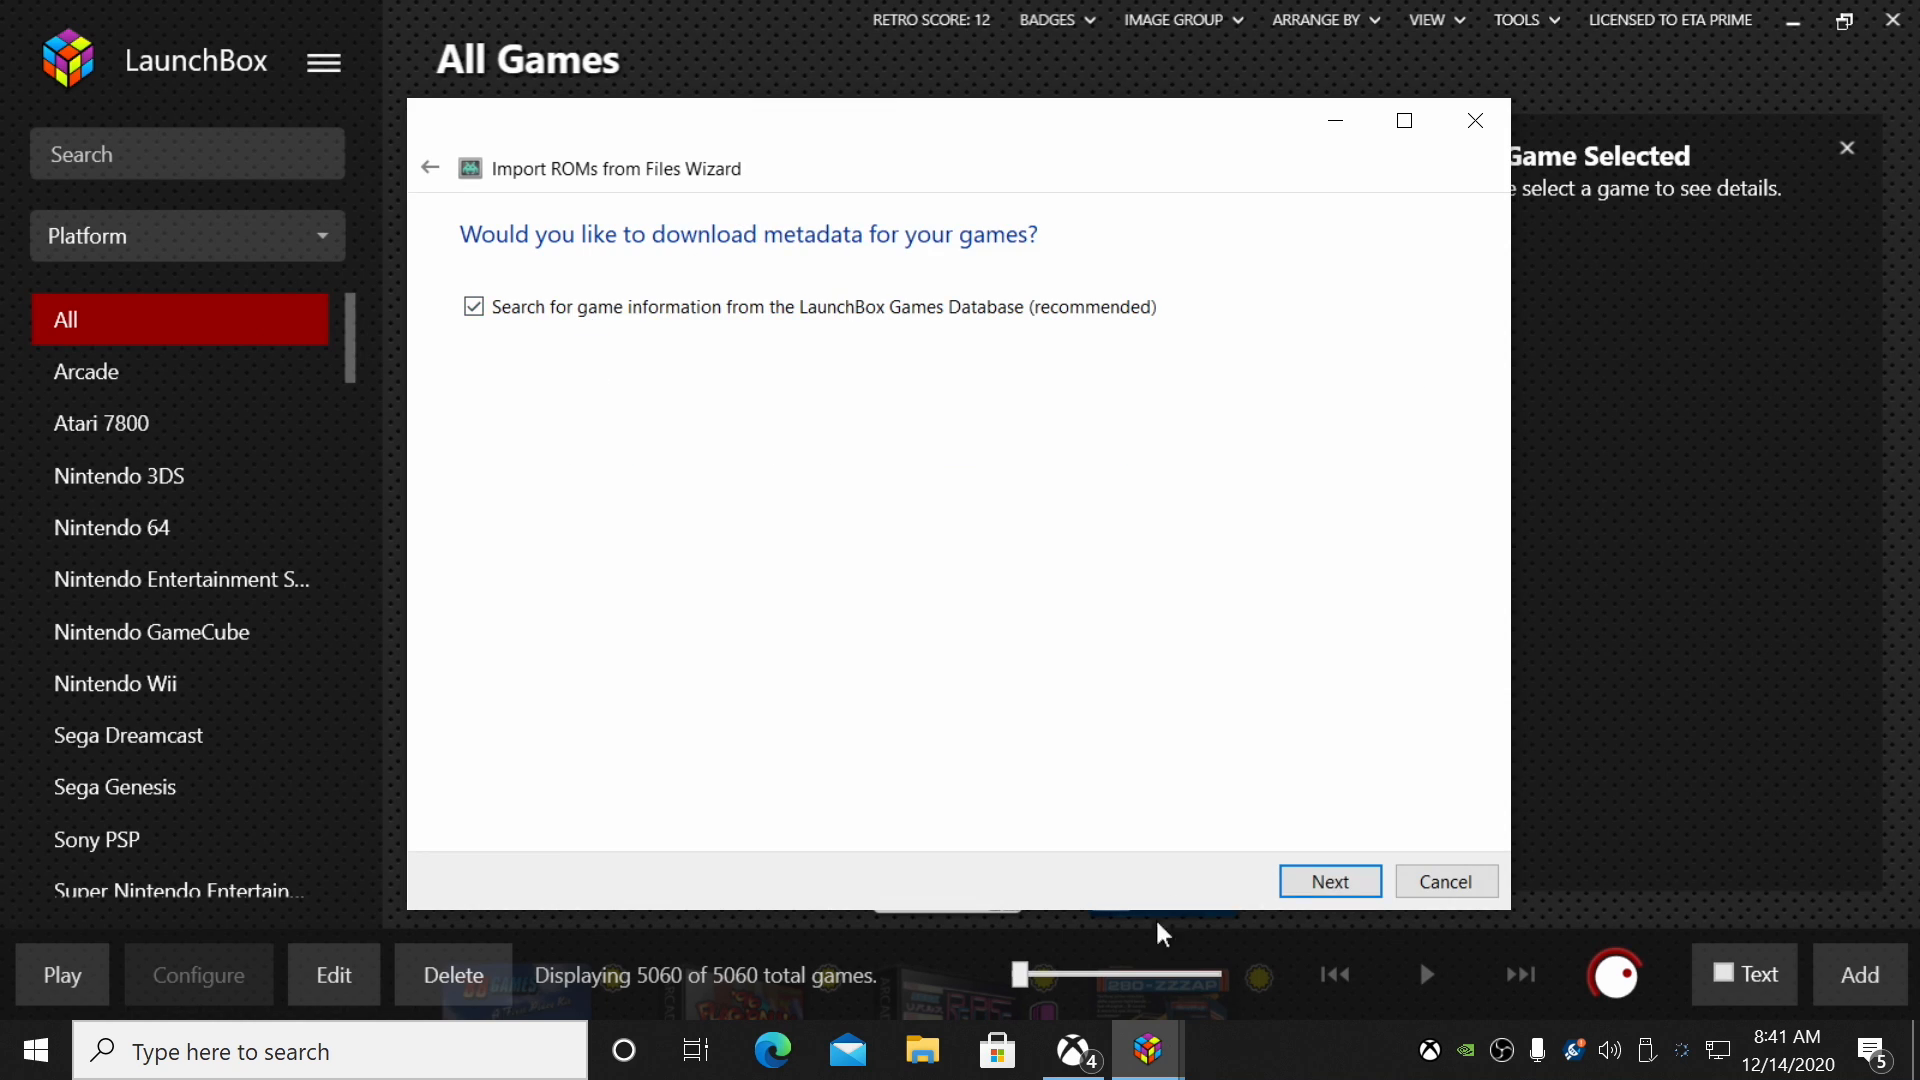
{"action": "left_click", "coordinate": [1327, 880]}
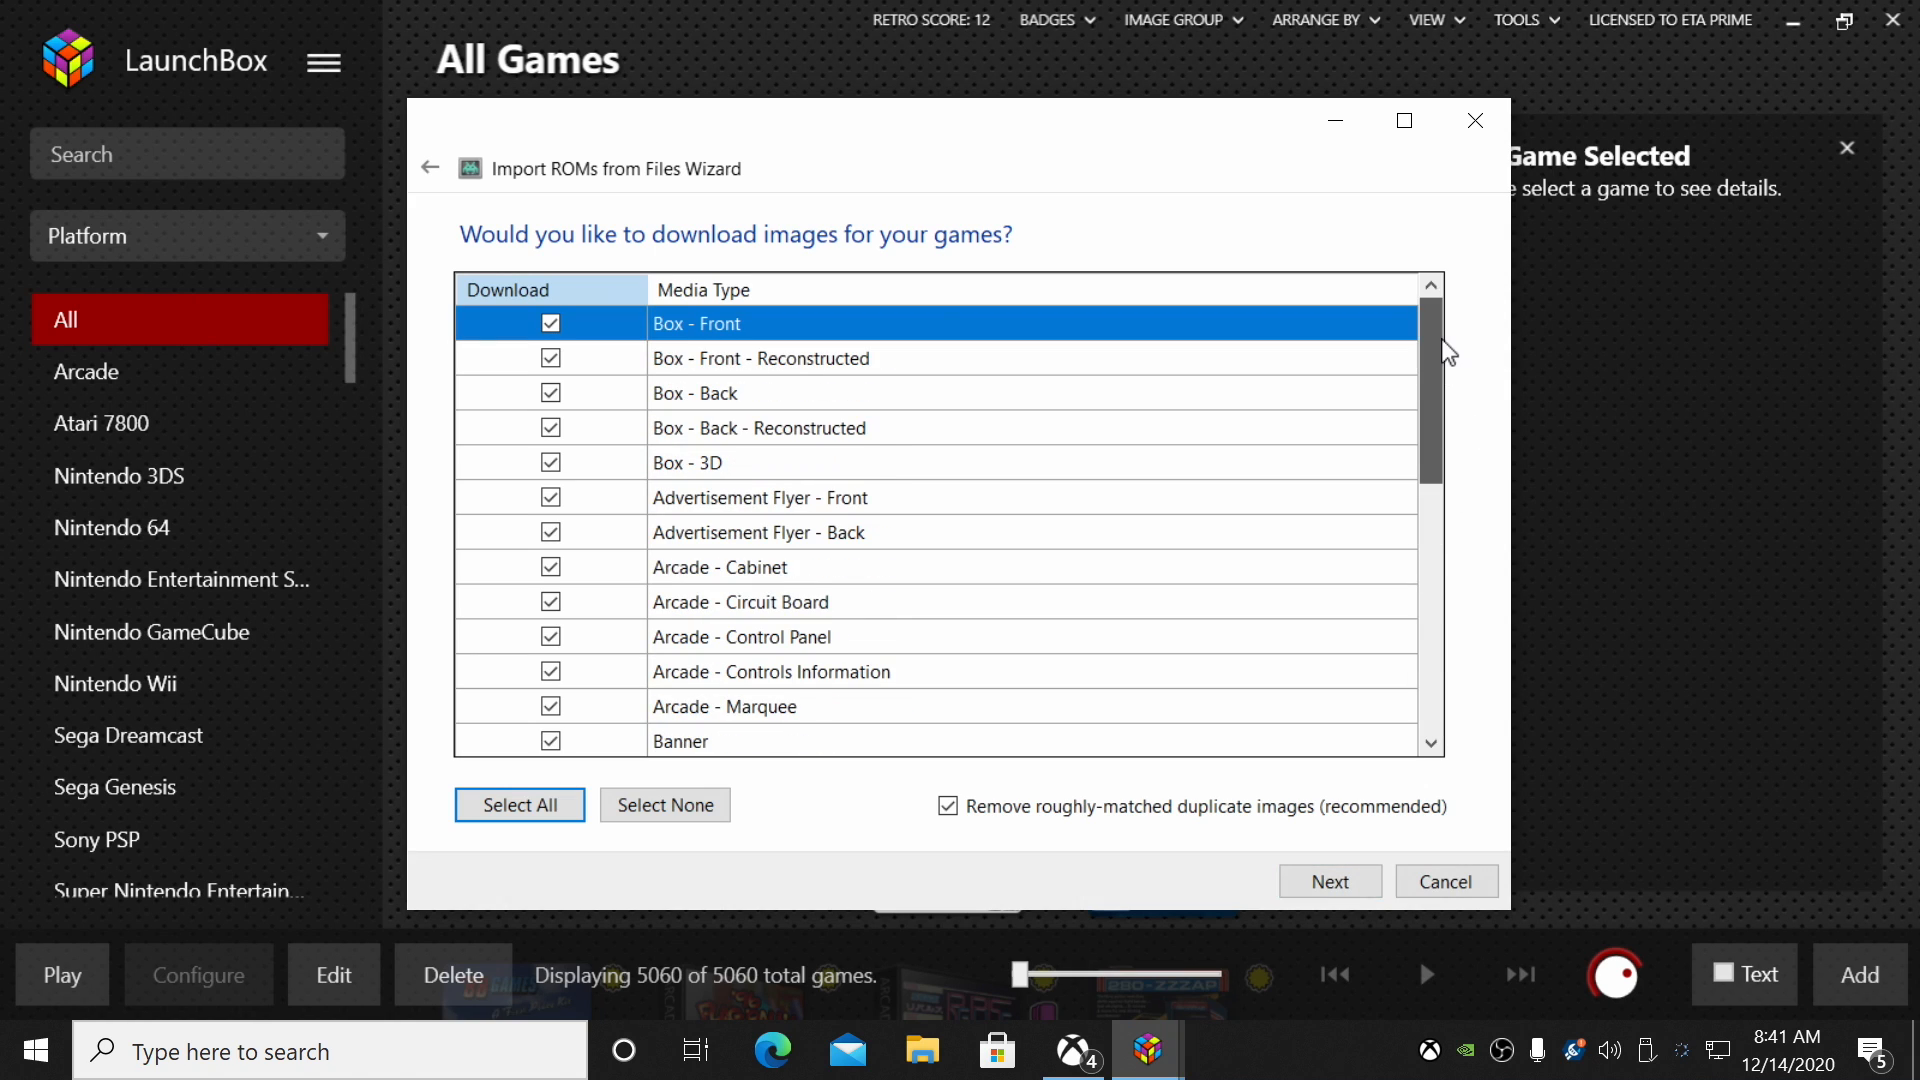
{"action": "left_click", "coordinate": [1329, 880]}
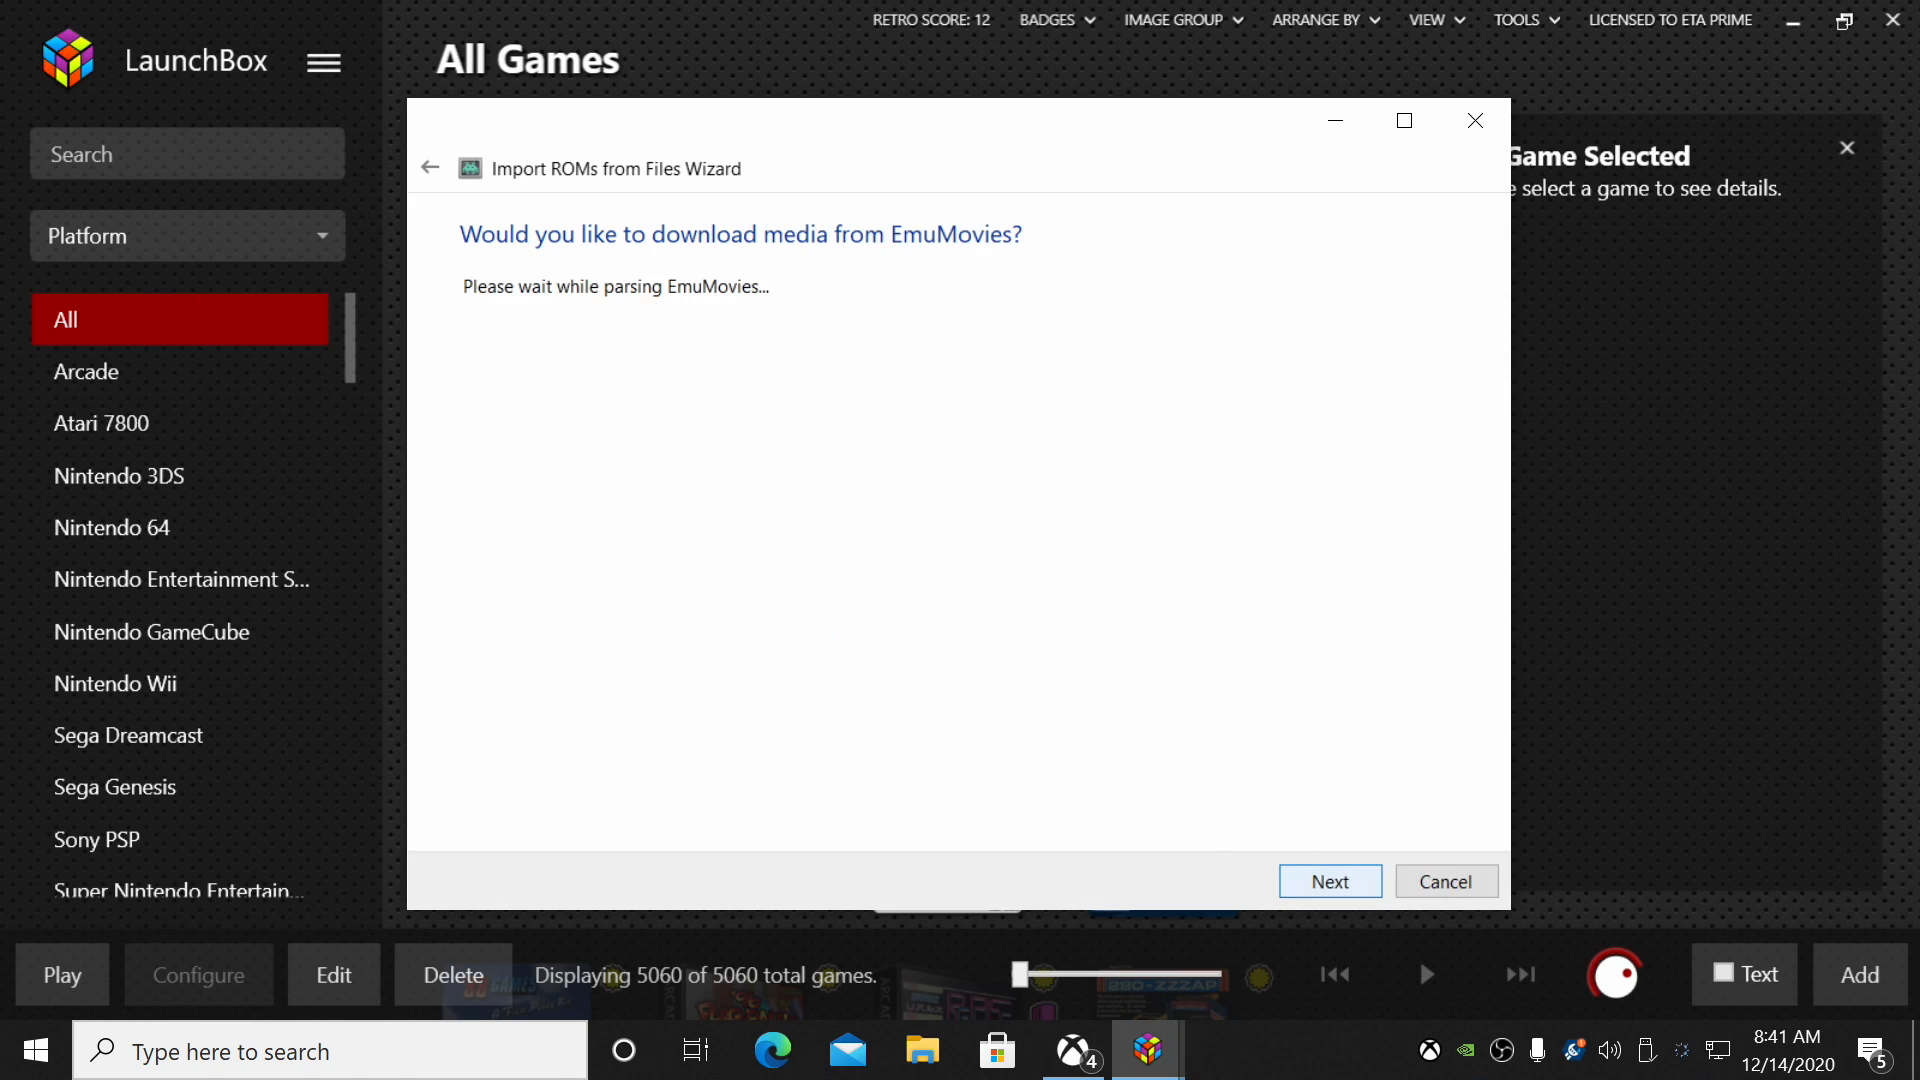
{"action": "left_click", "coordinate": [1327, 882]}
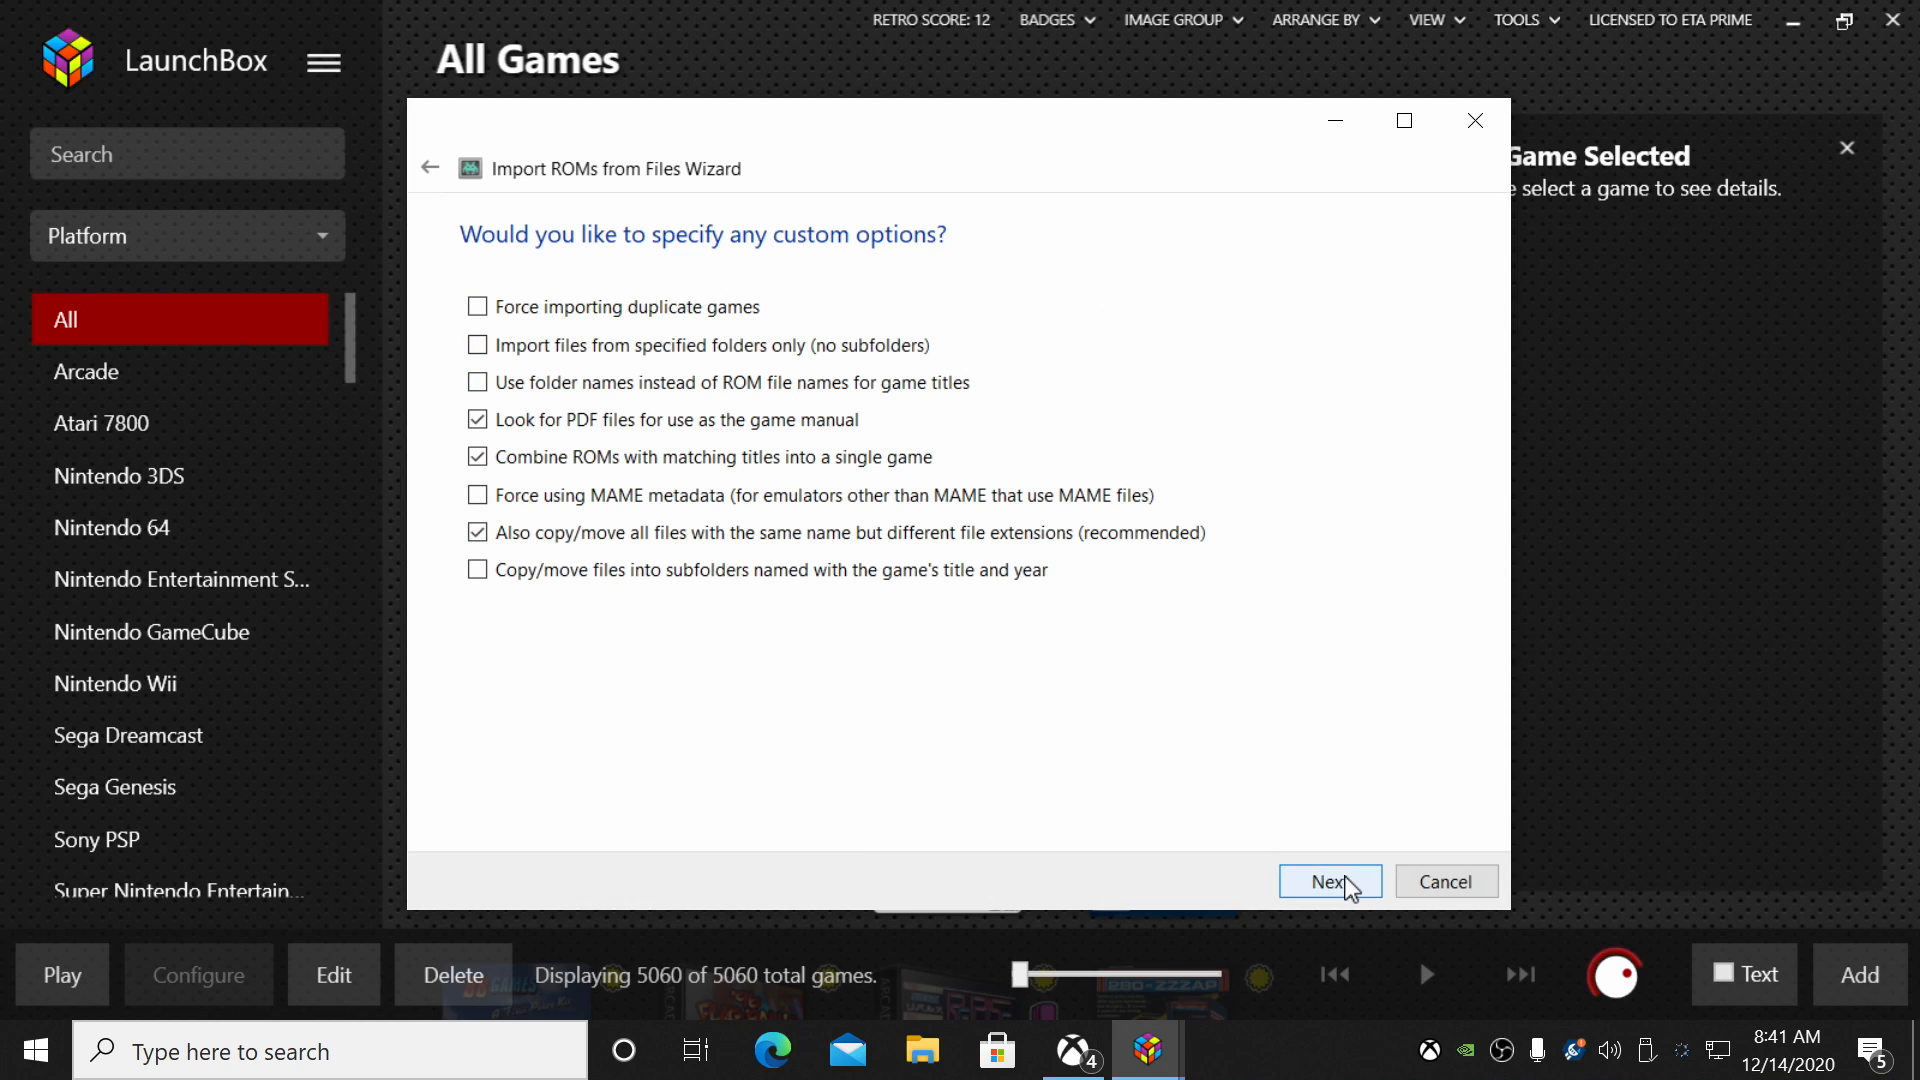
{"action": "left_click", "coordinate": [1329, 882]}
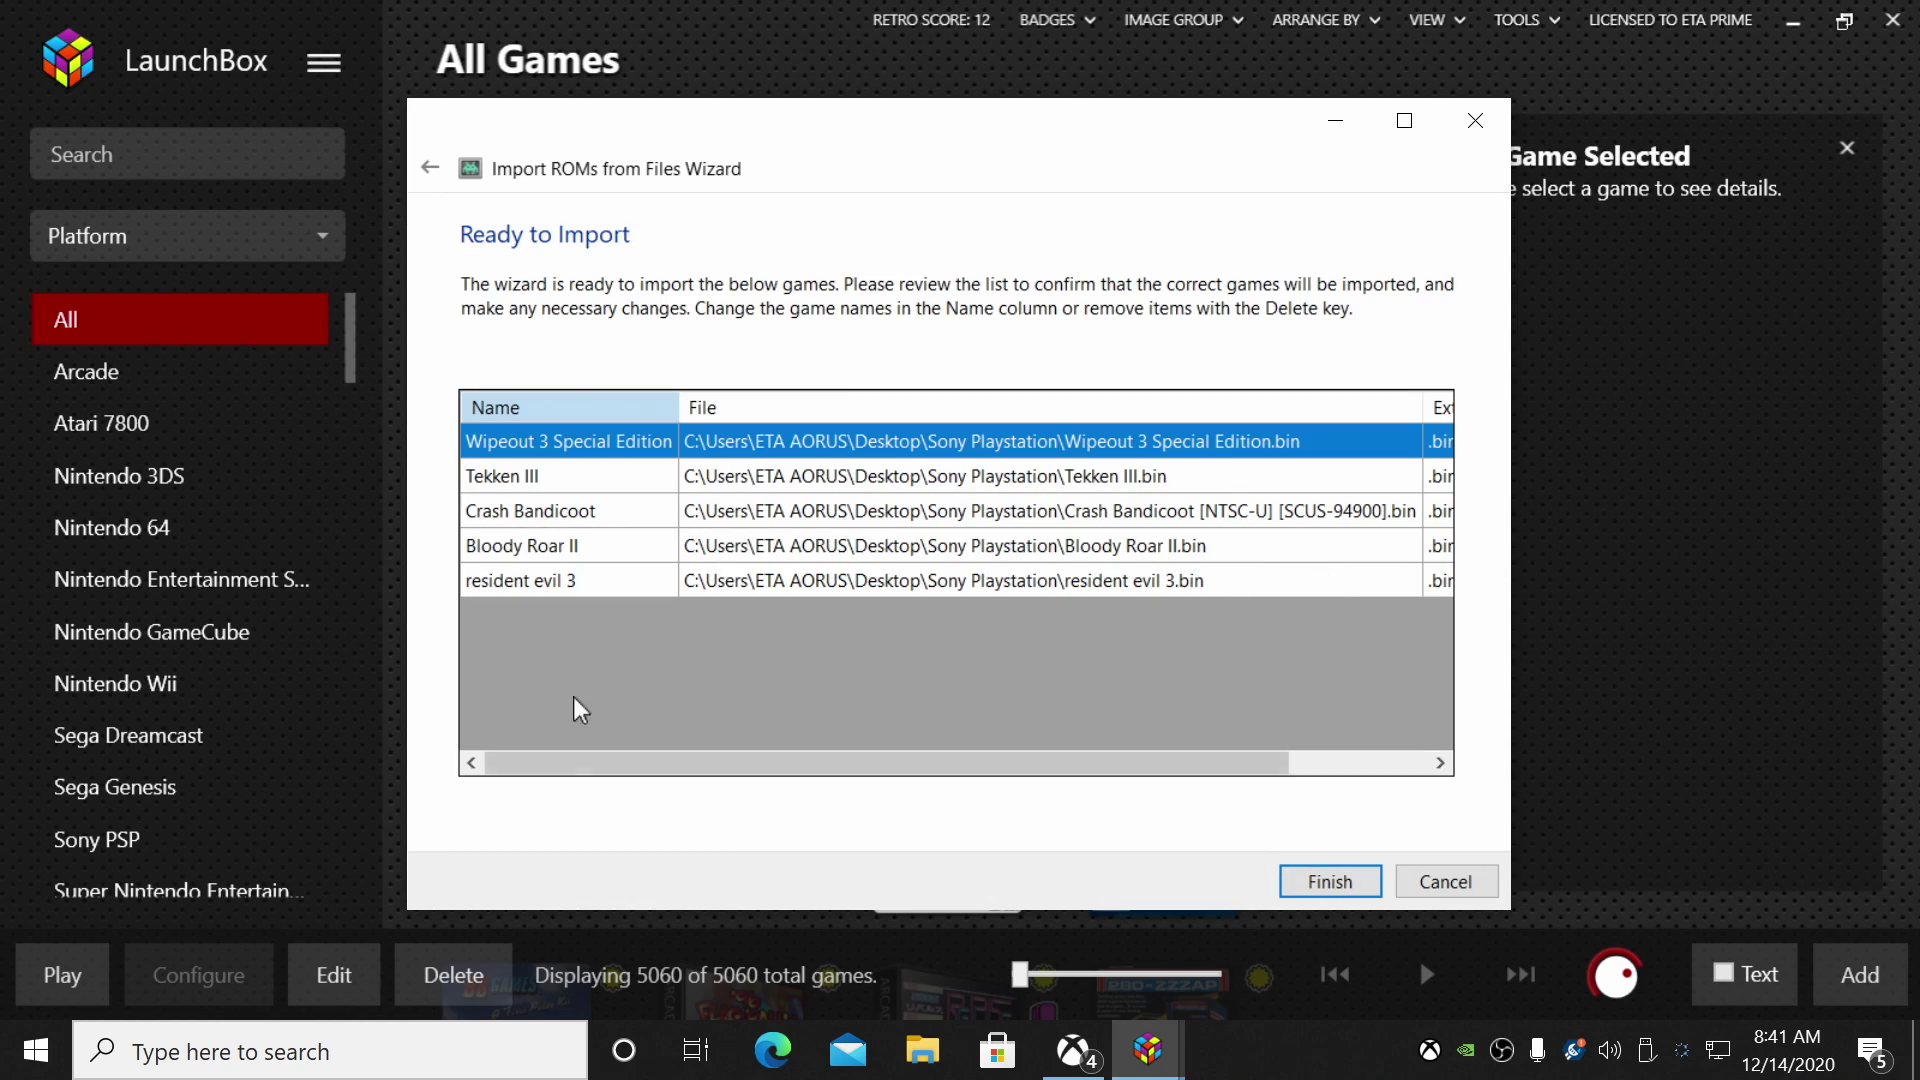
{"action": "mouse_move", "coordinate": [939, 633]}
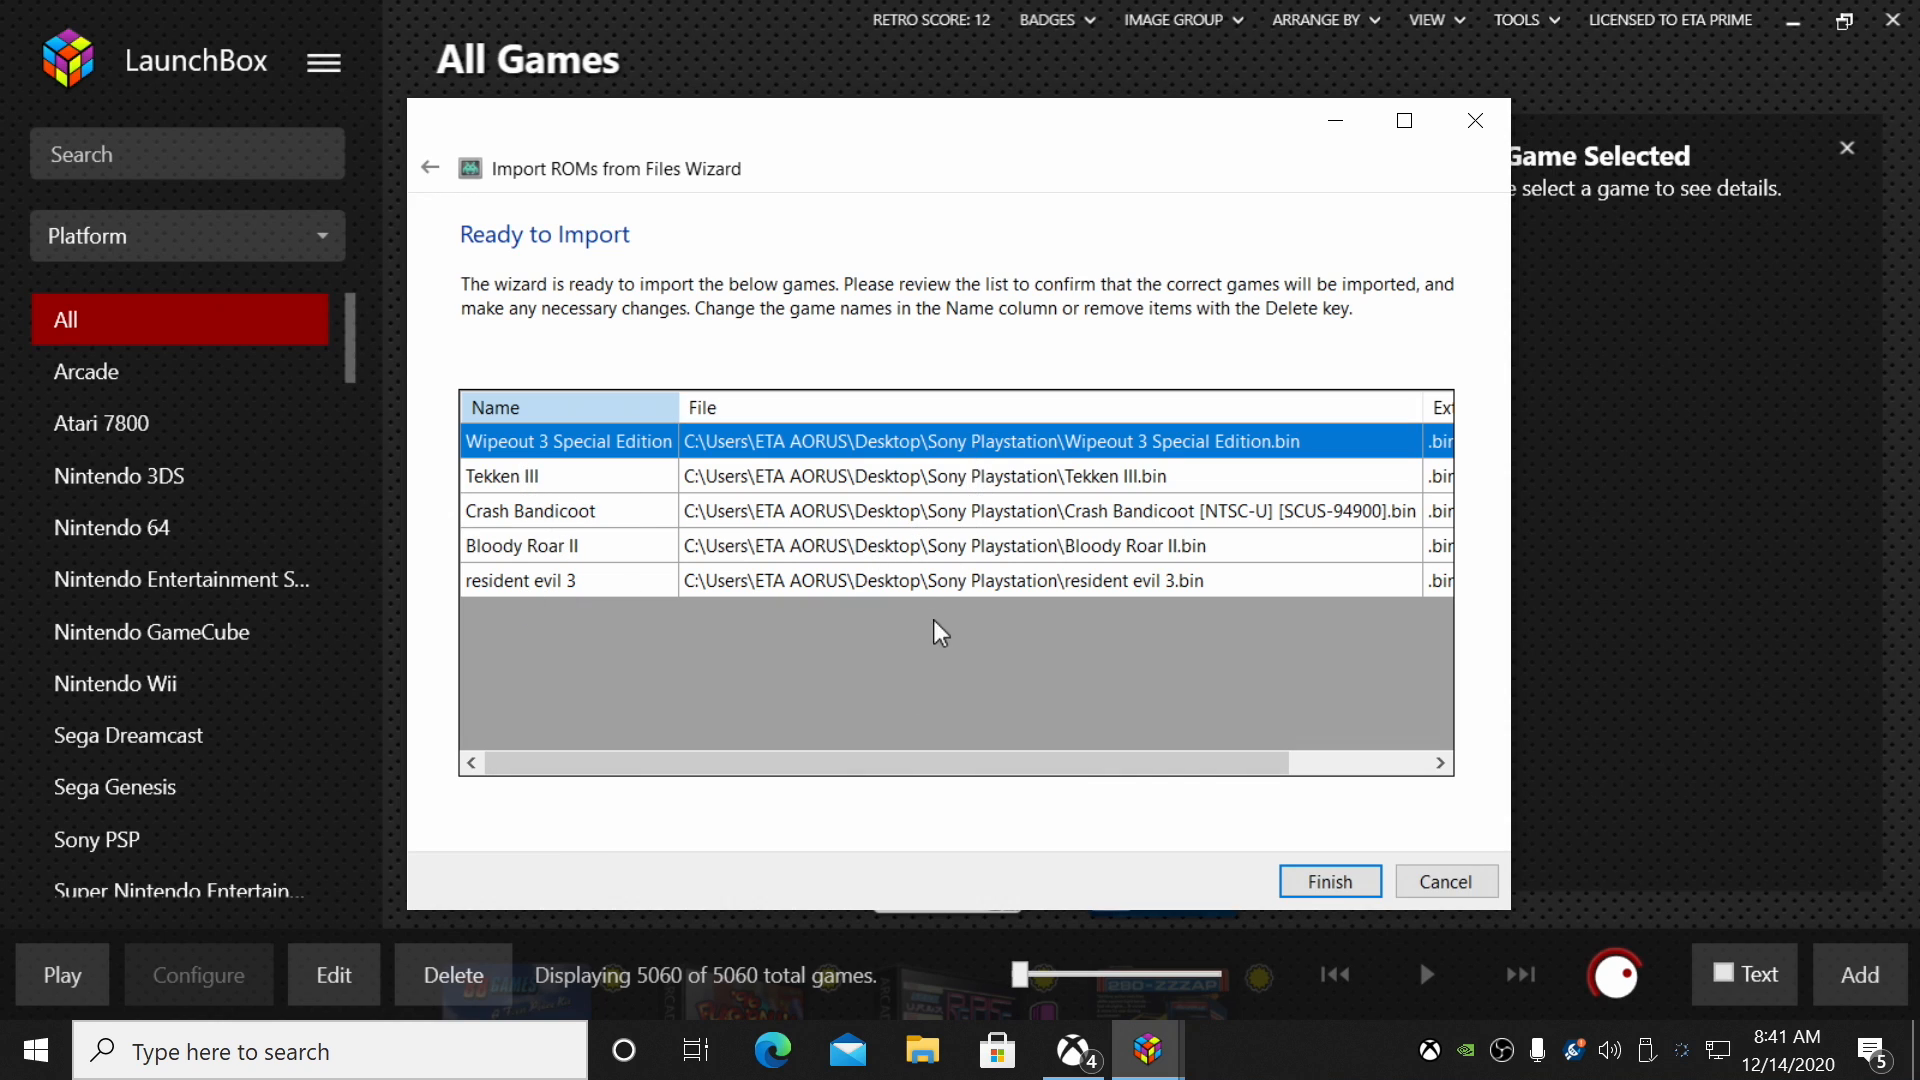
{"action": "scroll", "scroll_direction": "right", "scroll_amount": 3}
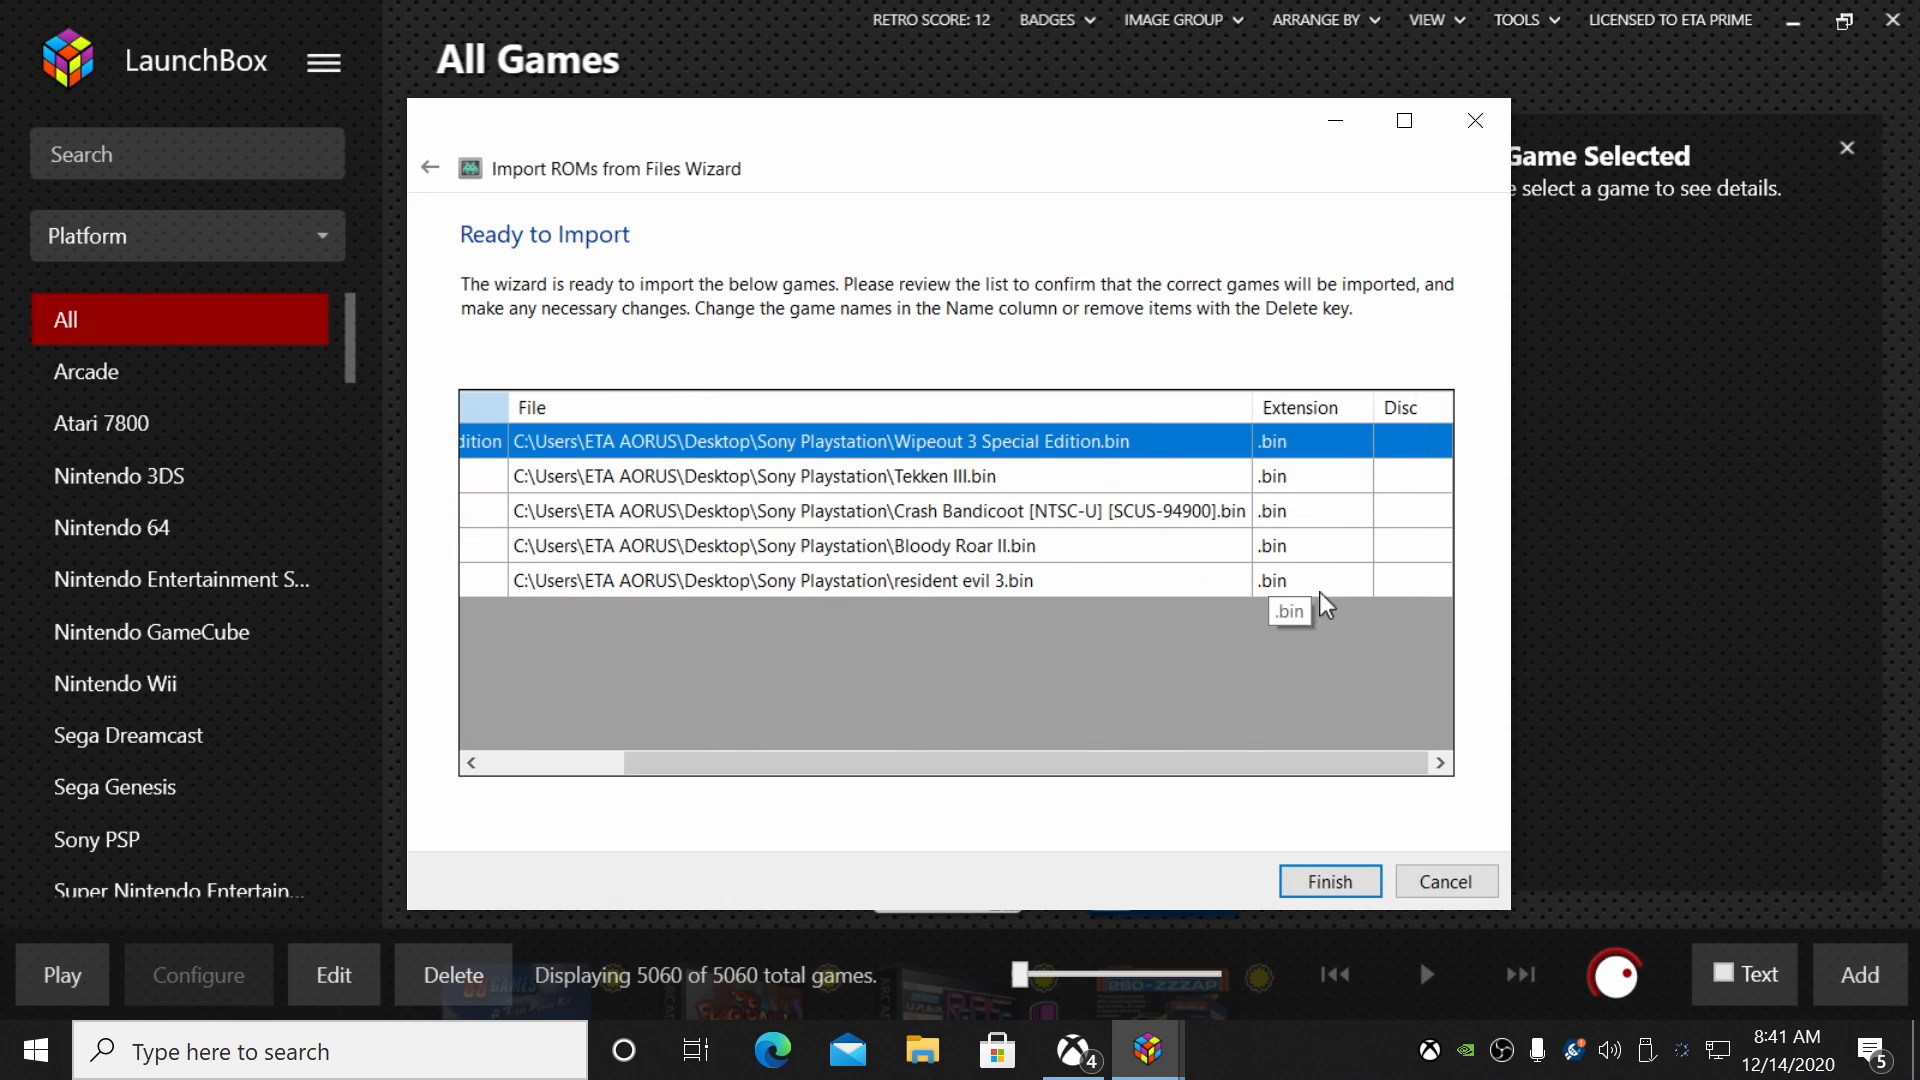
- Import the five games, dismiss the success message and show the Sony Playstation platform
{"action": "left_click", "coordinate": [1329, 880]}
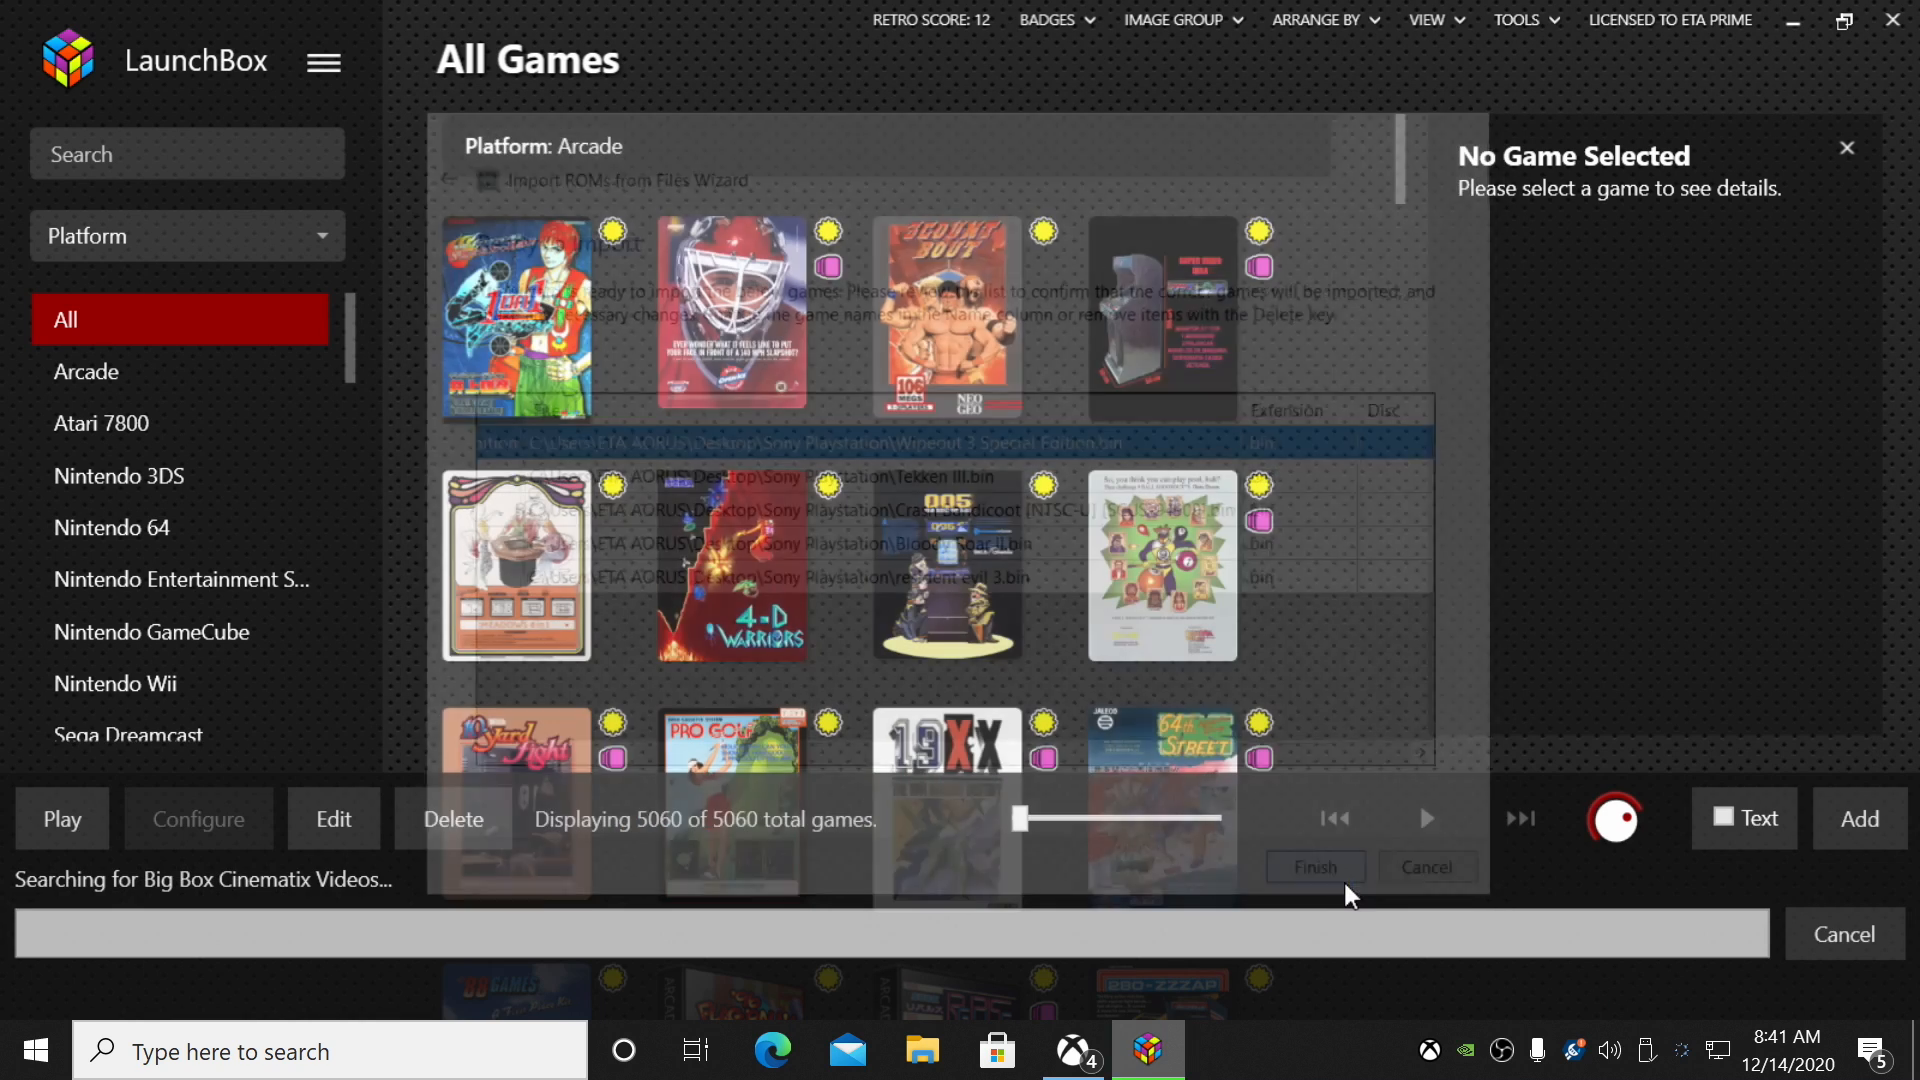
{"action": "left_click", "coordinate": [1313, 867]}
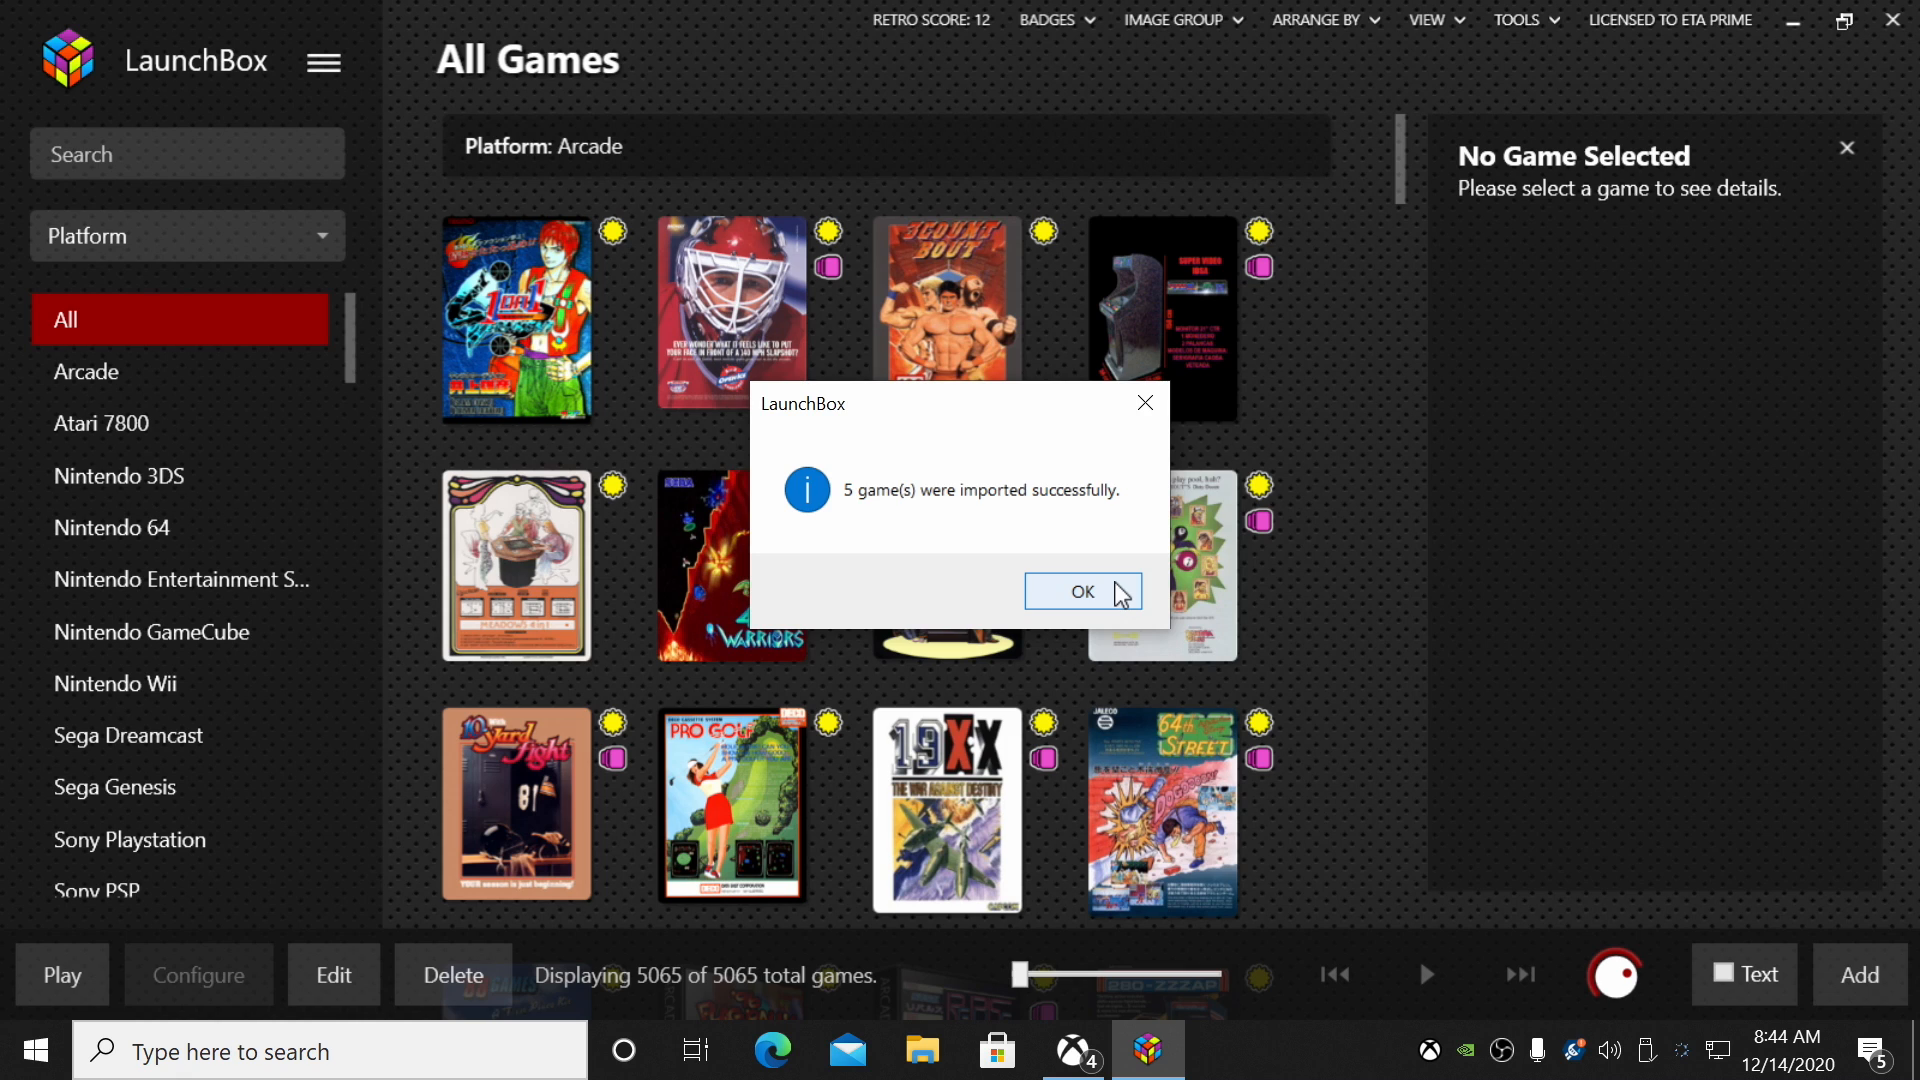
{"action": "left_click", "coordinate": [1080, 591]}
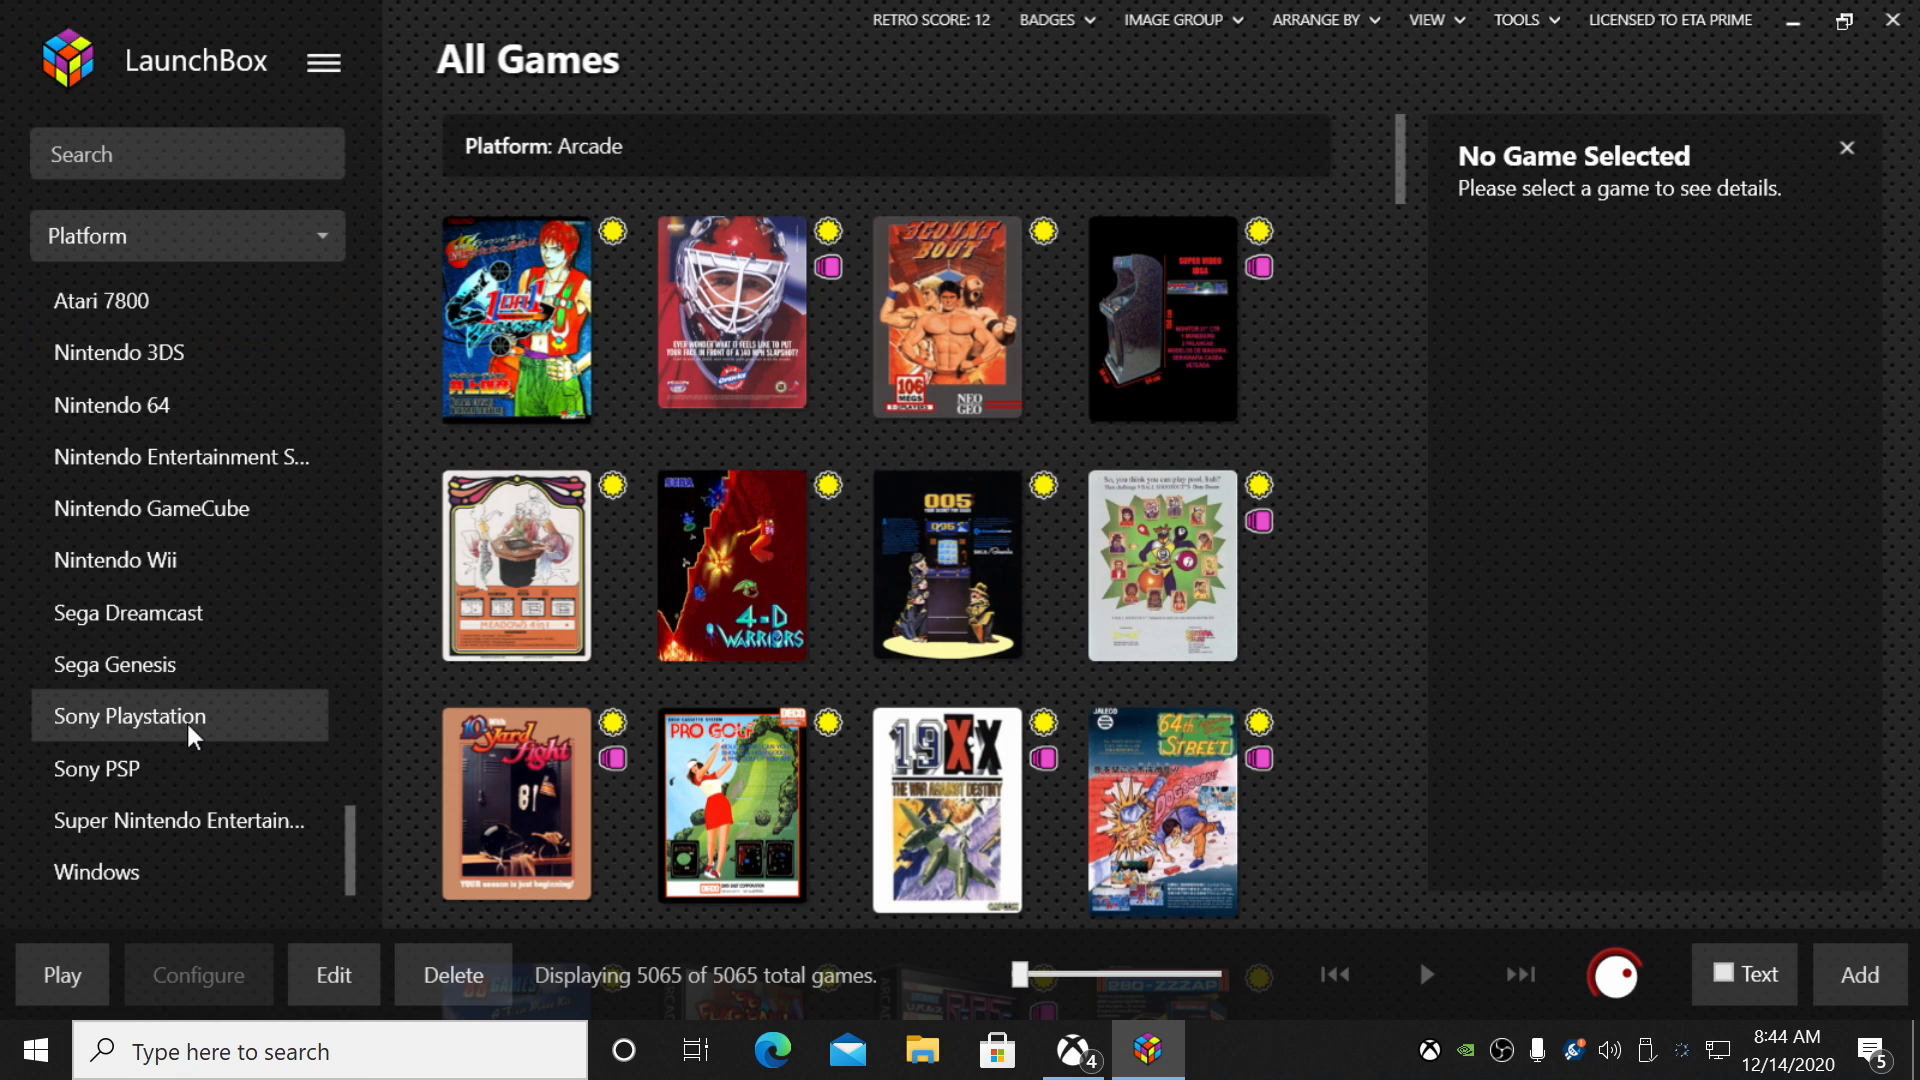
{"action": "left_click", "coordinate": [179, 716]}
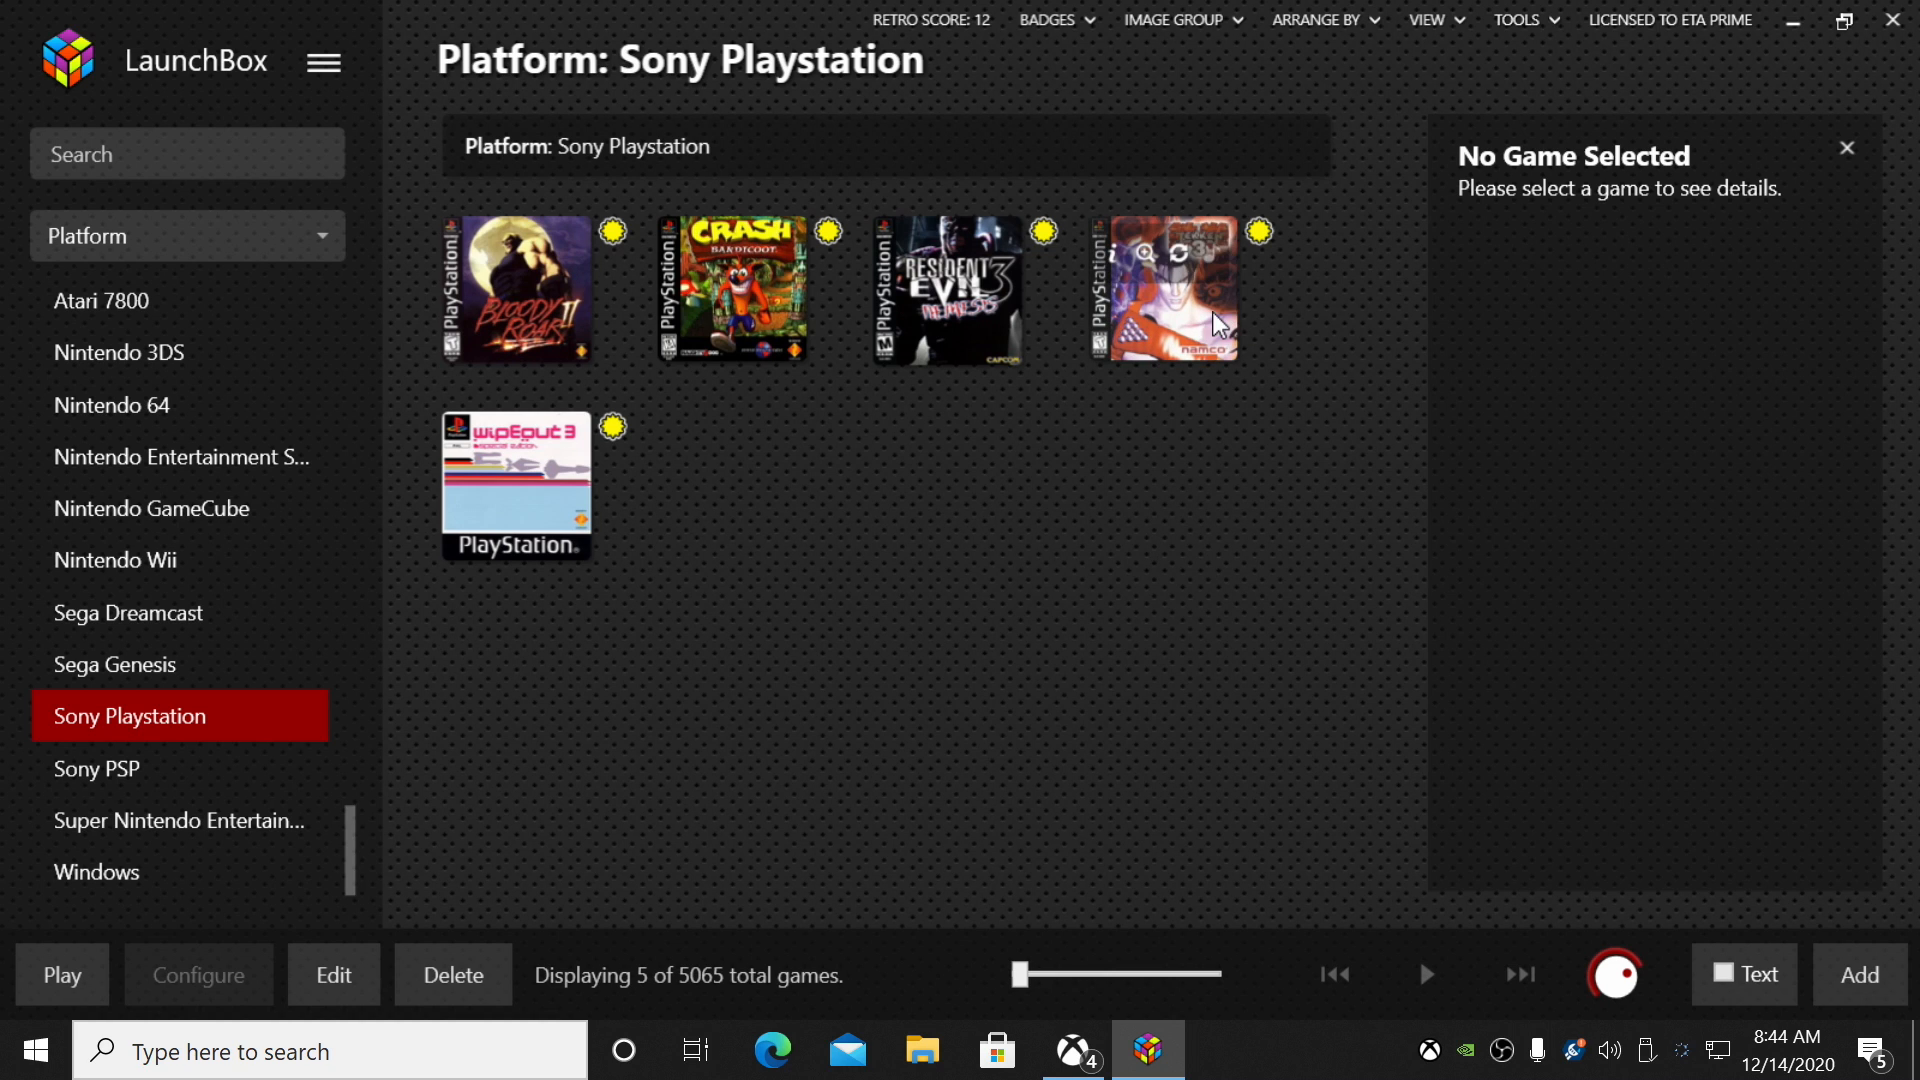
- Launch Tekken 3 in DuckStation and move down the Quick Menu to its core Options
{"action": "double_click", "coordinate": [1164, 290]}
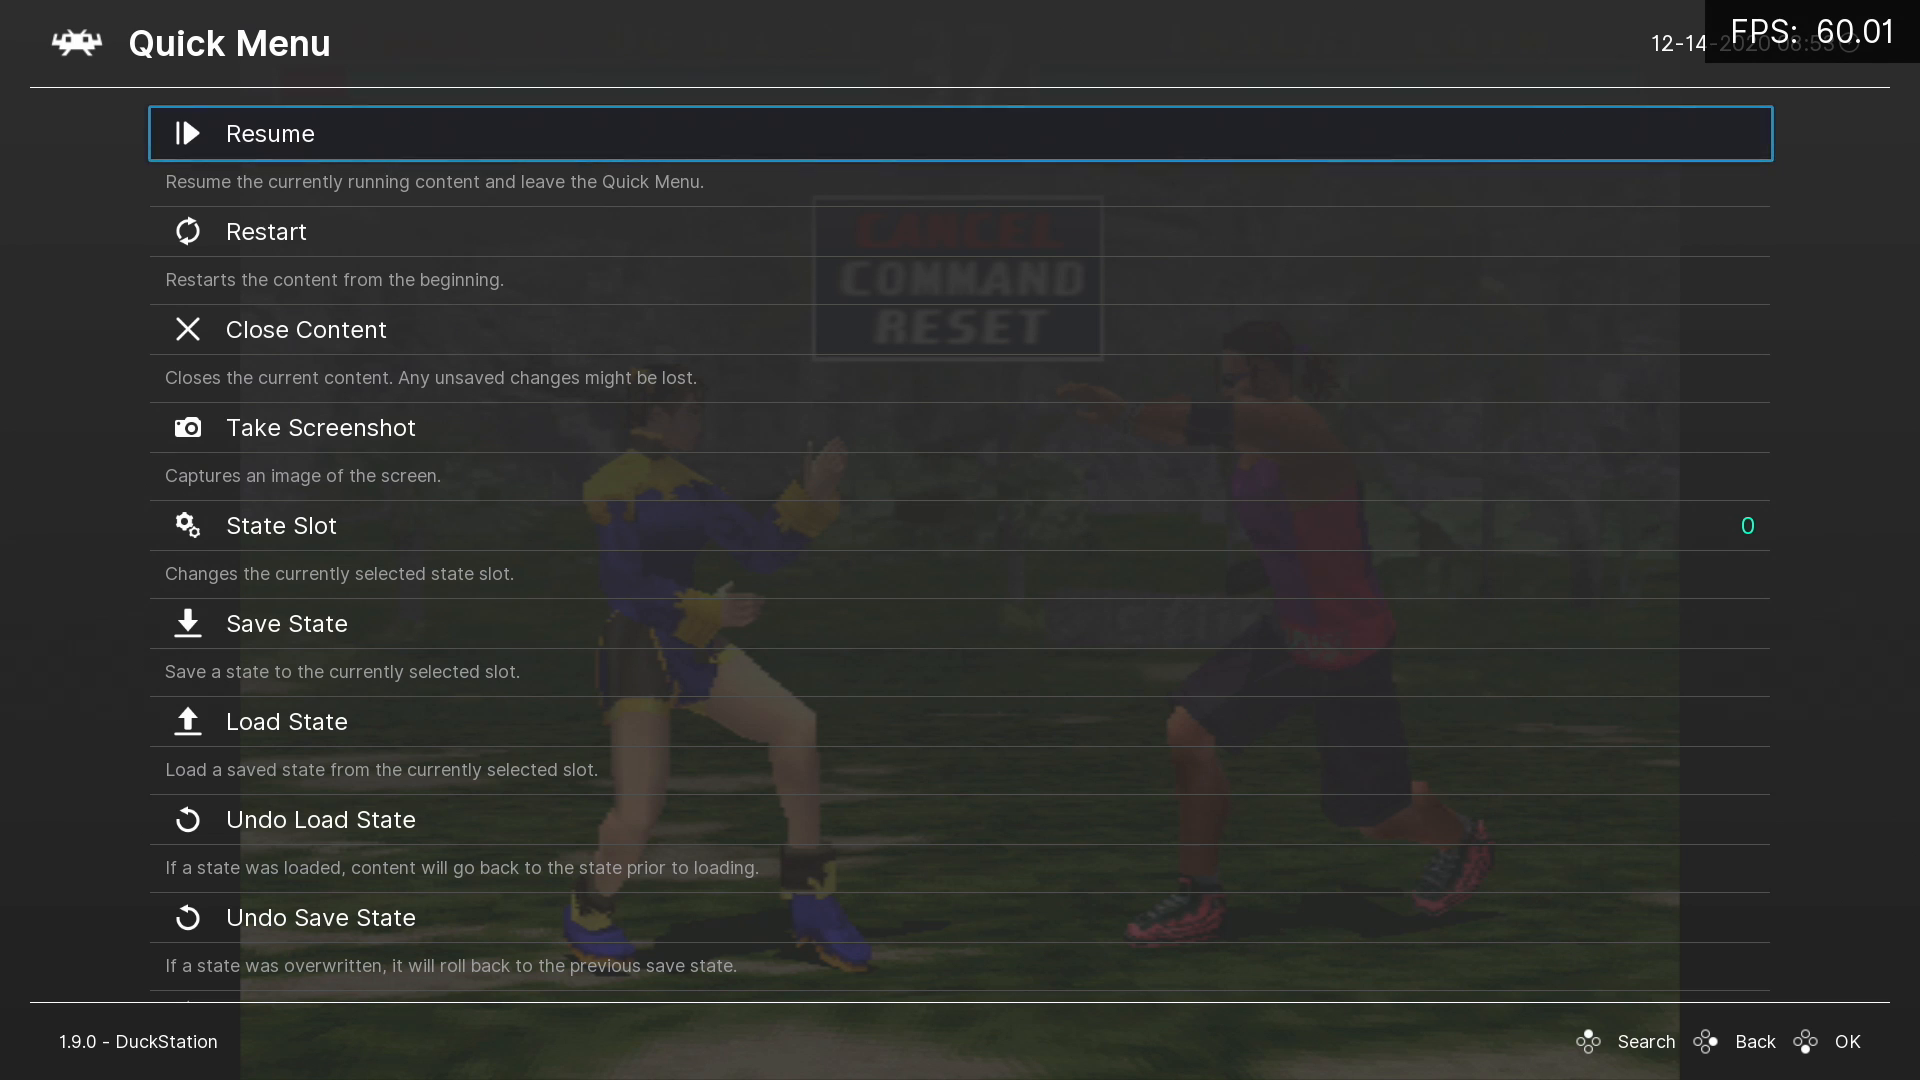
{"action": "scroll", "scroll_direction": "down", "scroll_amount": 3}
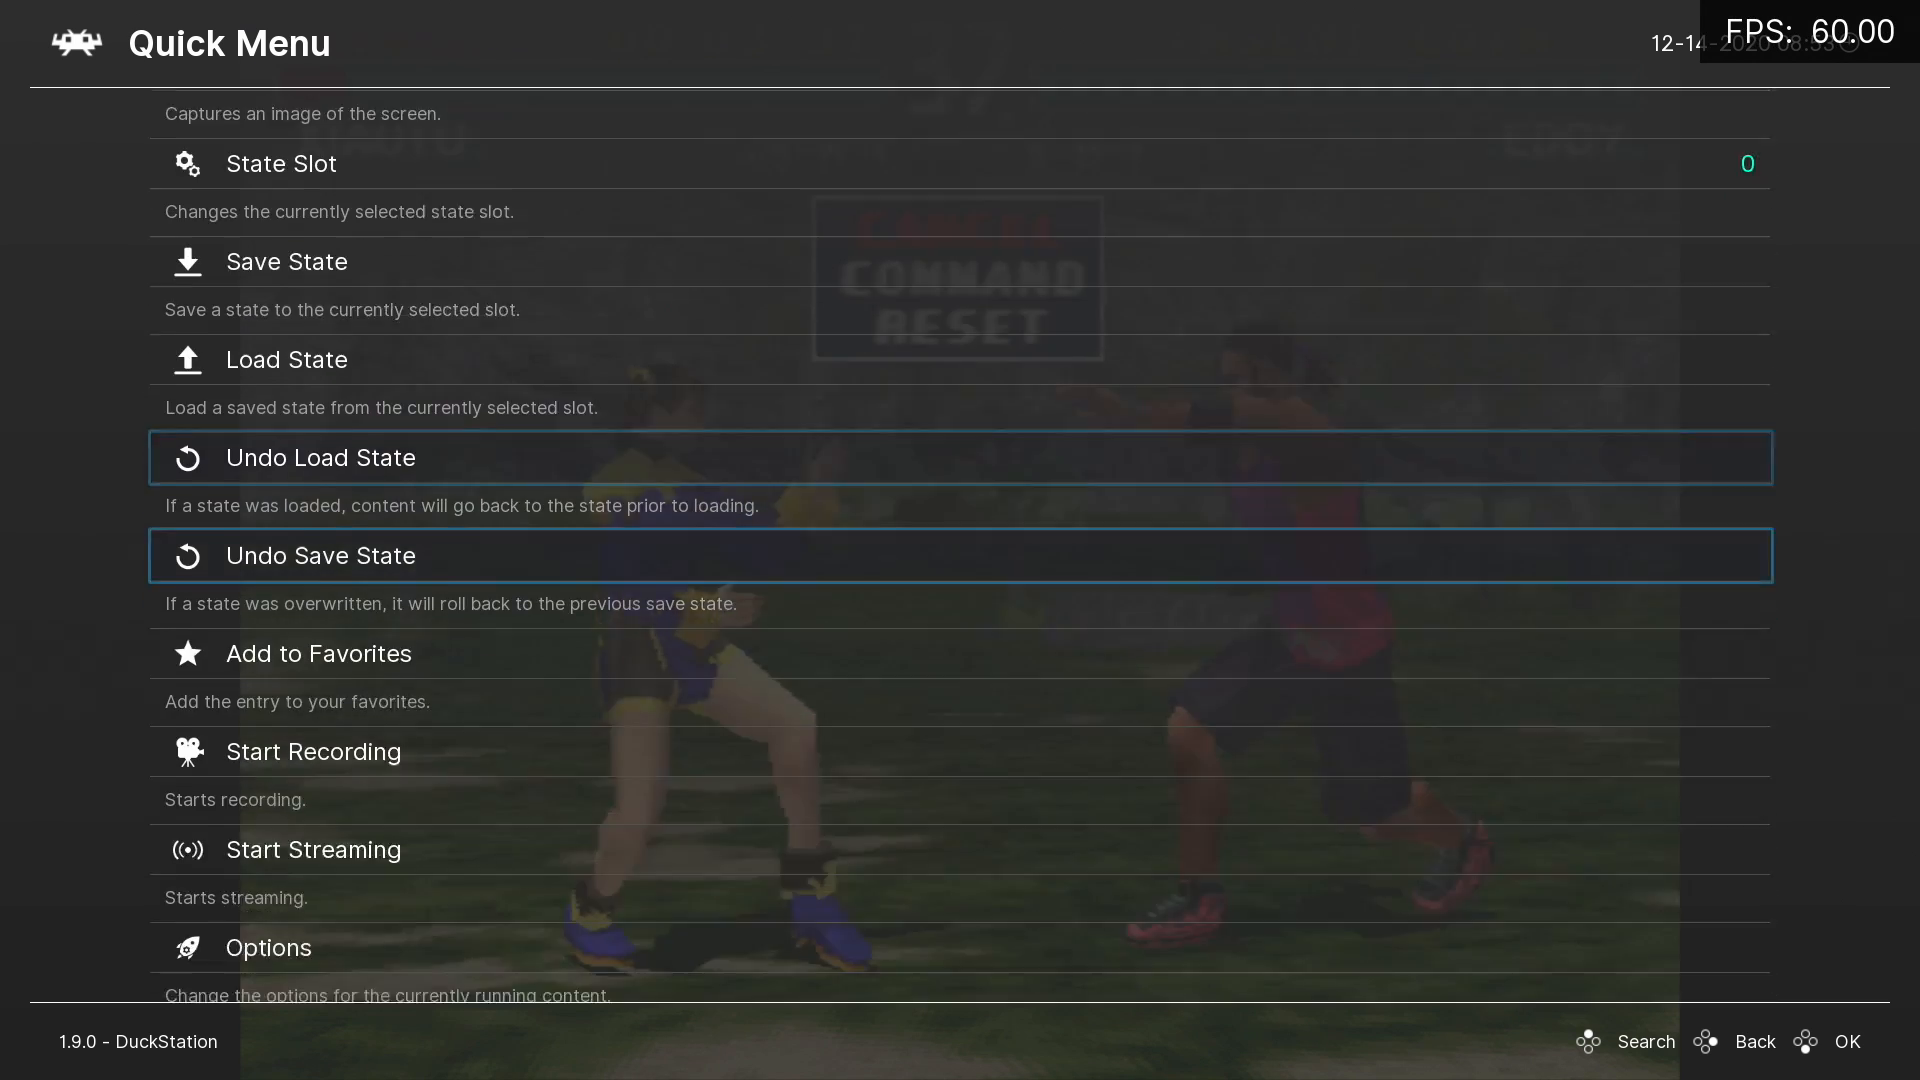
{"action": "scroll", "scroll_direction": "down", "scroll_amount": 3}
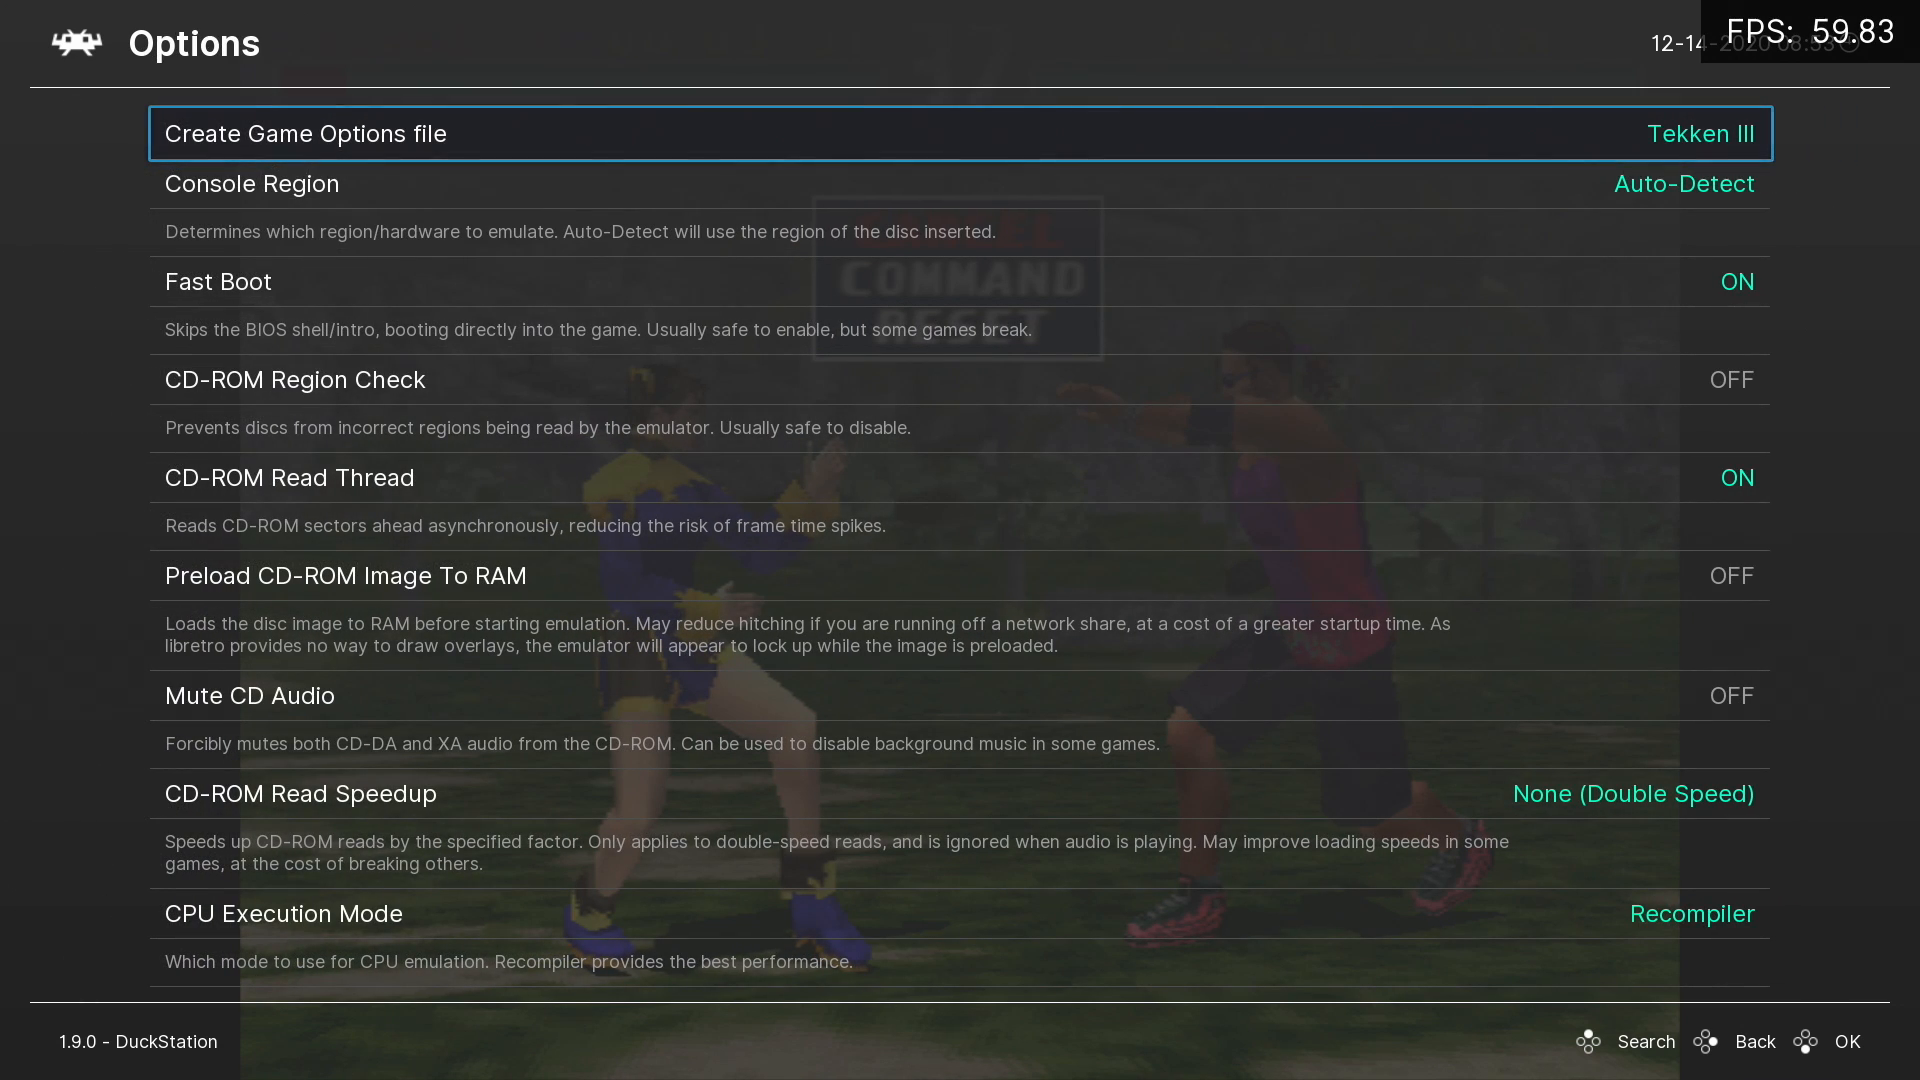
- Set Internal Resolution Scale to 9x (for 4K) in the DuckStation options
{"action": "key", "text": "Down"}
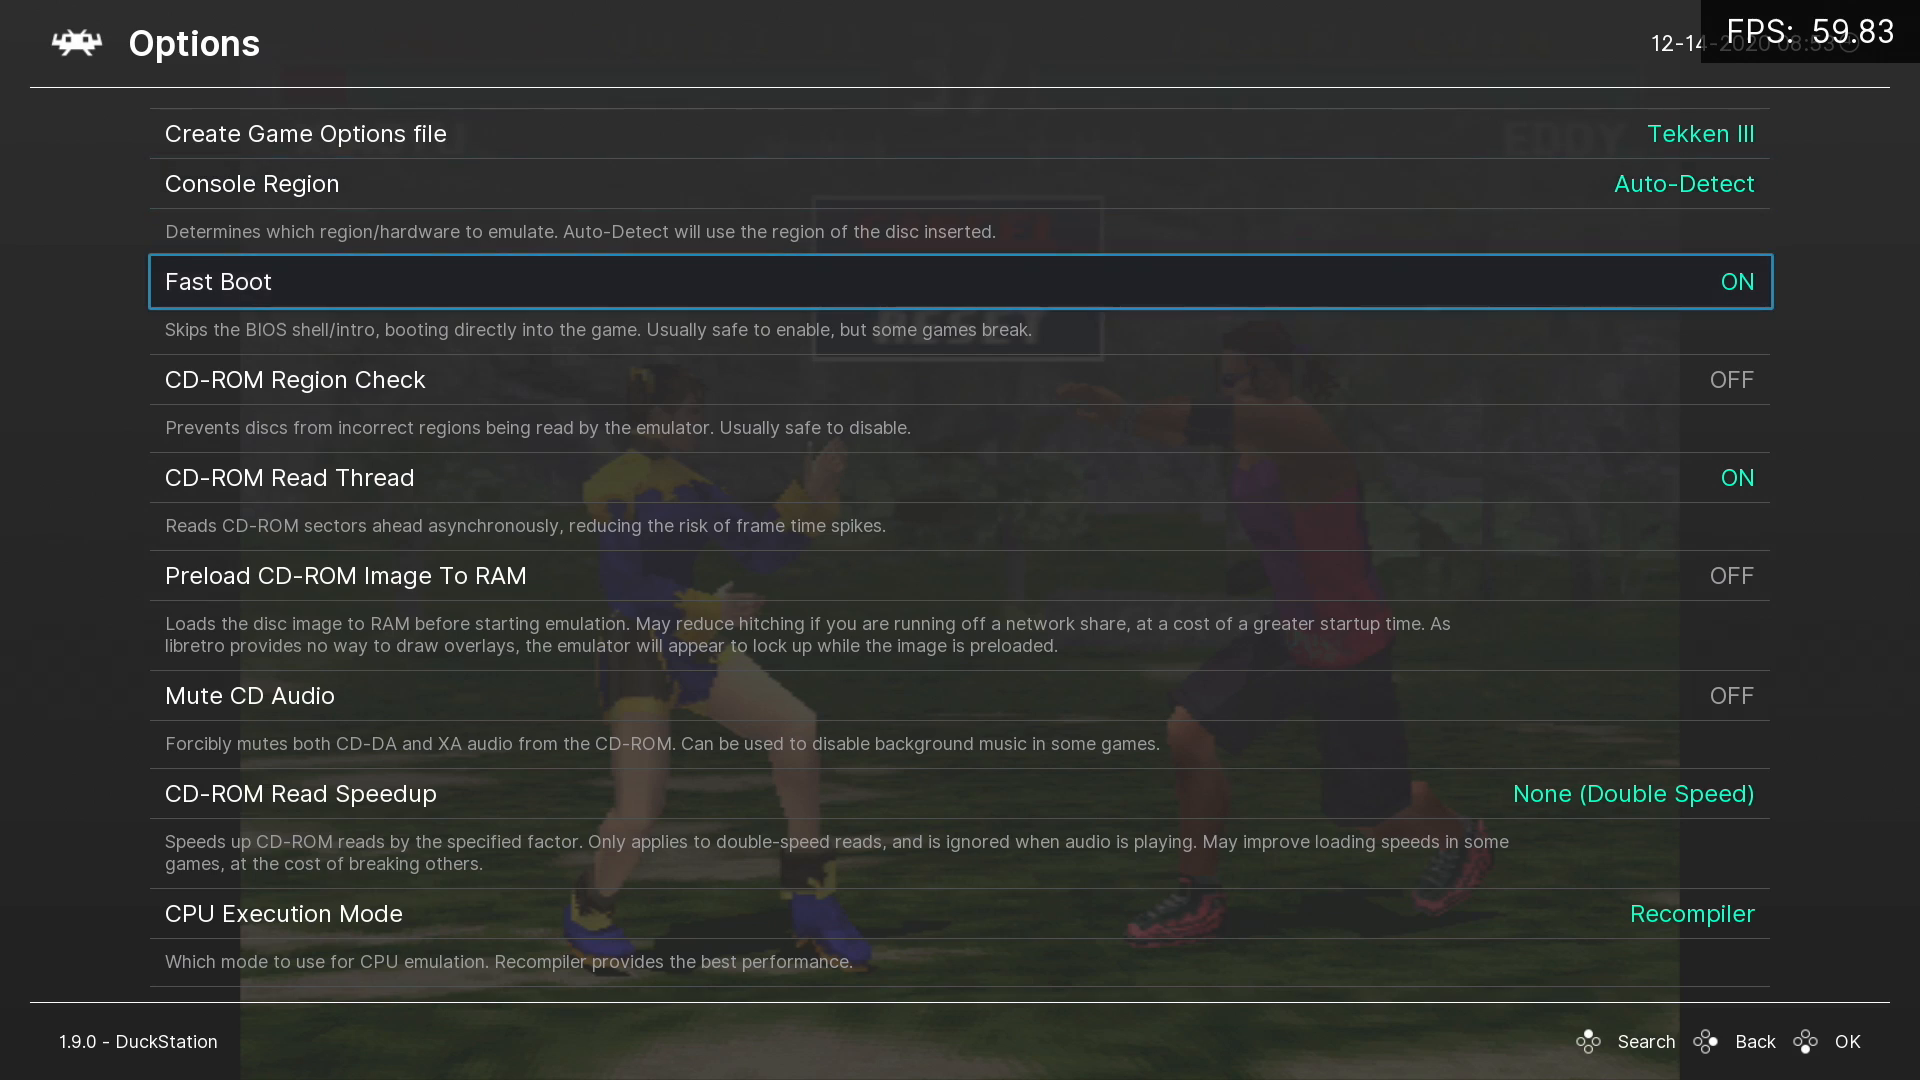
{"action": "scroll", "scroll_direction": "down", "scroll_amount": 3}
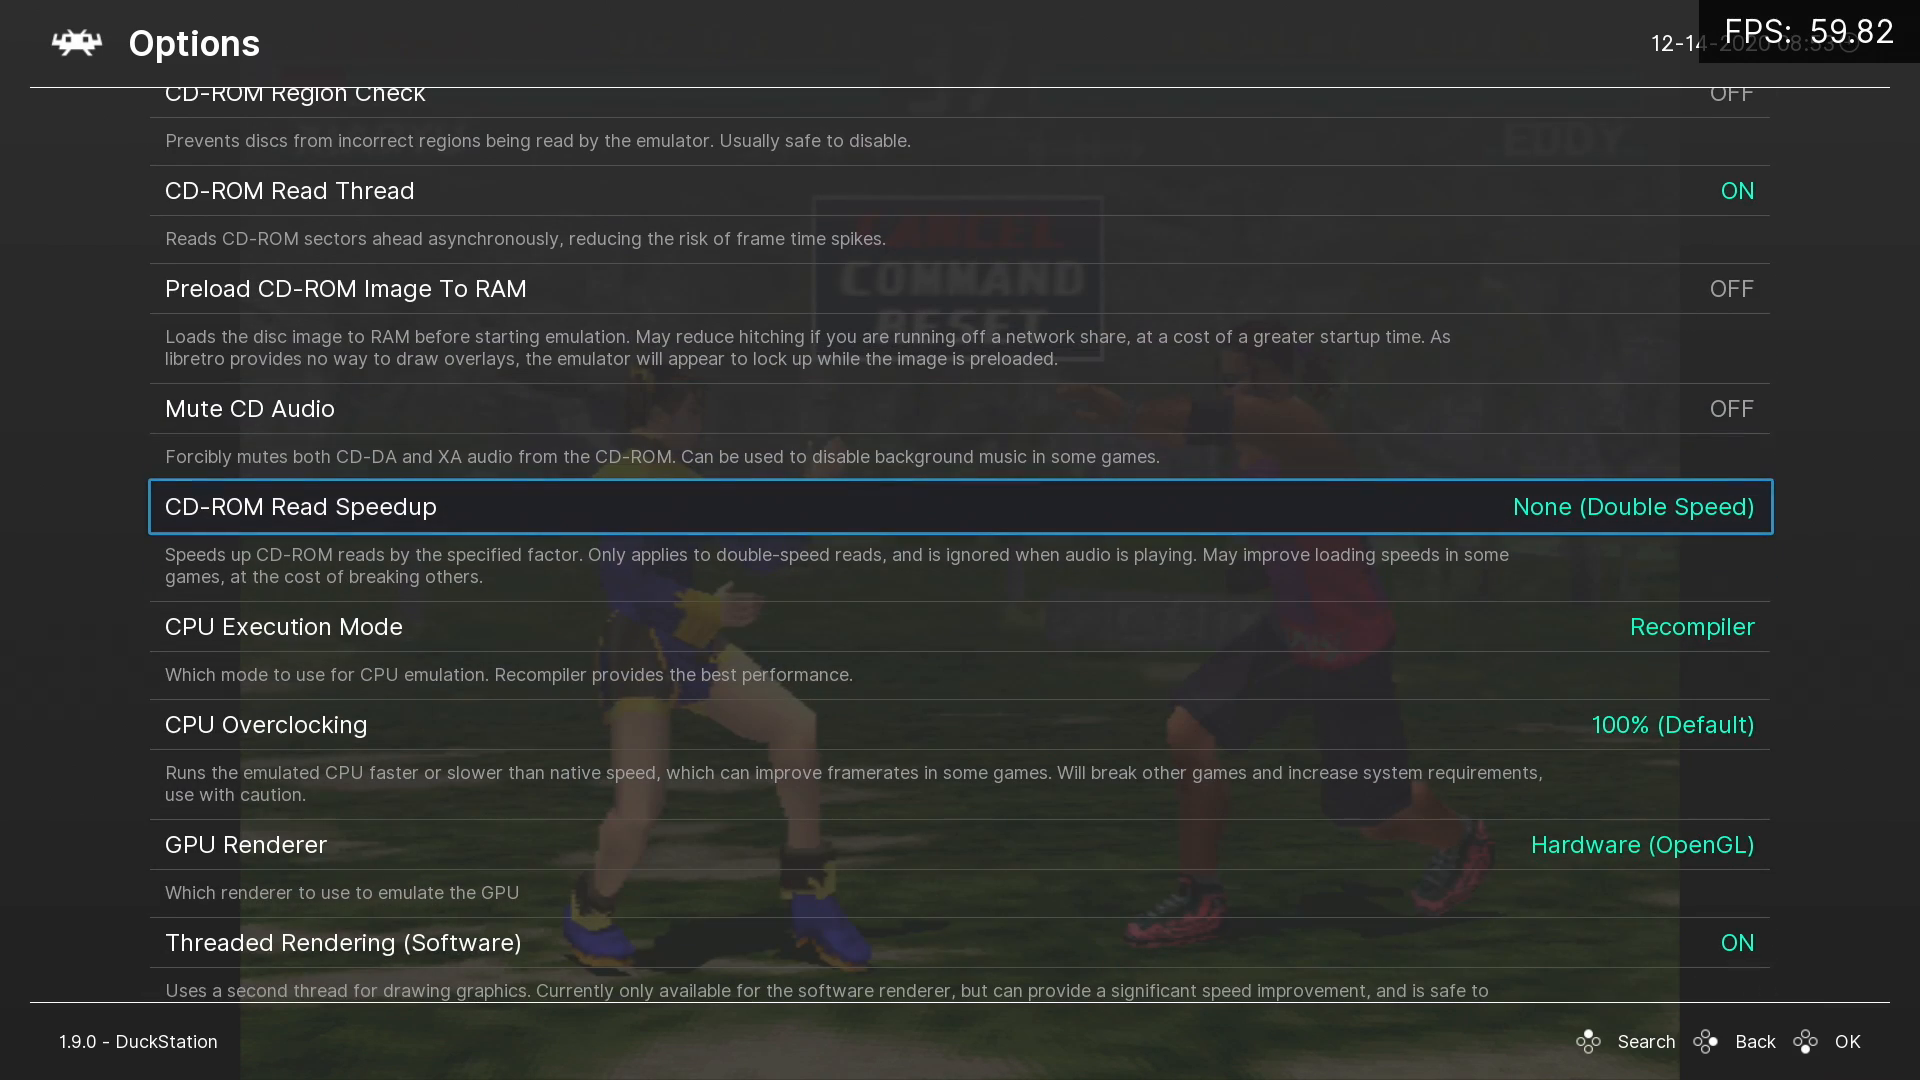
{"action": "scroll", "scroll_direction": "down", "scroll_amount": 3}
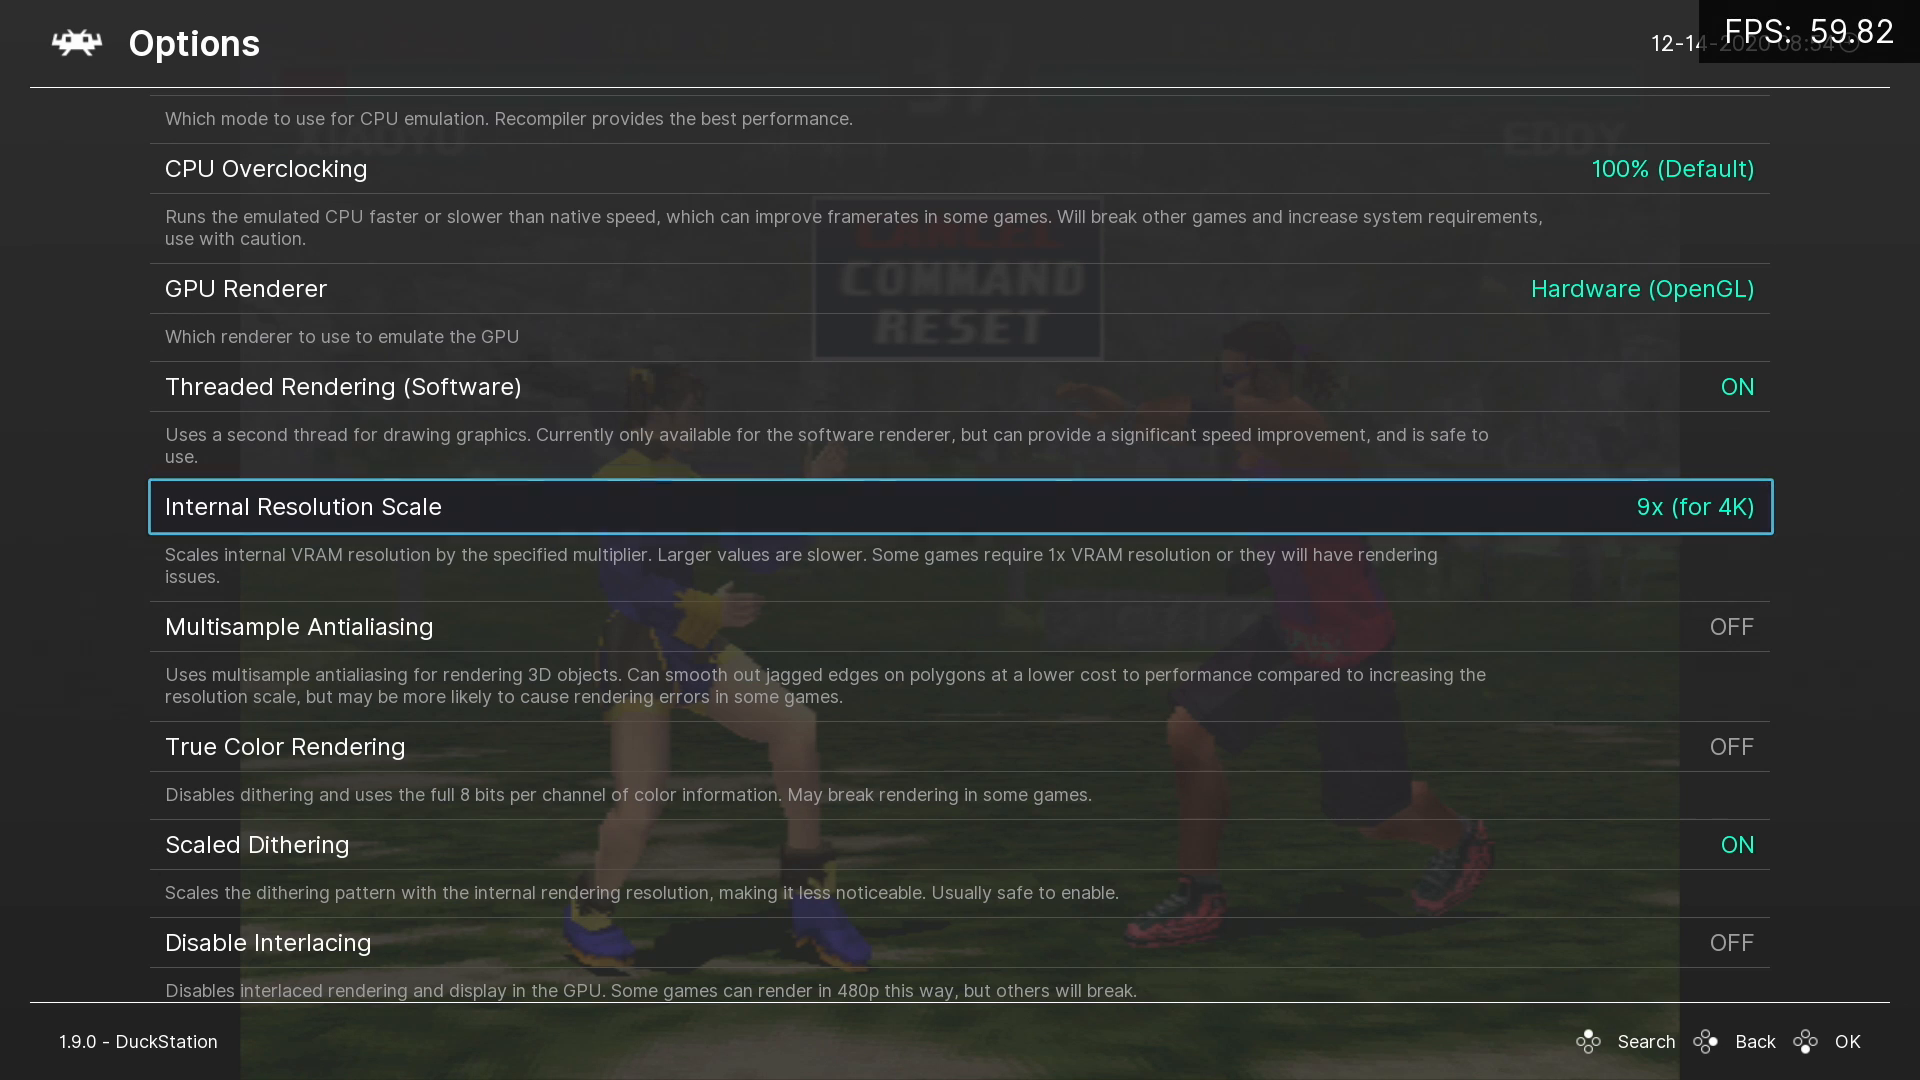
{"action": "scroll", "scroll_direction": "down", "scroll_amount": 3}
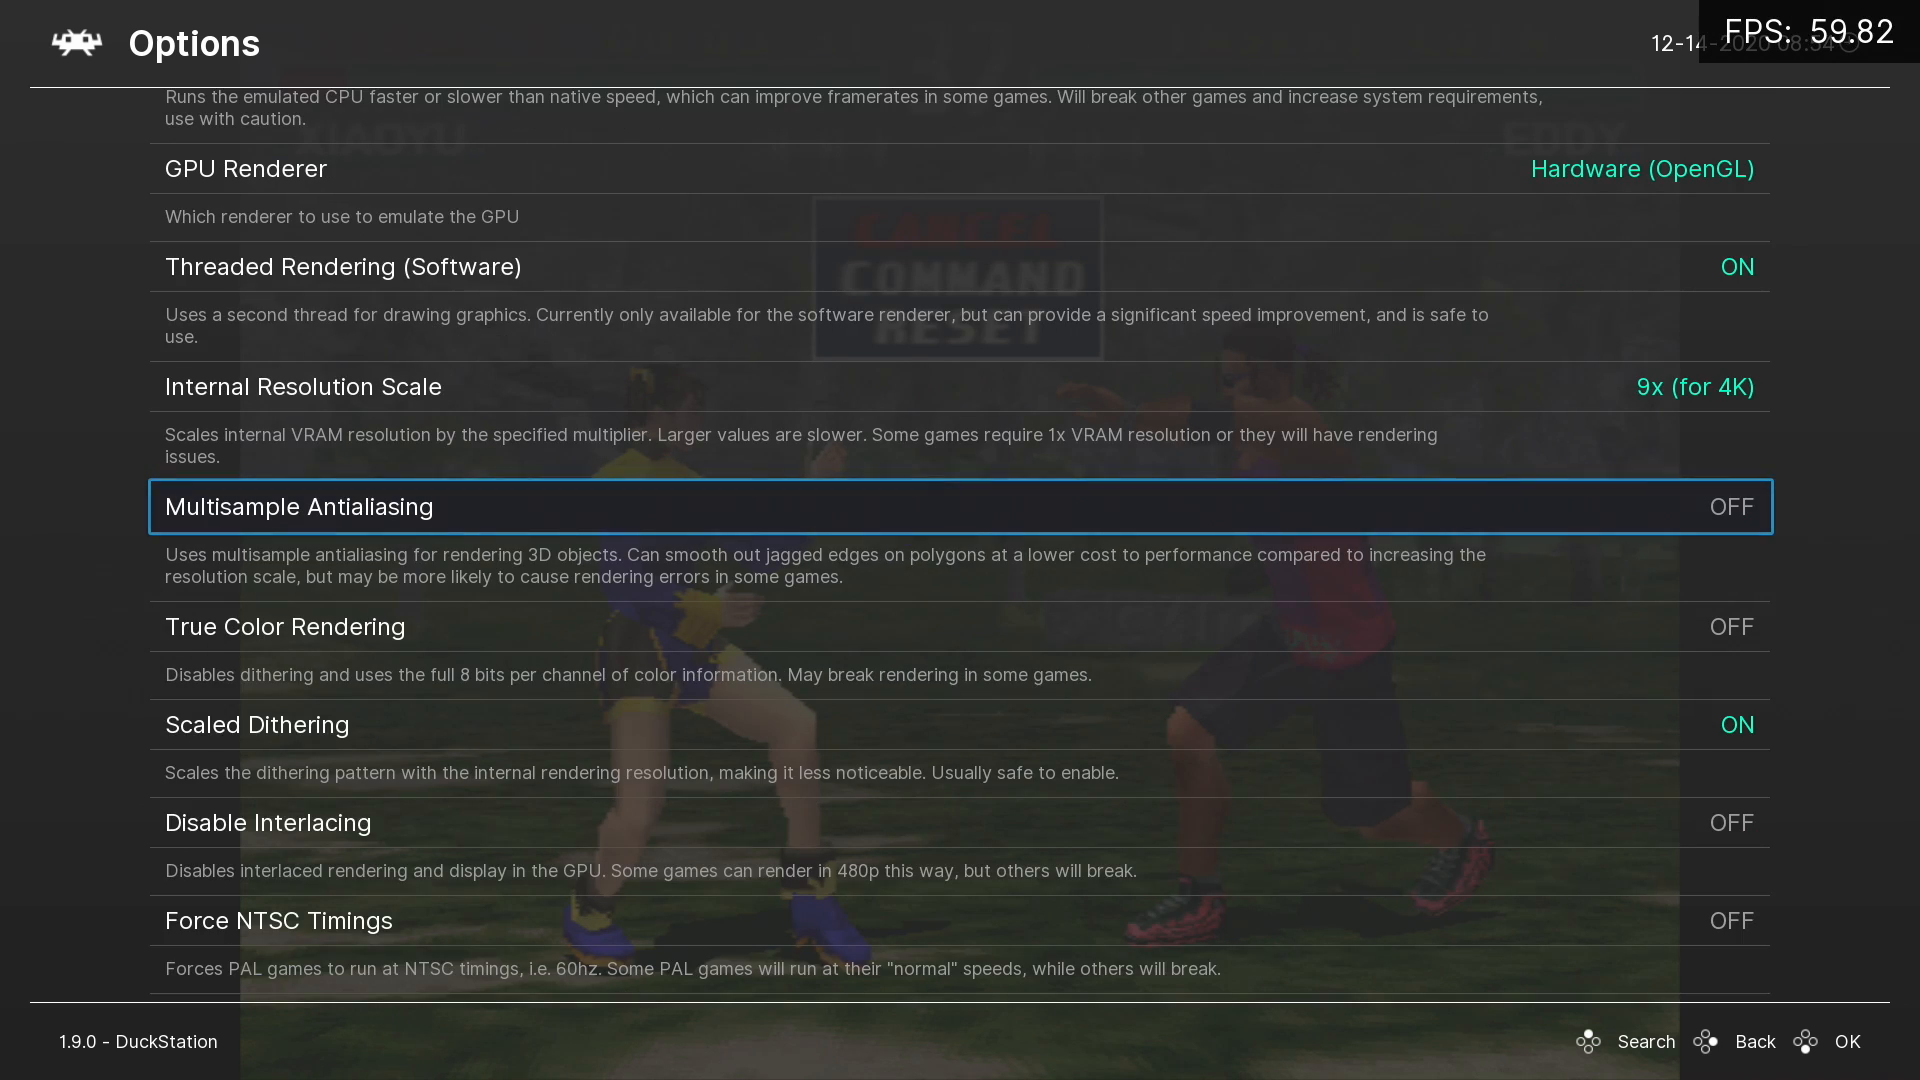
- Enable 4x MSAA multisample antialiasing and set Texture Filtering back to Bilinear
{"action": "left_click", "coordinate": [1702, 506]}
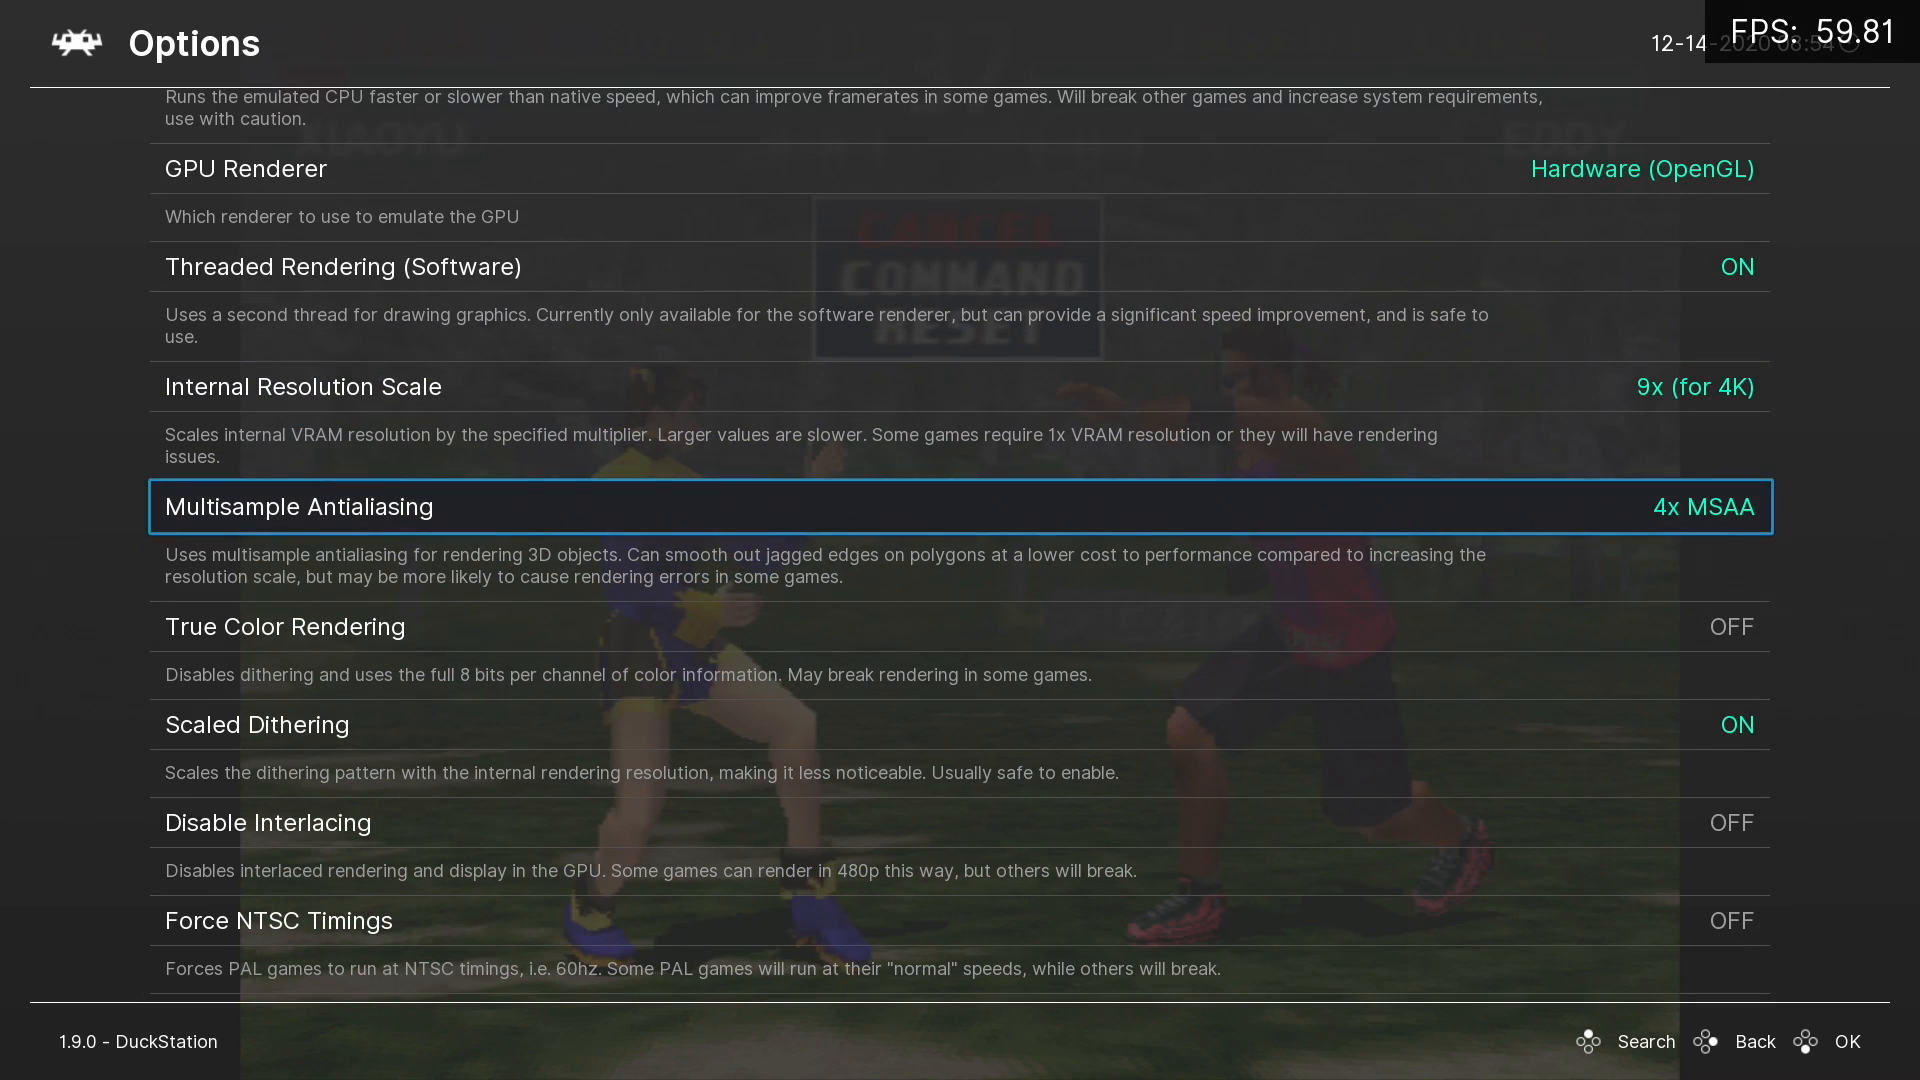
{"action": "scroll", "scroll_direction": "down", "scroll_amount": 3}
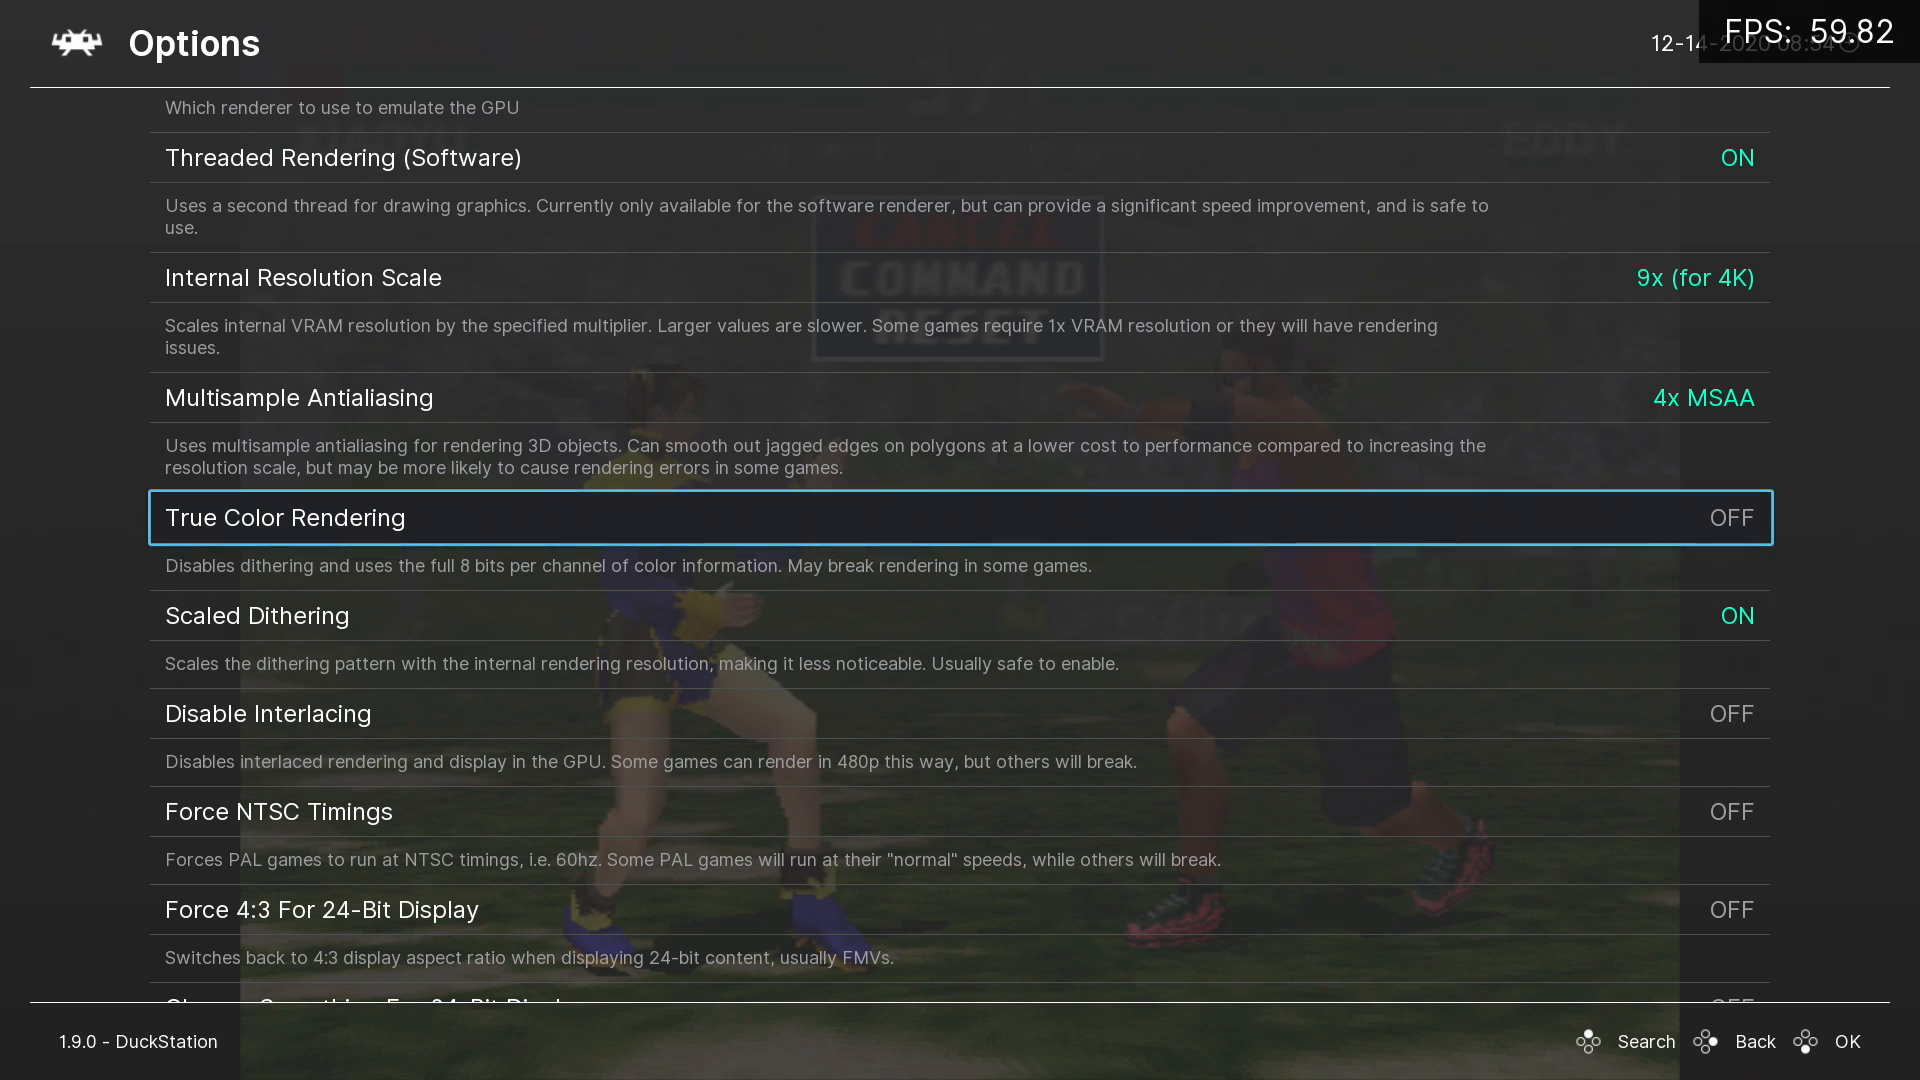
{"action": "scroll", "scroll_direction": "down", "scroll_amount": 3}
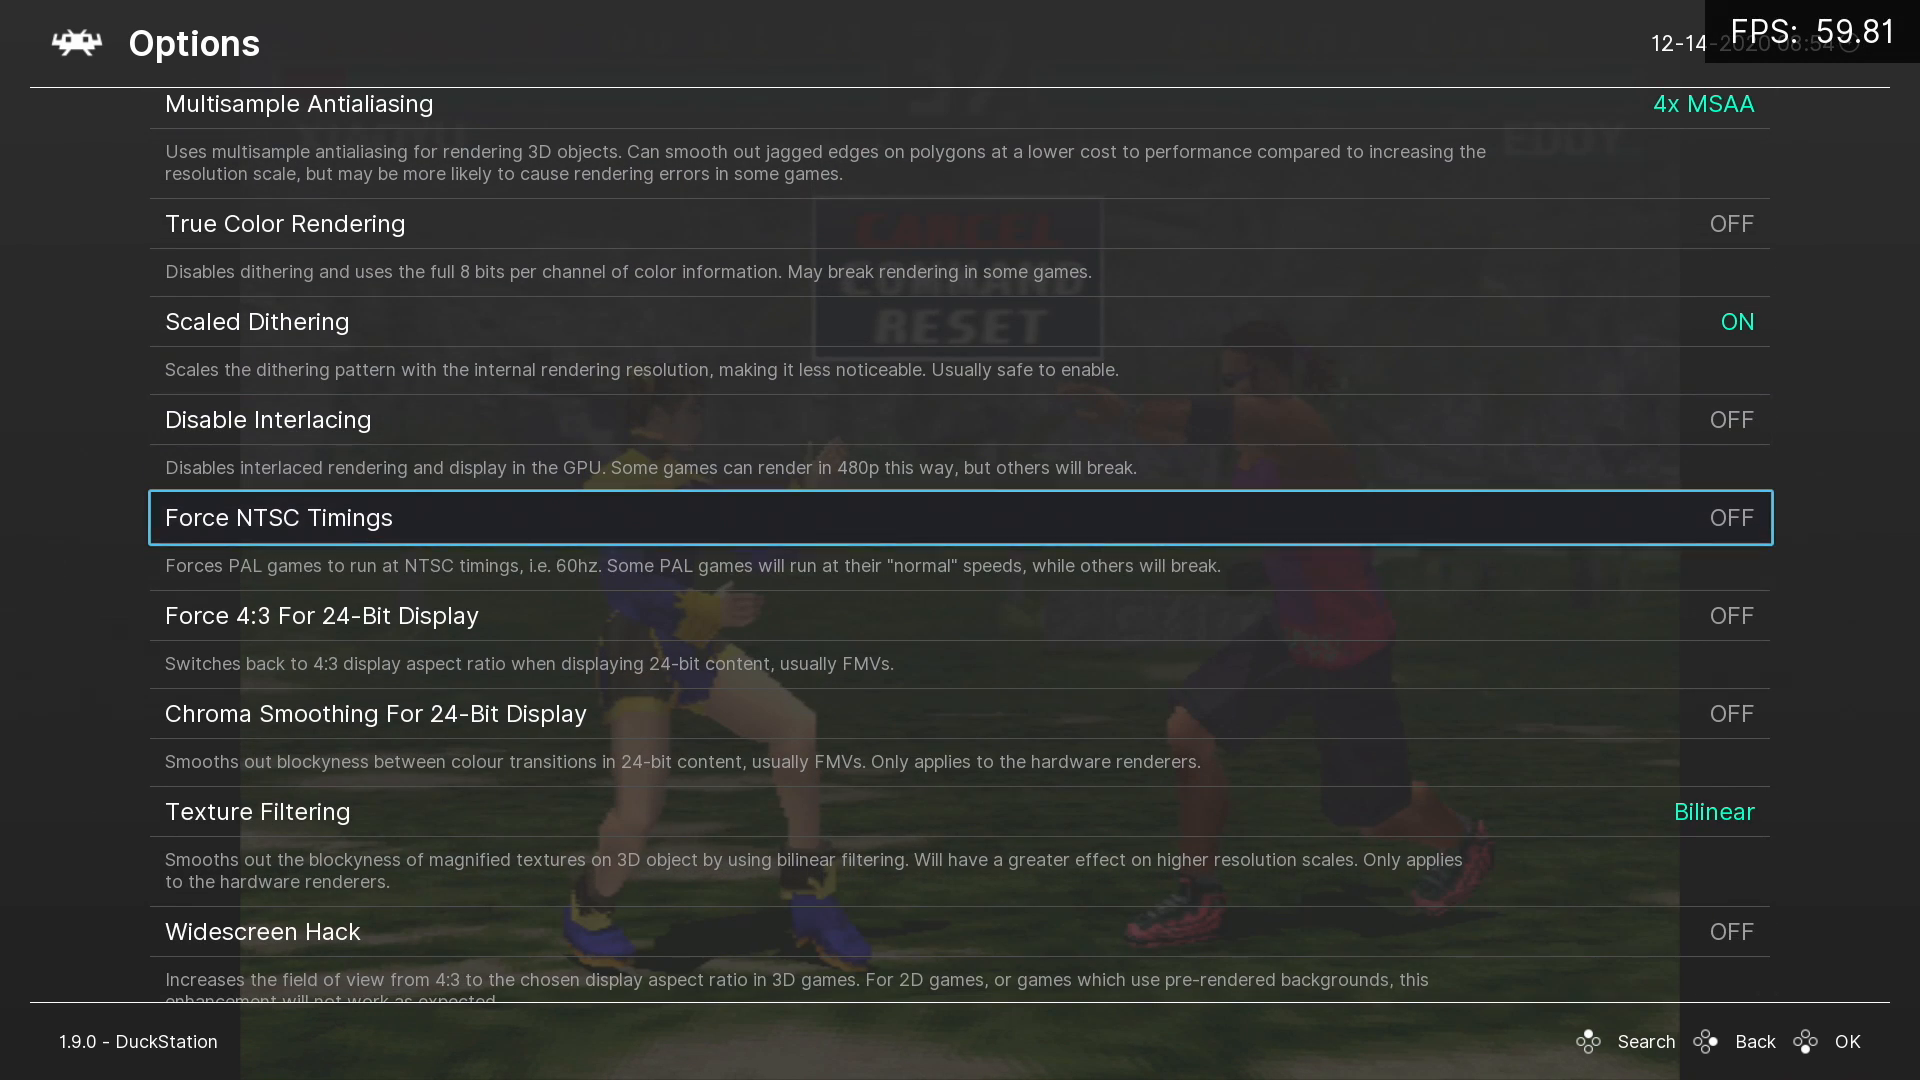
{"action": "scroll", "scroll_direction": "down", "scroll_amount": 3}
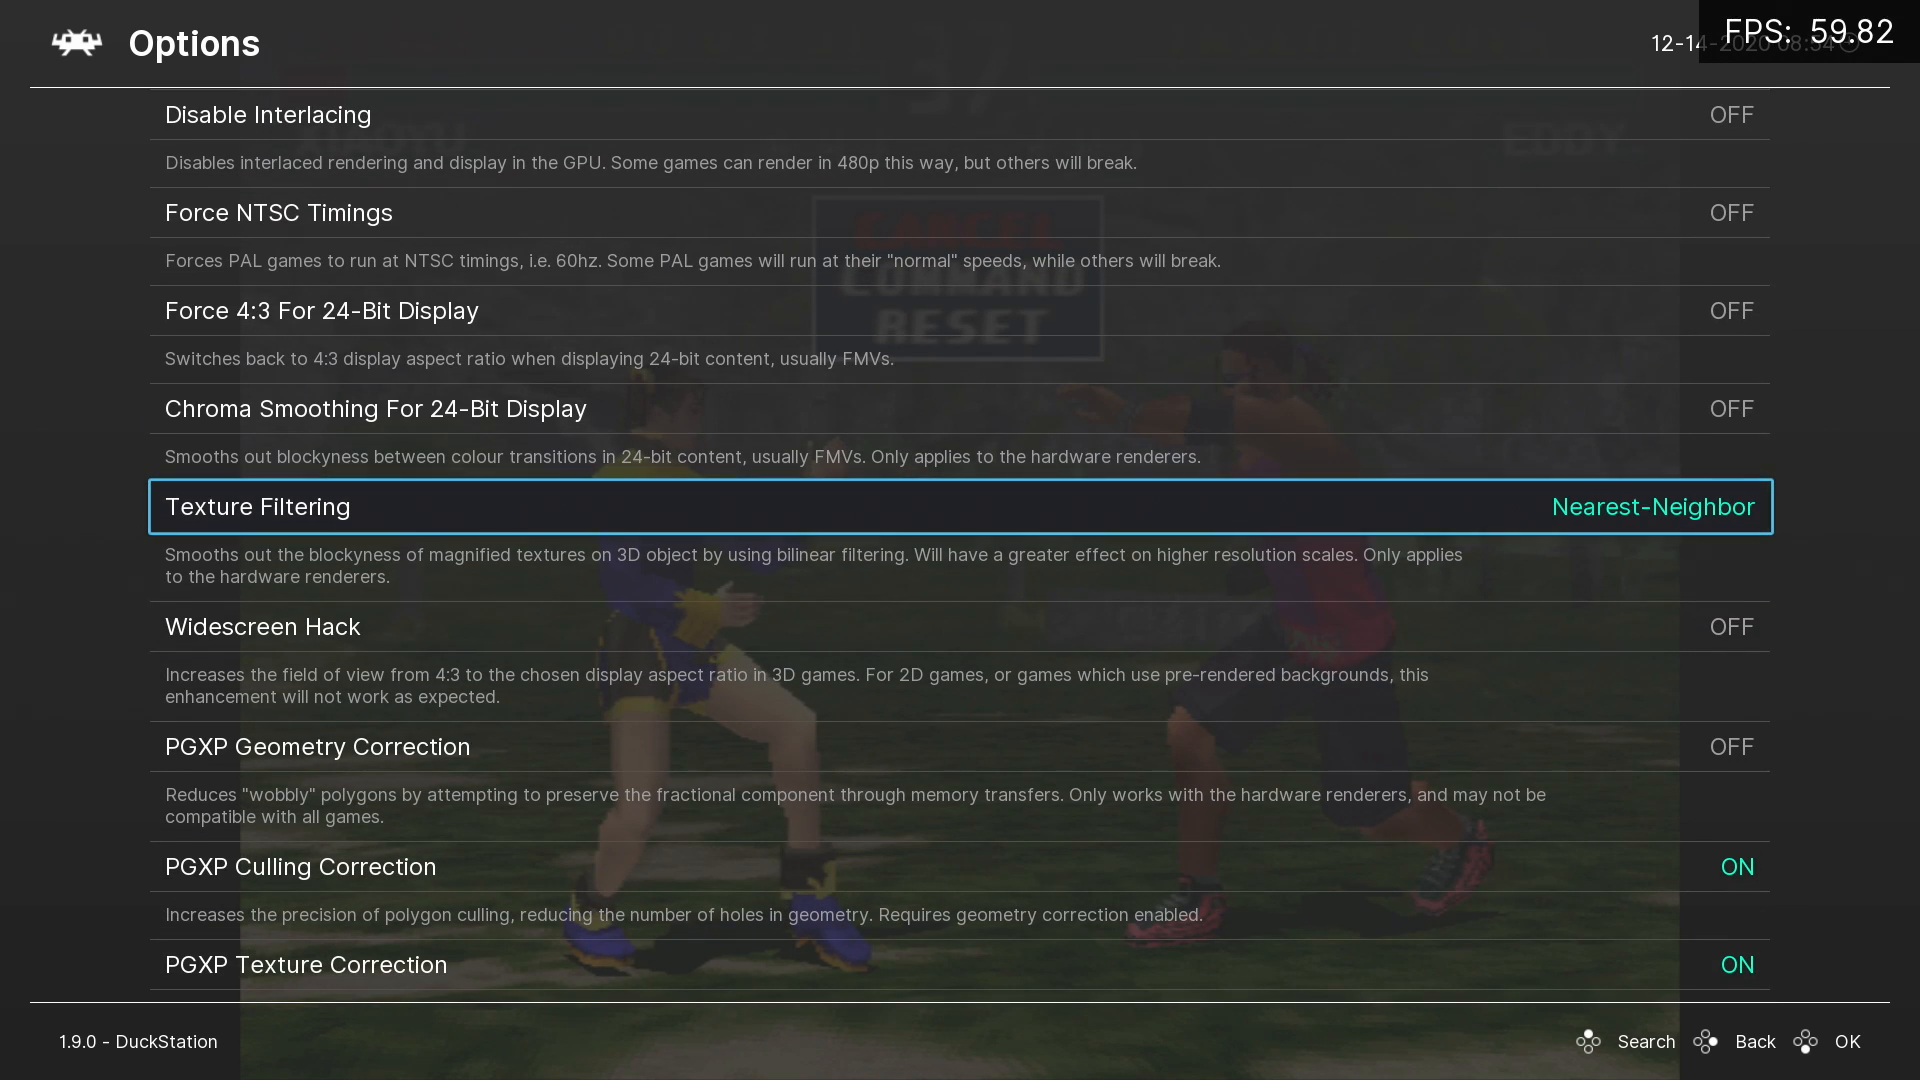
{"action": "left_click", "coordinate": [1653, 506]}
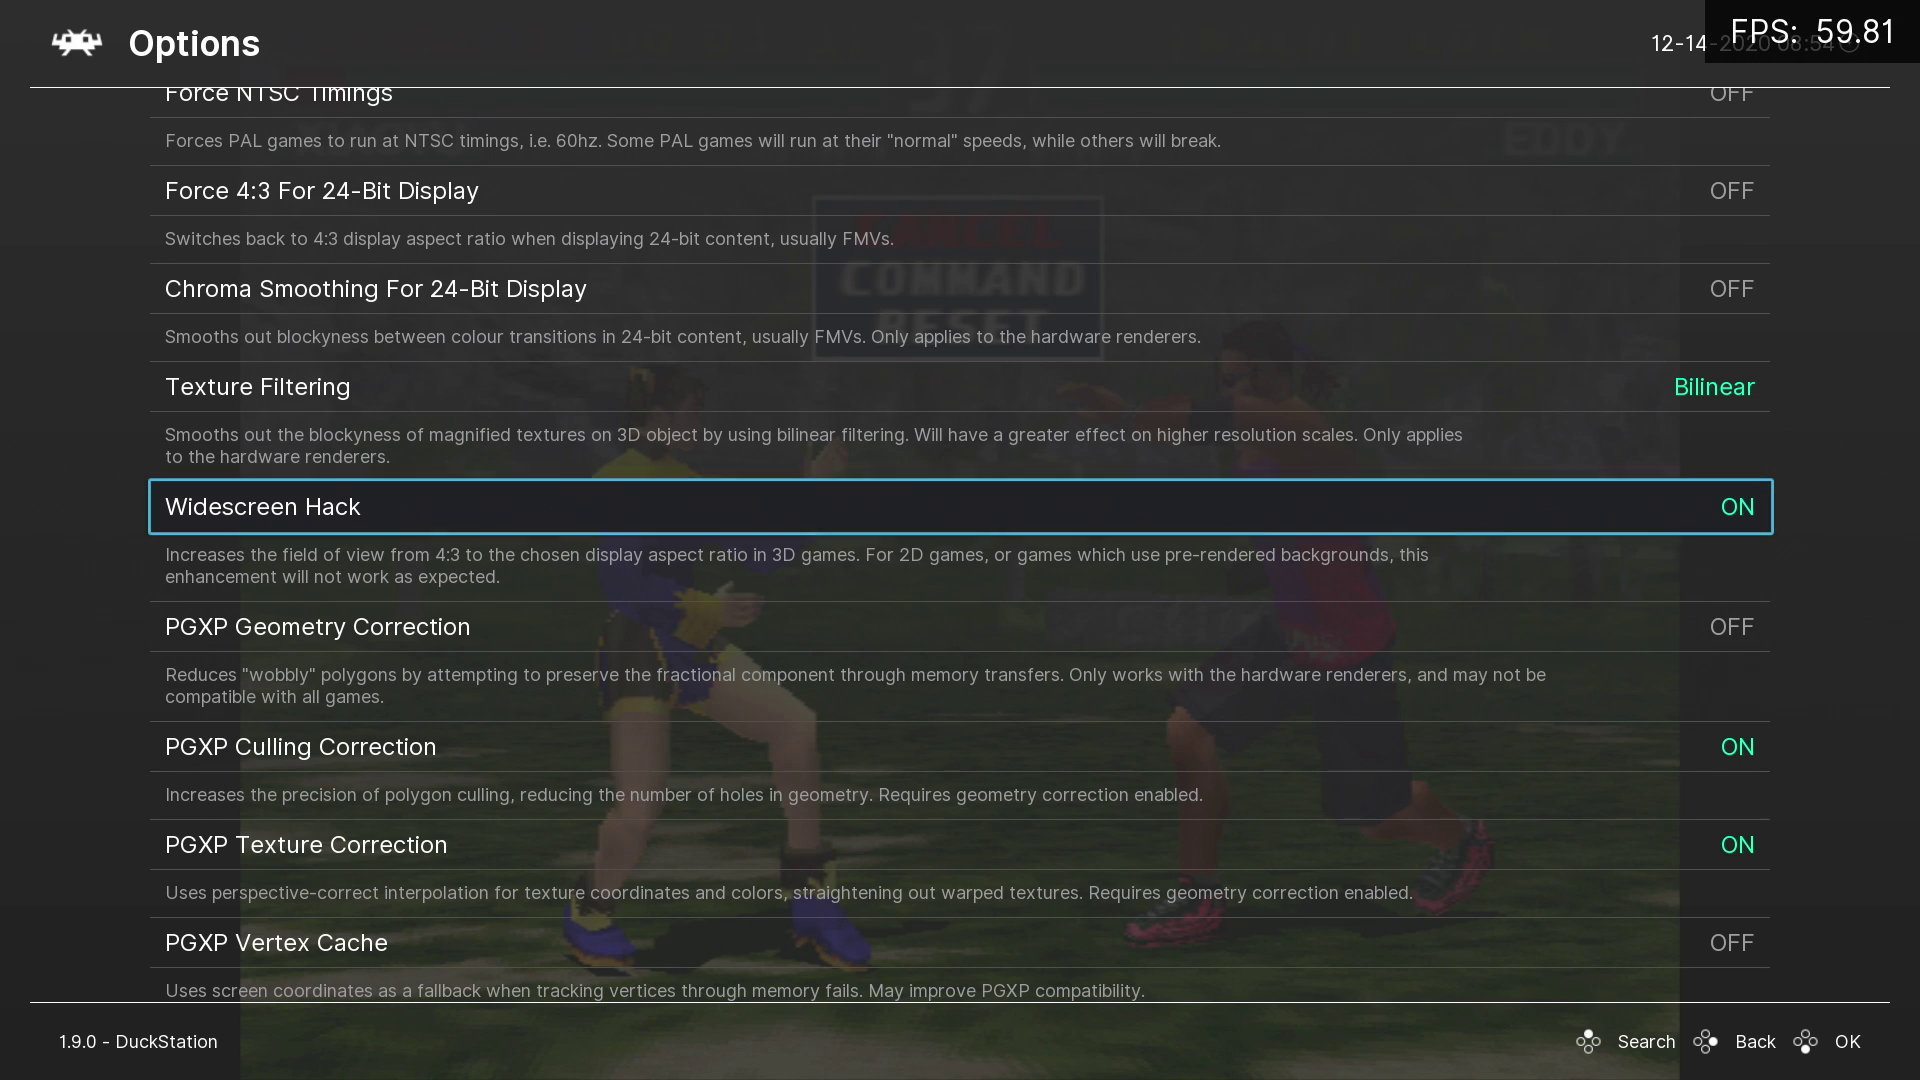
{"action": "scroll", "scroll_direction": "down", "scroll_amount": 3}
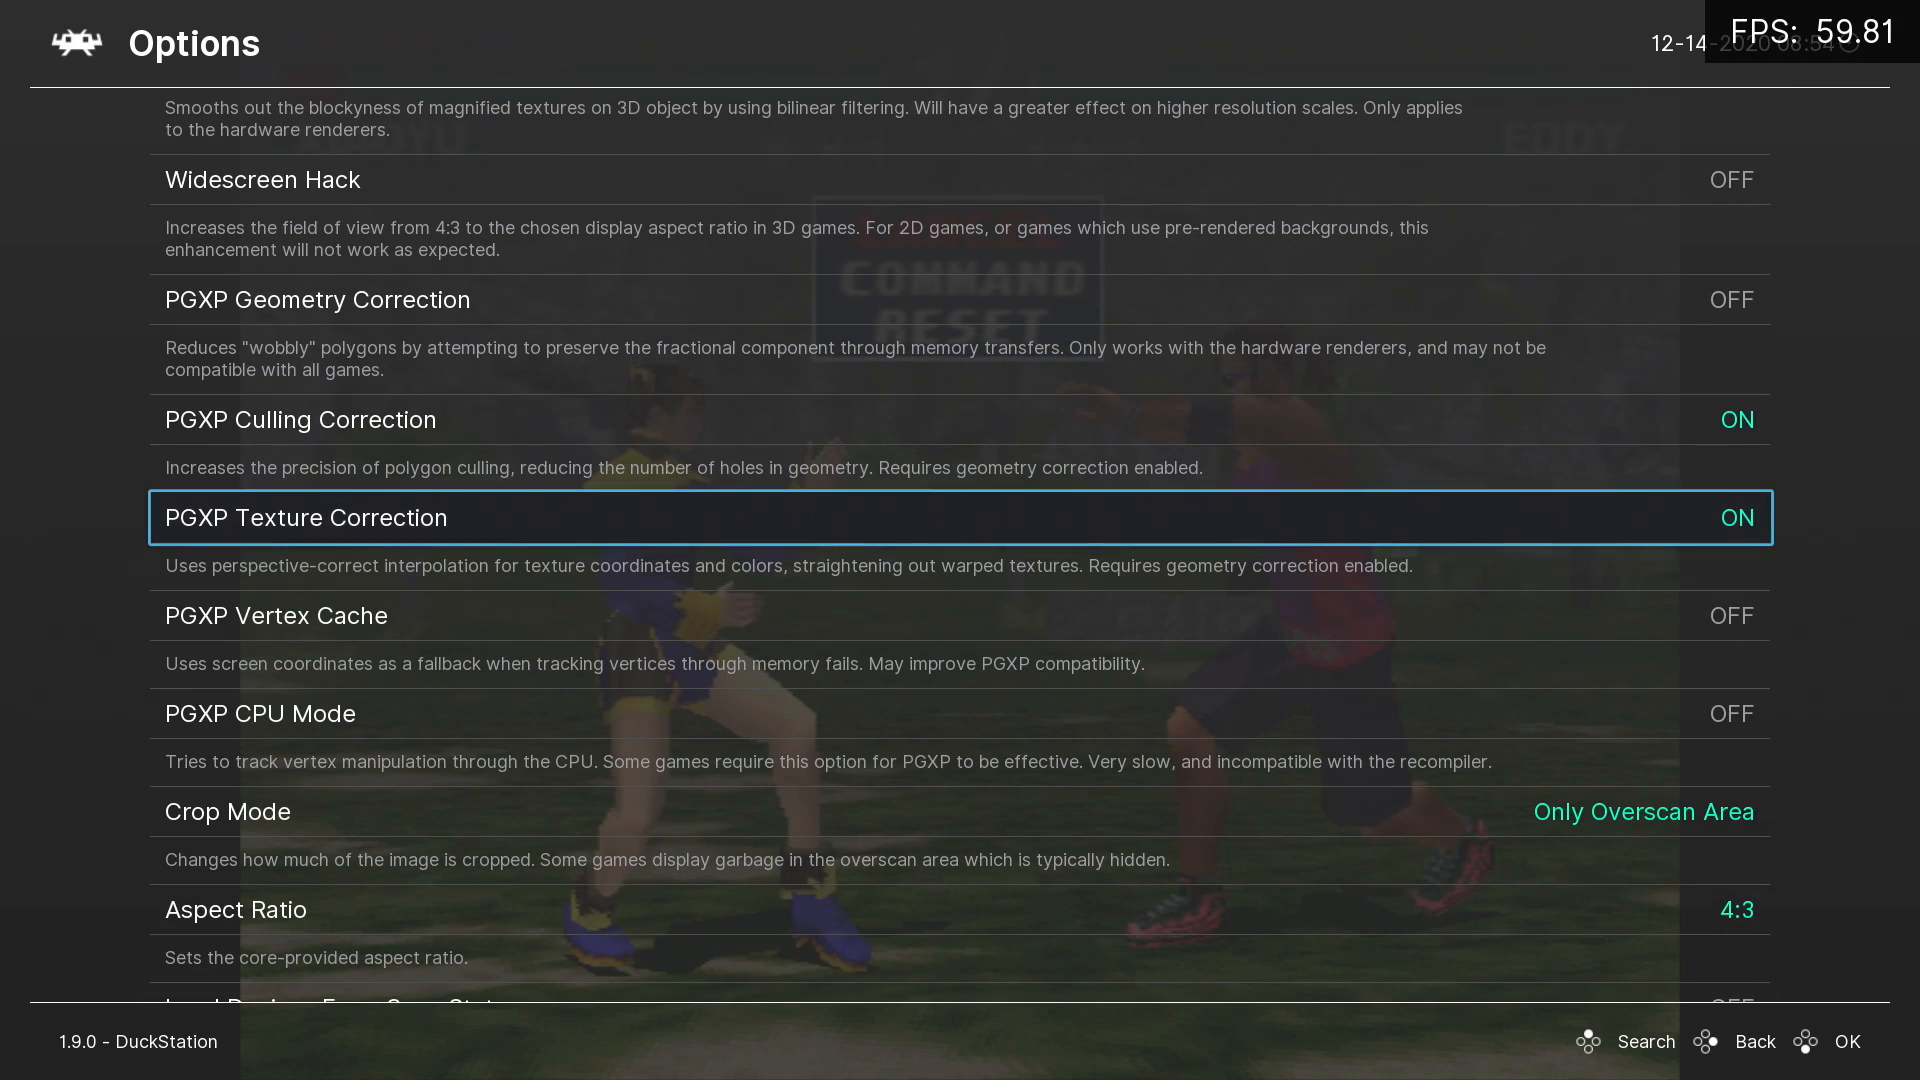
{"action": "scroll", "scroll_direction": "down", "scroll_amount": 3}
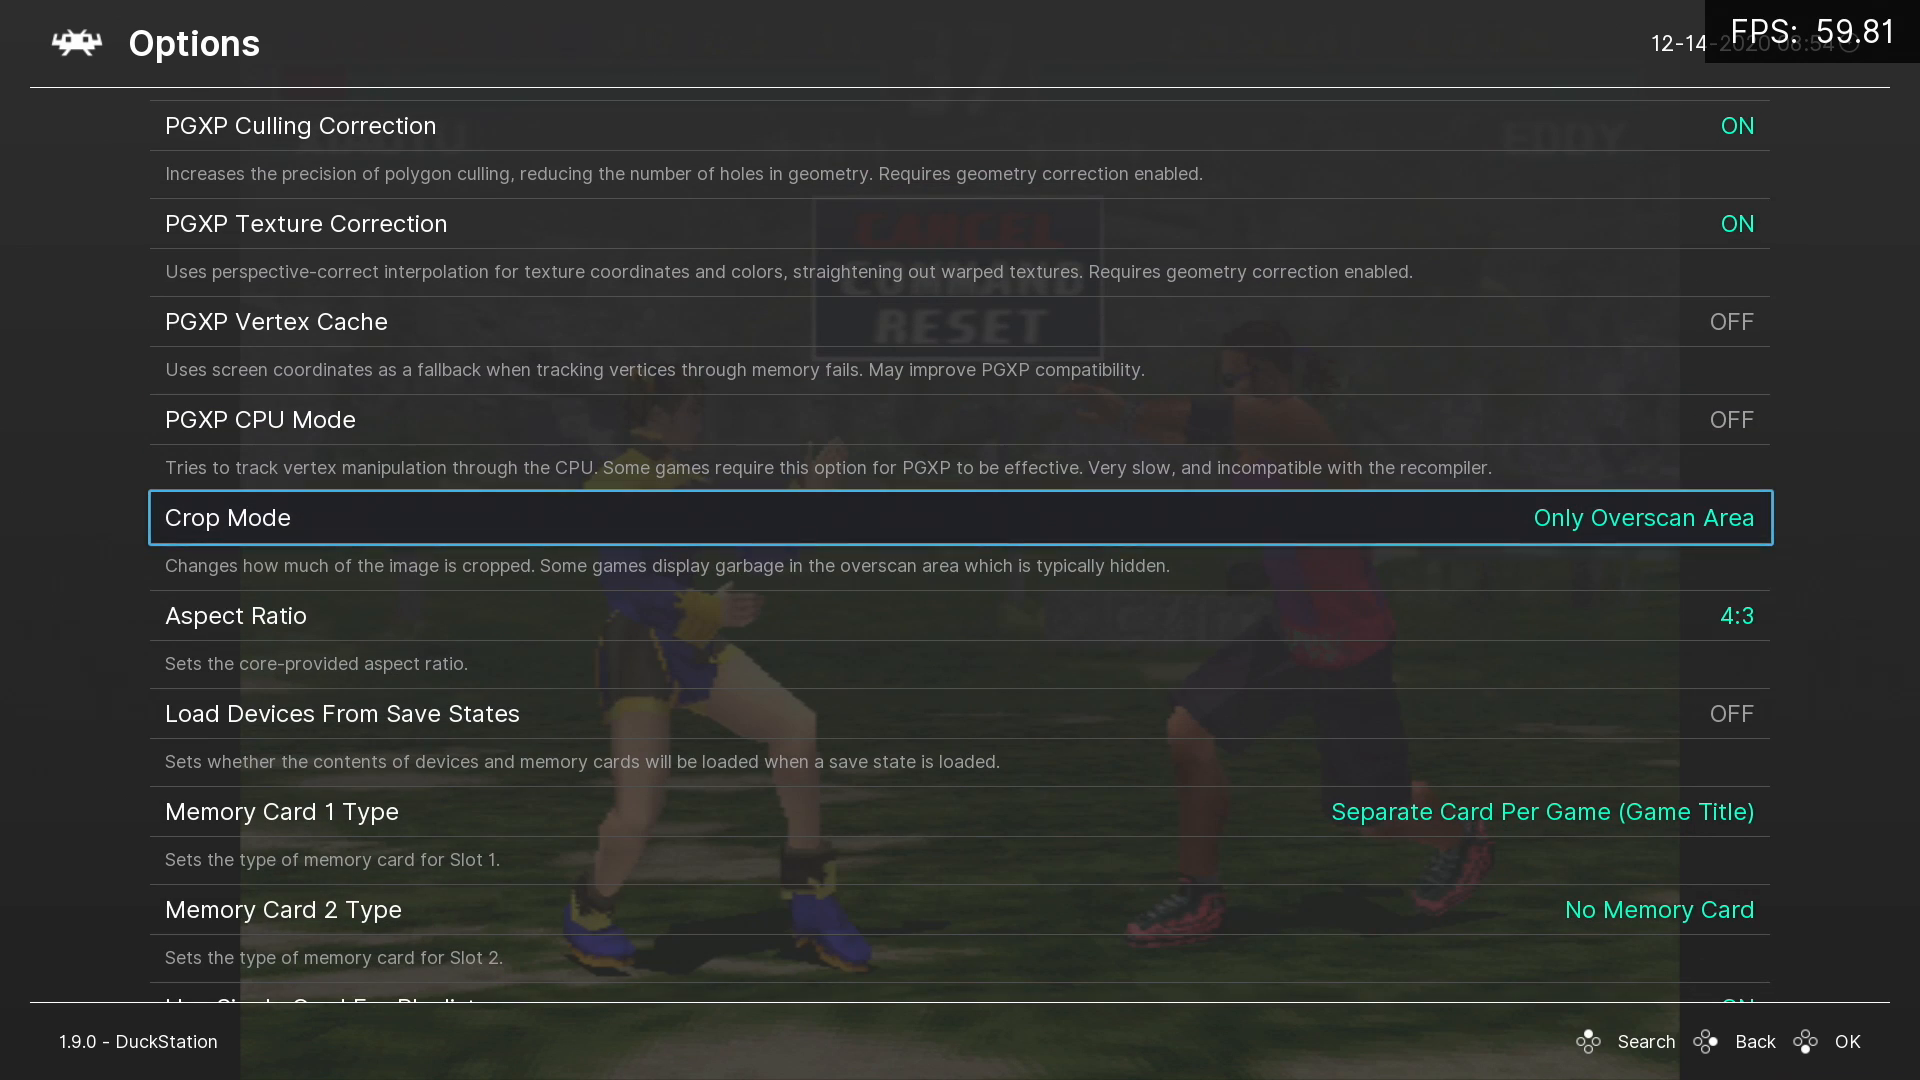
{"action": "scroll", "scroll_direction": "down", "scroll_amount": 3}
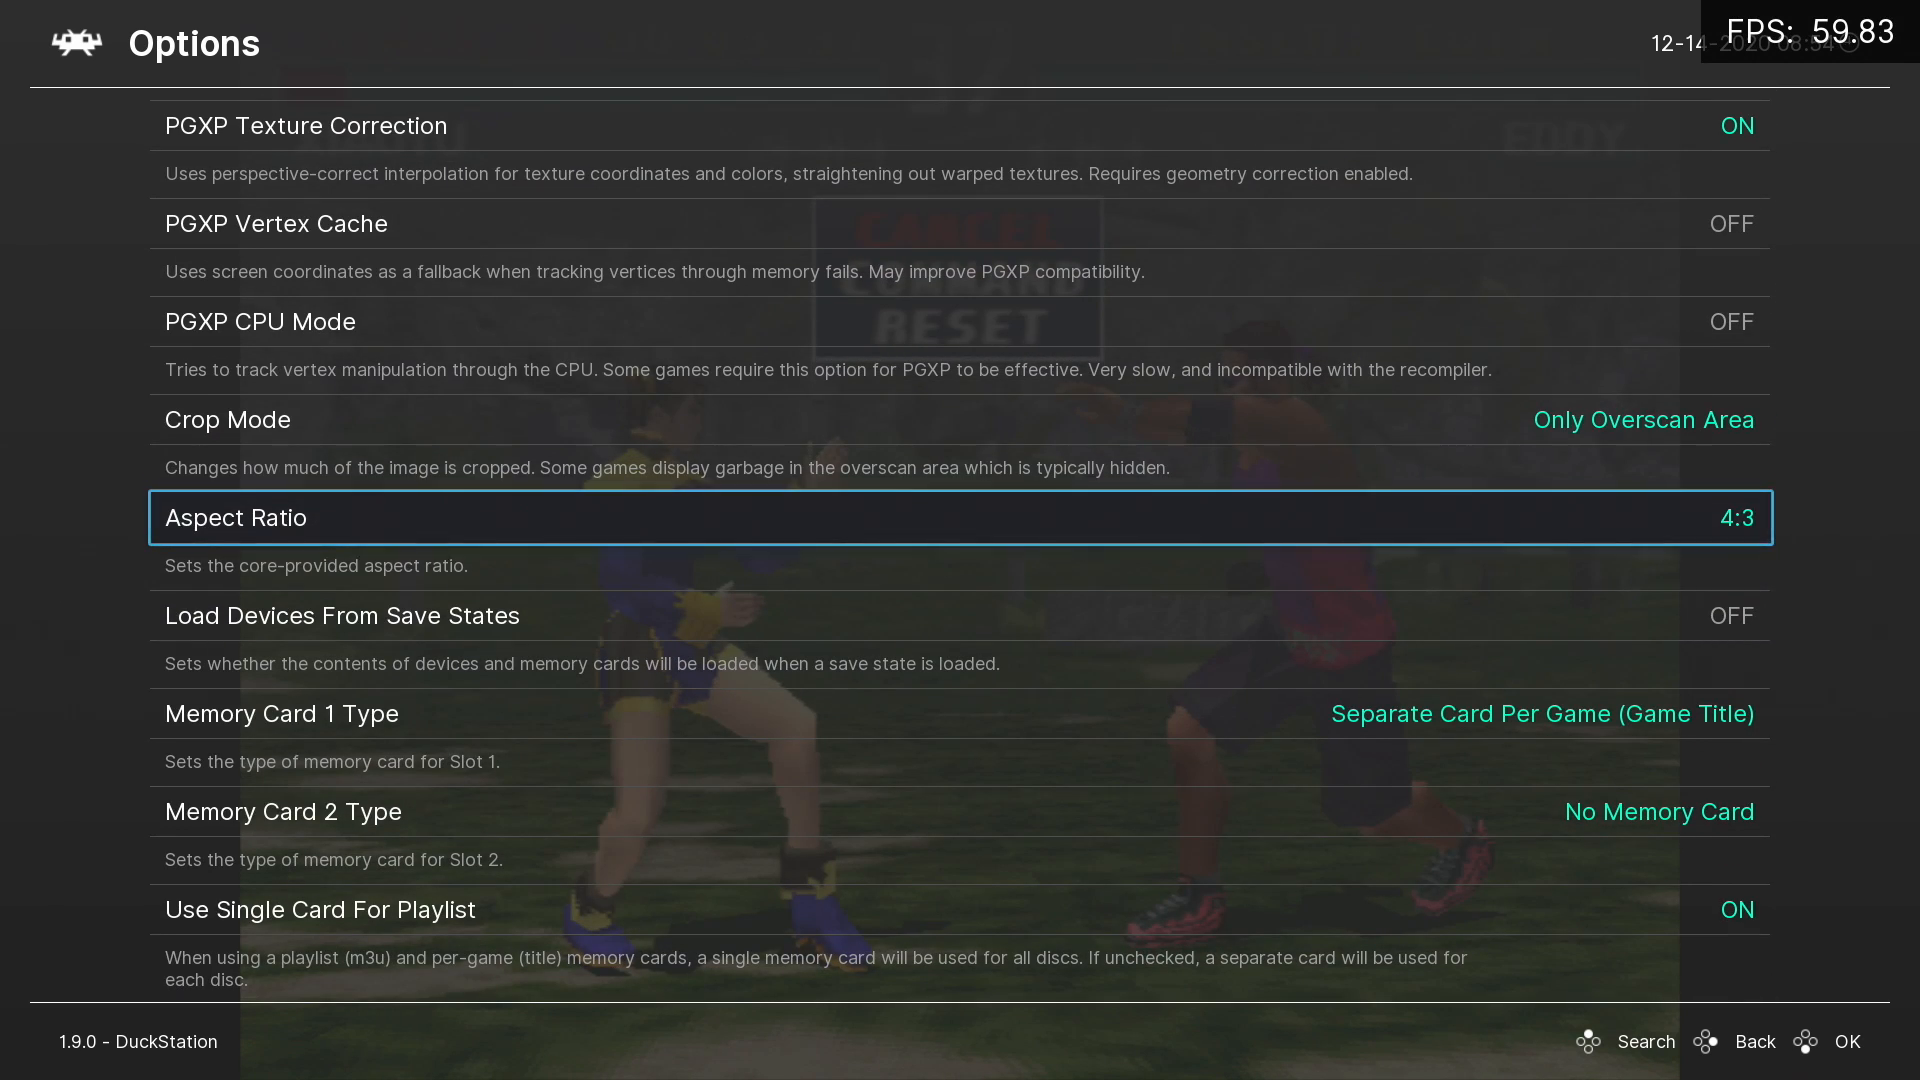
{"action": "scroll", "scroll_direction": "down", "scroll_amount": 3}
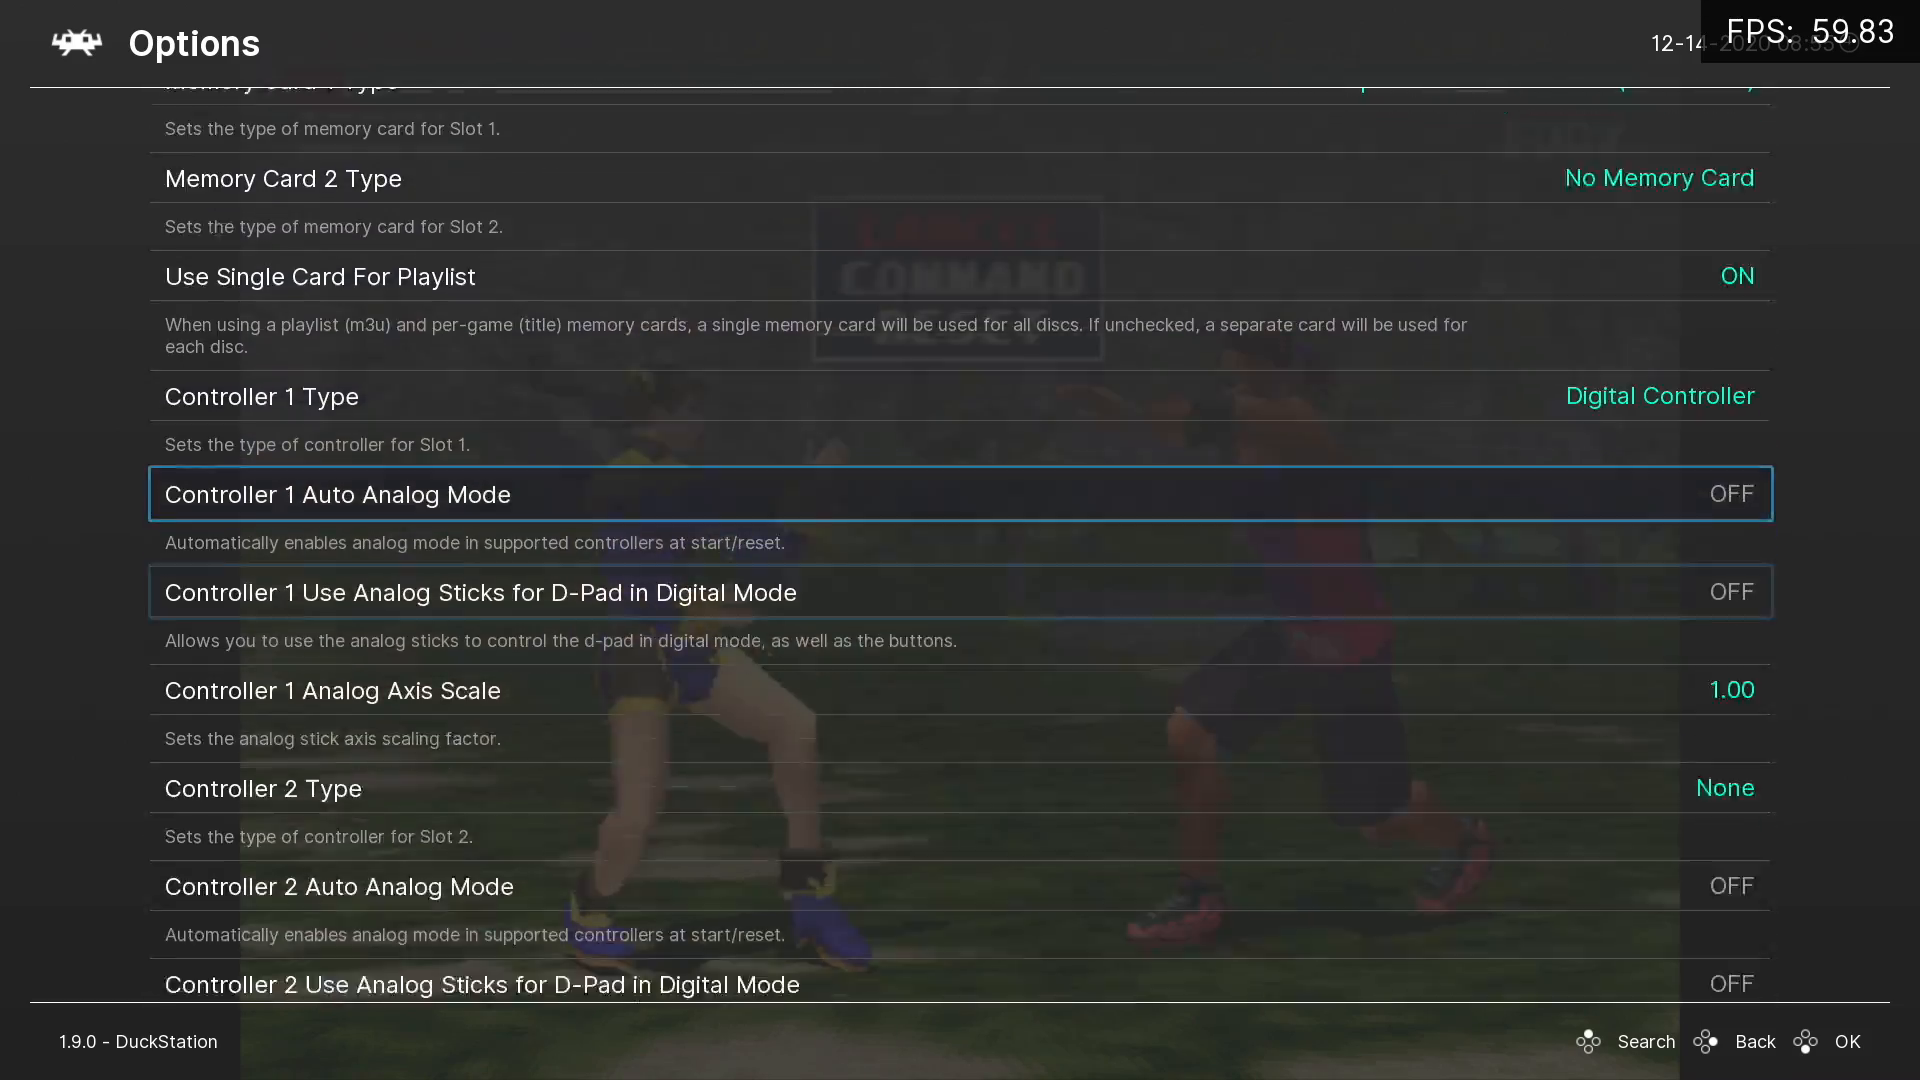
{"action": "scroll", "scroll_direction": "down", "scroll_amount": 3}
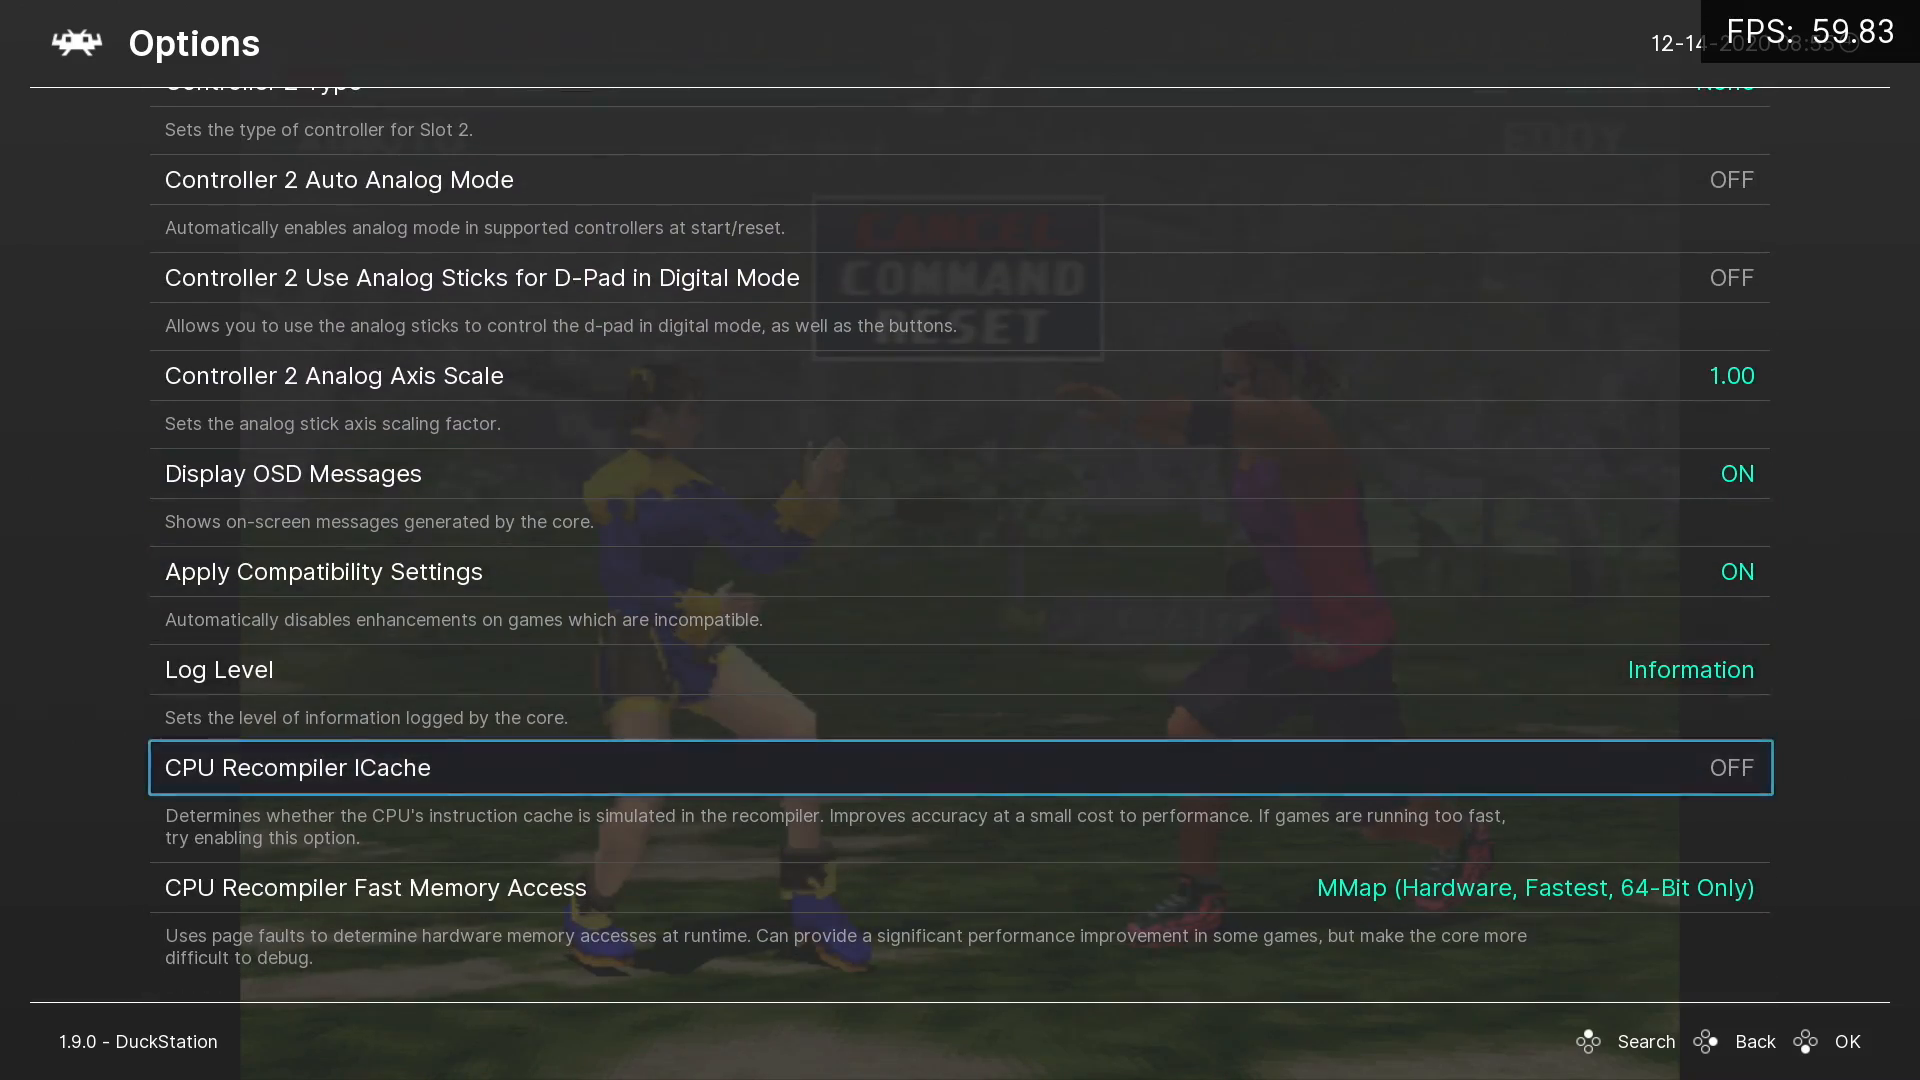
{"action": "scroll", "scroll_direction": "up", "scroll_amount": 3}
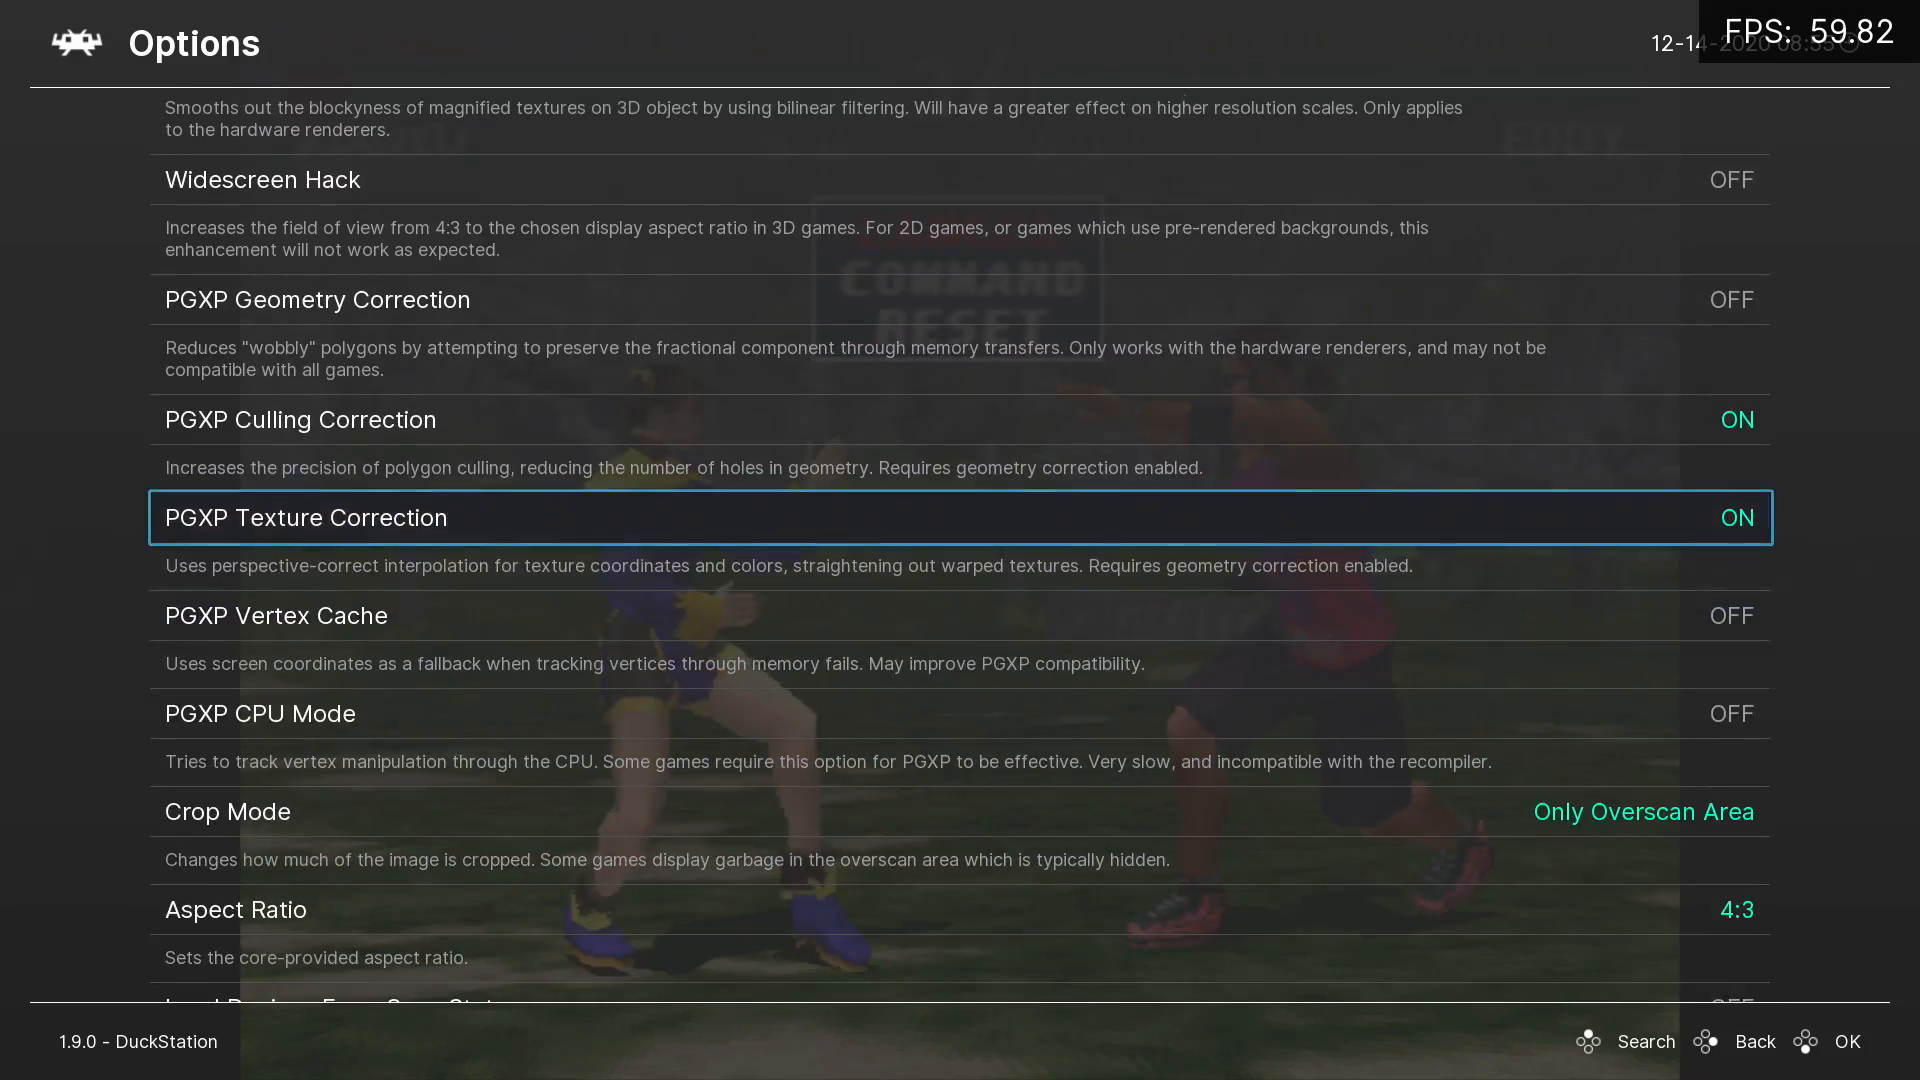
{"action": "scroll", "scroll_direction": "up", "scroll_amount": 3}
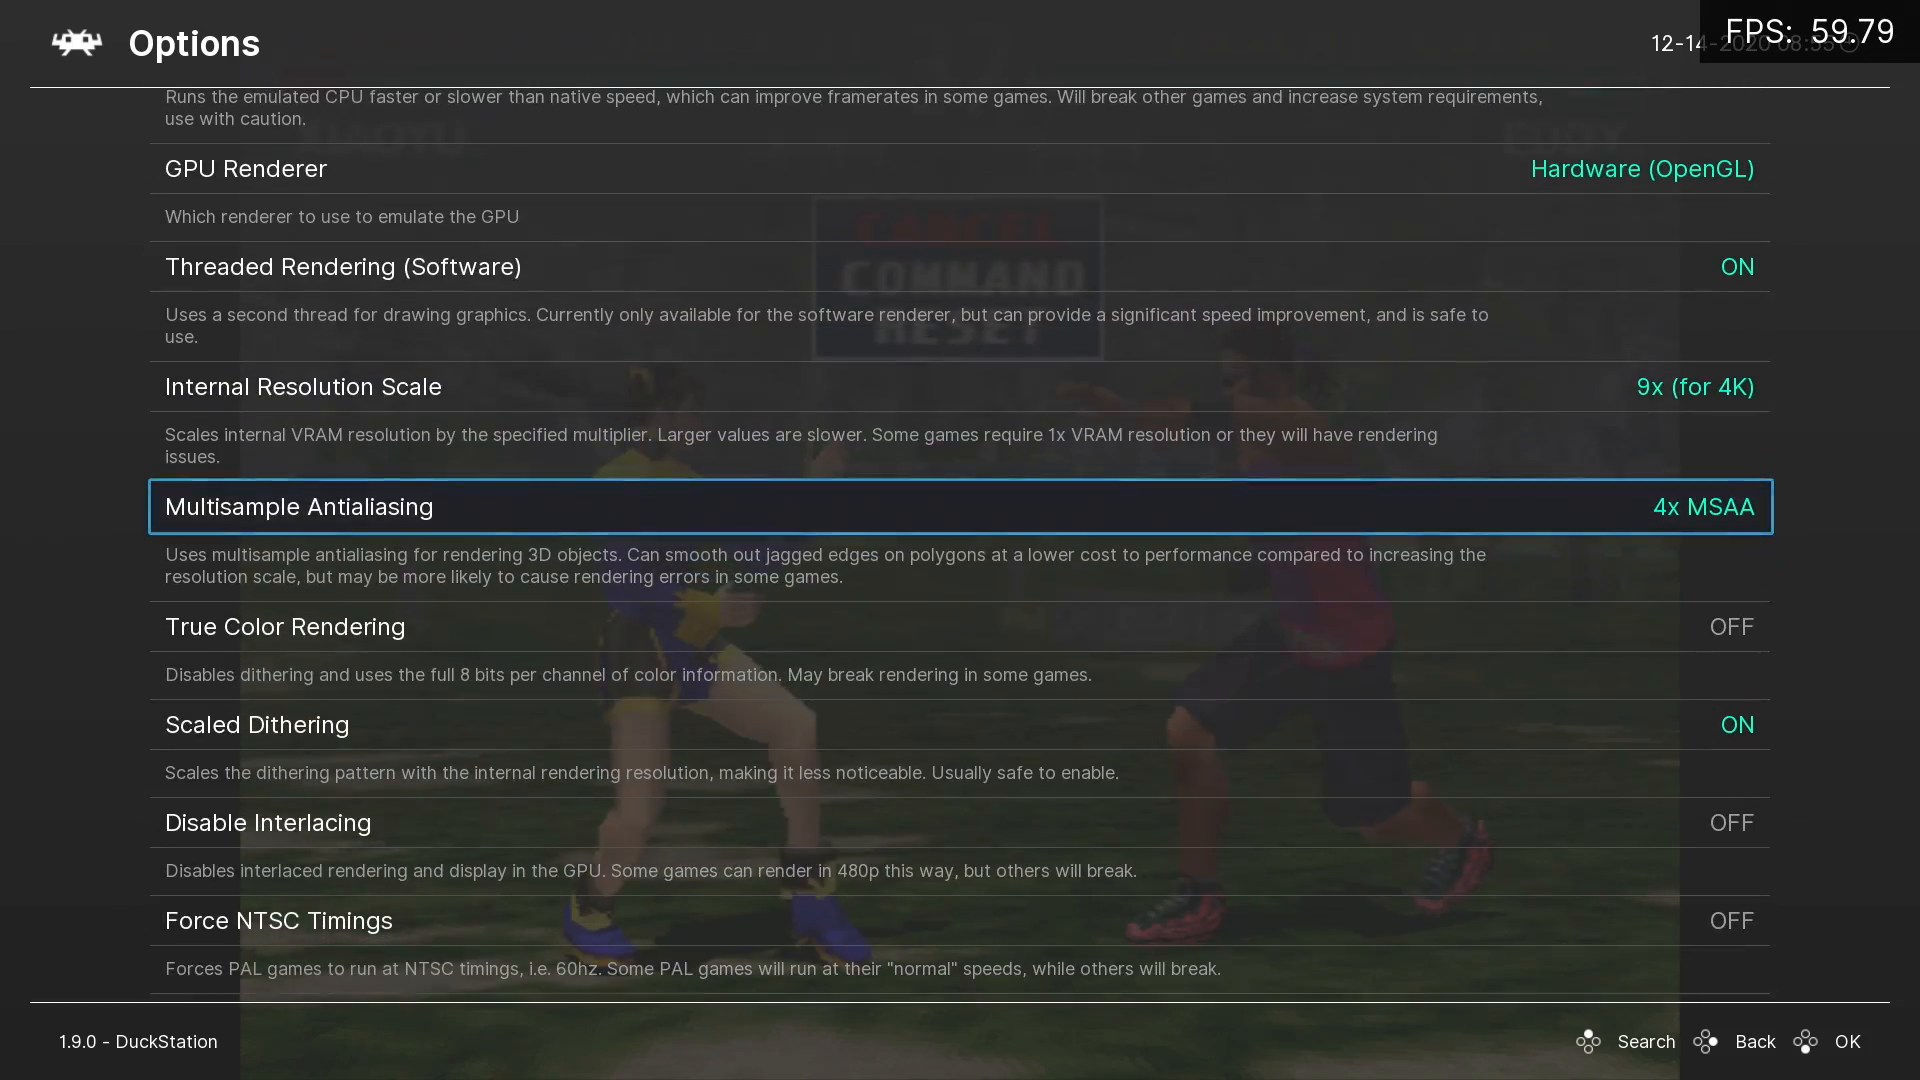
{"action": "scroll", "scroll_direction": "up", "scroll_amount": 3}
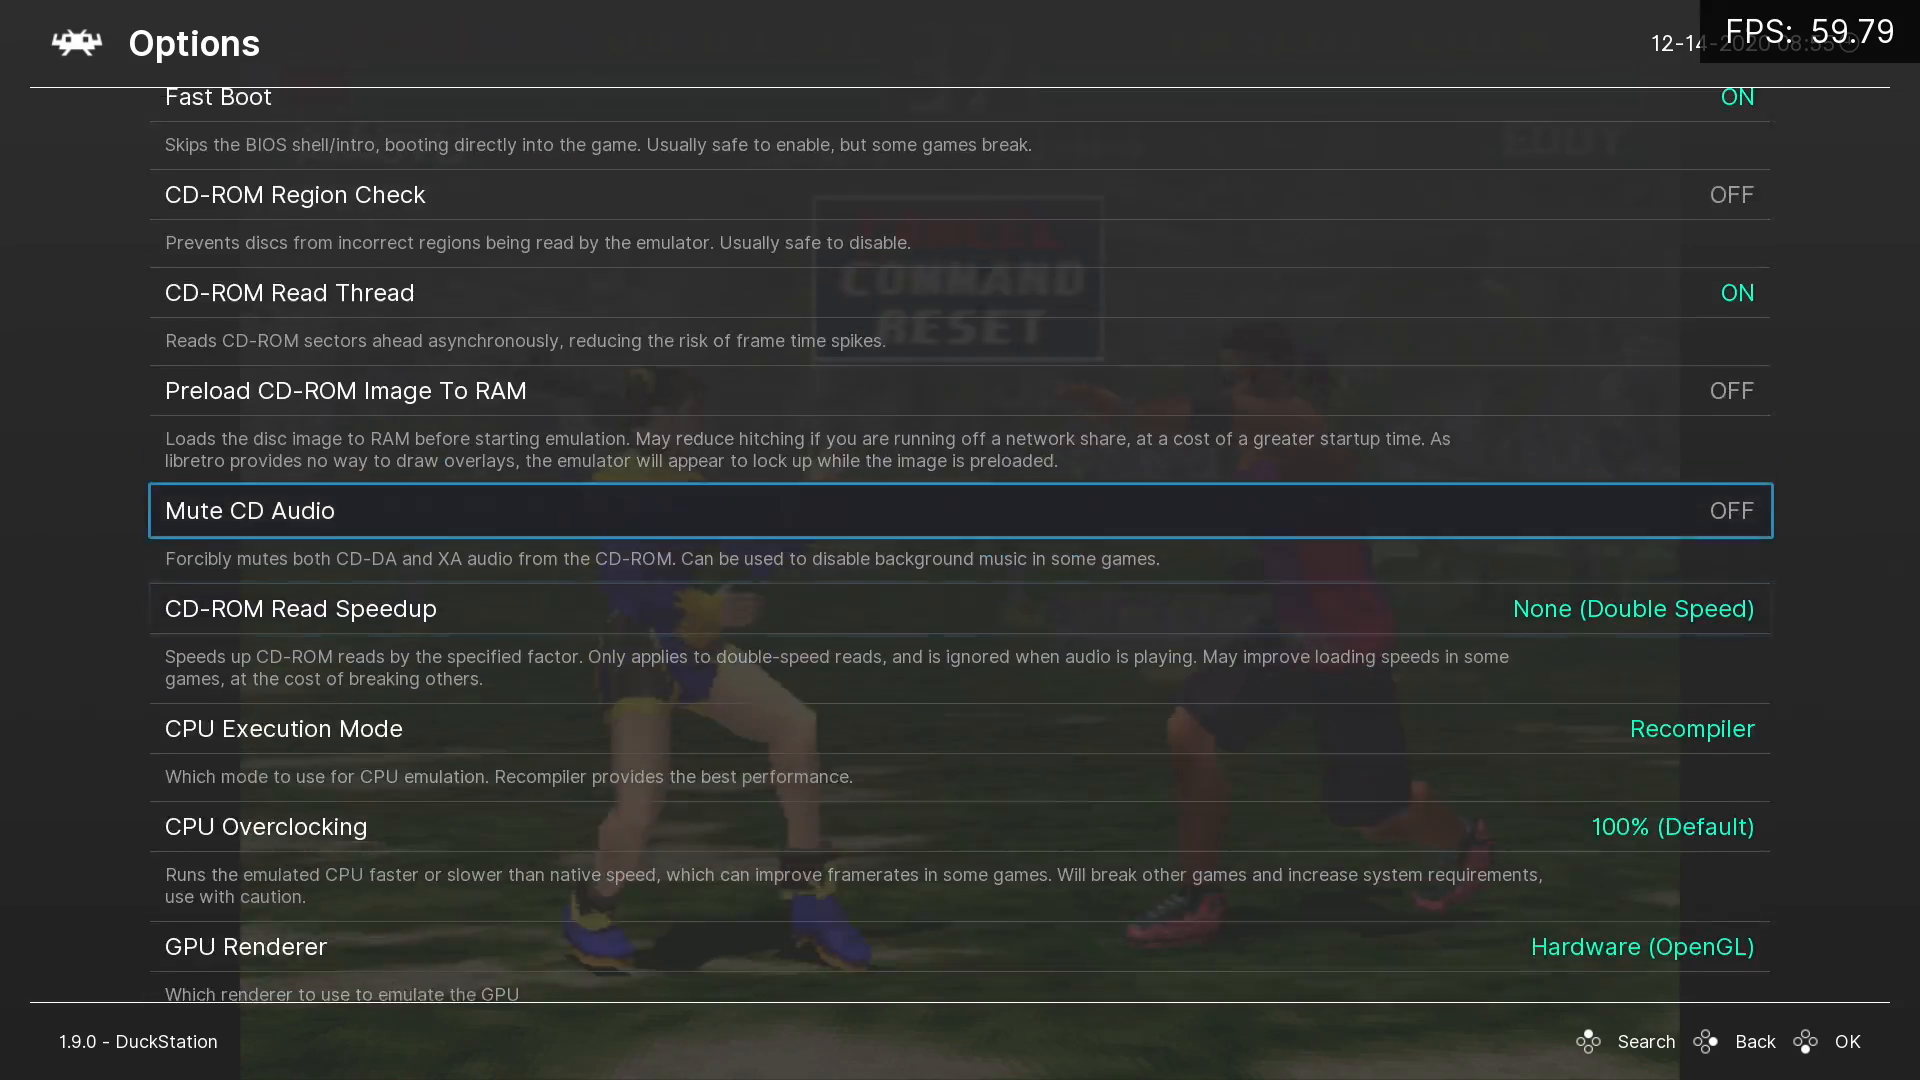
{"action": "scroll", "scroll_direction": "down", "scroll_amount": 3}
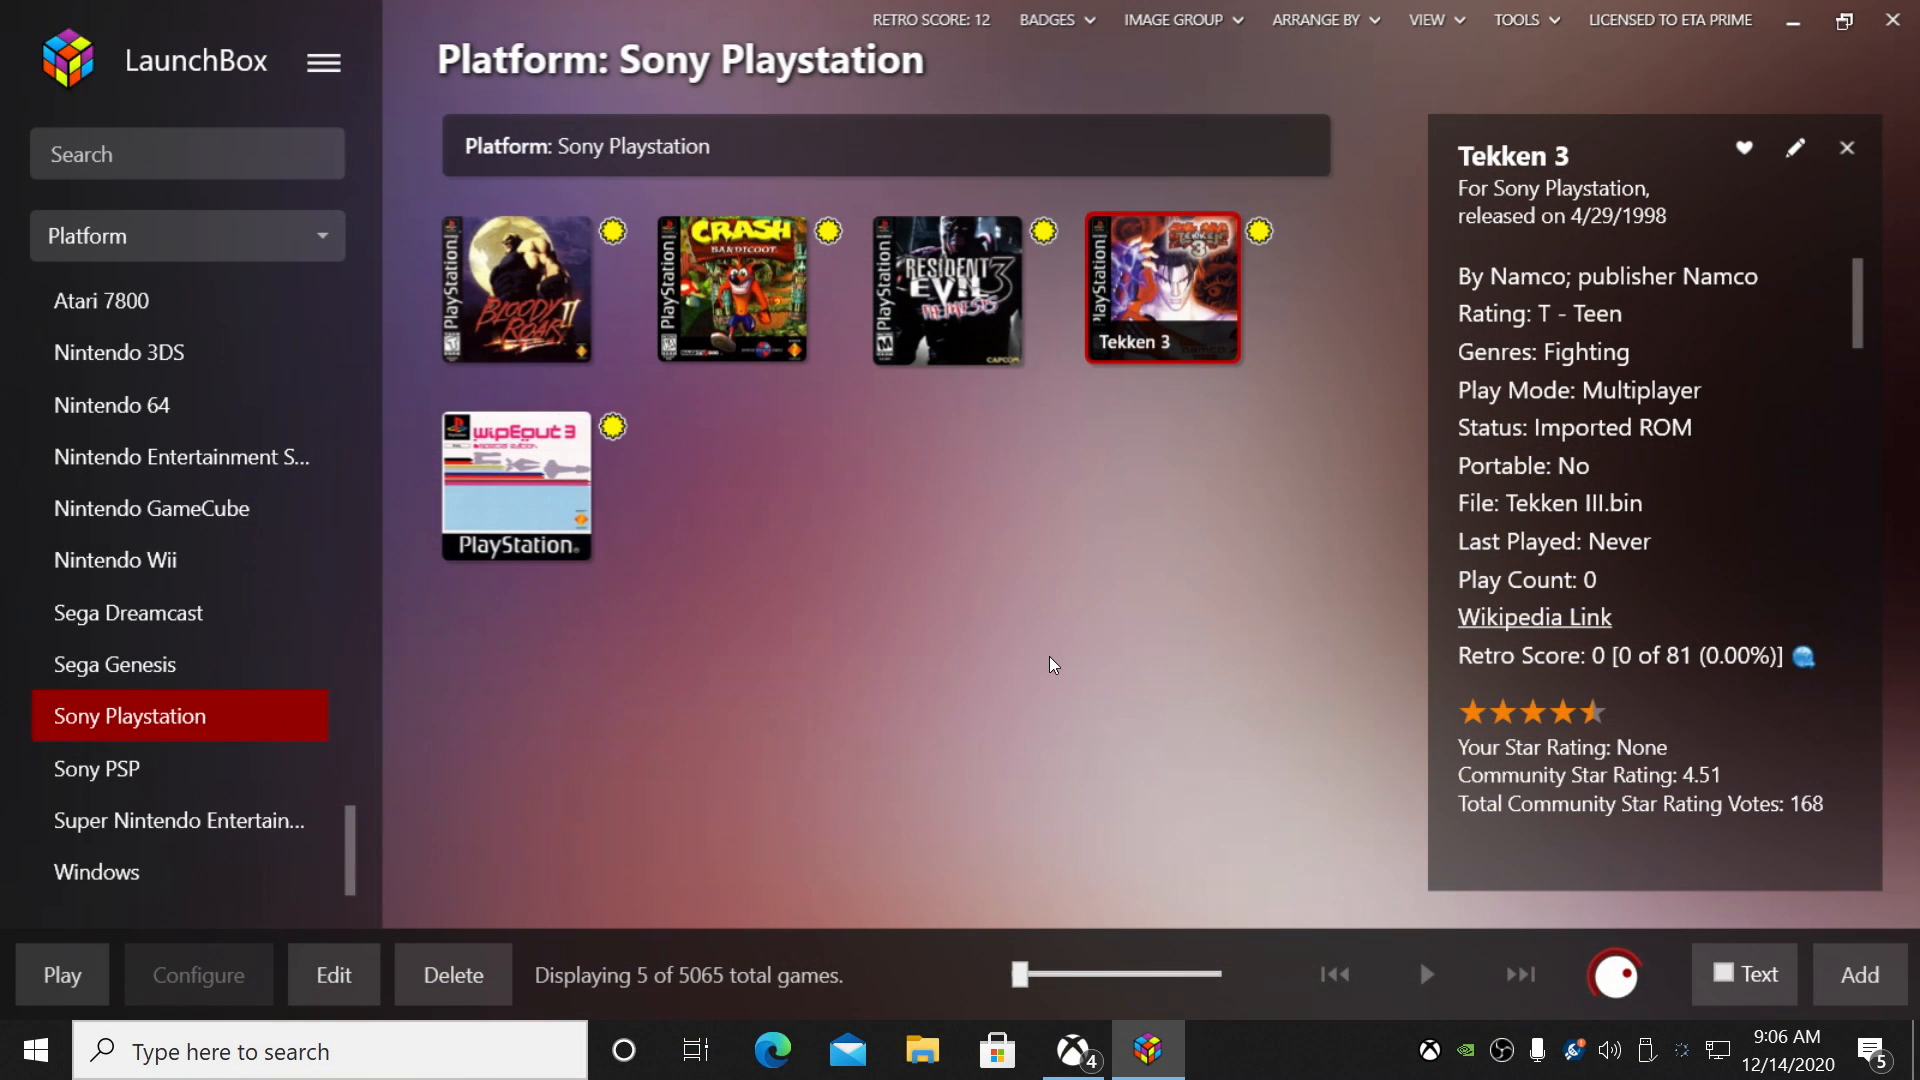
{"action": "mouse_move", "coordinate": [976, 609]}
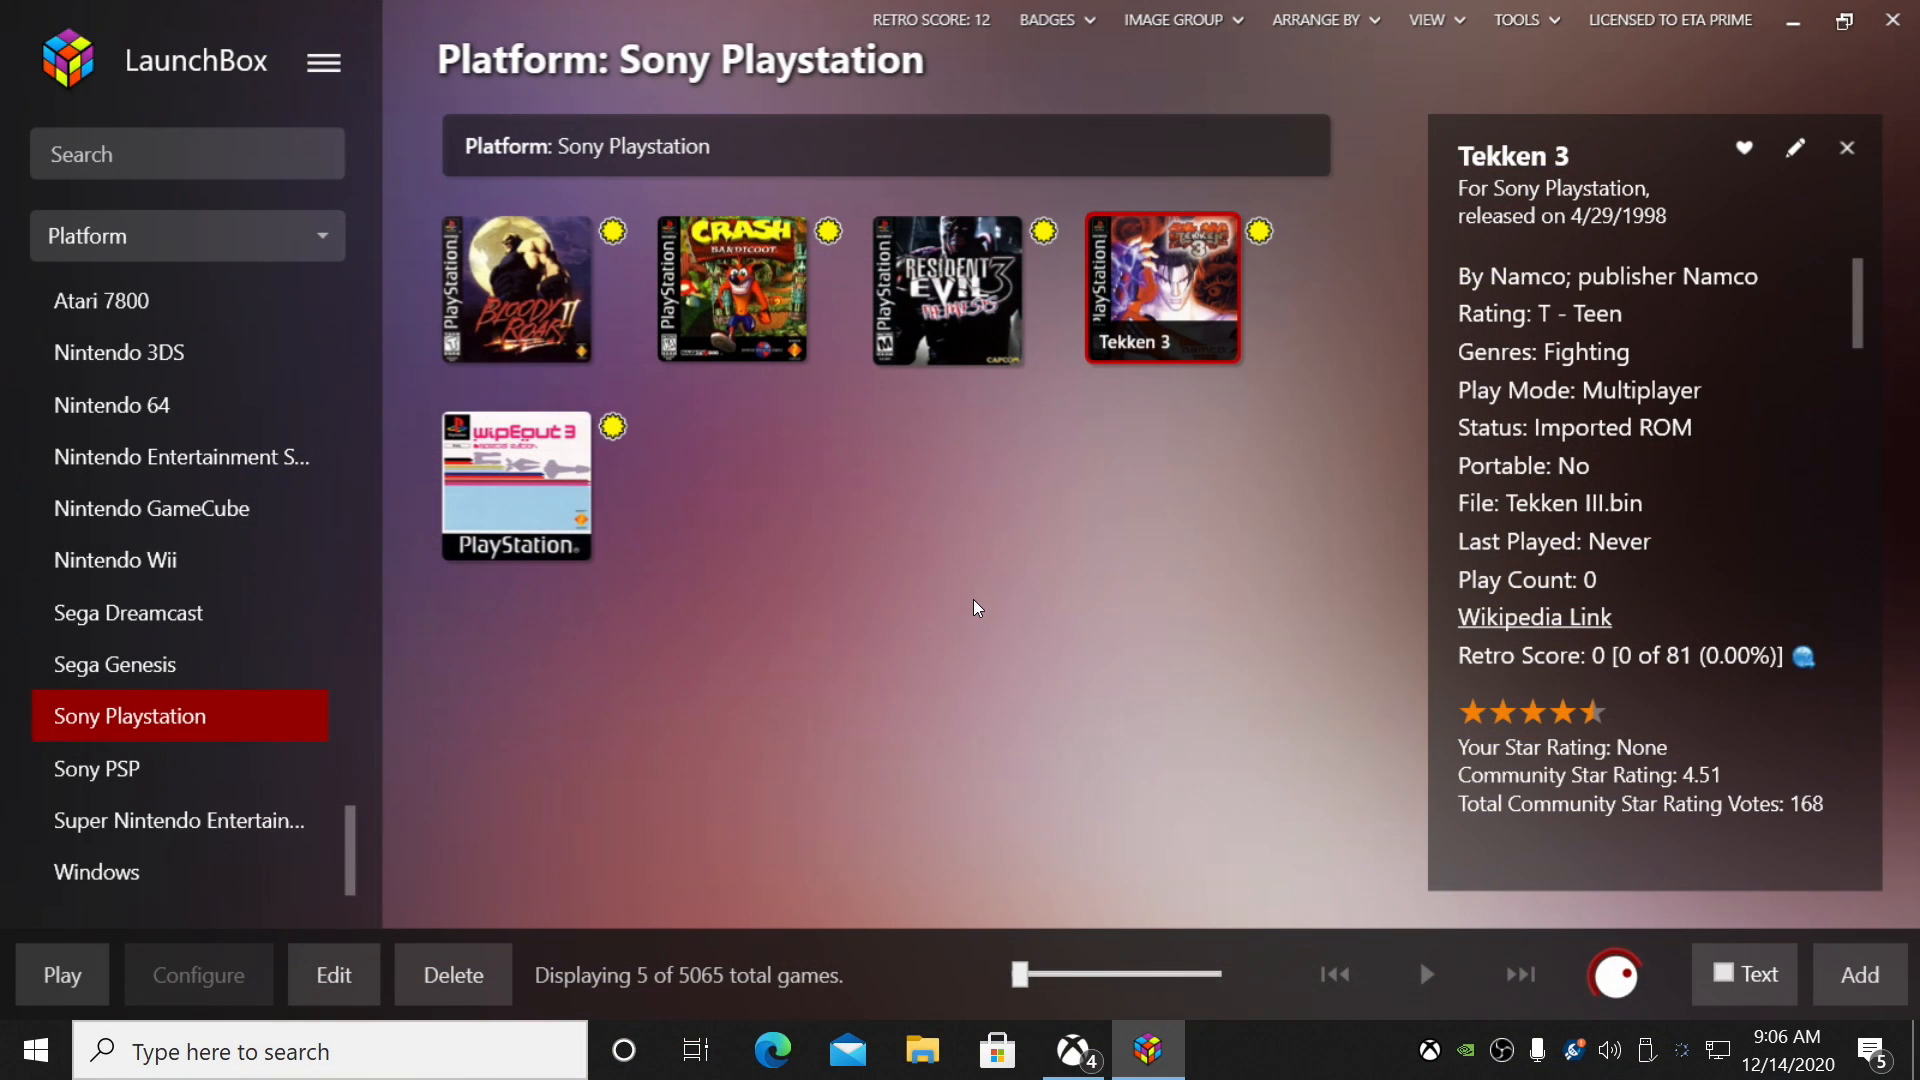